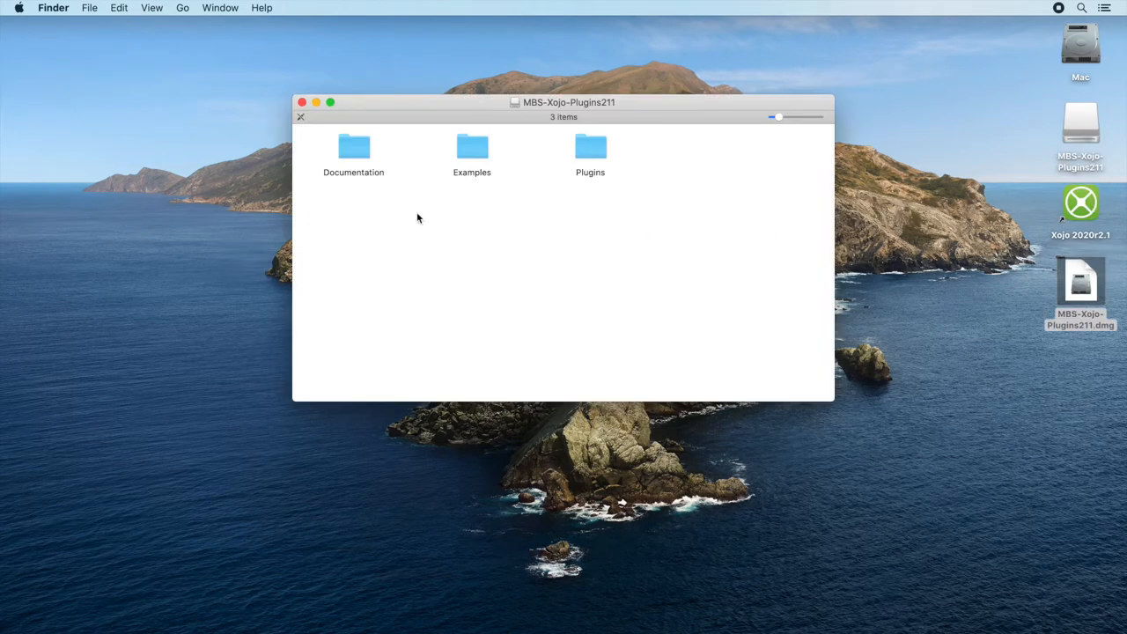
- Navigate in Finder into the Examples folder and then its MacFrameworks examples subfolder
click(472, 148)
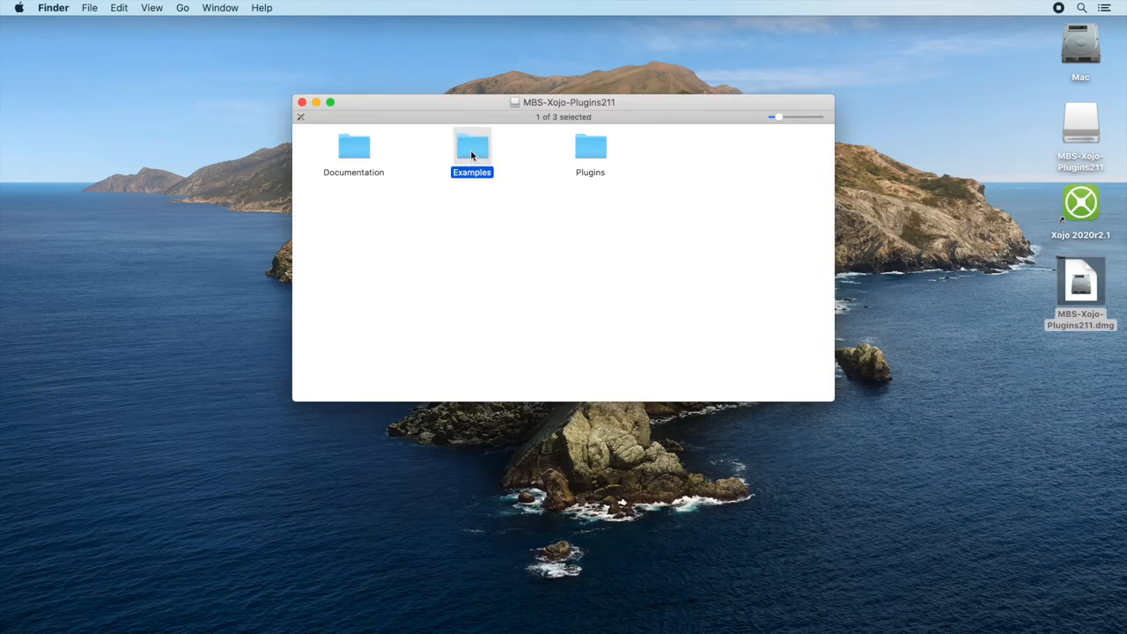
double_click(472, 148)
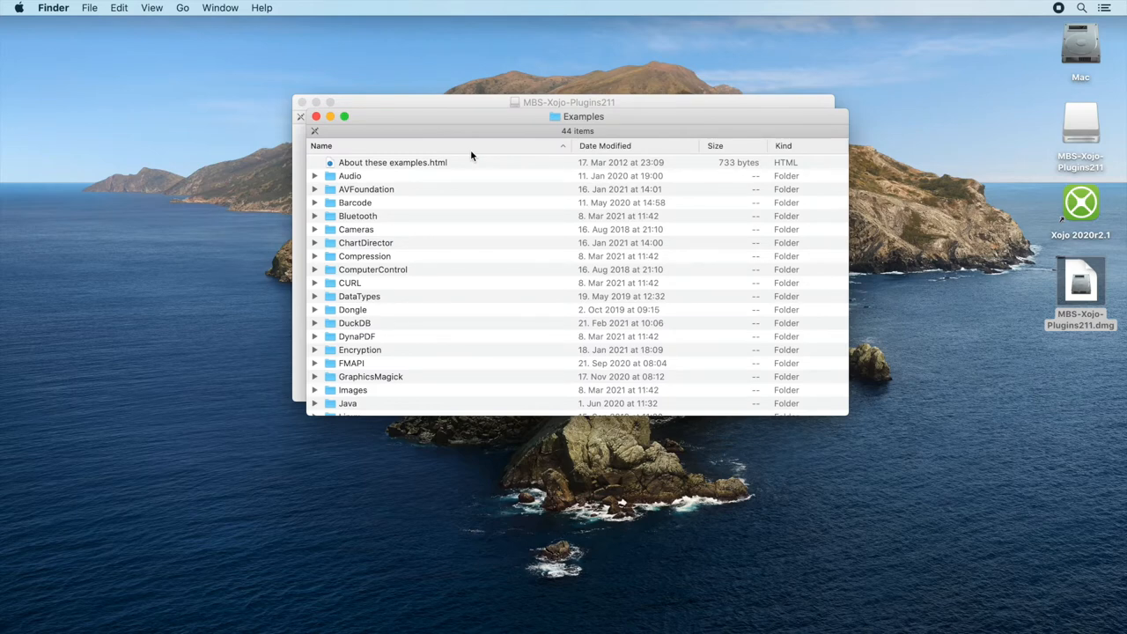
mouse_move(466, 208)
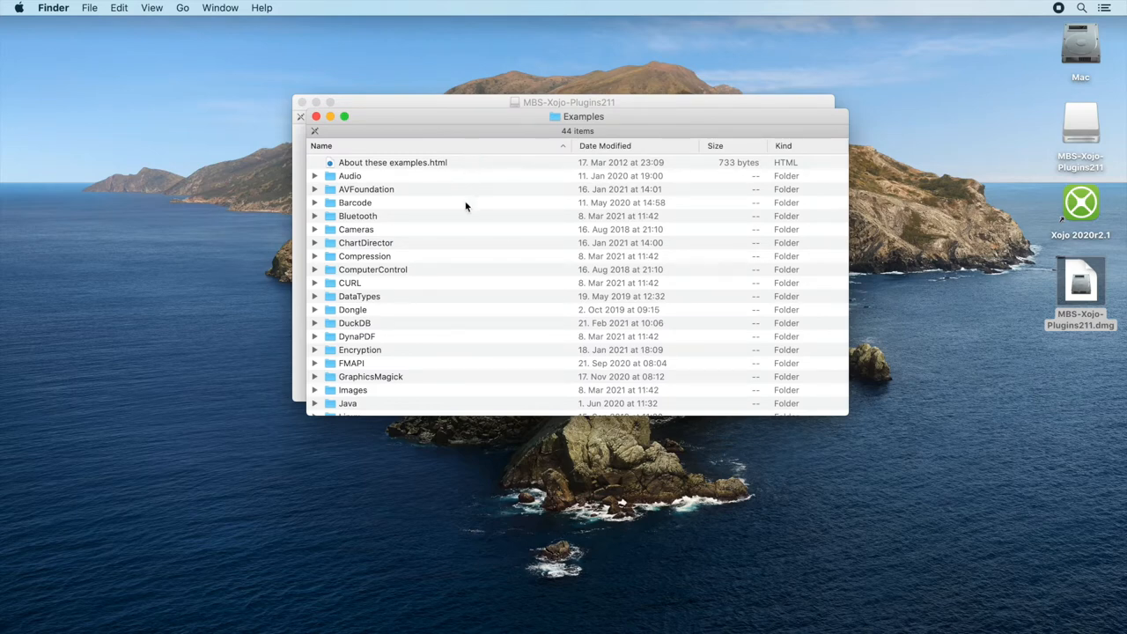
mouse_move(541, 358)
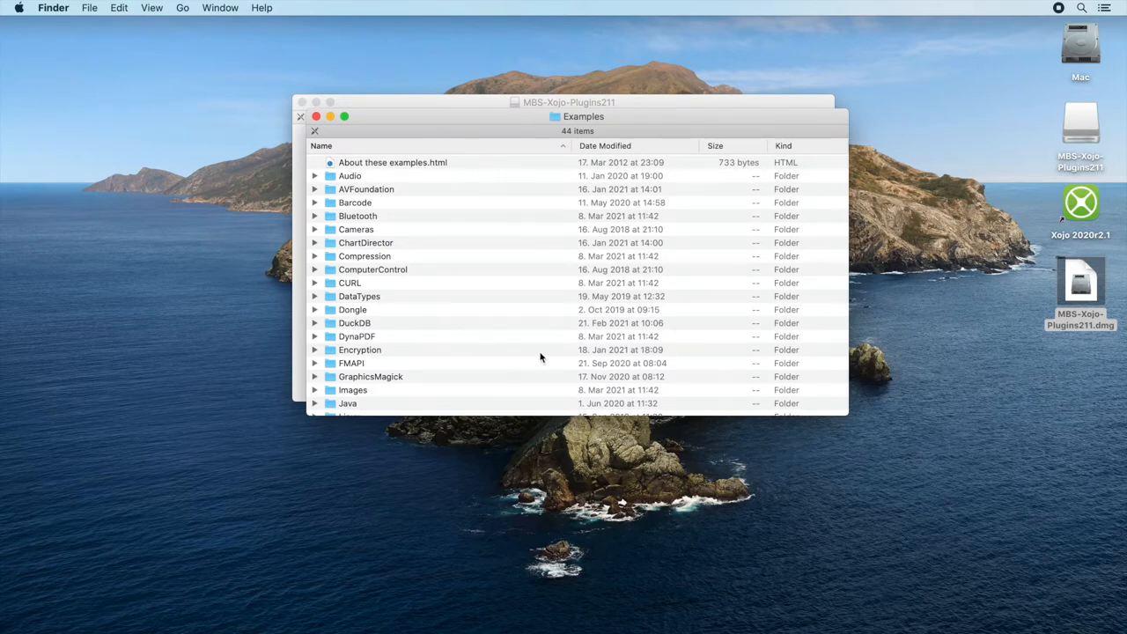
mouse_move(842, 413)
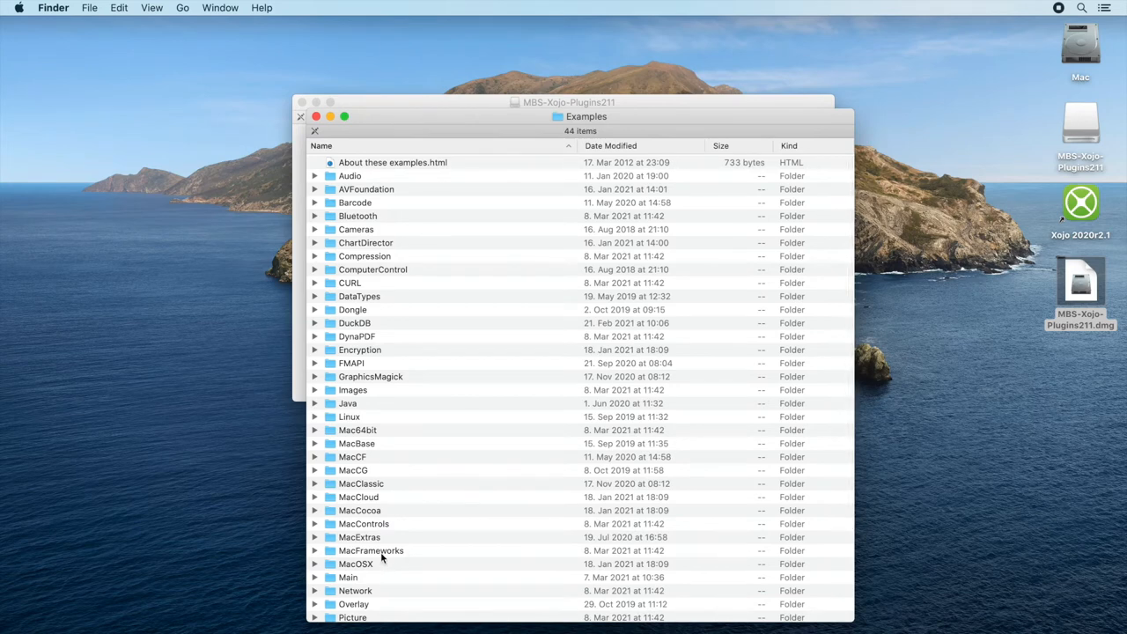
double_click(370, 550)
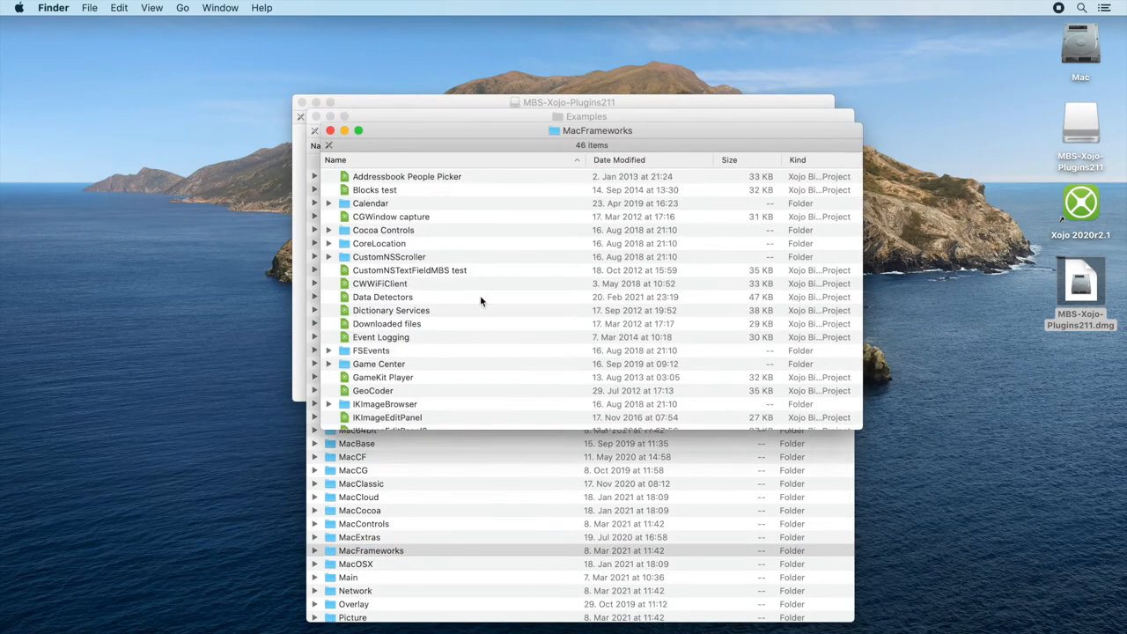
mouse_move(426, 214)
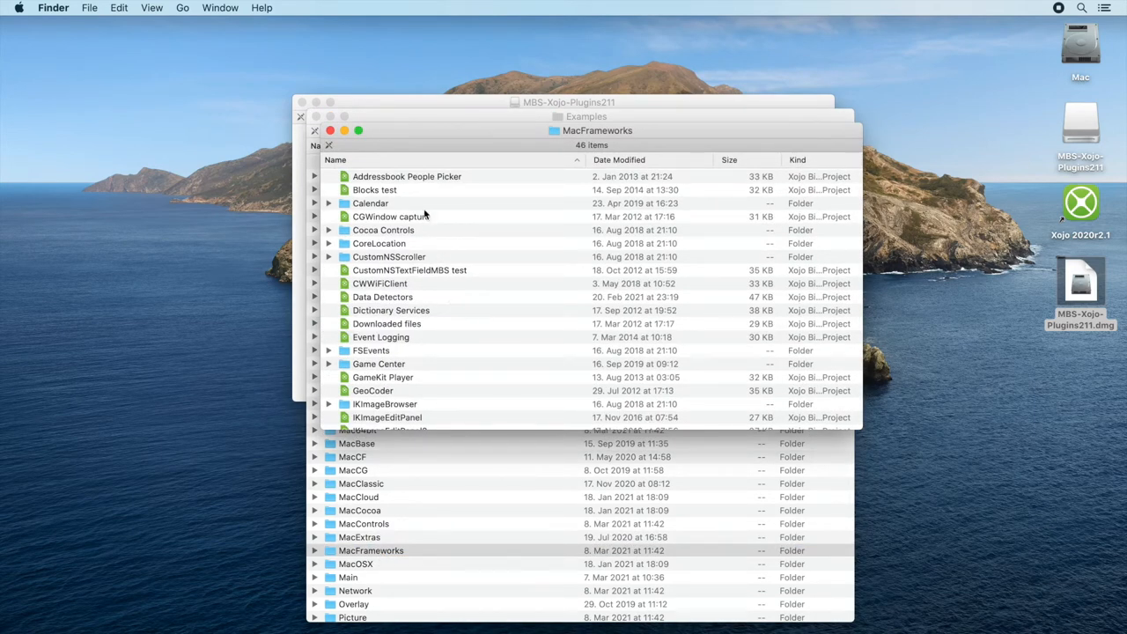
- Locate the Data Detectors project and drop it onto the Xojo 2020r2.1 icon to open it
scroll(down, 3)
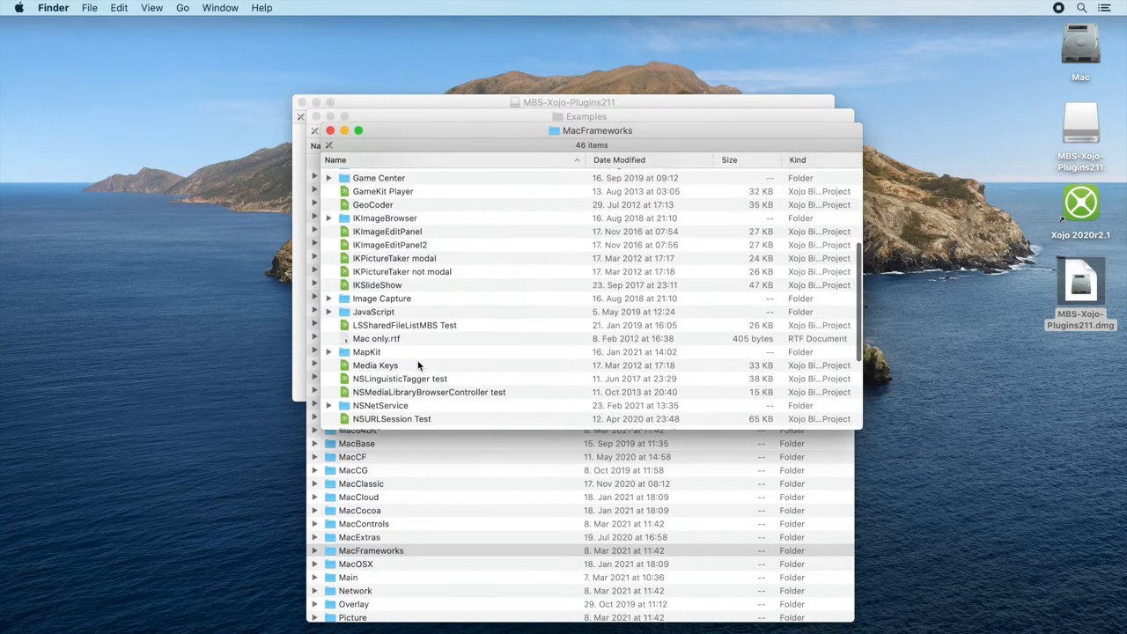
scroll(down, 3)
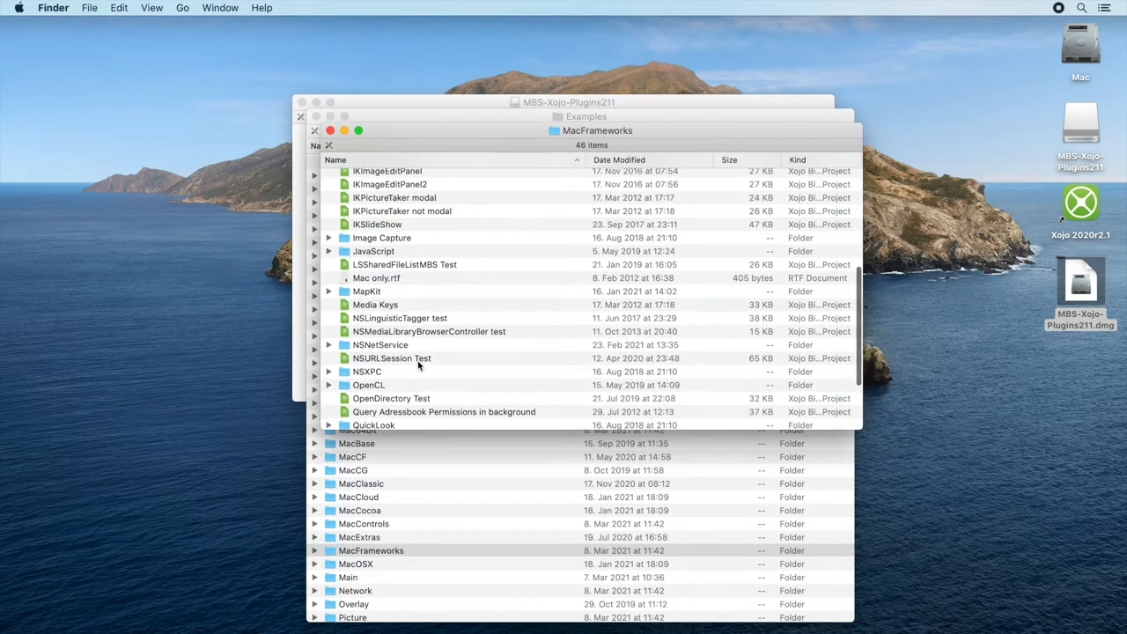
scroll(up, 3)
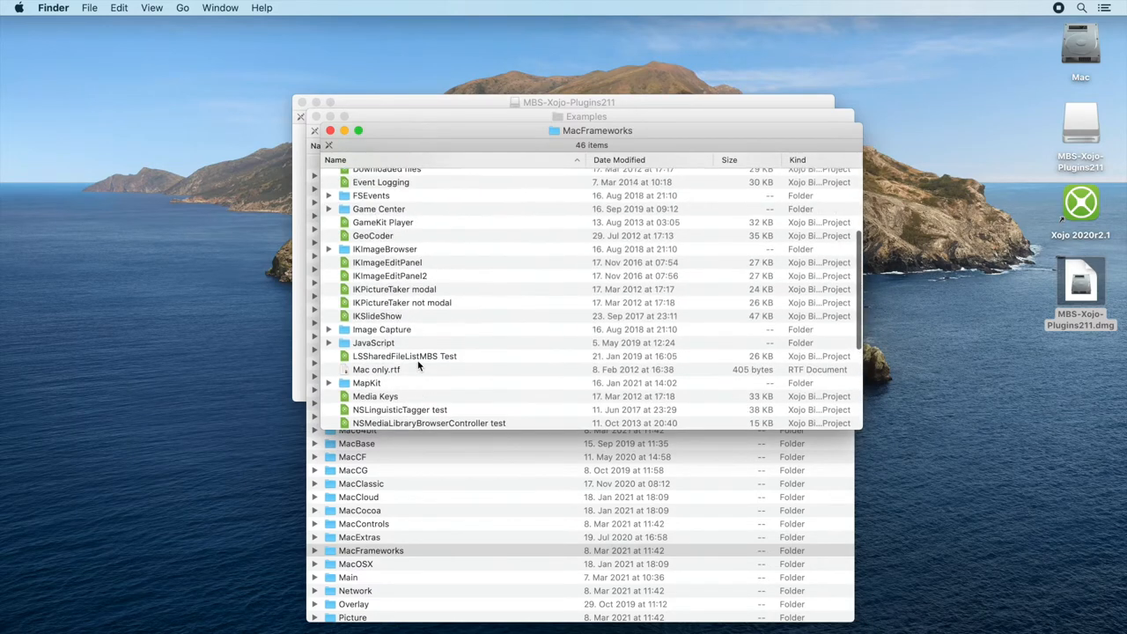
scroll(up, 3)
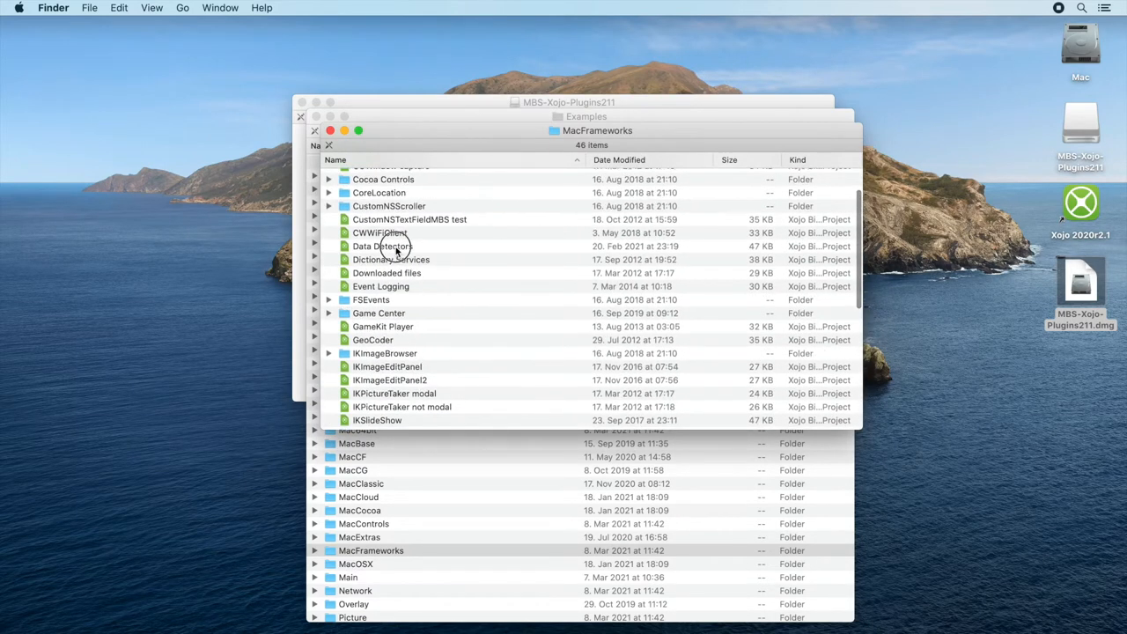
drag(382, 247, 937, 349)
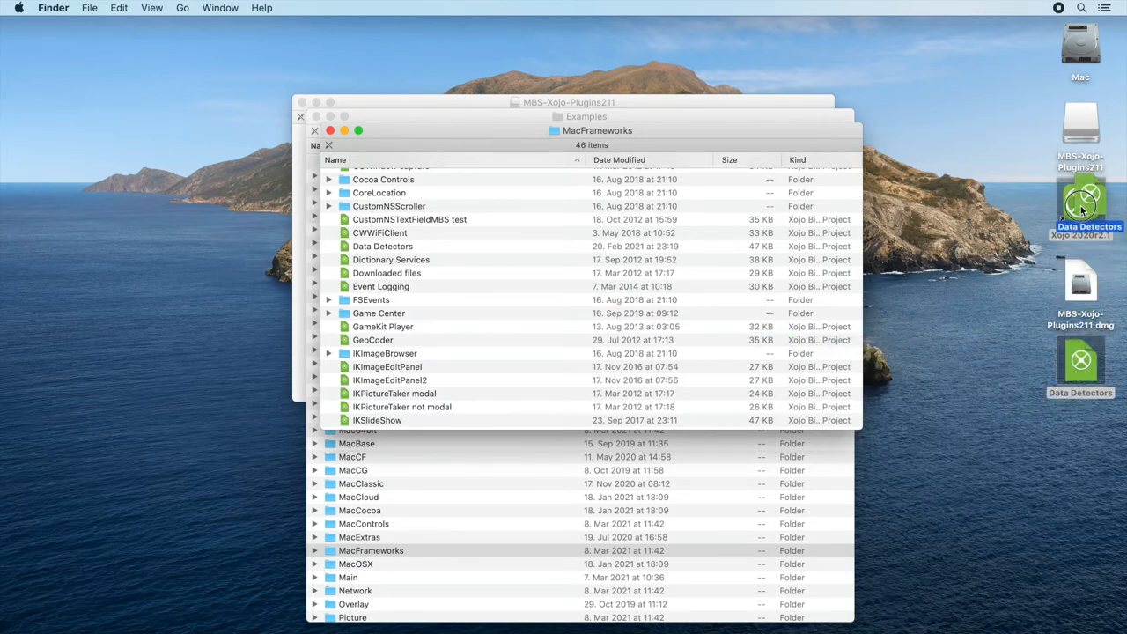
double_click(1081, 202)
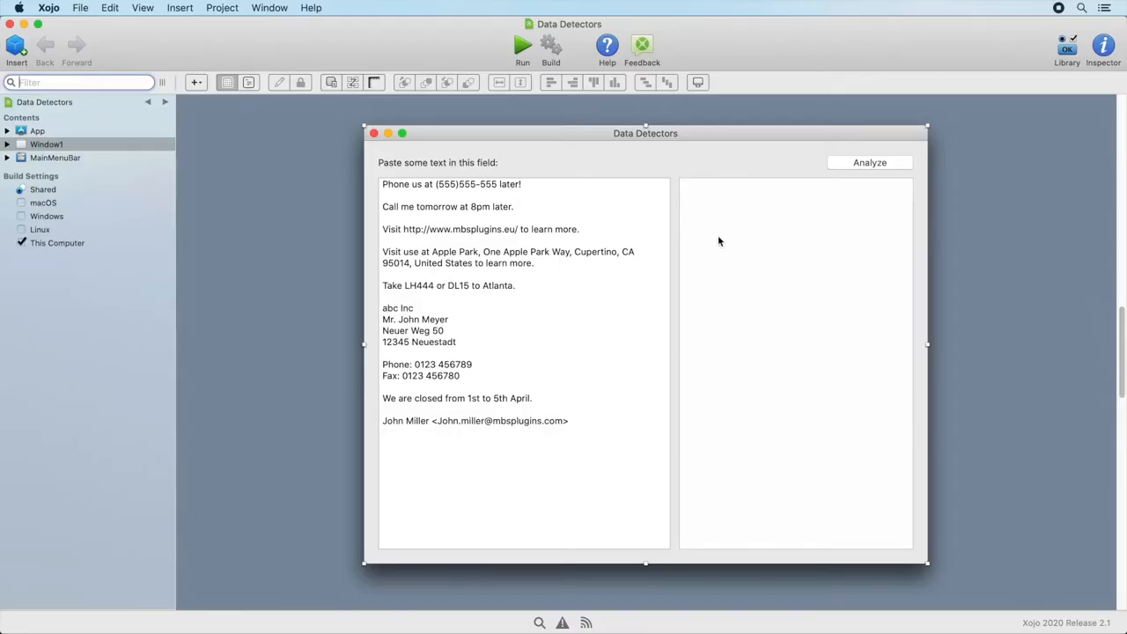
mouse_move(433, 141)
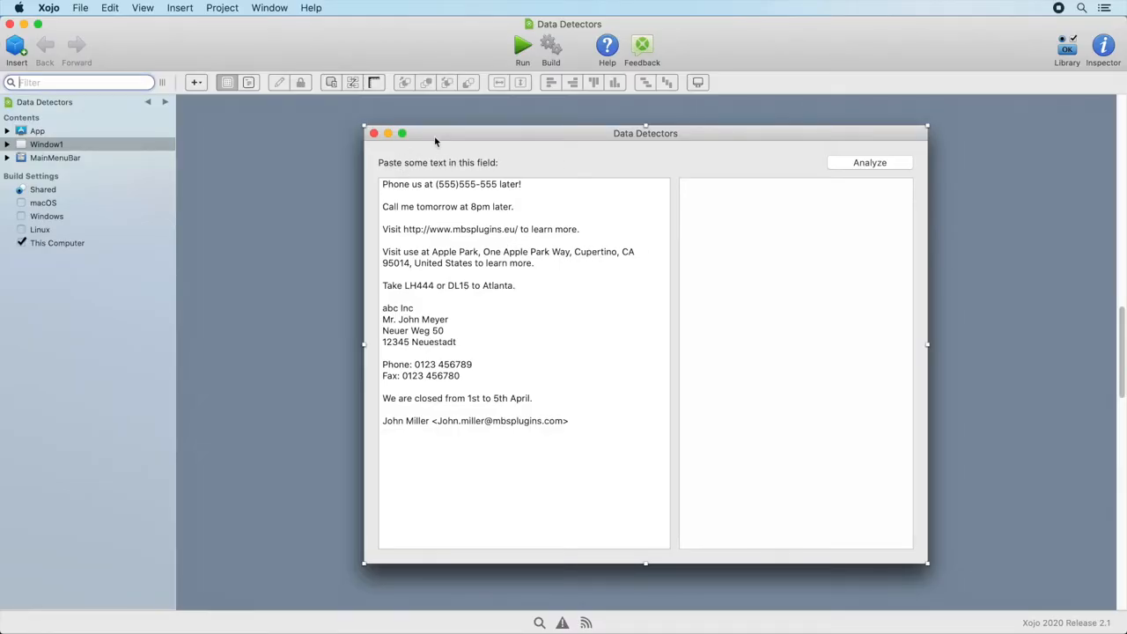
click(521, 46)
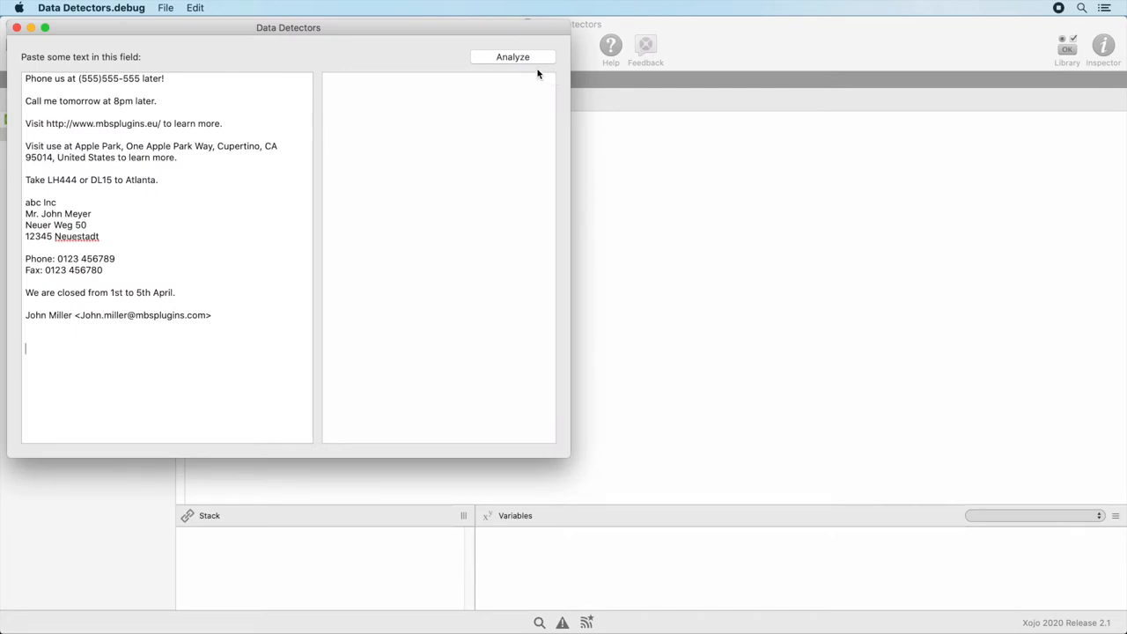
click(513, 56)
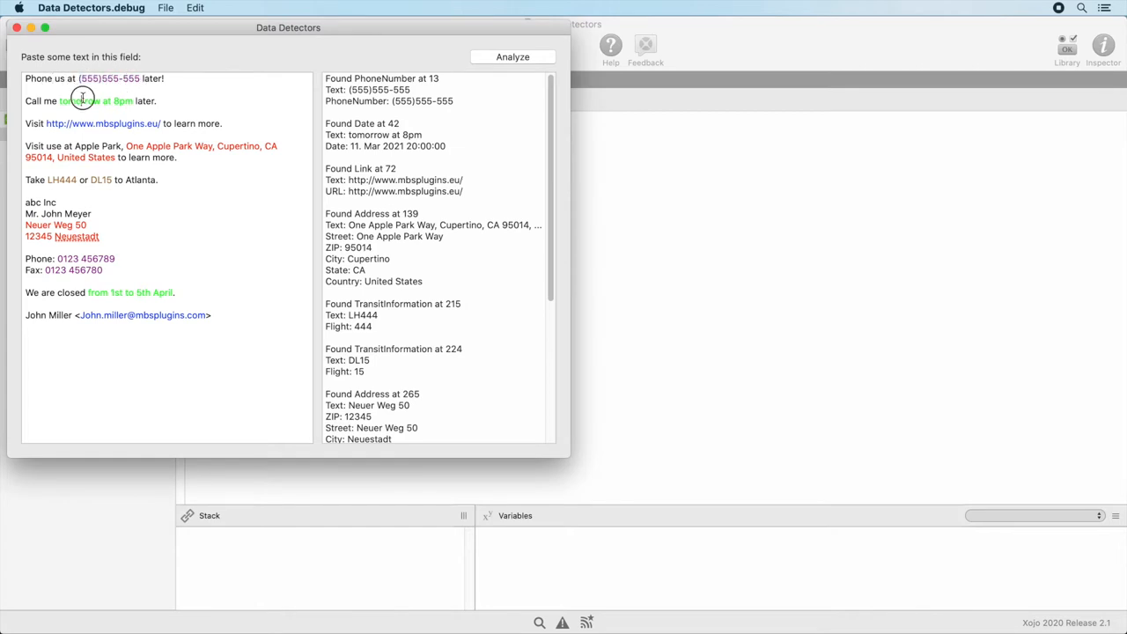
double_click(79, 100)
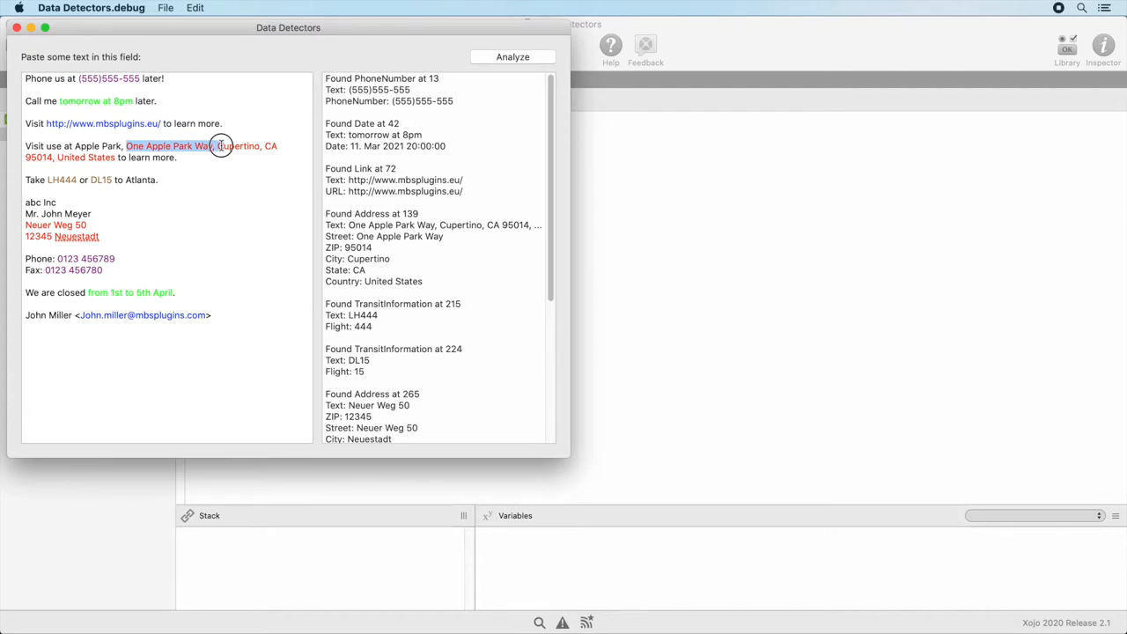
mouse_move(69, 180)
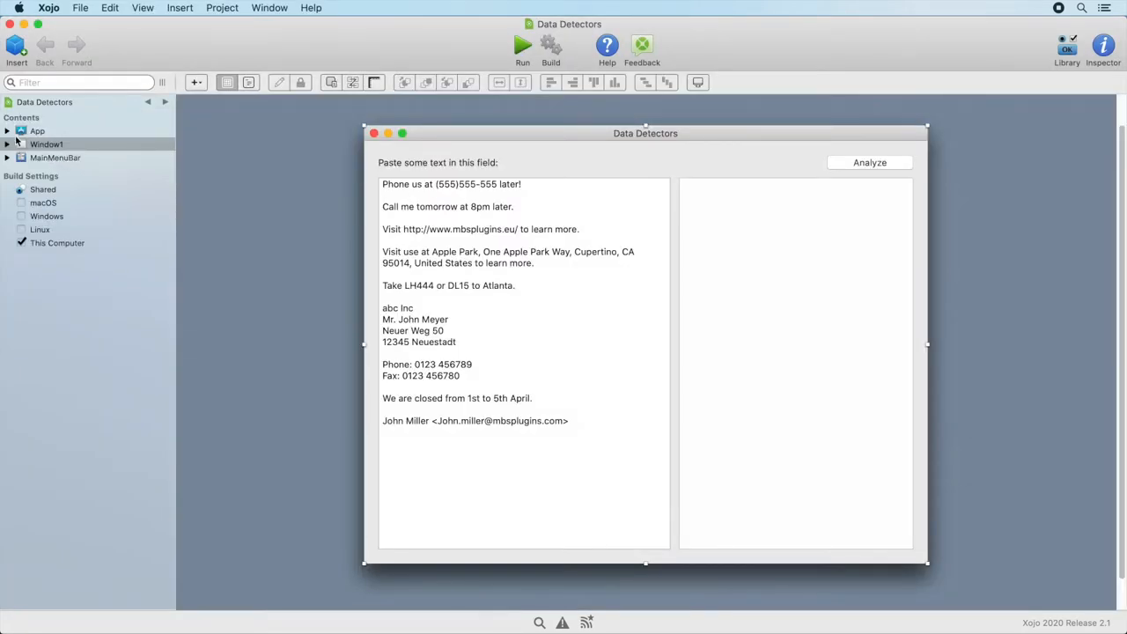
- Show MyButton's Action event, then the Check method, reviewing its TextArea1 and Date colouring code
click(8, 159)
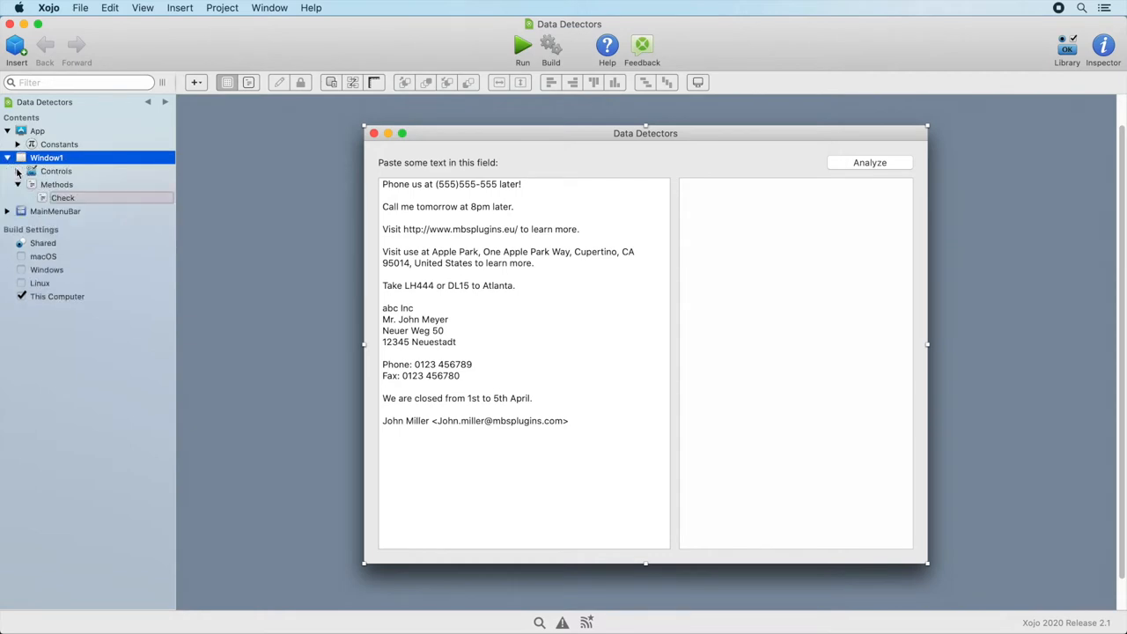
click(17, 171)
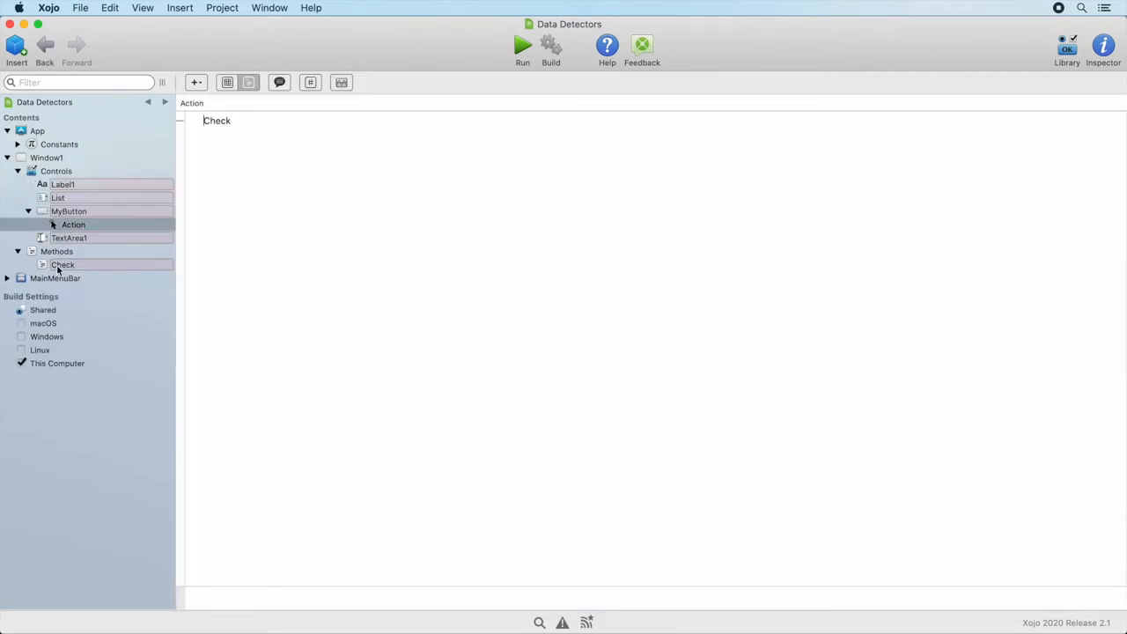
click(63, 264)
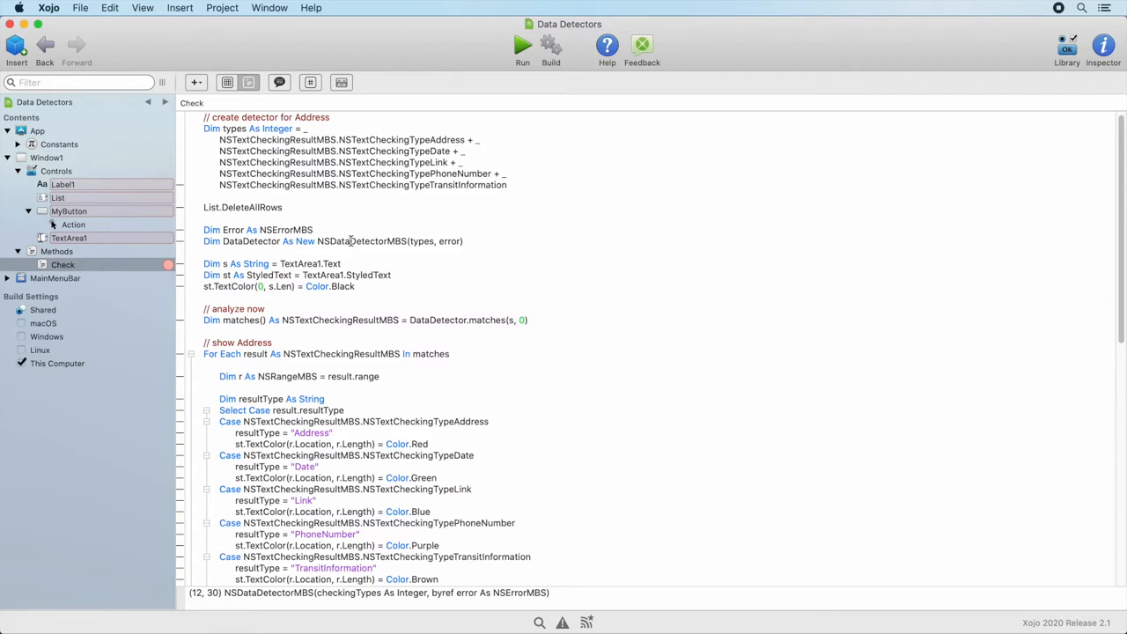
scroll(down, 3)
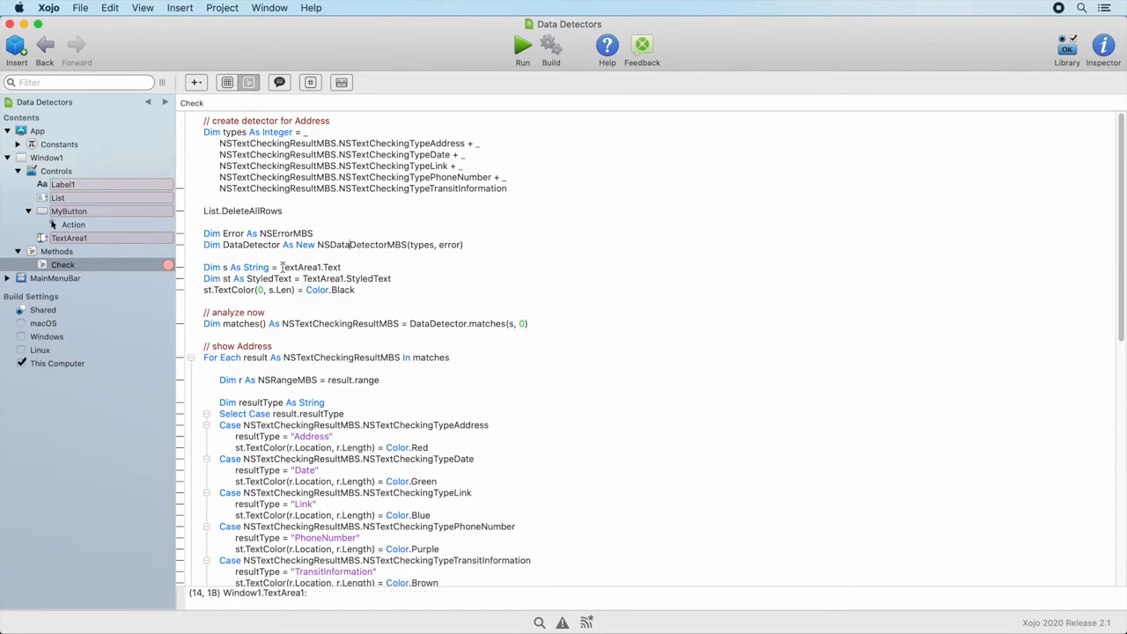
double_click(299, 268)
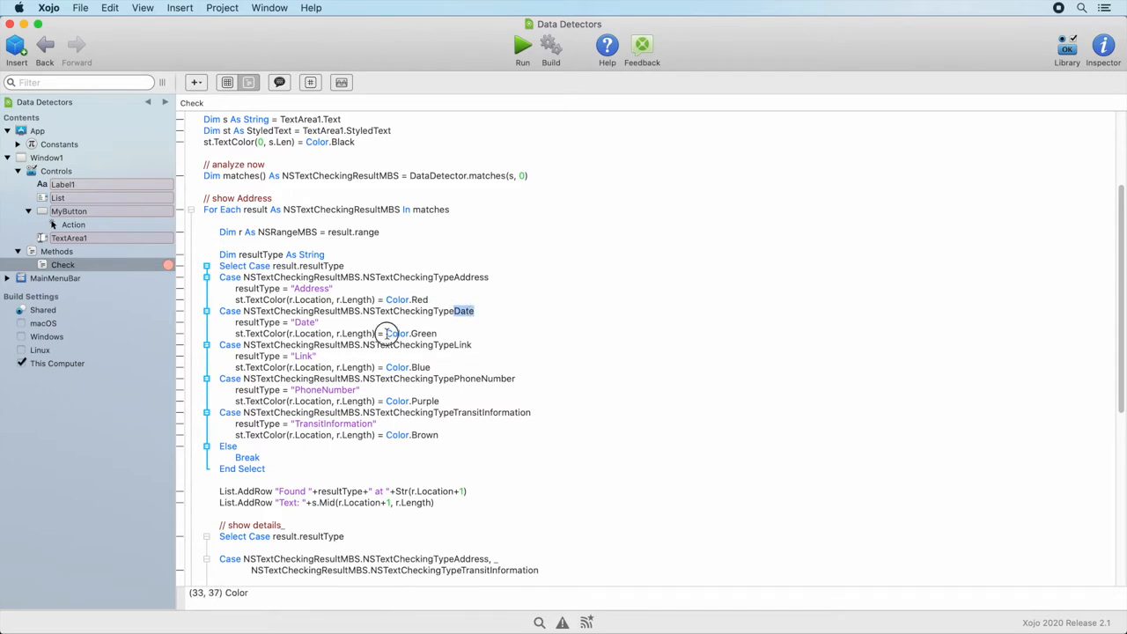
double_click(410, 333)
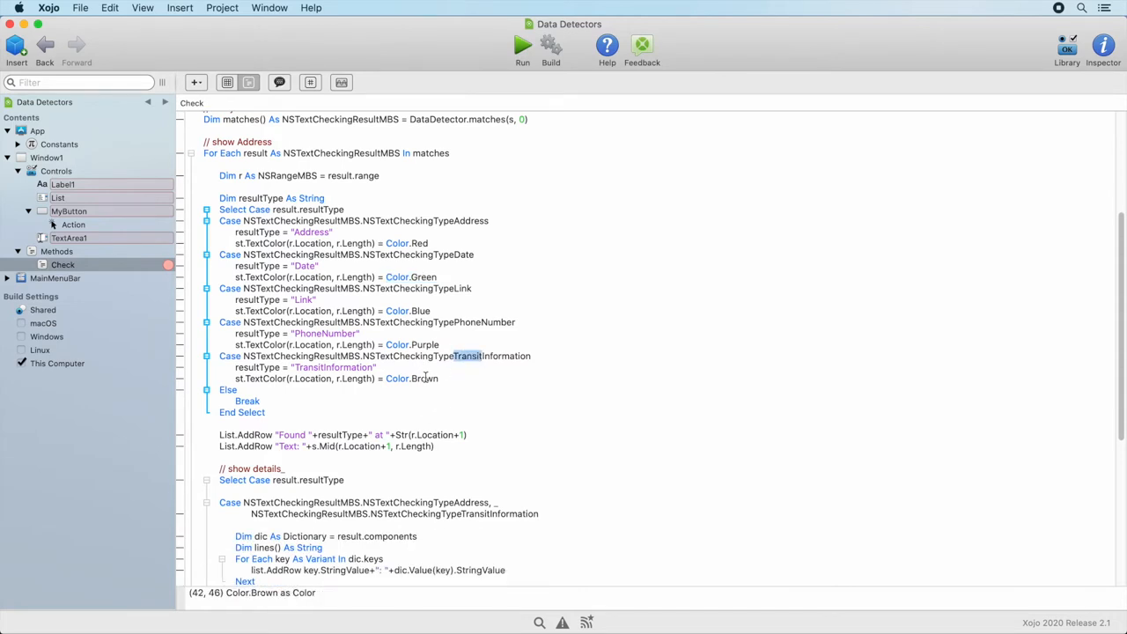
- Read the details section of Check, looking at the Date type and duration property
scroll(down, 3)
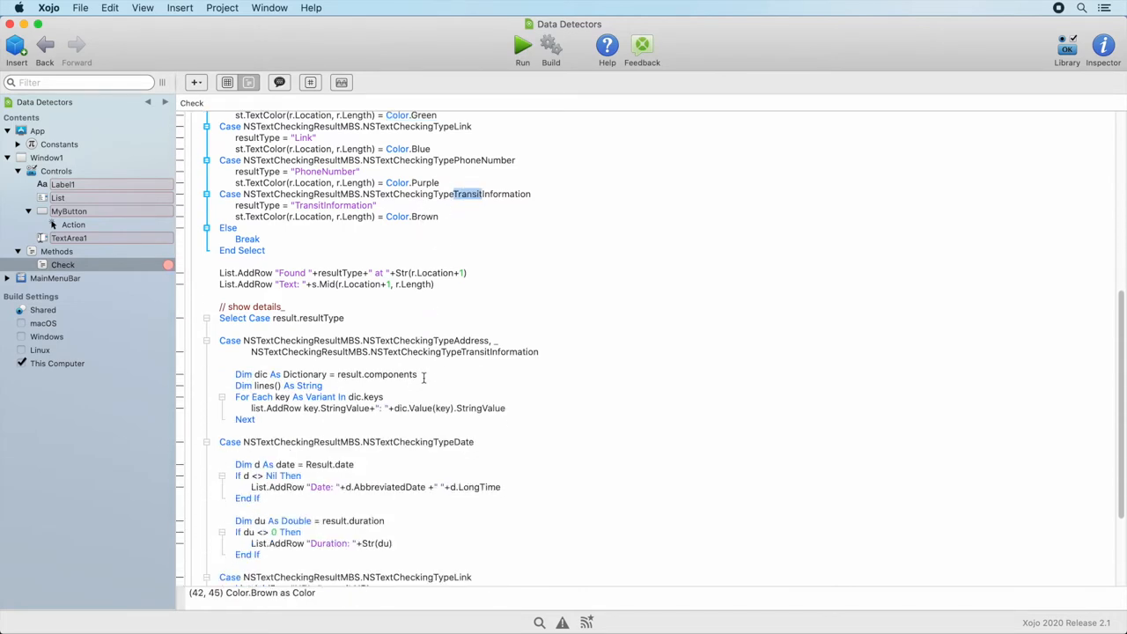
scroll(down, 3)
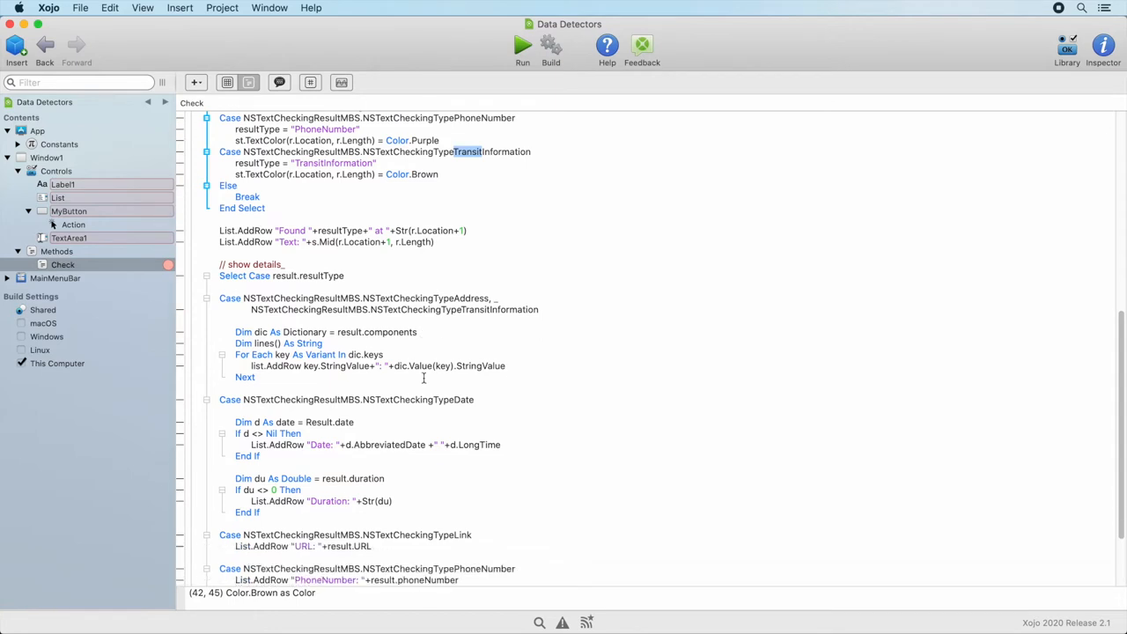
scroll(down, 3)
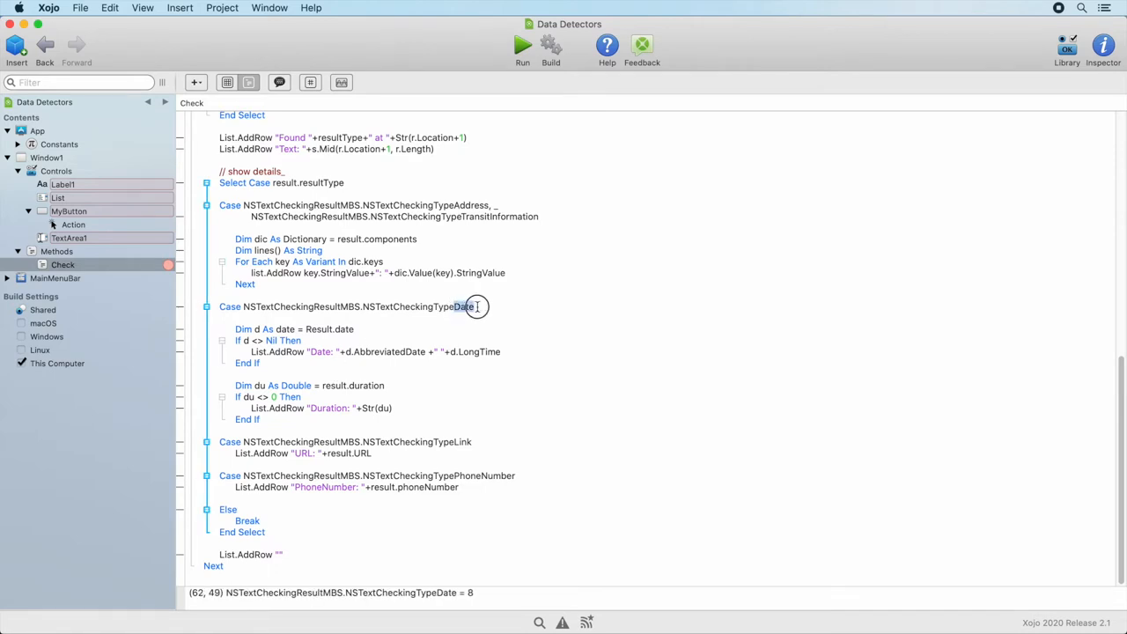
double_click(464, 307)
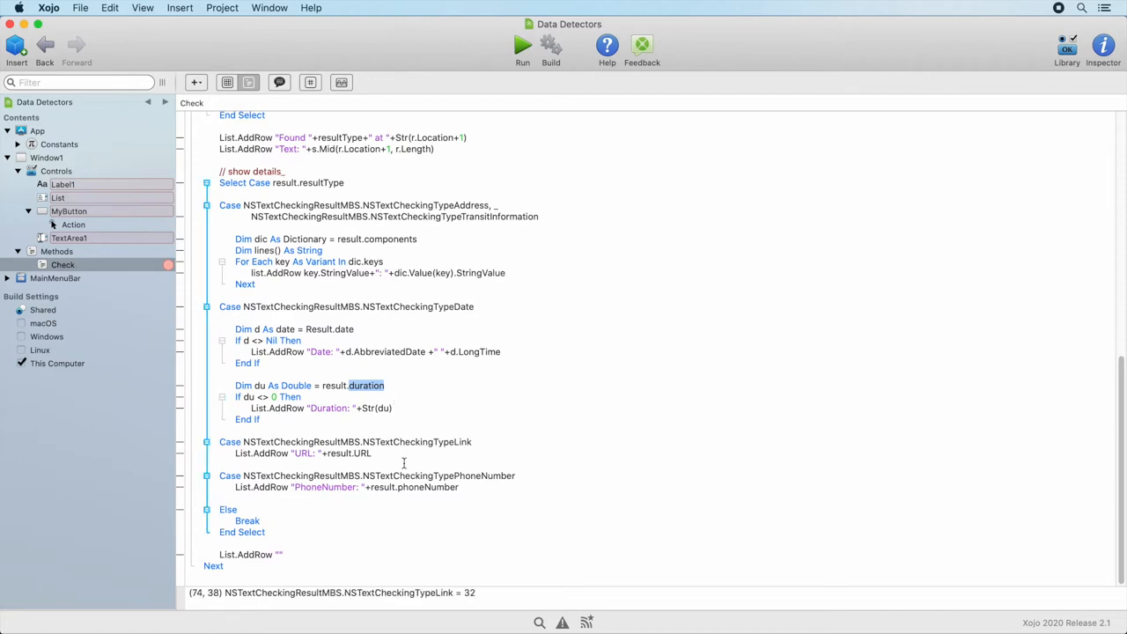
double_click(461, 441)
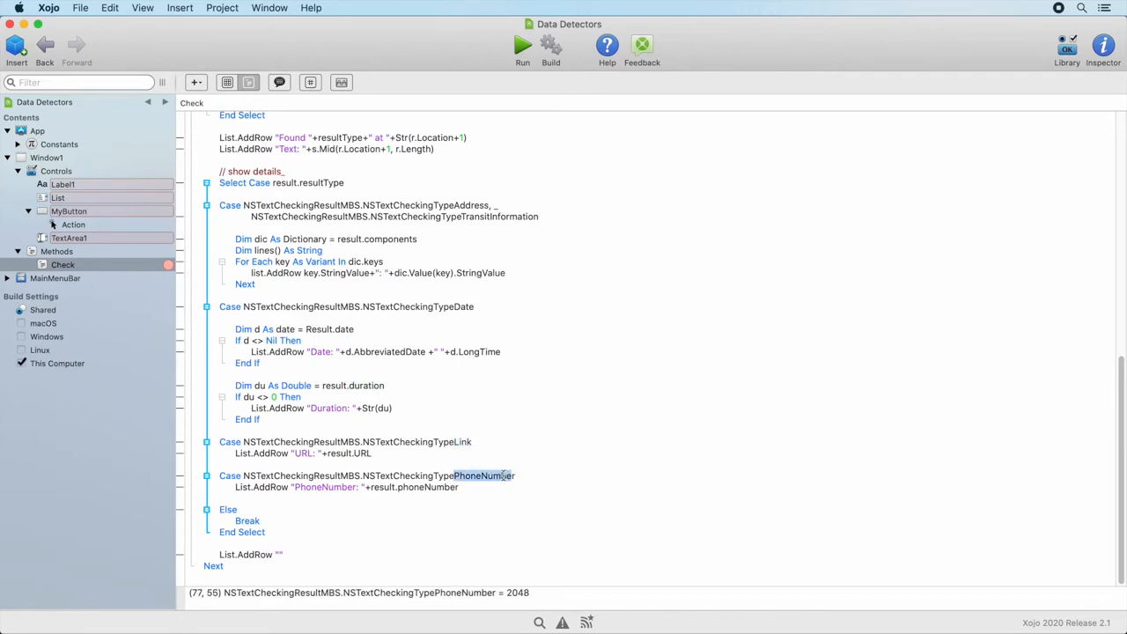
- Build and launch the Data Detectors example in the debugger
click(521, 46)
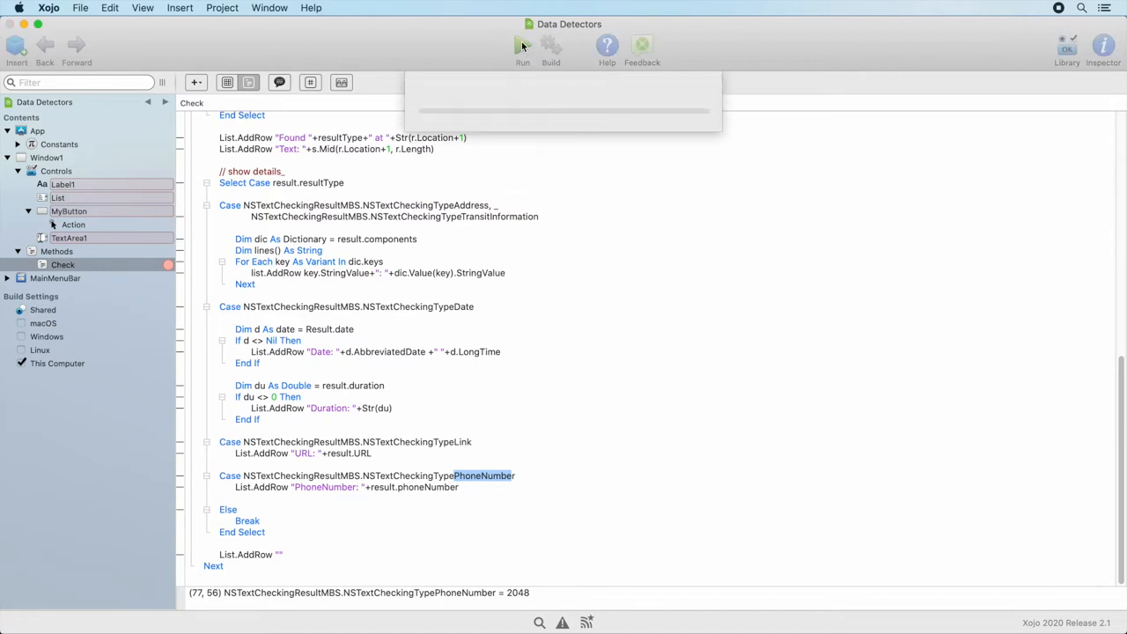
click(521, 45)
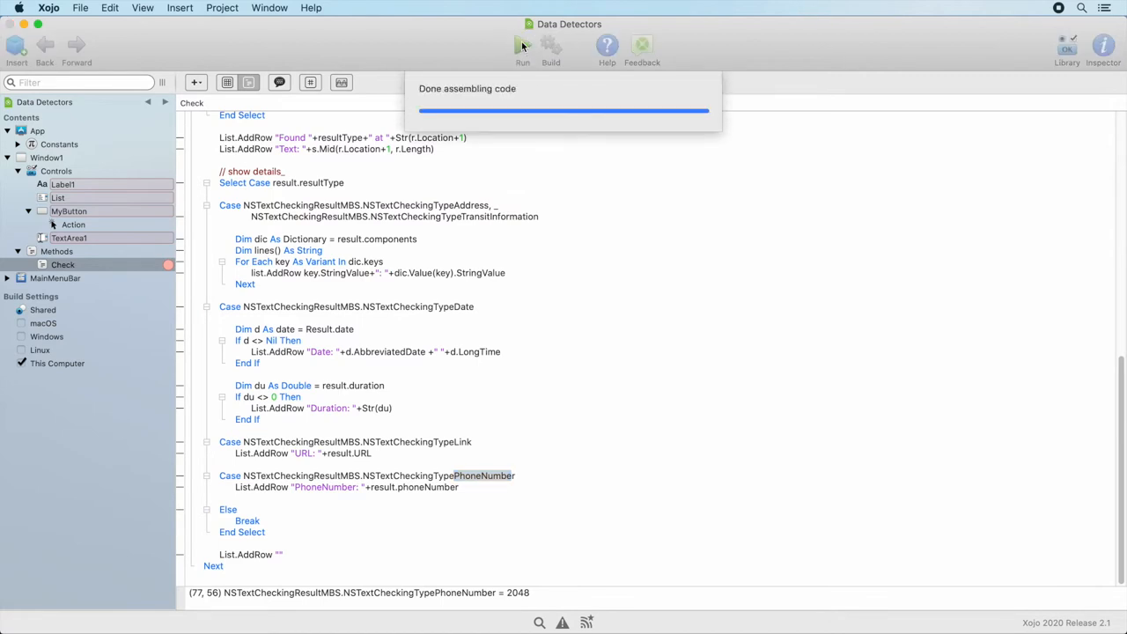
click(521, 46)
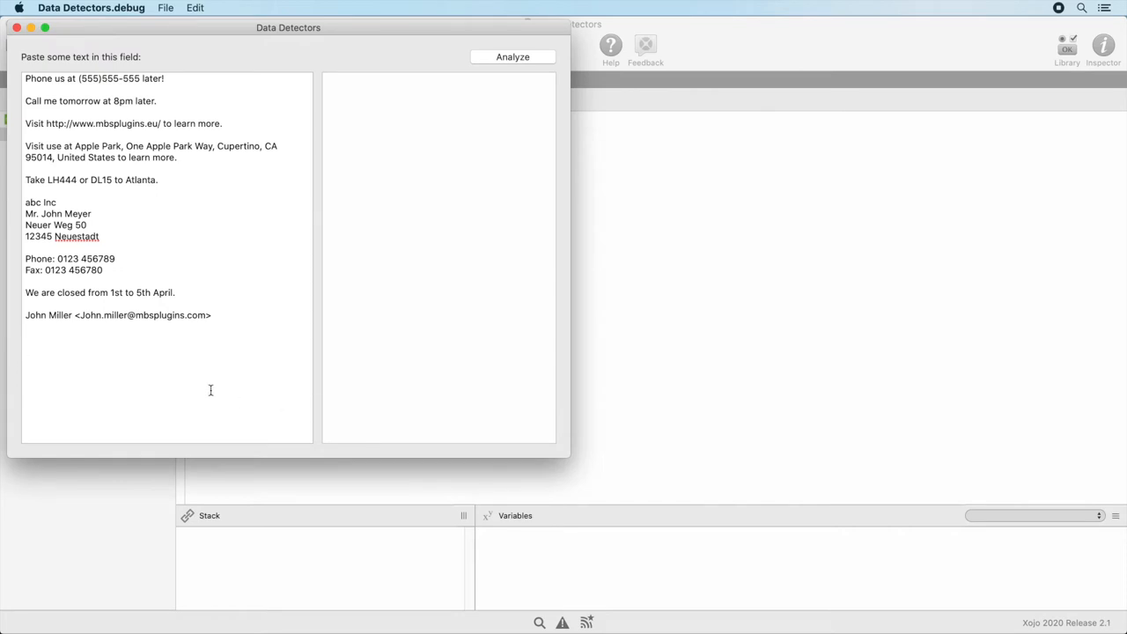
mouse_move(121, 313)
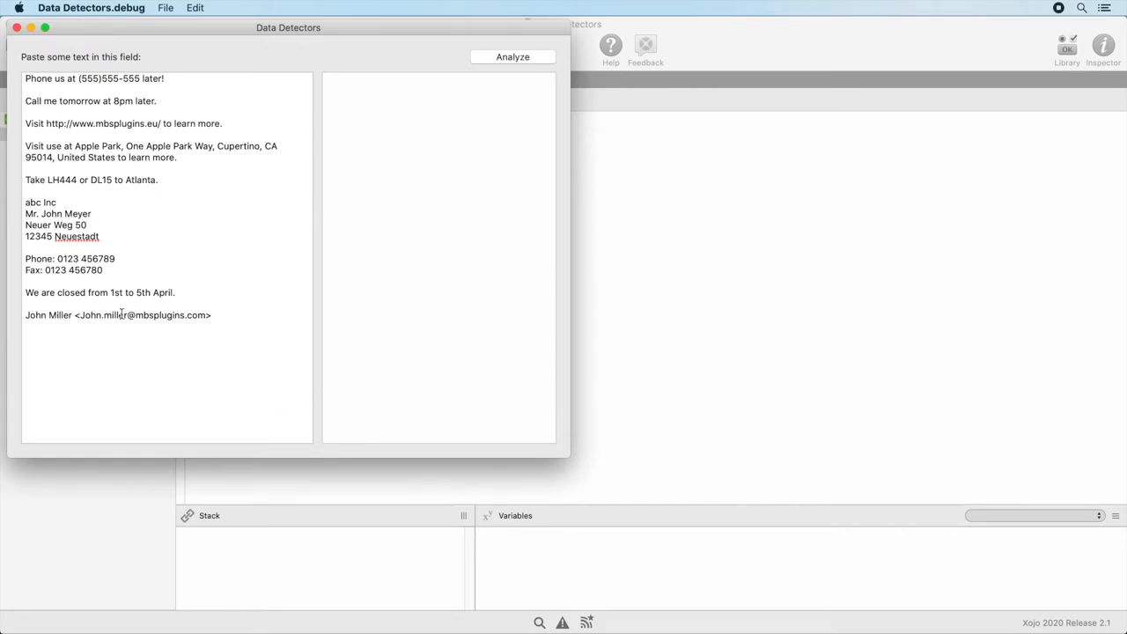
- Analyze the sample text for contacts, dates and links, inspect a result, then quit the app
click(512, 57)
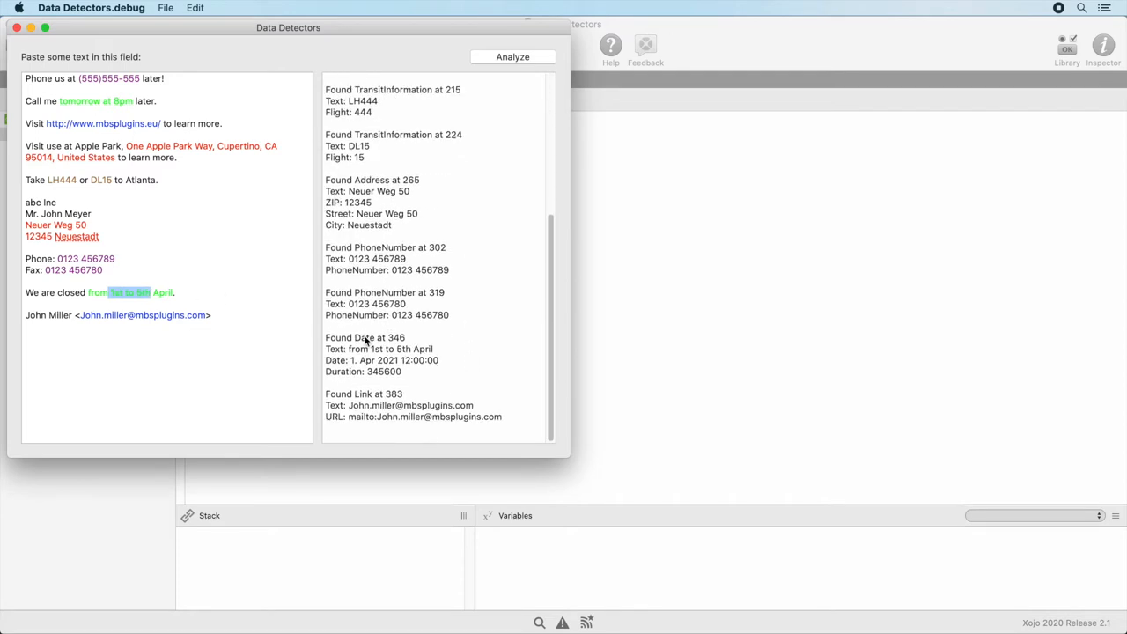
click(384, 370)
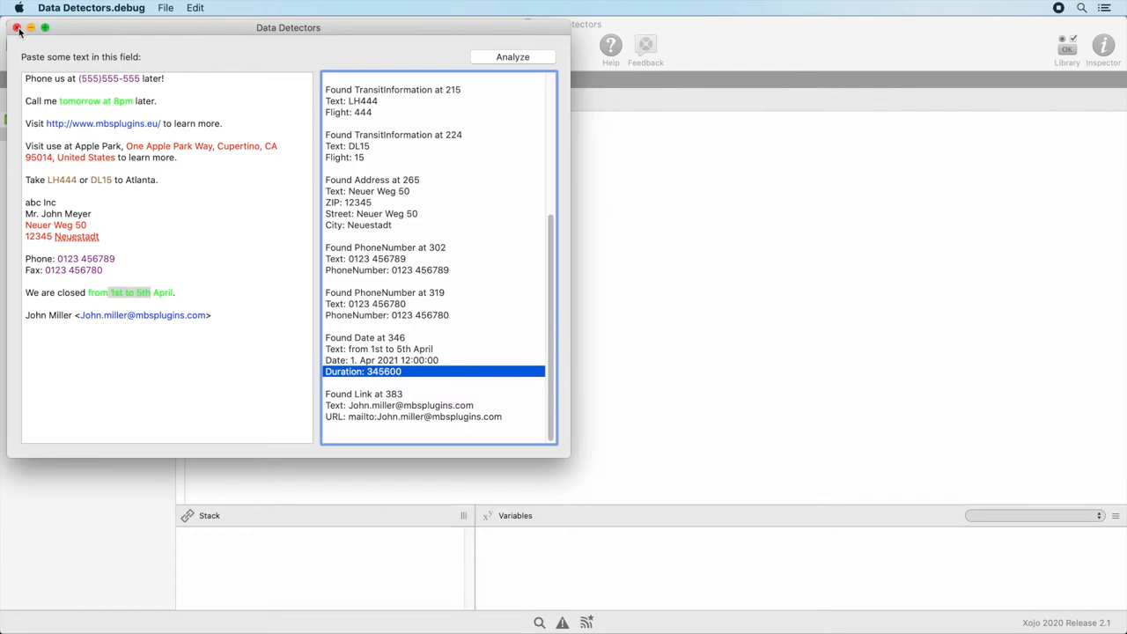
click(14, 29)
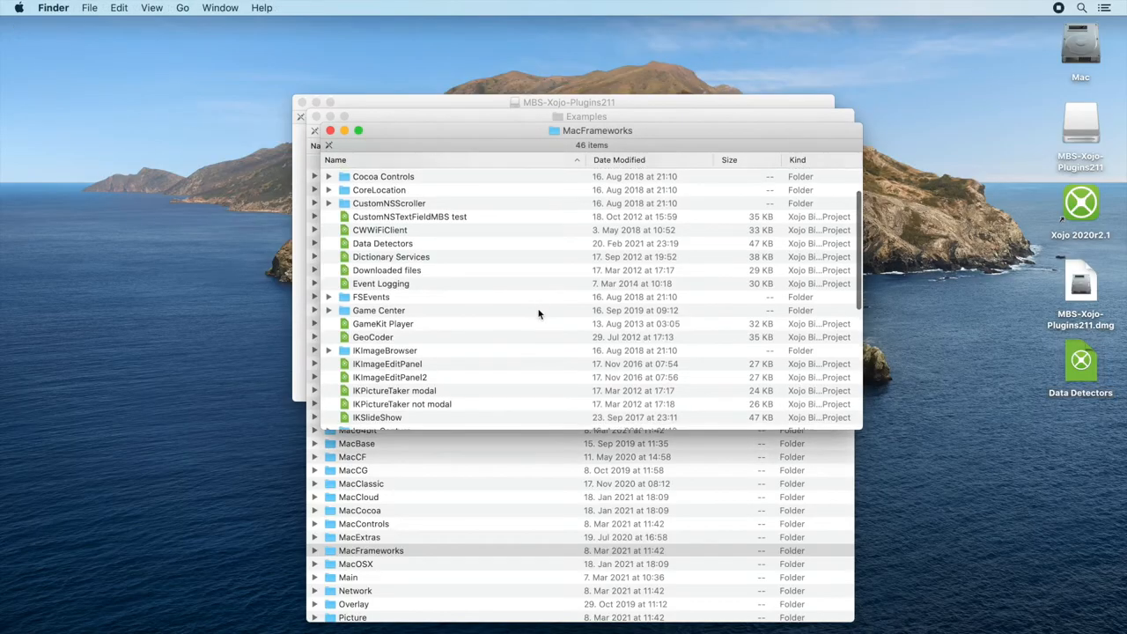
- Go back to the Examples folder and into MacControls to reach the NSCollectionView Test project
scroll(down, 3)
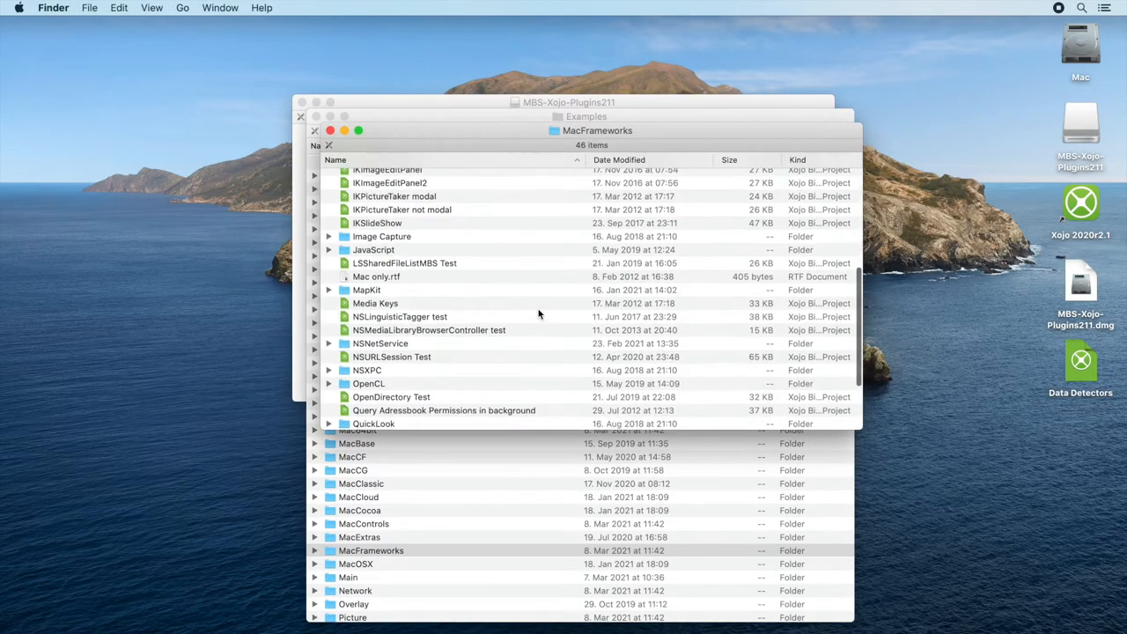
scroll(down, 3)
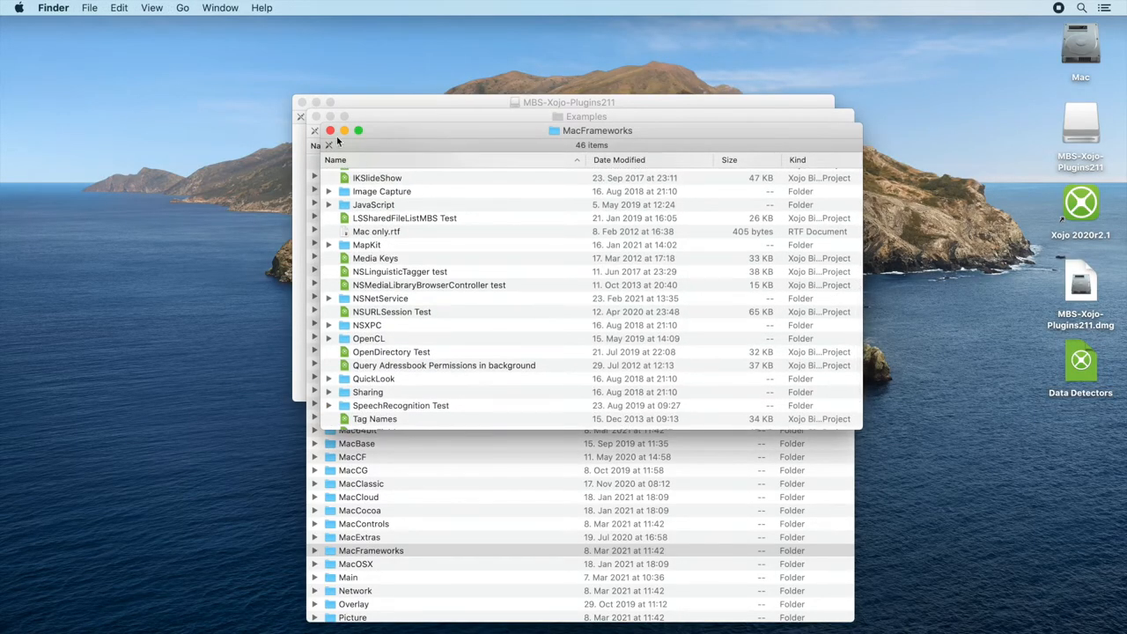
click(363, 523)
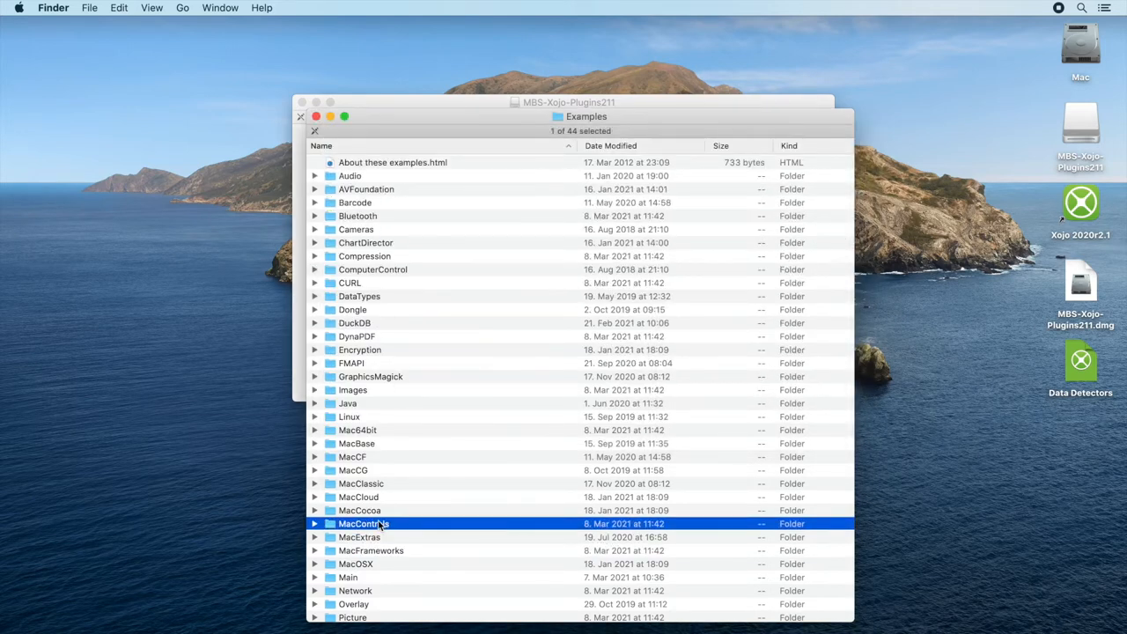
double_click(363, 523)
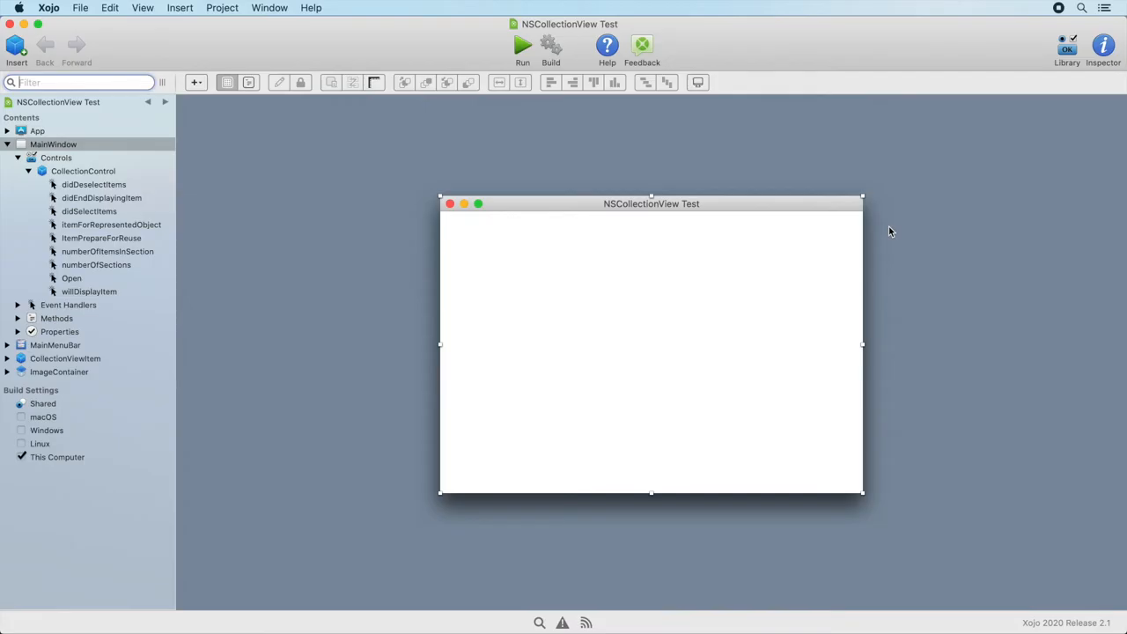
- Run NSCollectionView Test and scroll through its grid of 100 numbered item tiles
click(521, 46)
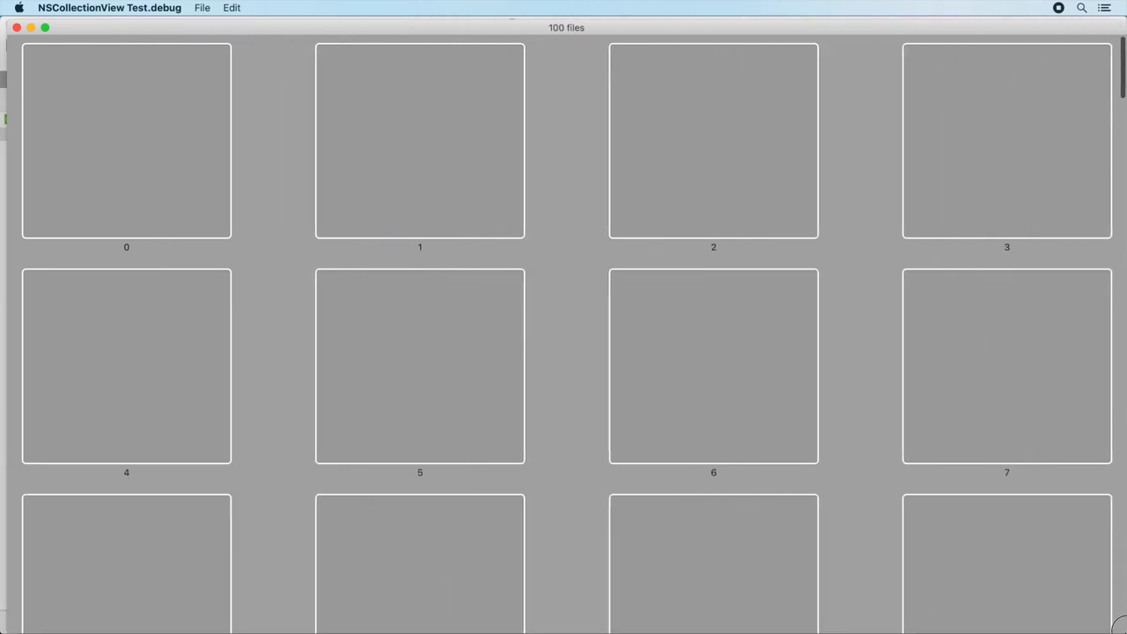
scroll(down, 3)
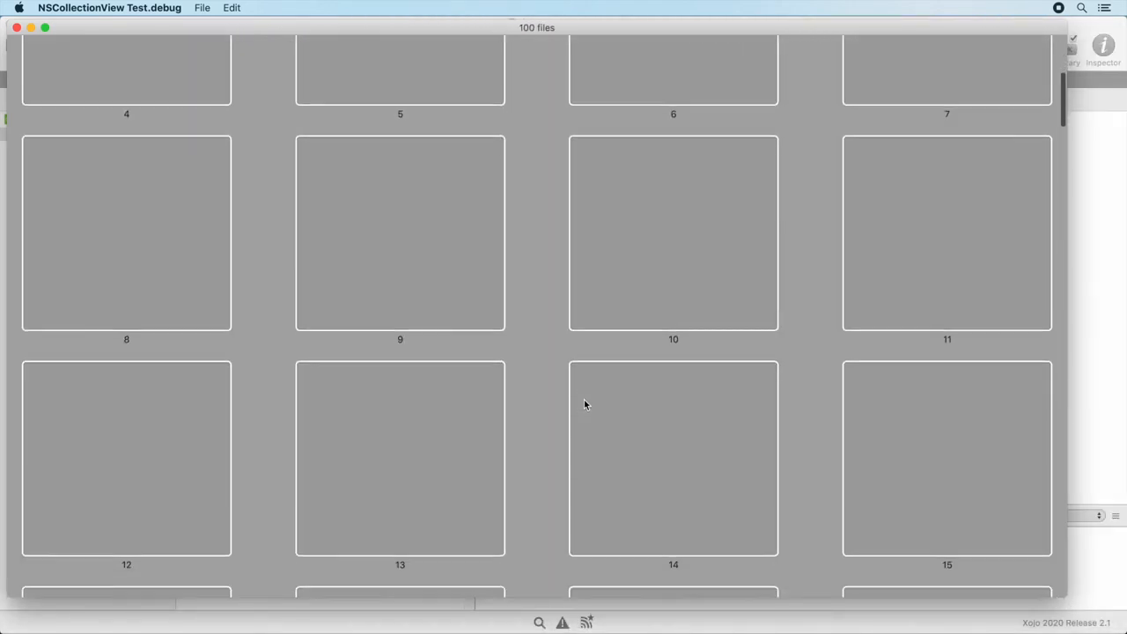
scroll(down, 3)
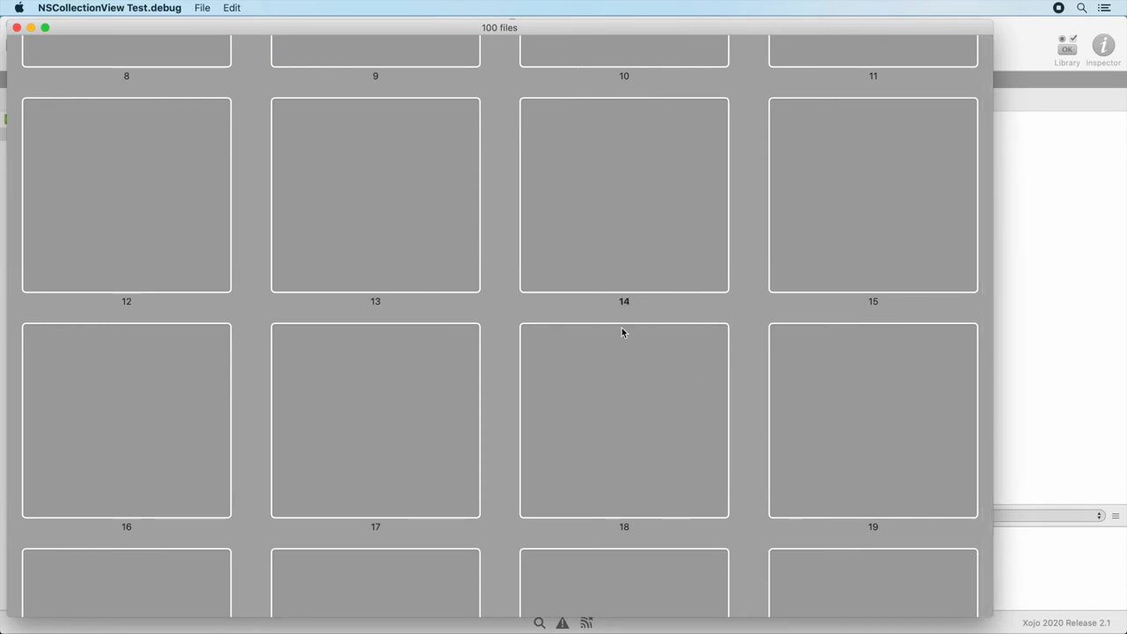
mouse_move(623, 310)
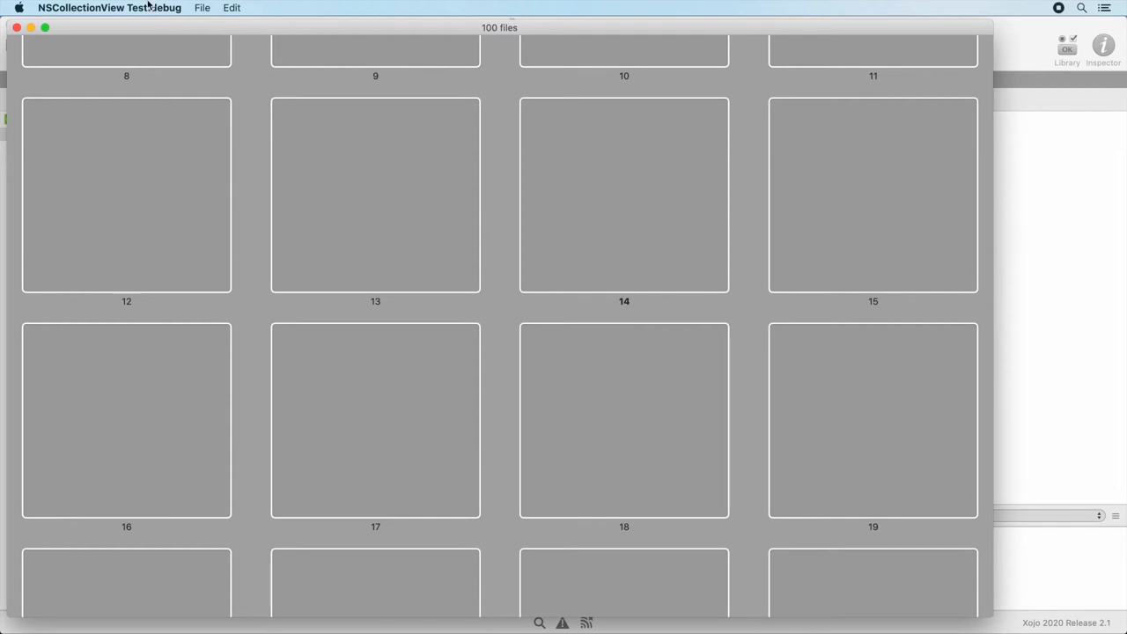
- Quit the test app, then add a Library button to ImageContainer's bottom bar with caption 'delete'
click(109, 7)
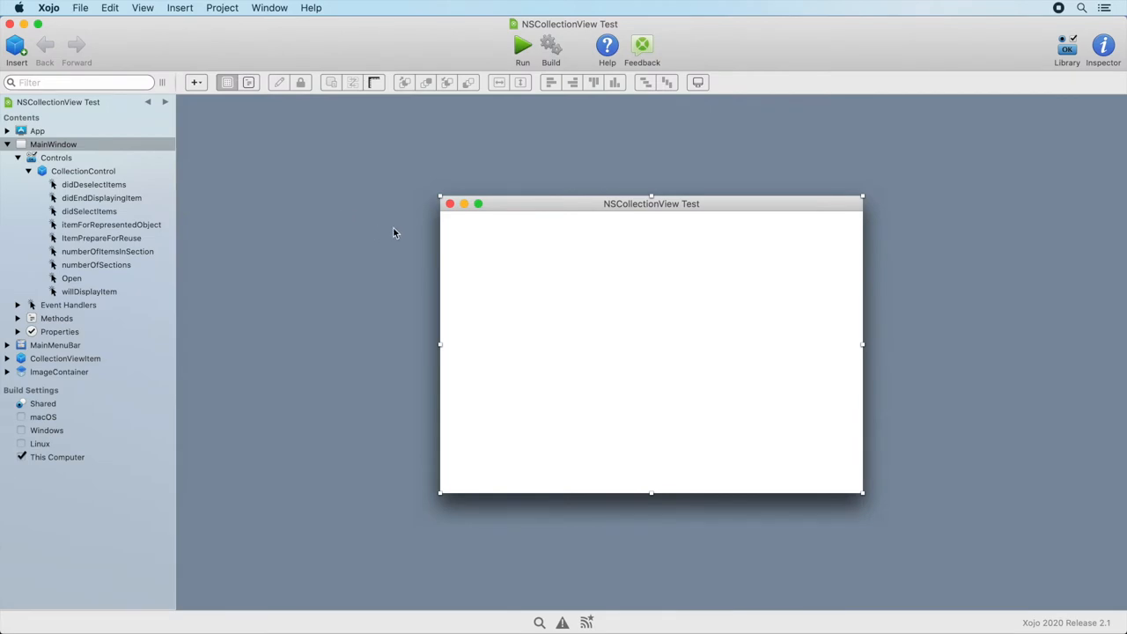
mouse_move(55, 374)
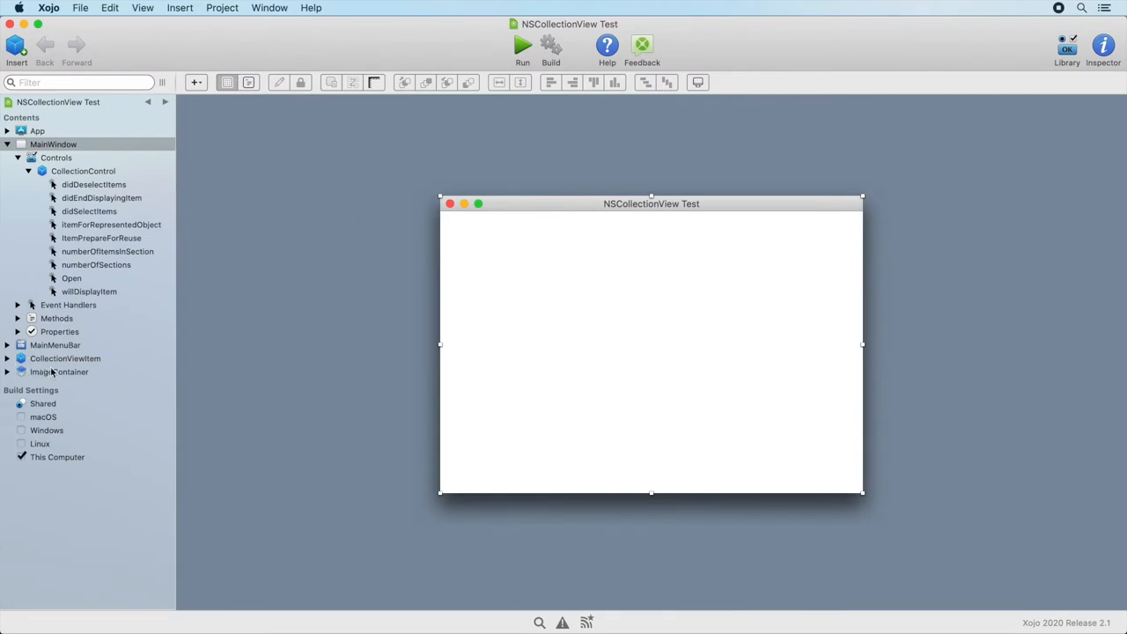
click(60, 371)
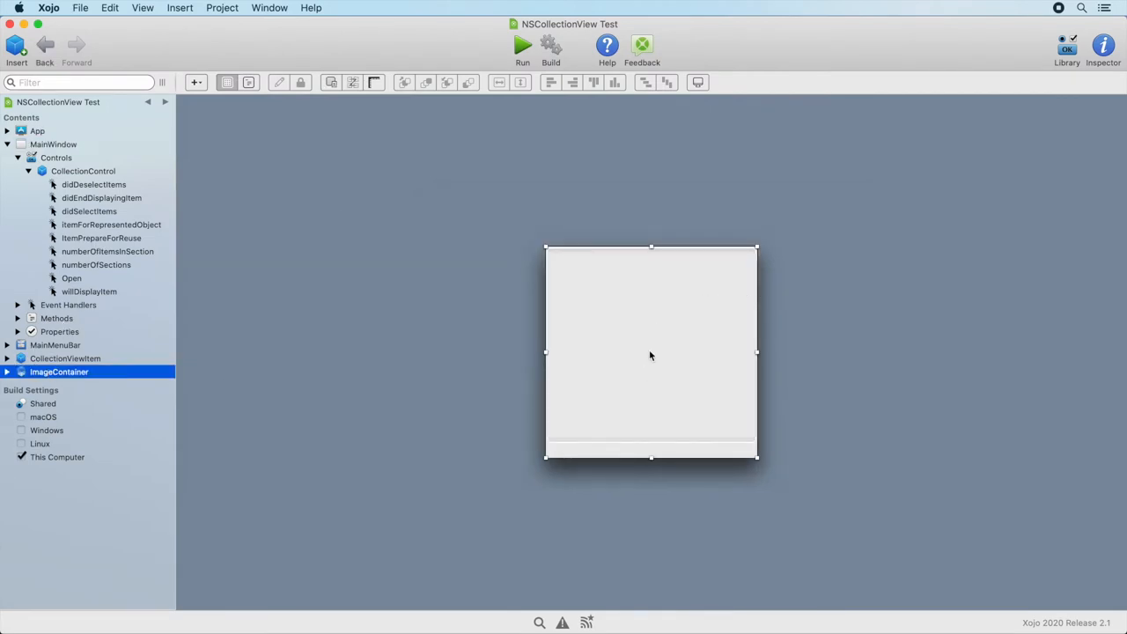
click(7, 371)
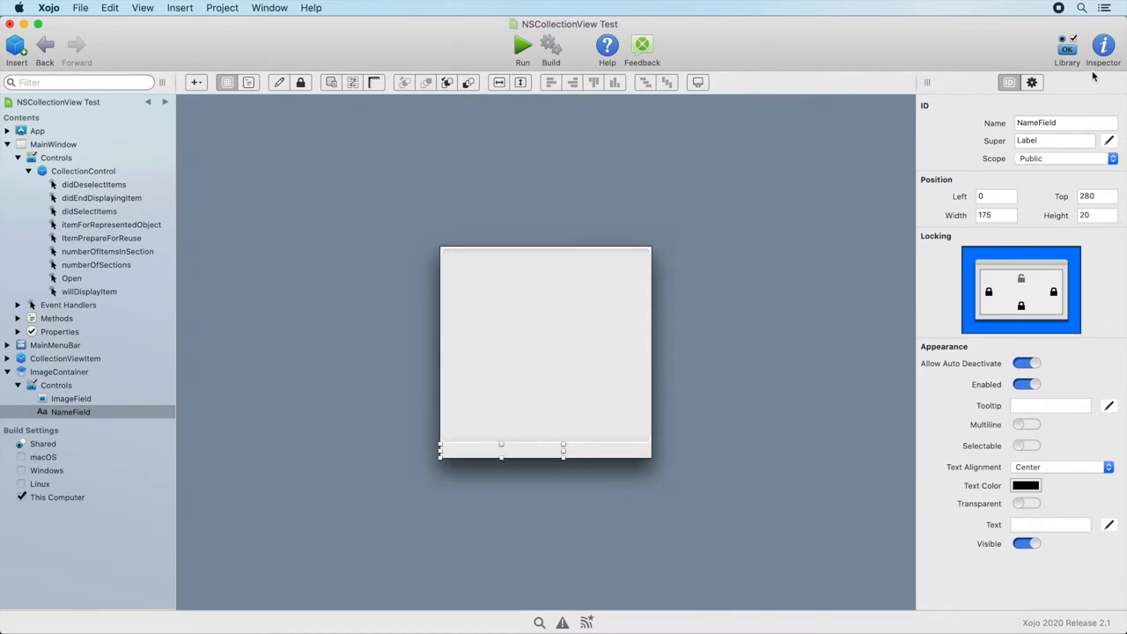
click(1067, 49)
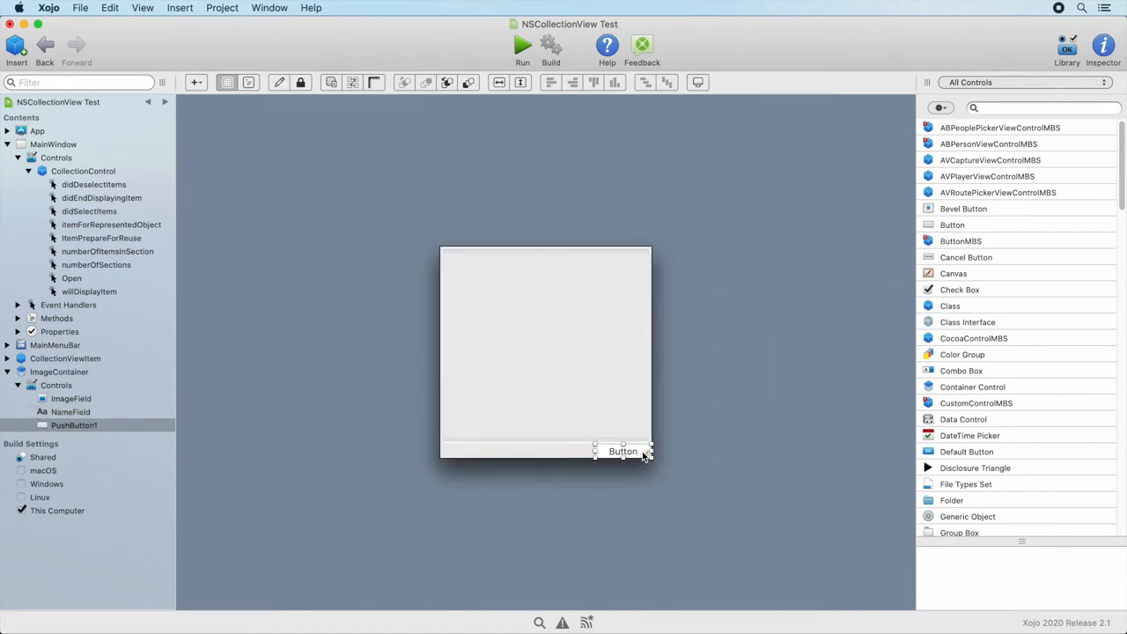
text(delete)
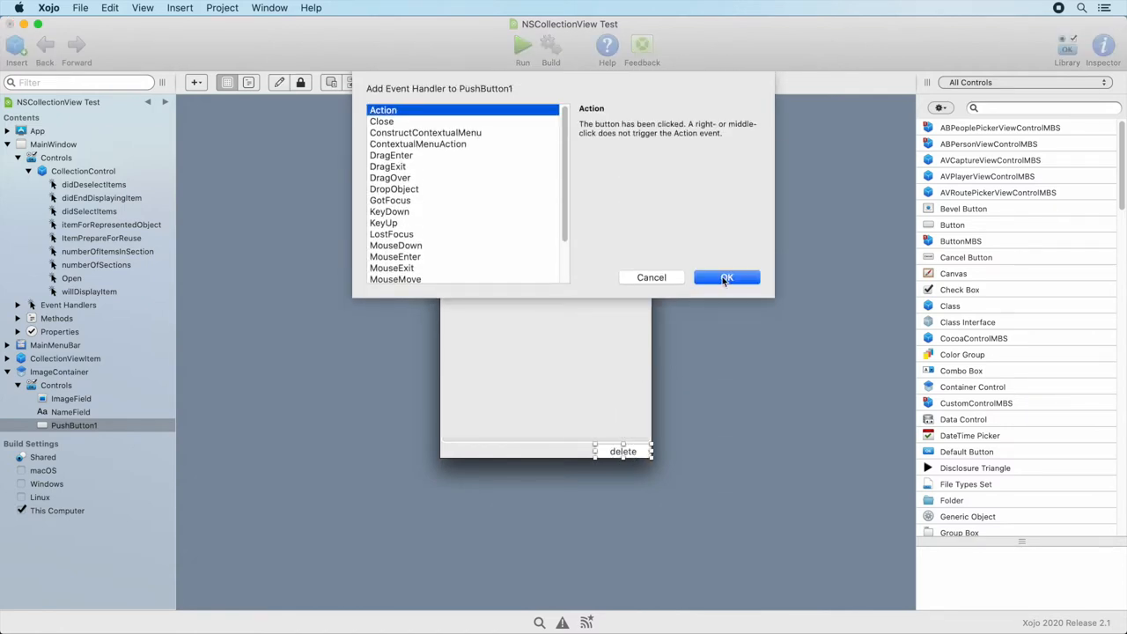
- Add the Action handler with RemoveAt and collectionView.animator.deleteItems code, checking the NSIndexPathMBS call
click(726, 278)
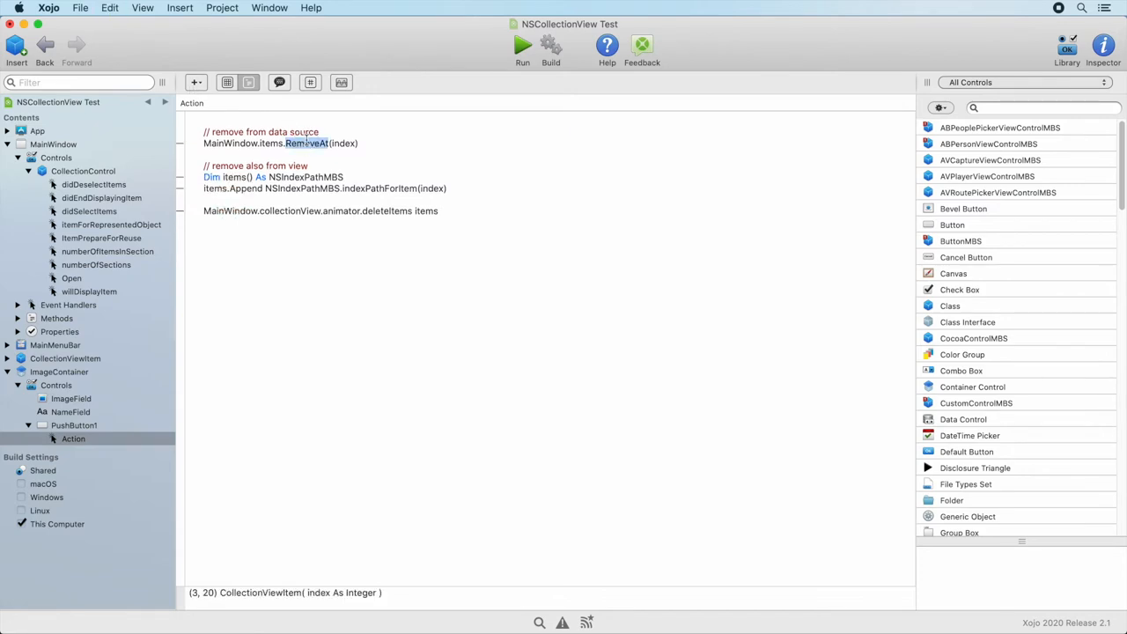
click(305, 176)
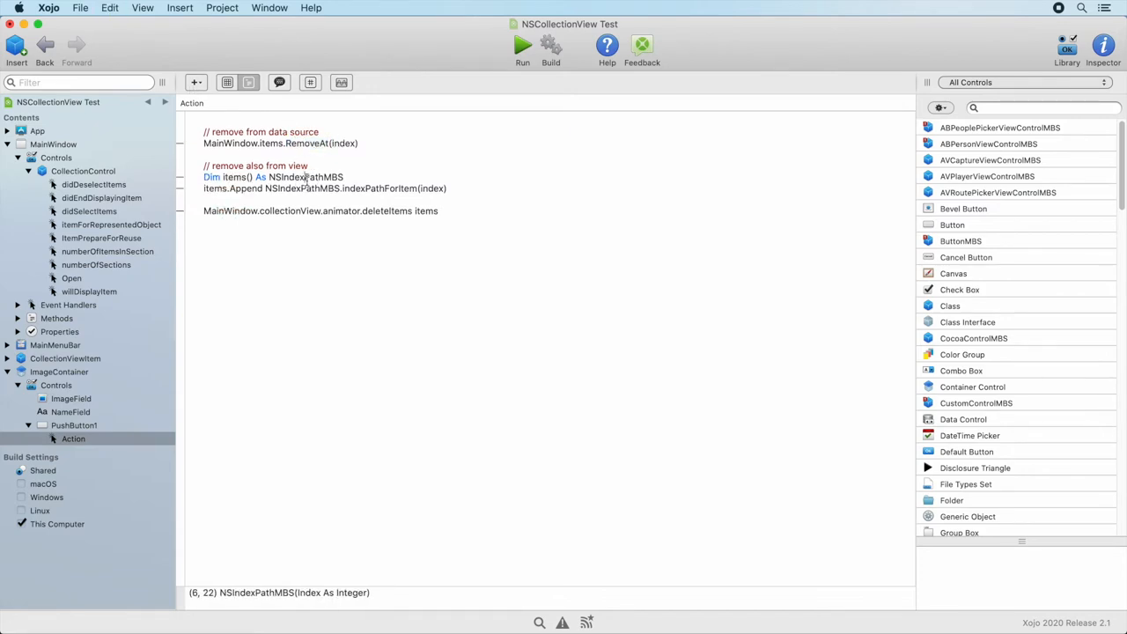
double_click(306, 176)
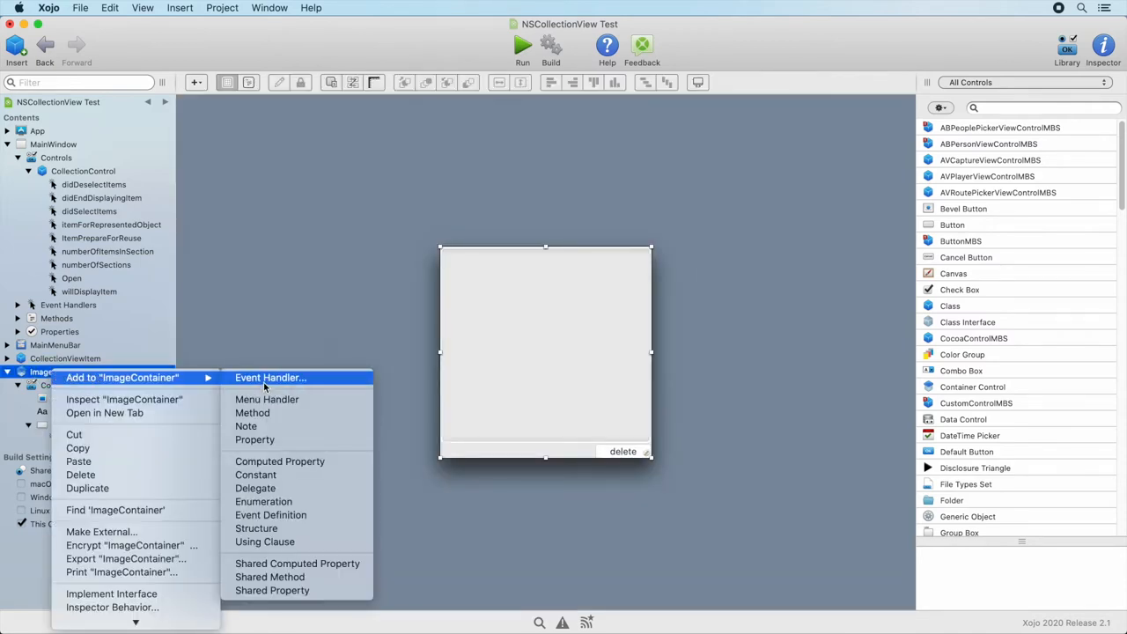
- Add an 'index As Integer' property to ImageContainer
click(254, 440)
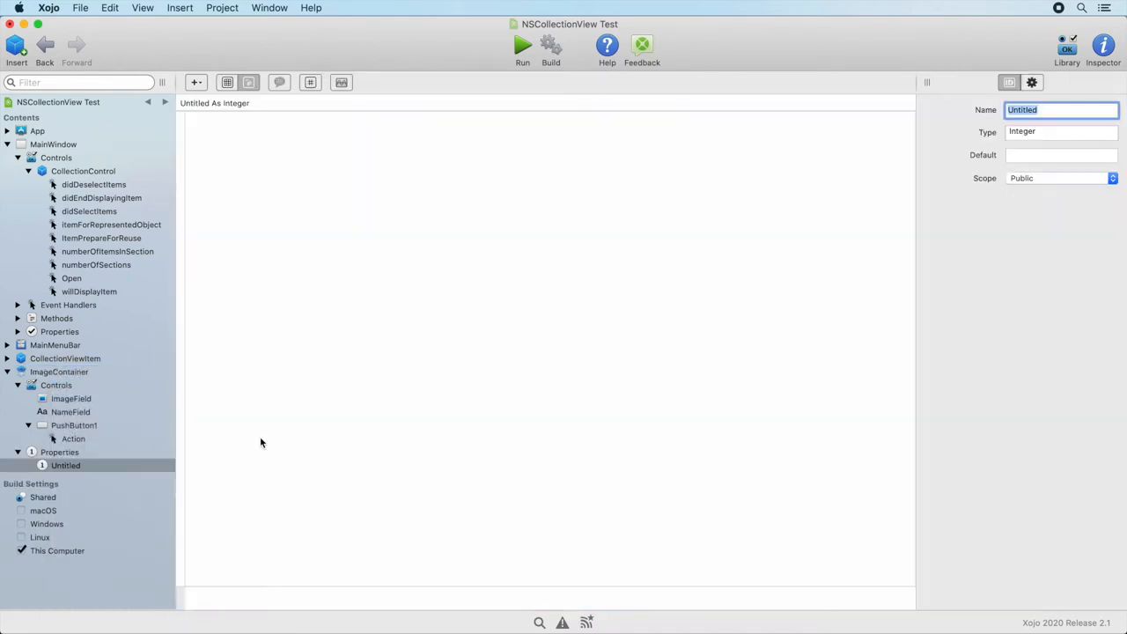
text(index)
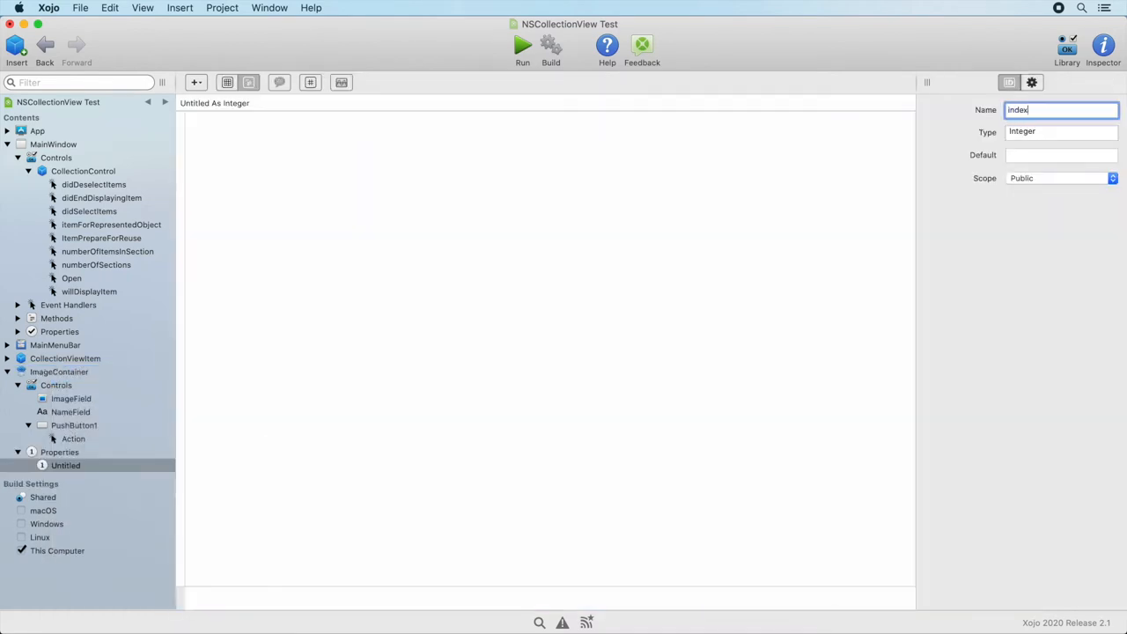
text(index)
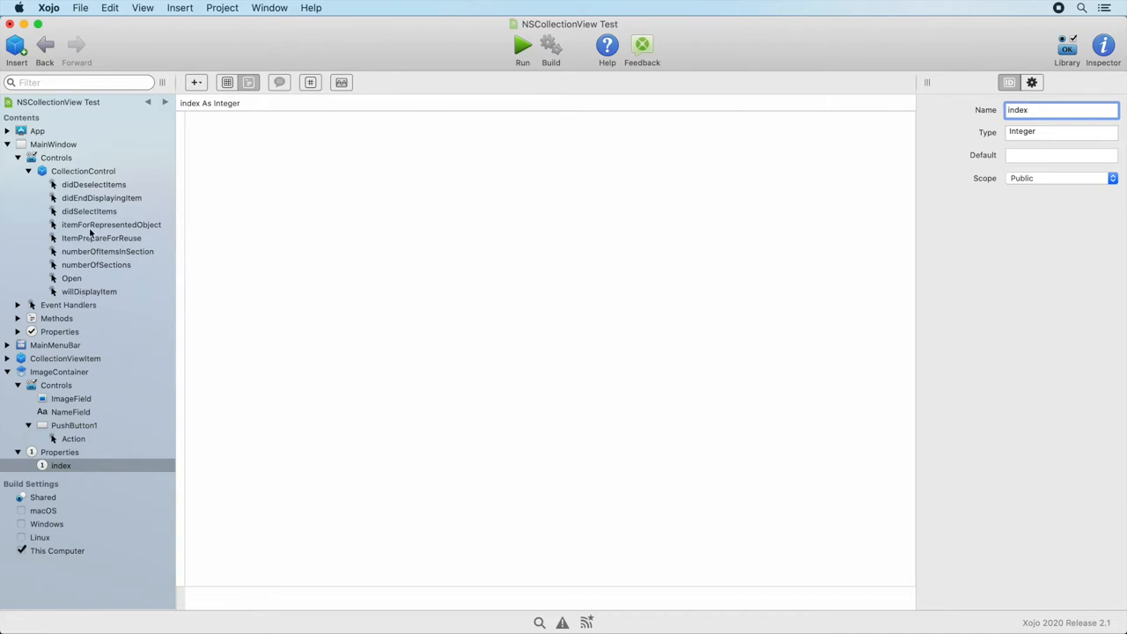
- In itemForRepresentedObject set item.ImageContainer.index = indexpath.item and run, hitting the deleteItems error
click(111, 225)
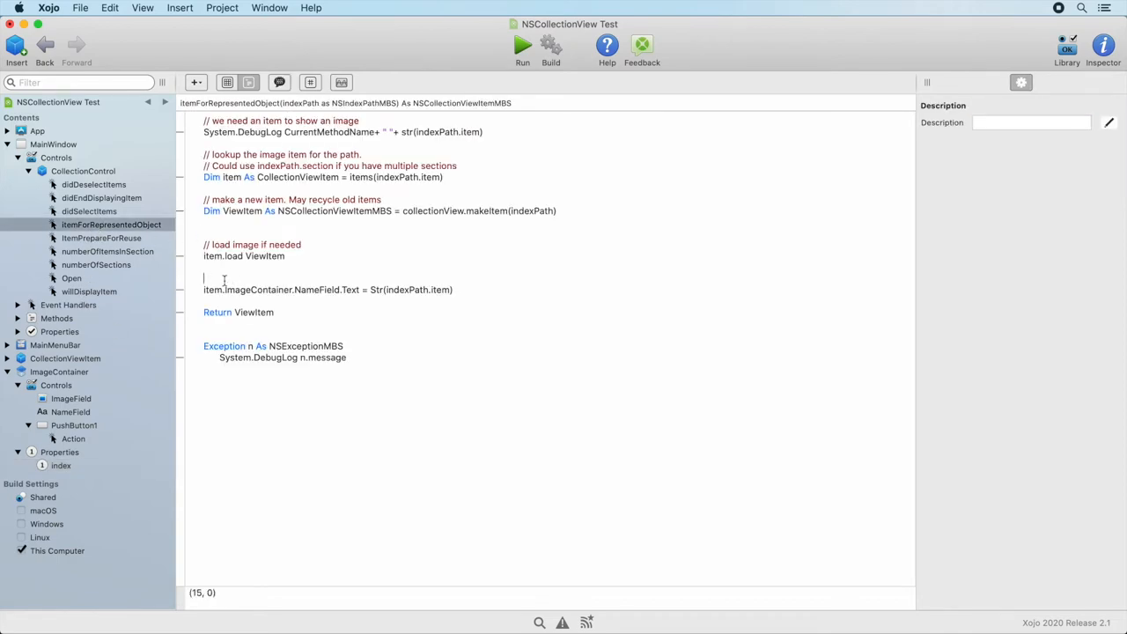
text(item.ImageContainer)
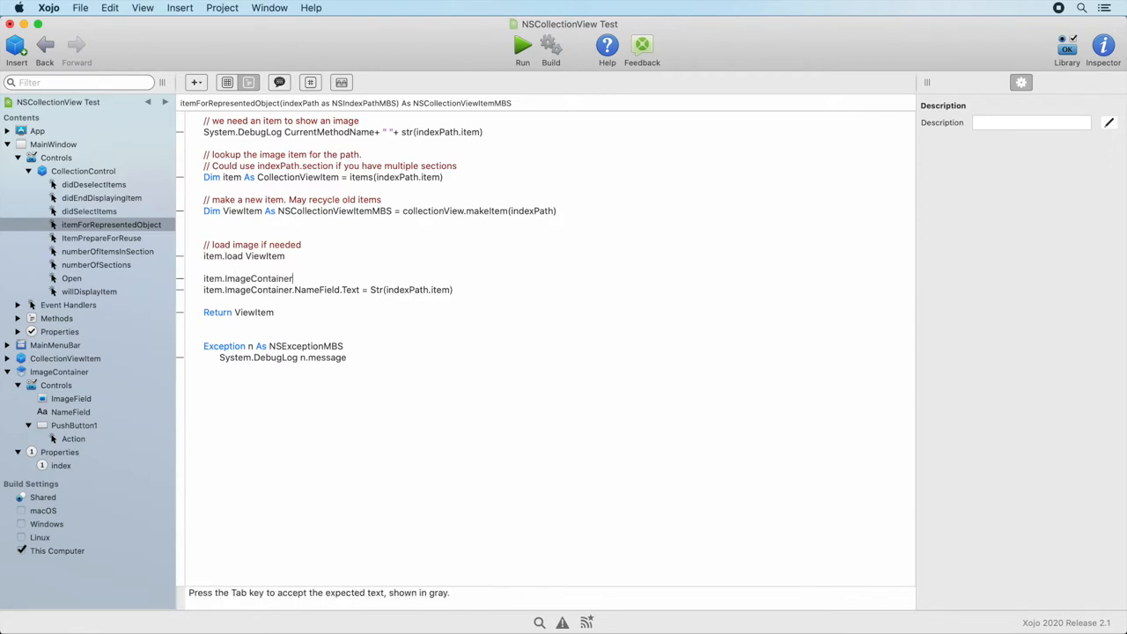
text(.index =)
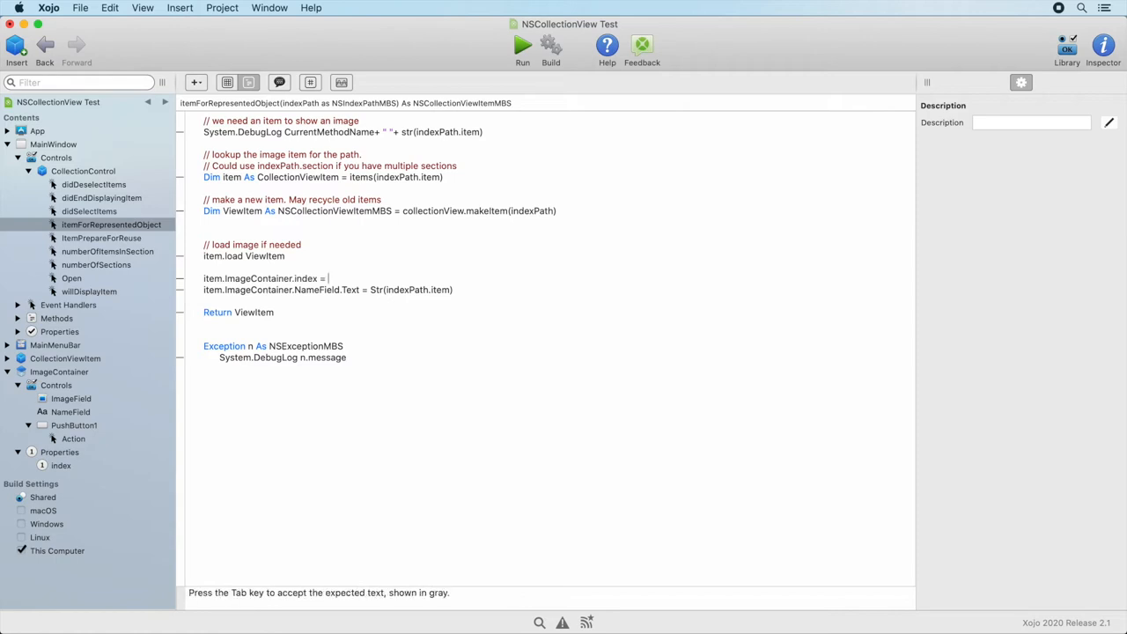
text(indexpath.item)
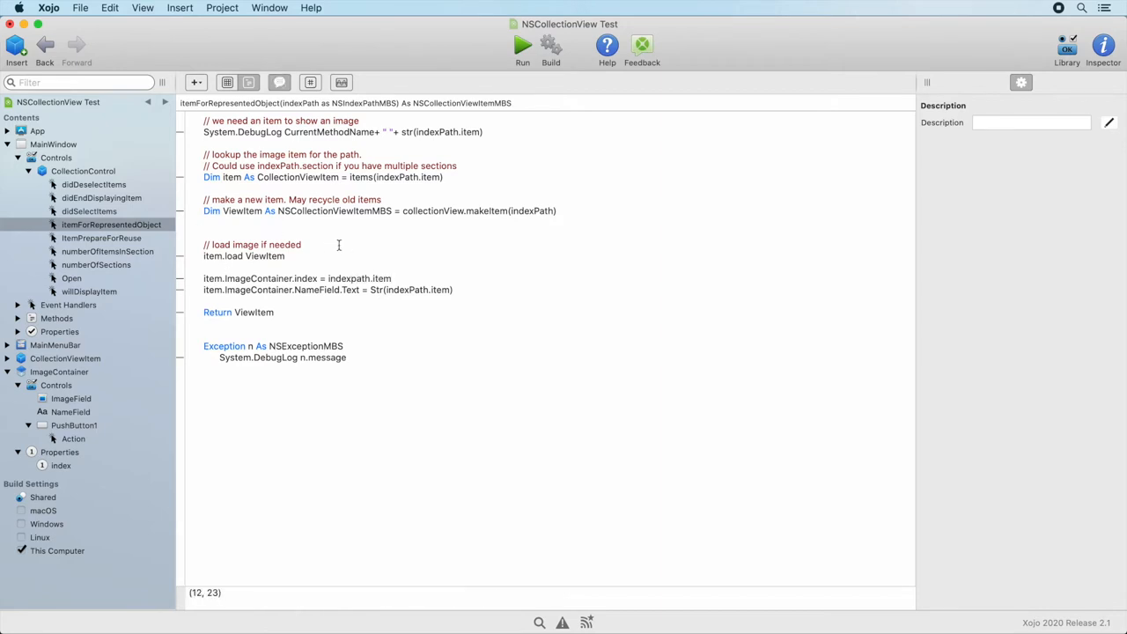
click(521, 46)
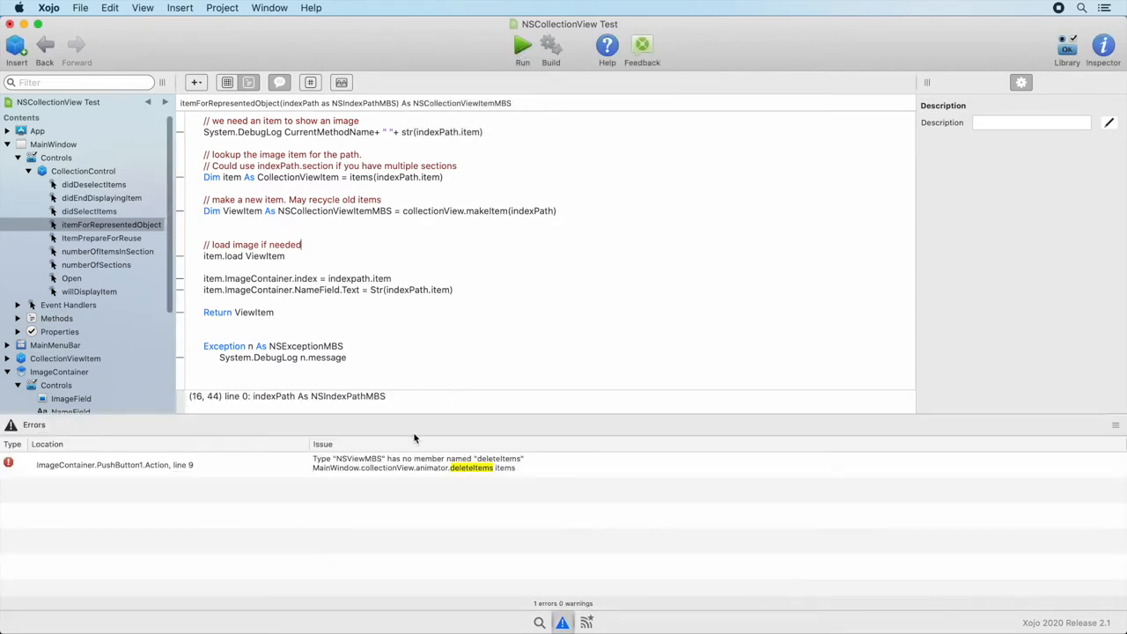
mouse_move(439, 475)
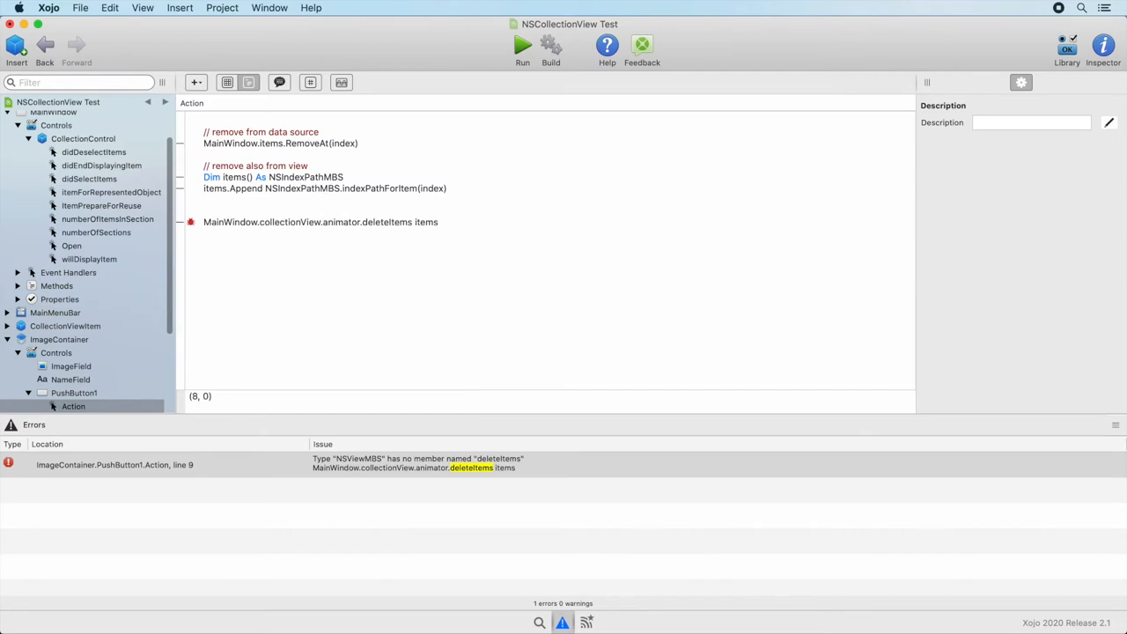
- Declare 'dim n as Variant = MainWindow.collectionView.animator' and 'dim c as NSCollectionViewMBS = n' for deleteItems
text(dim n as n)
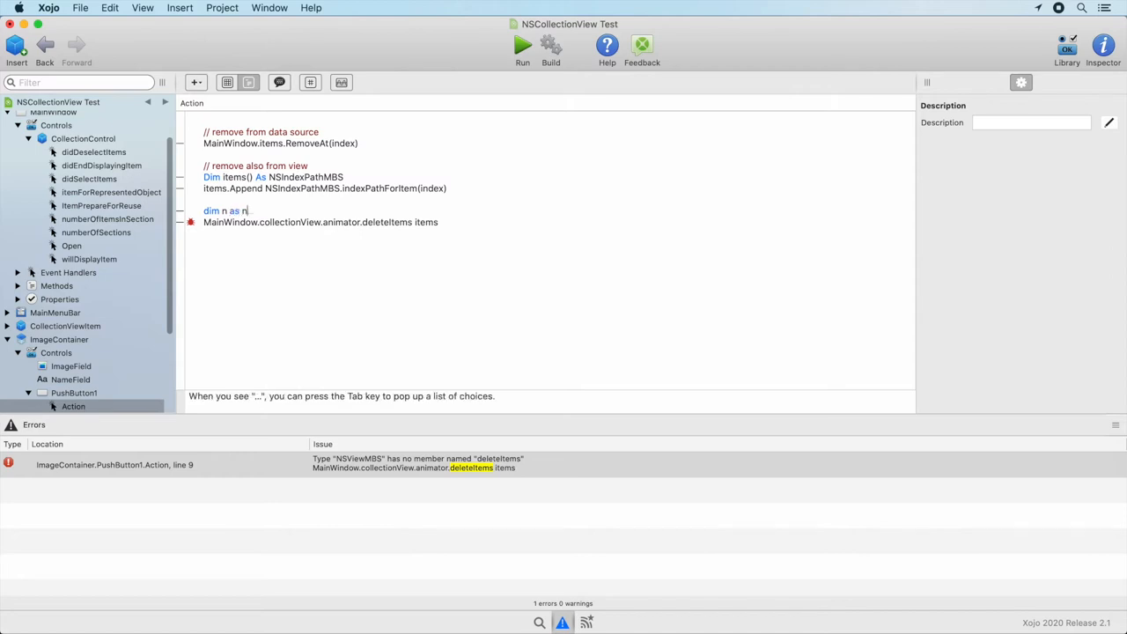
text(sview)
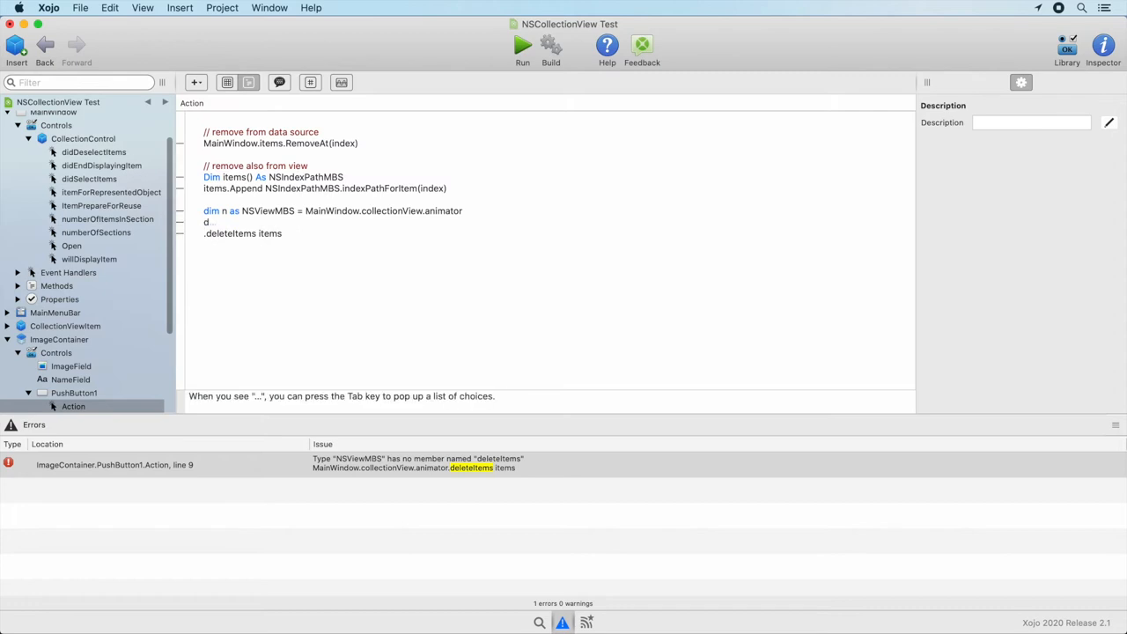
text(im c as nscol)
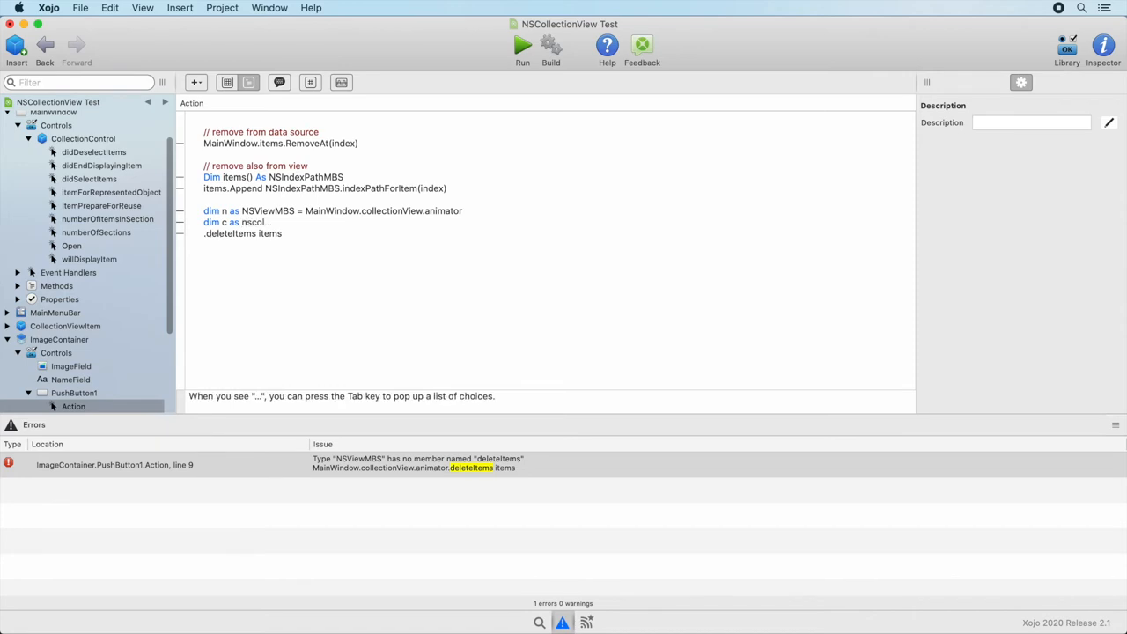
text(NSCollectionView)
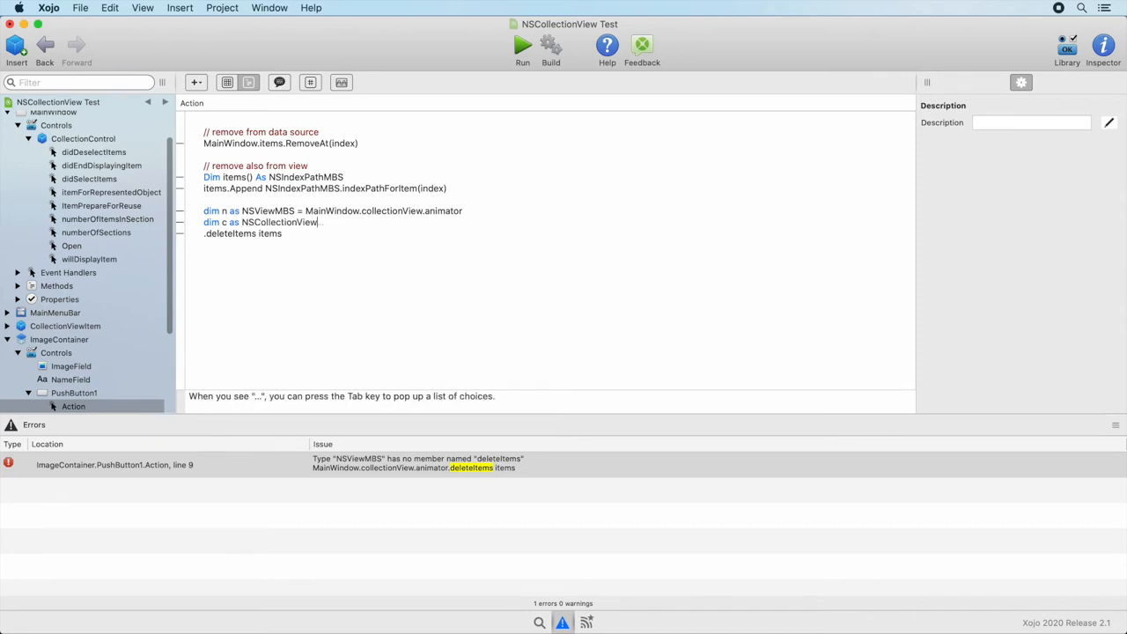
text(MBS =)
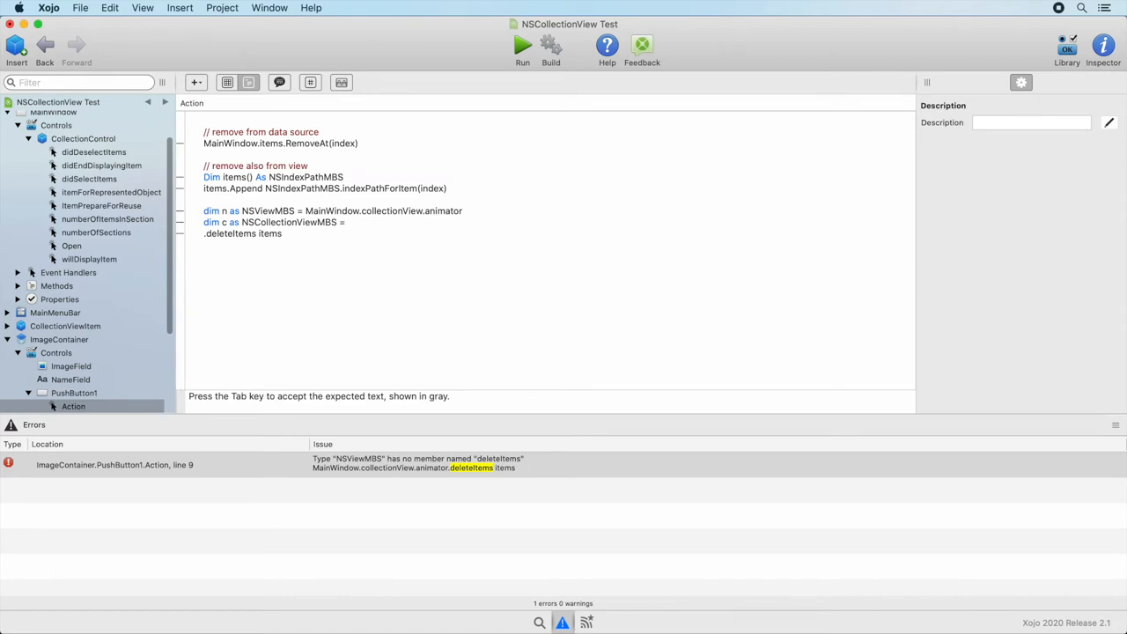
click(351, 222)
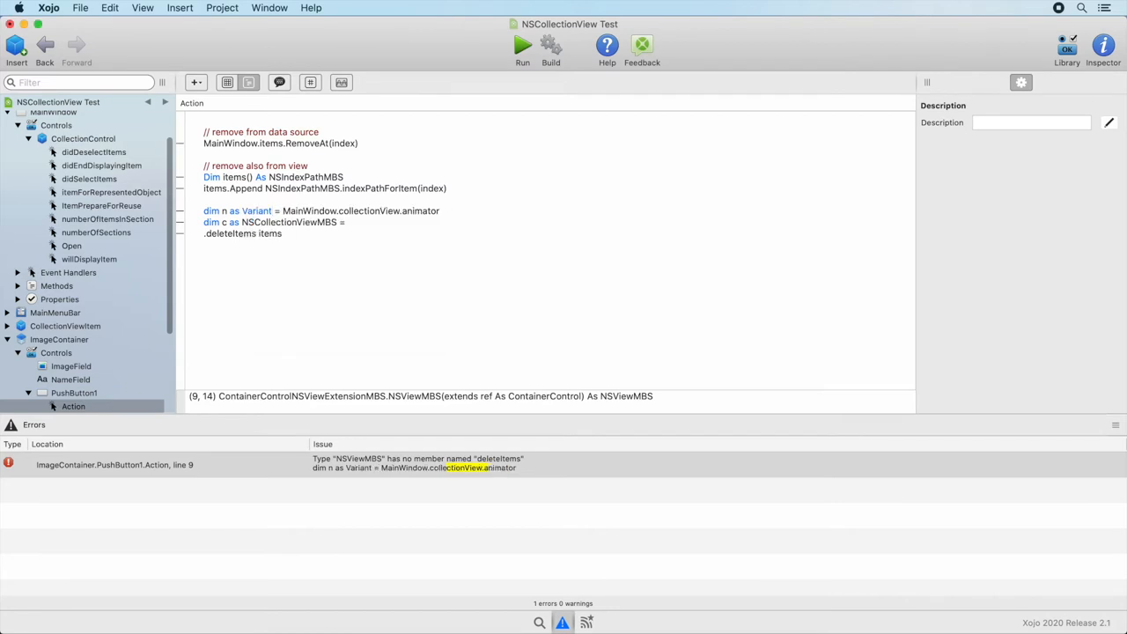
click(349, 222)
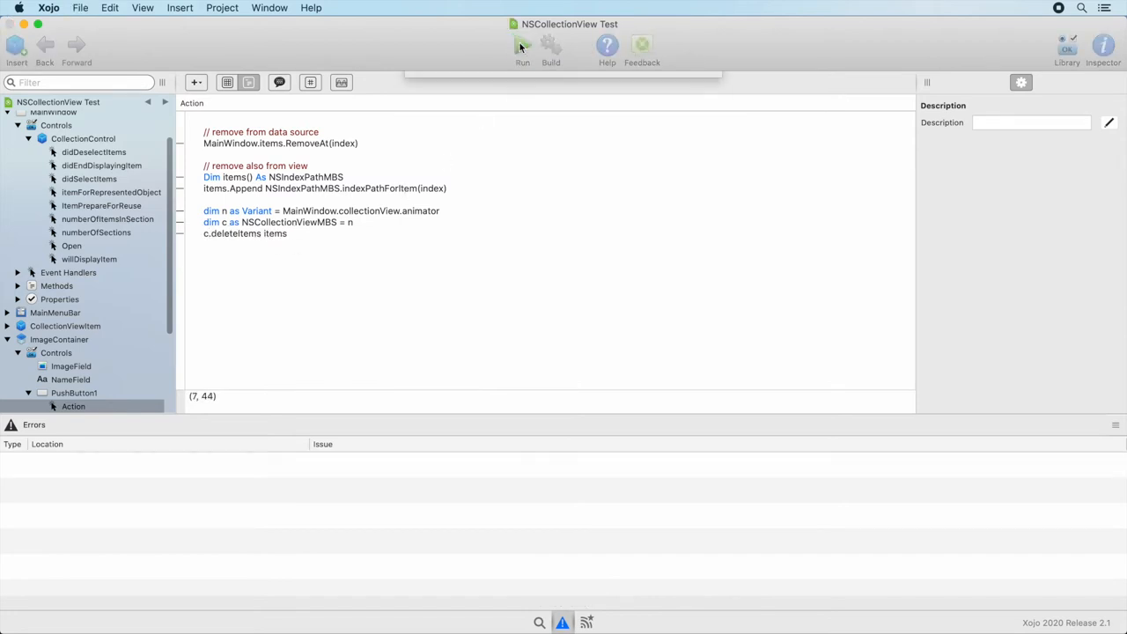
- Build and run the collection view test with the error list empty
click(521, 46)
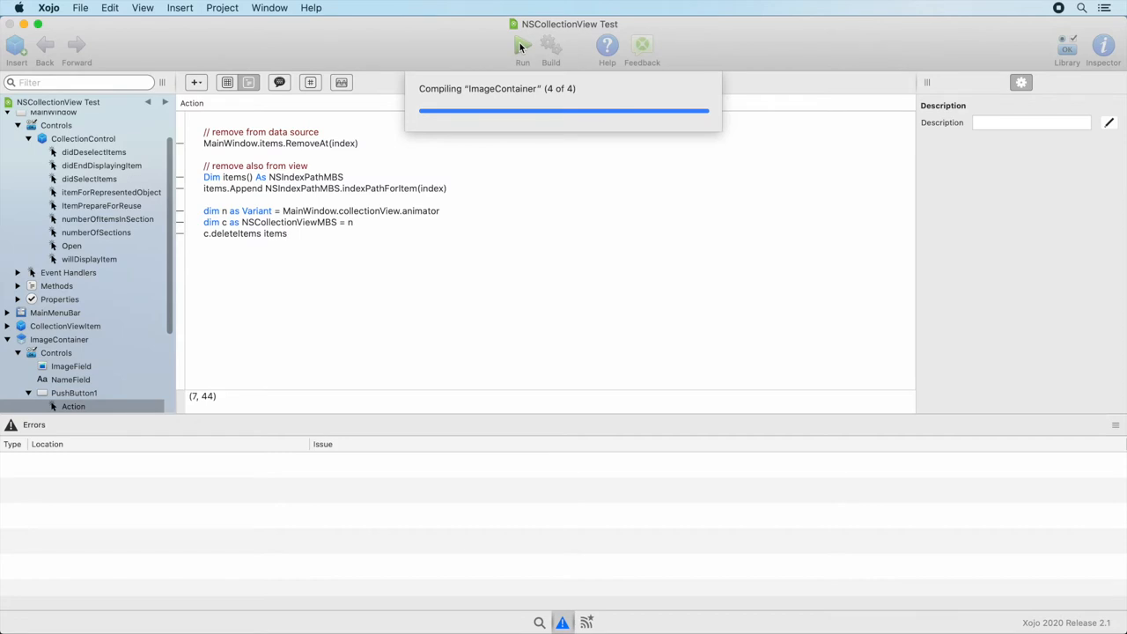
click(521, 46)
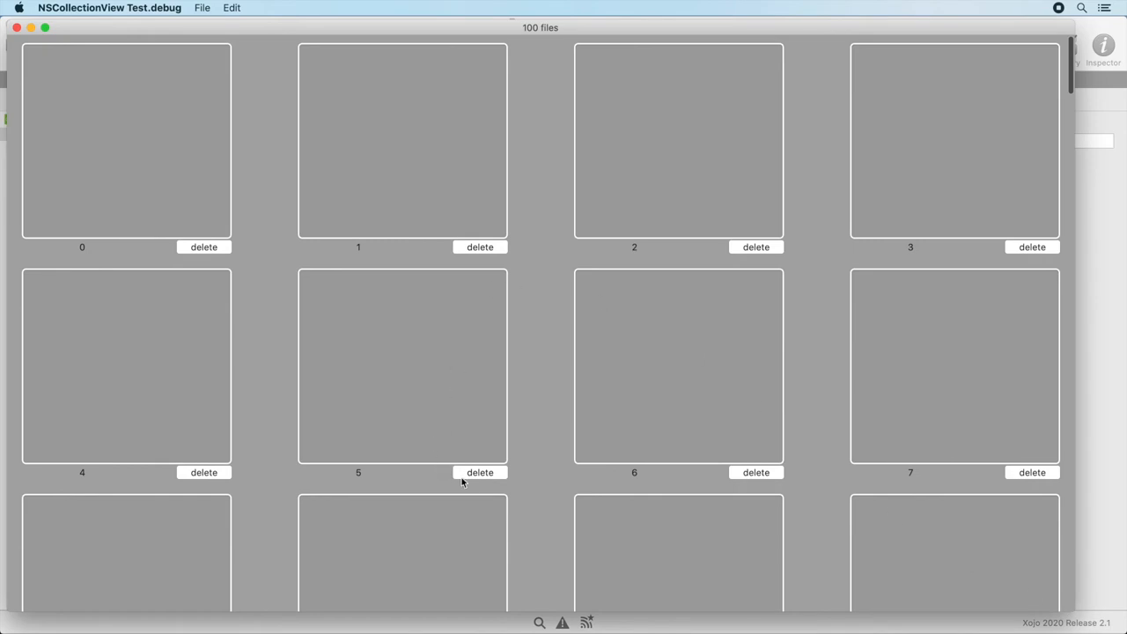
- Delete item 5 and several more tiles from the grid, watching them animate away
click(479, 472)
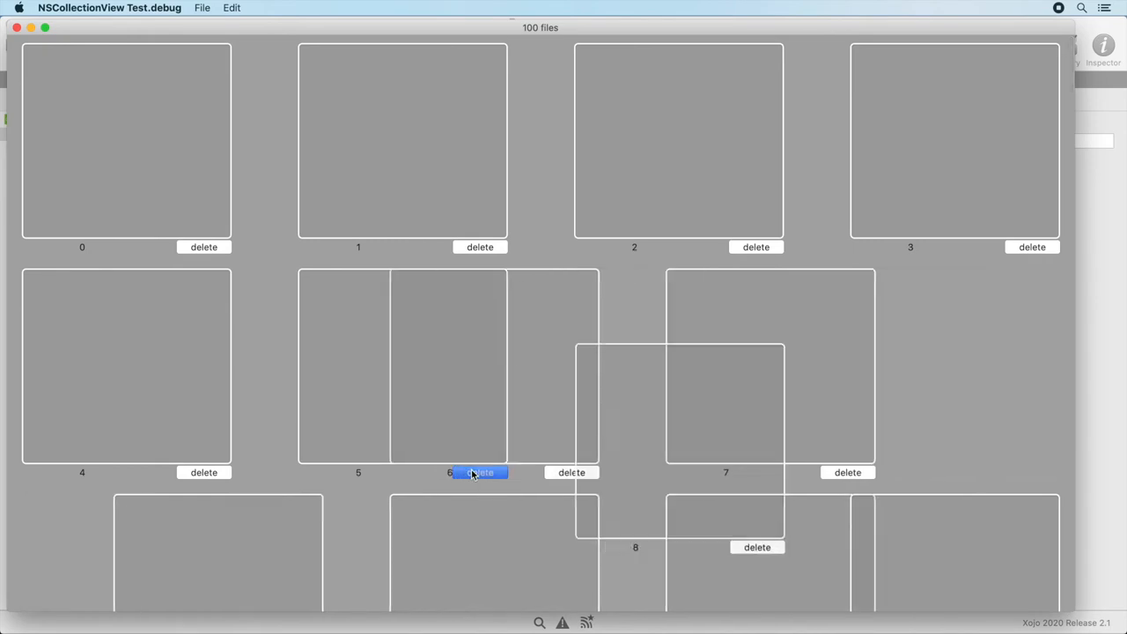
click(479, 472)
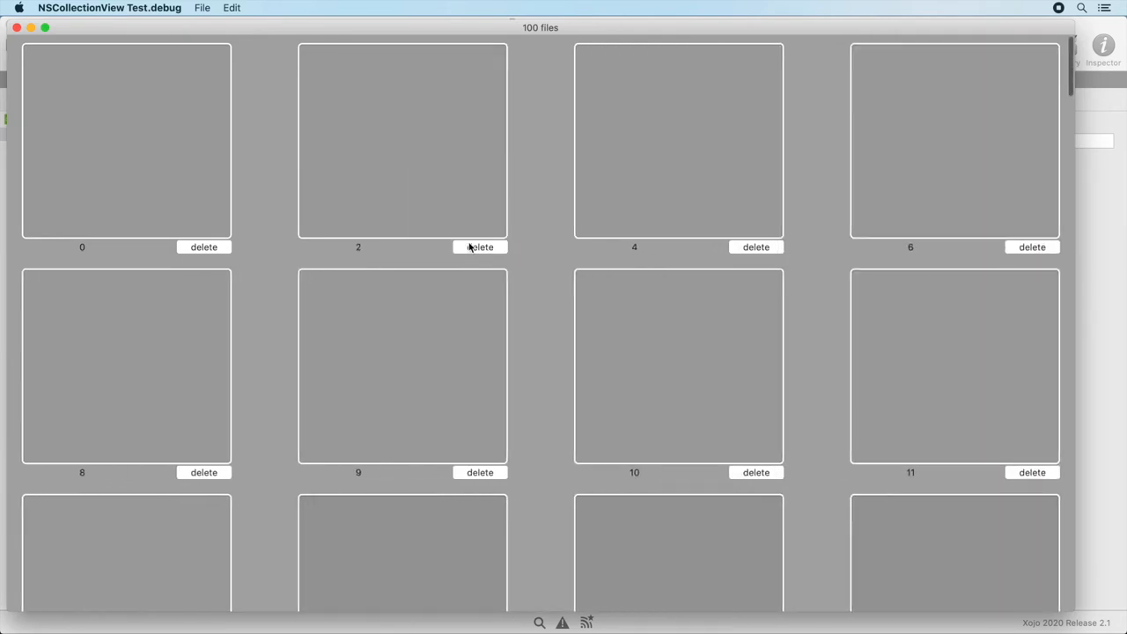
scroll(down, 3)
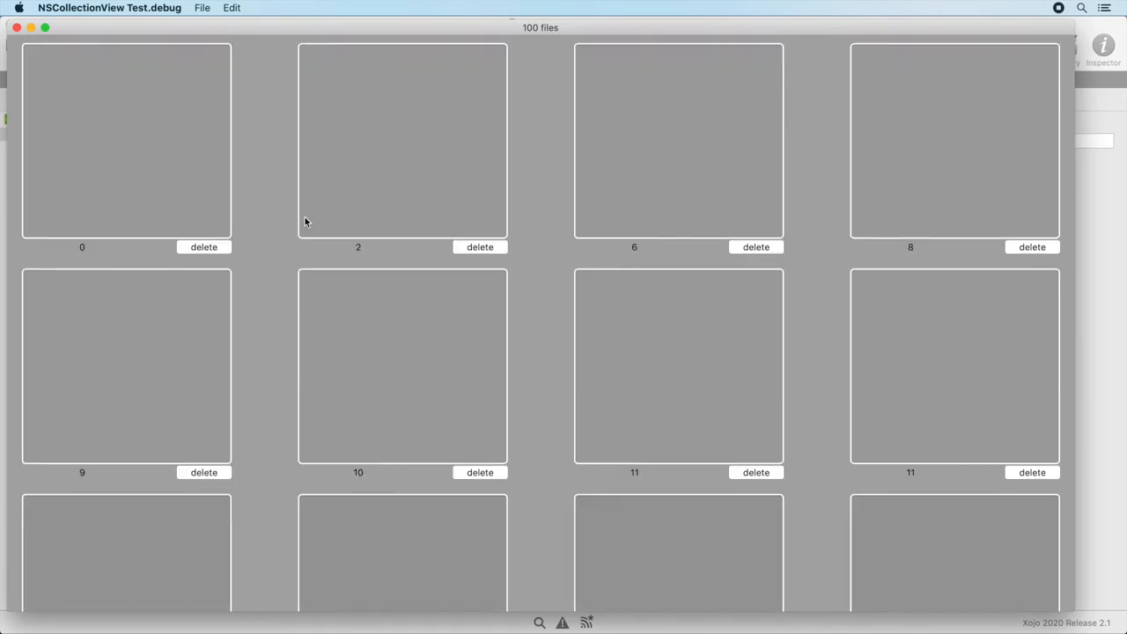
click(109, 7)
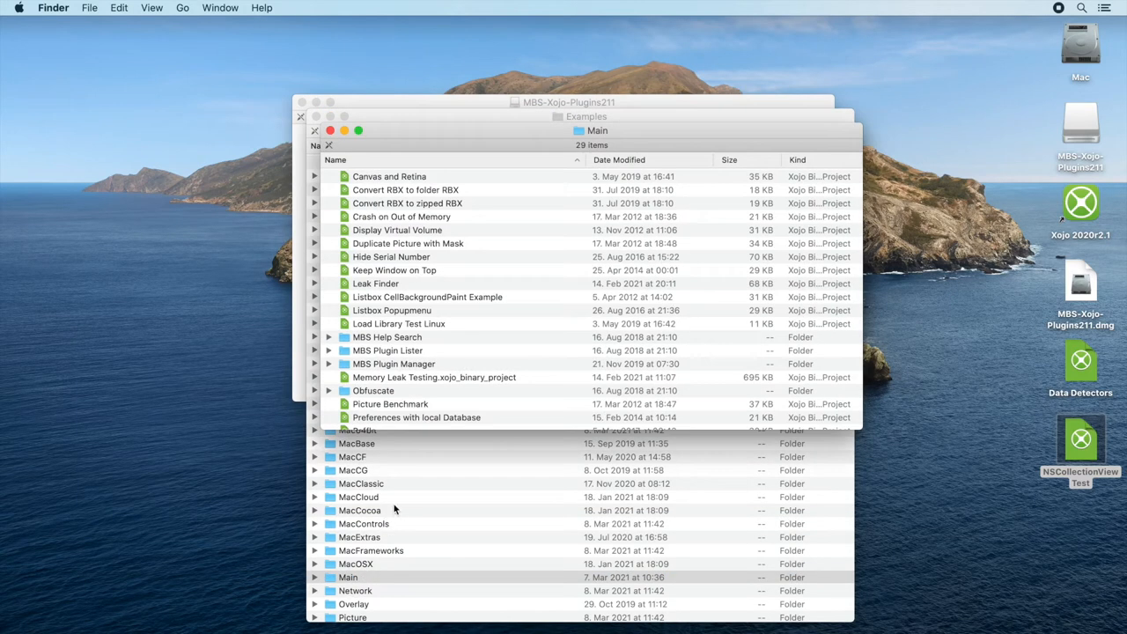
- Open the Leak Finder example project from the MBS Main examples folder
scroll(down, 3)
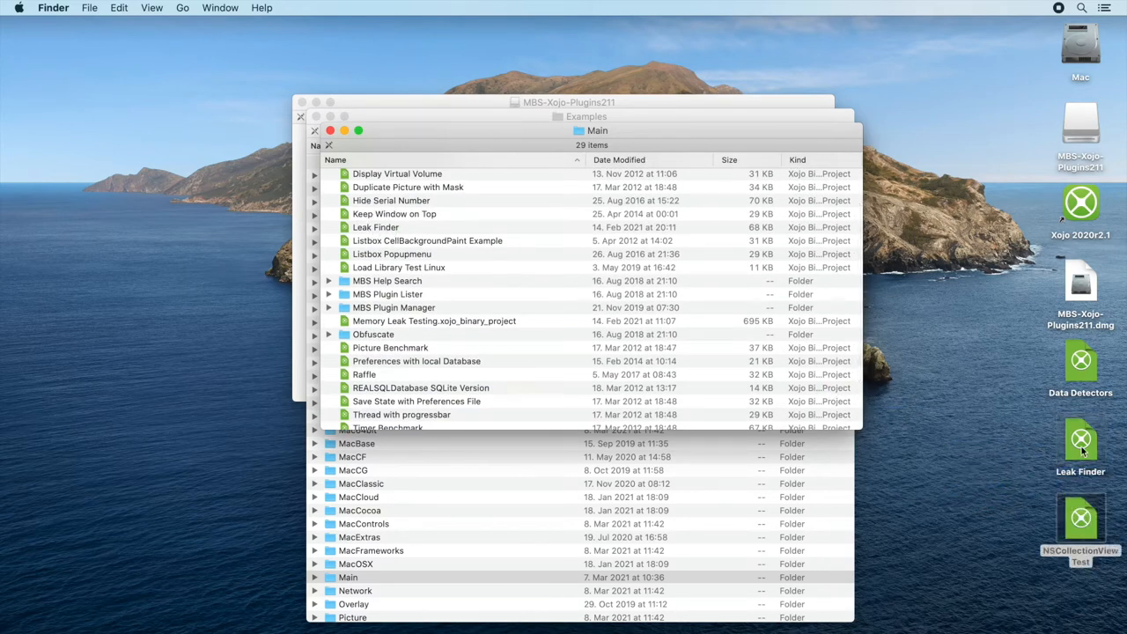
click(1081, 202)
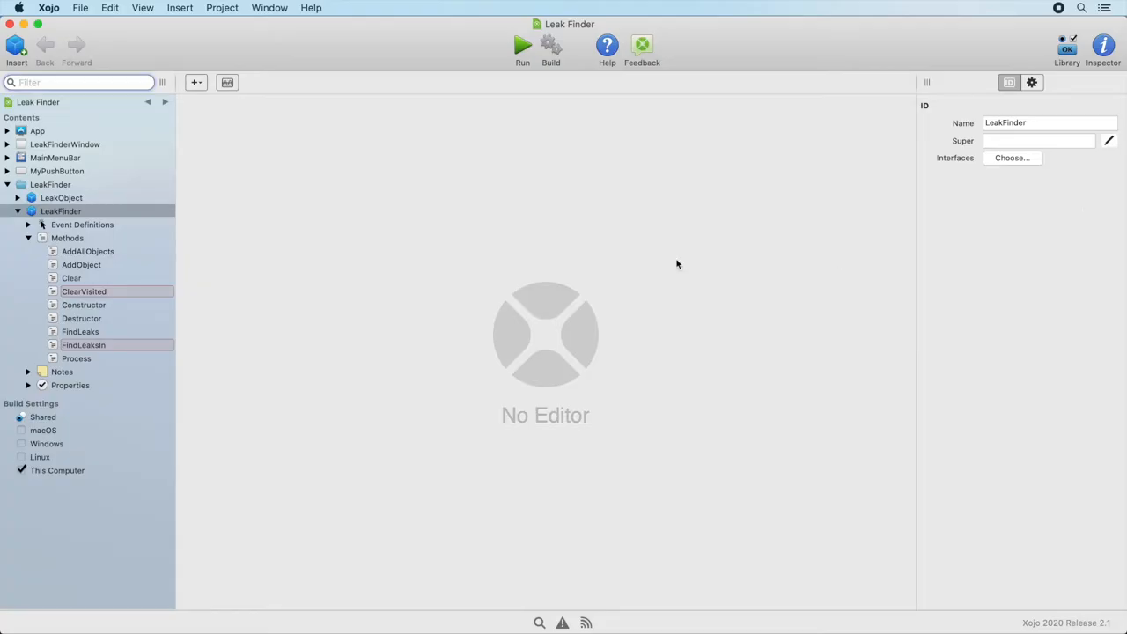
mouse_move(38, 209)
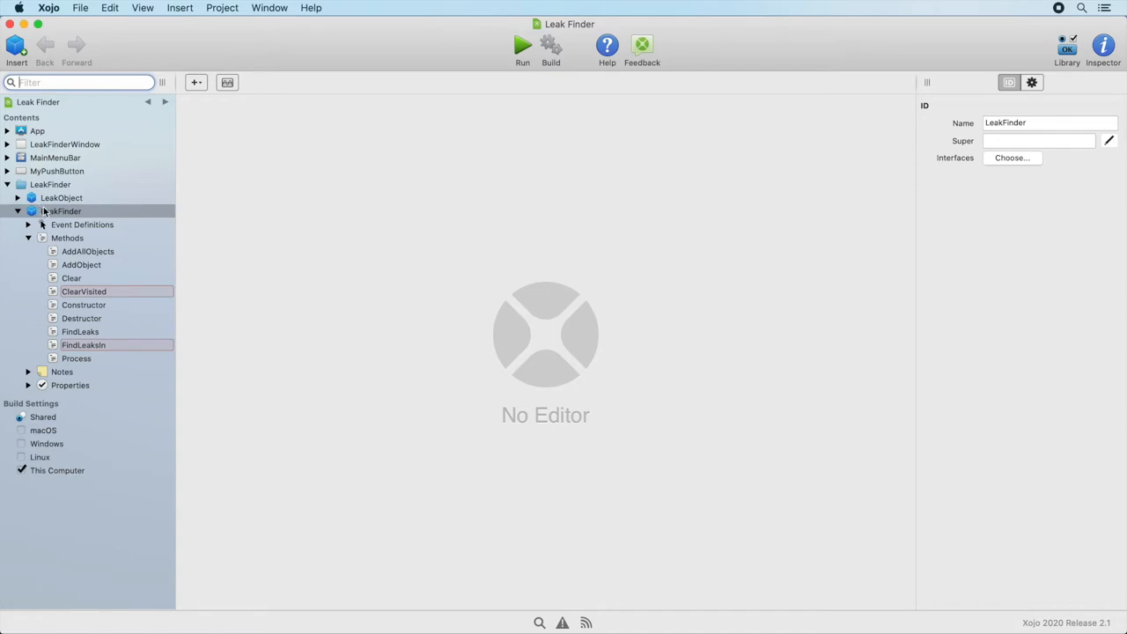
- Select LeakFinder, expand MyPushButton and the window, and show its Open event code
click(62, 211)
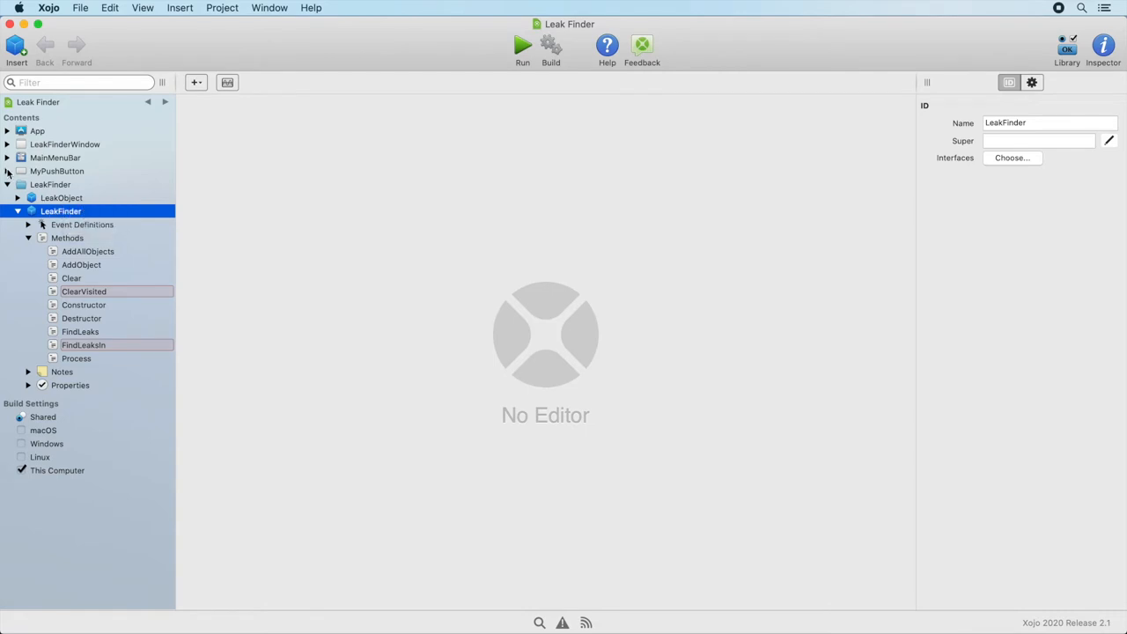
click(18, 171)
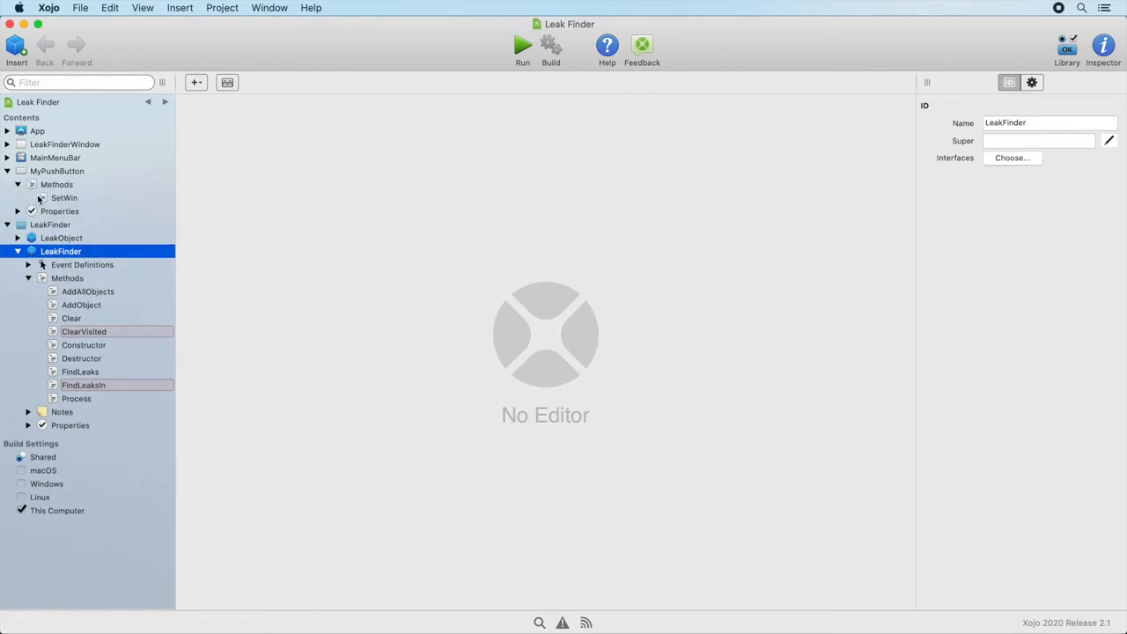
click(7, 145)
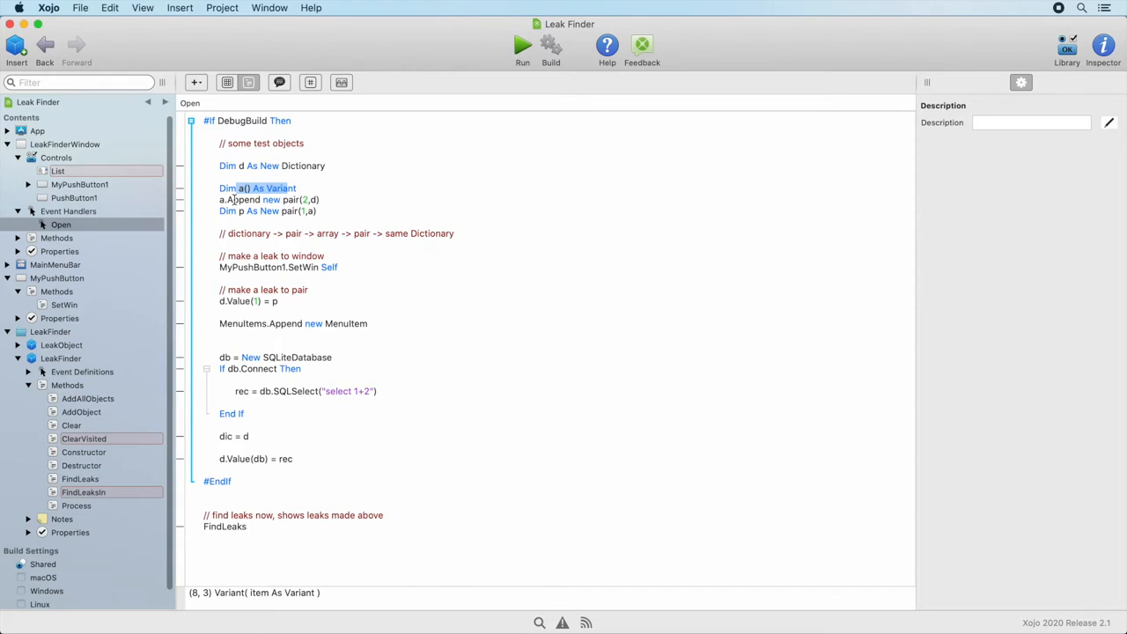
- Inspect the Open event's Variant array and pair code, then show the FindLeaks method
click(310, 199)
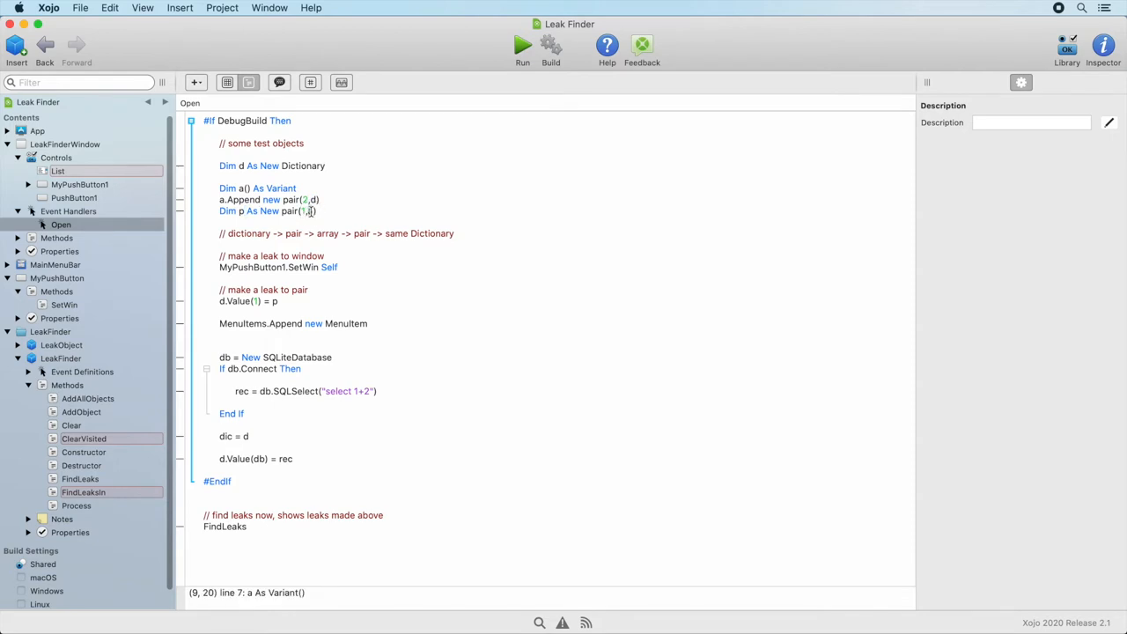
click(290, 268)
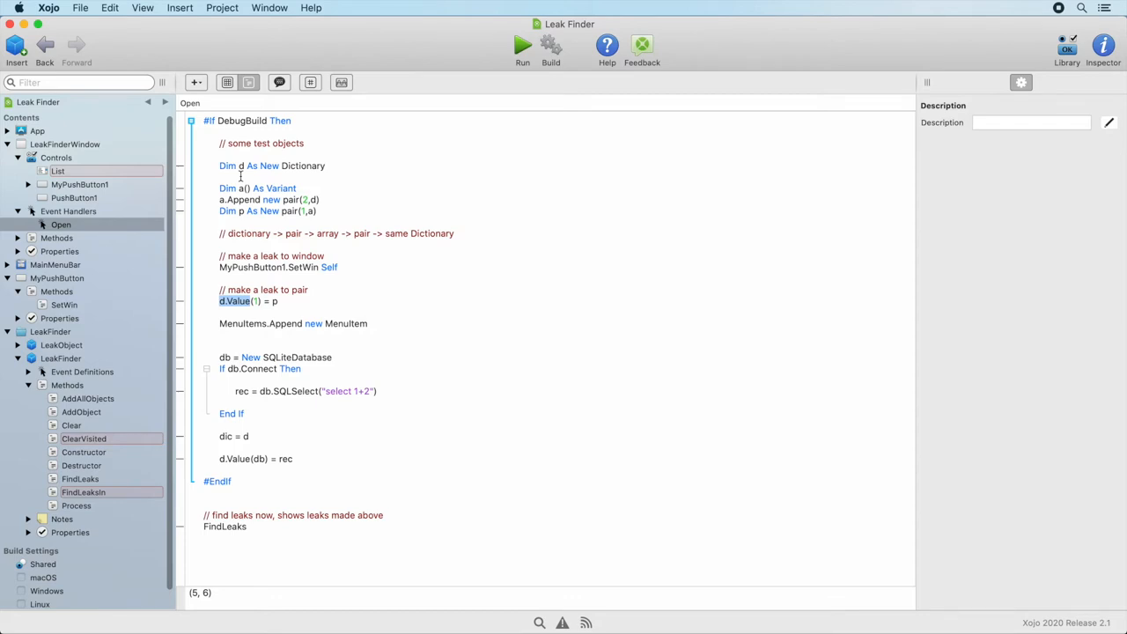
mouse_move(282, 313)
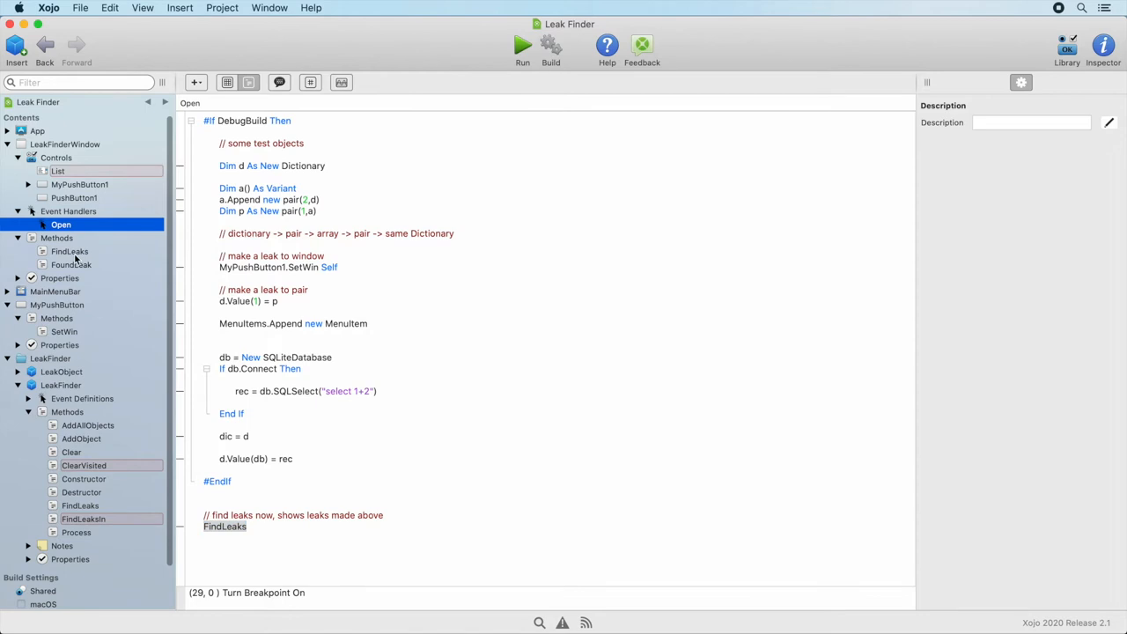
click(70, 250)
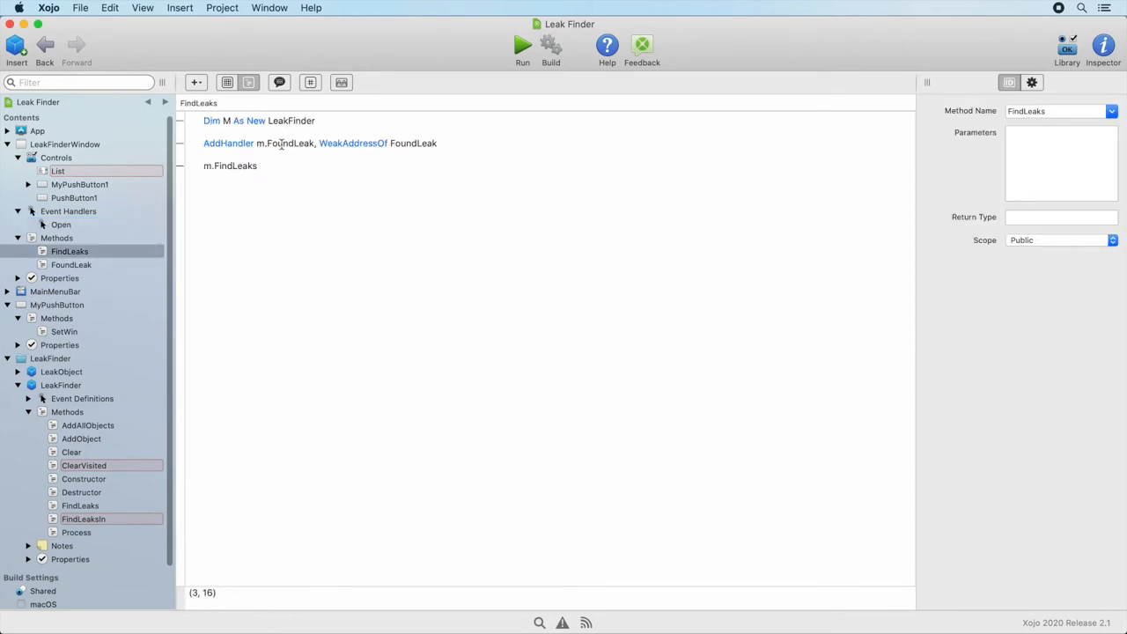
- Follow the FoundLeak handler reference to the FoundLeak method and run the project
click(391, 142)
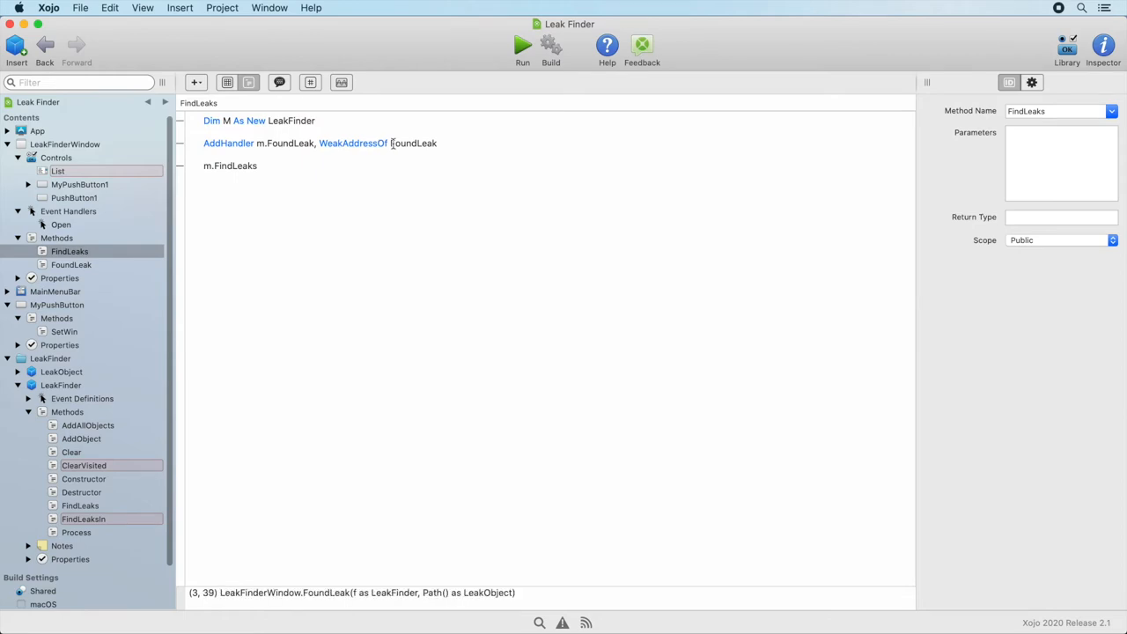
click(71, 264)
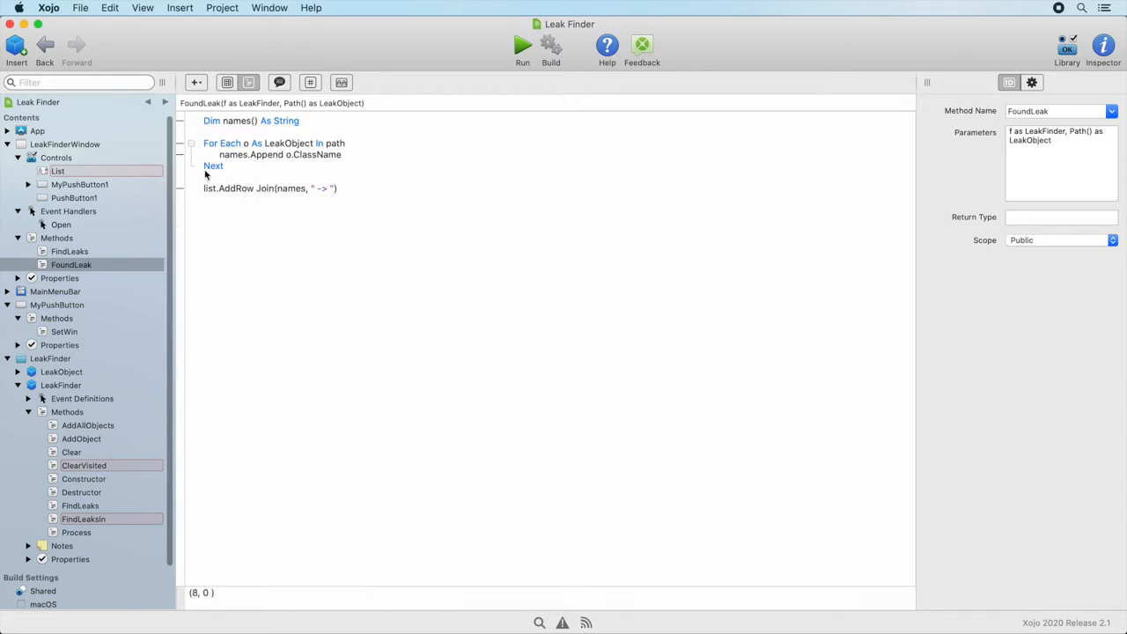
click(521, 46)
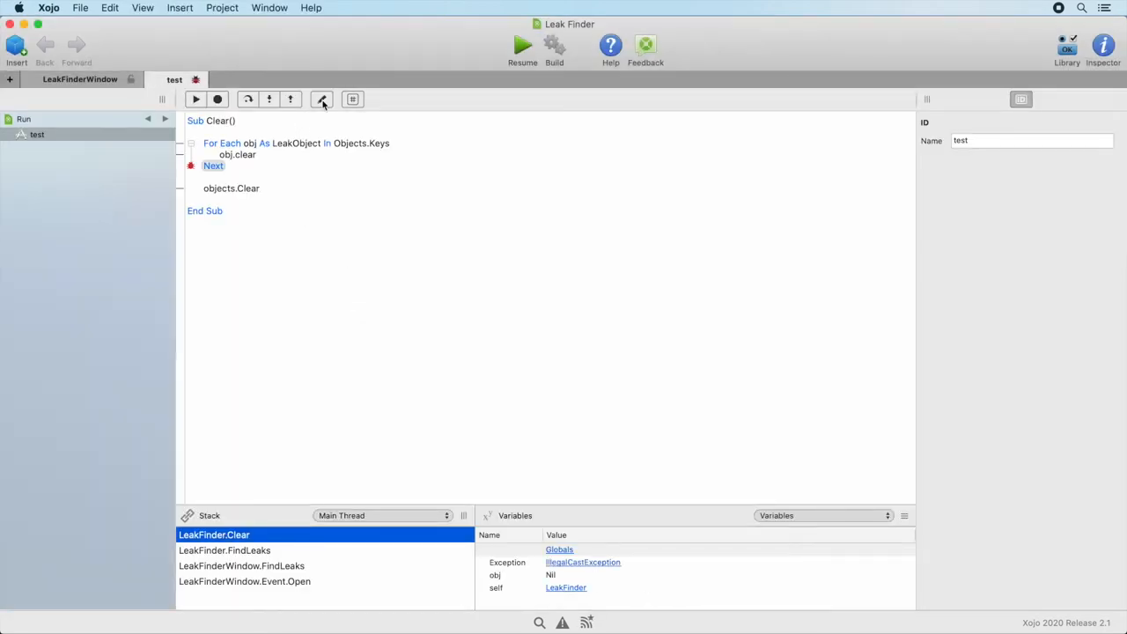
mouse_move(321, 99)
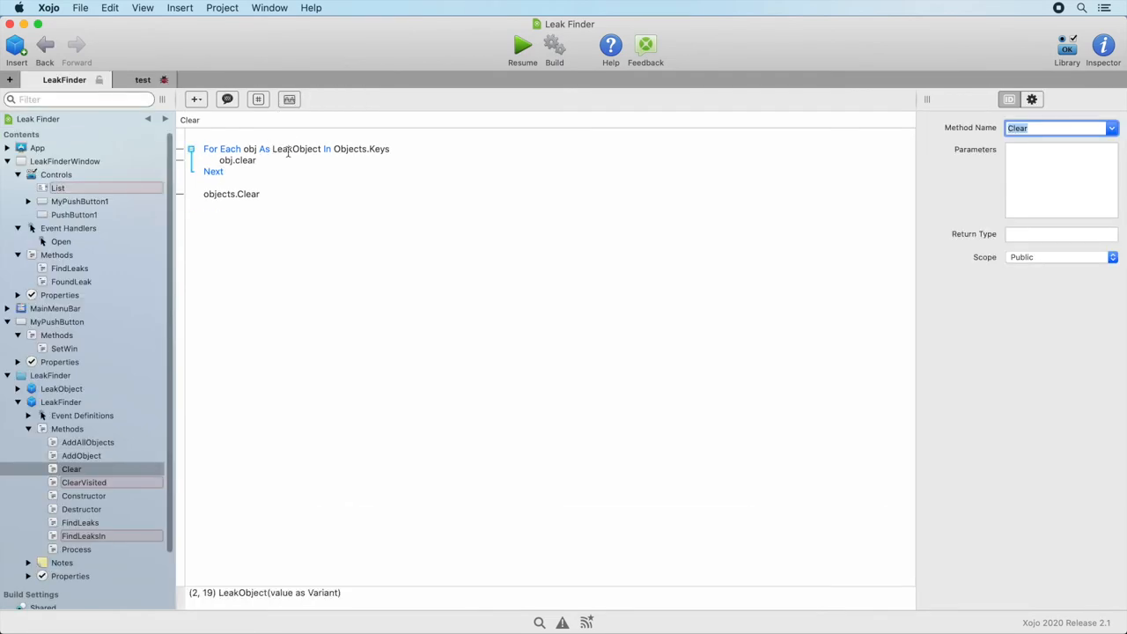
- Rewrite Clear's loop to check each key is a LeakObject and call obj.Clear, then run the app
drag(243, 148, 326, 148)
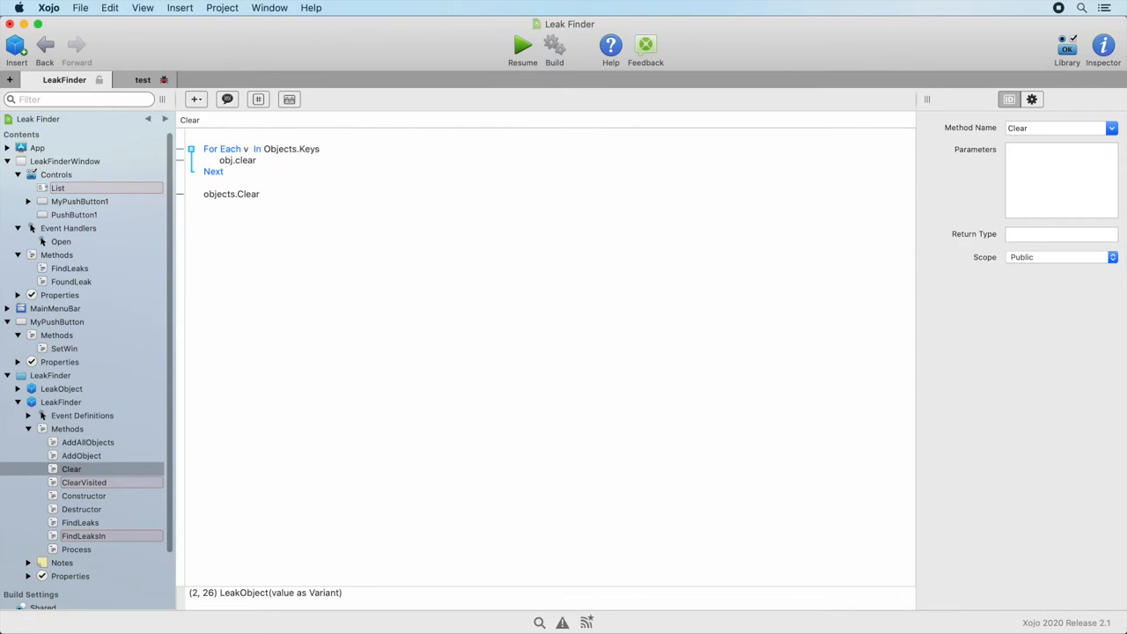
text(as variant)
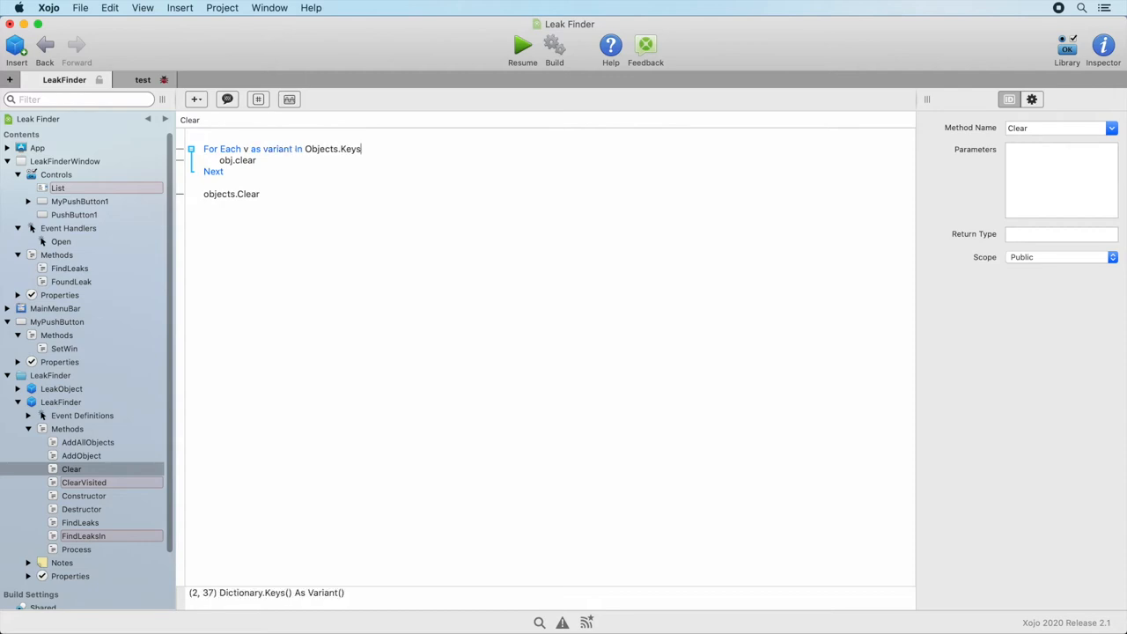
text(if v isa LeakObject then)
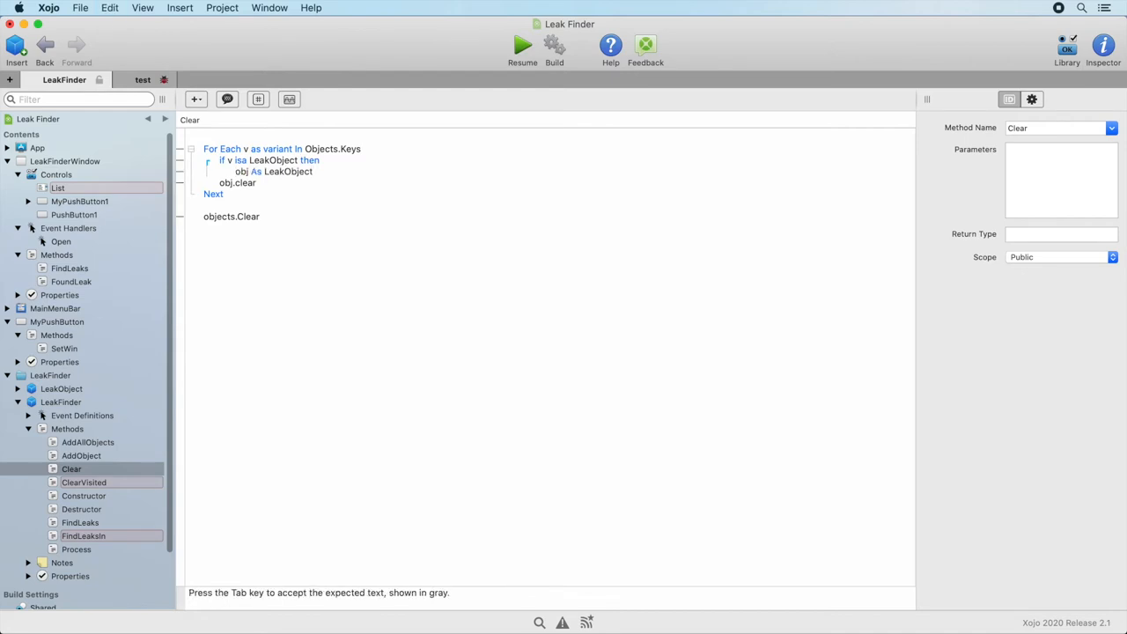
text(= v)
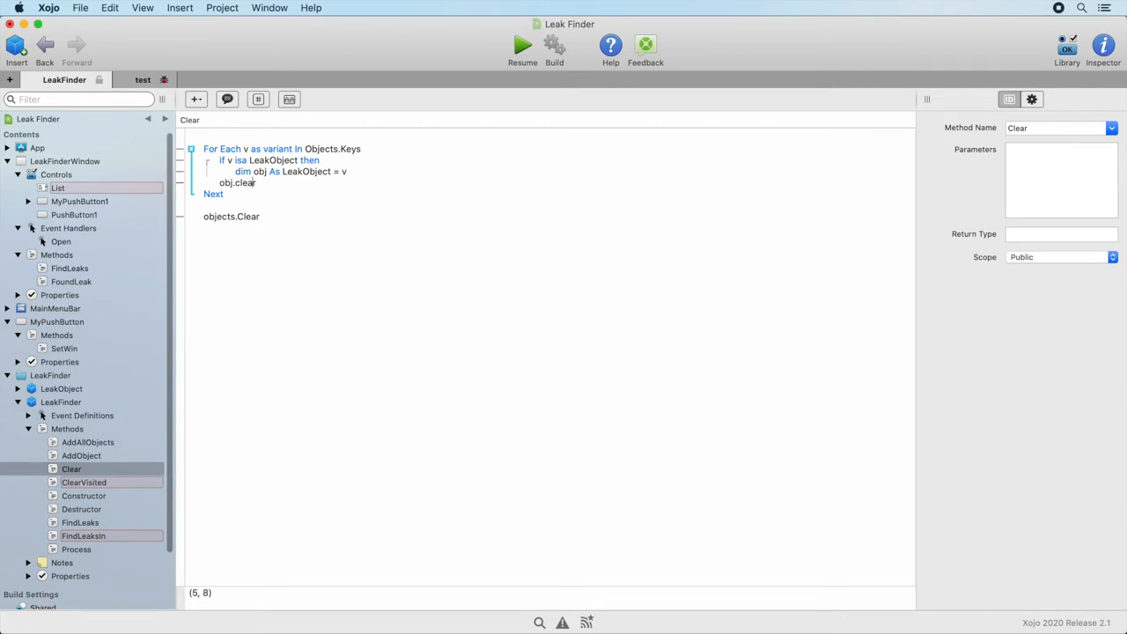
text(end if)
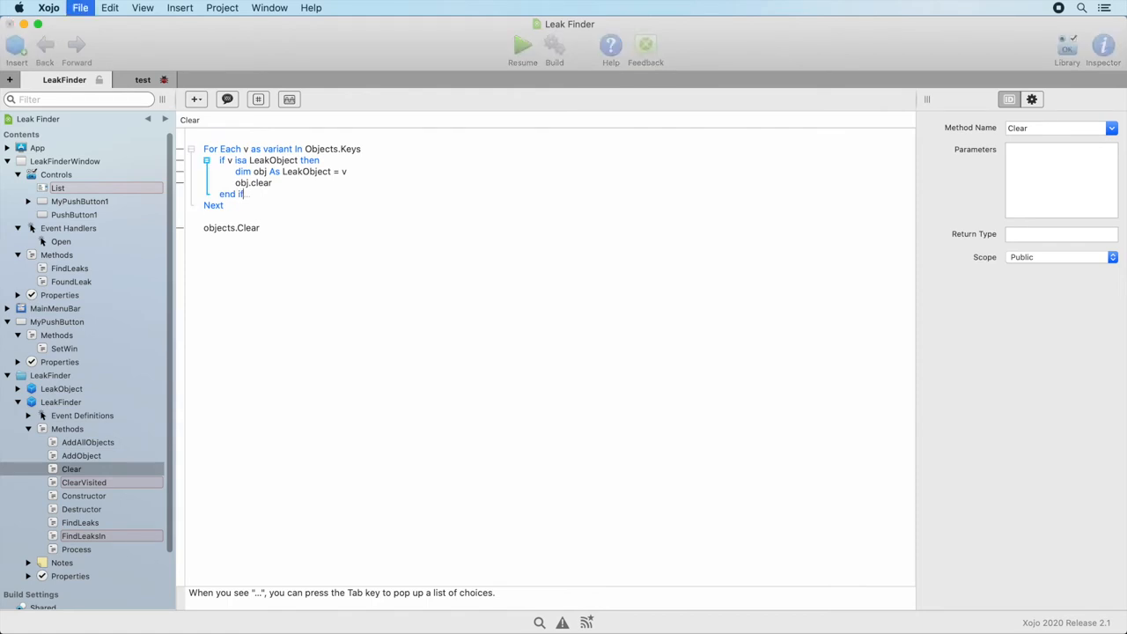
click(521, 45)
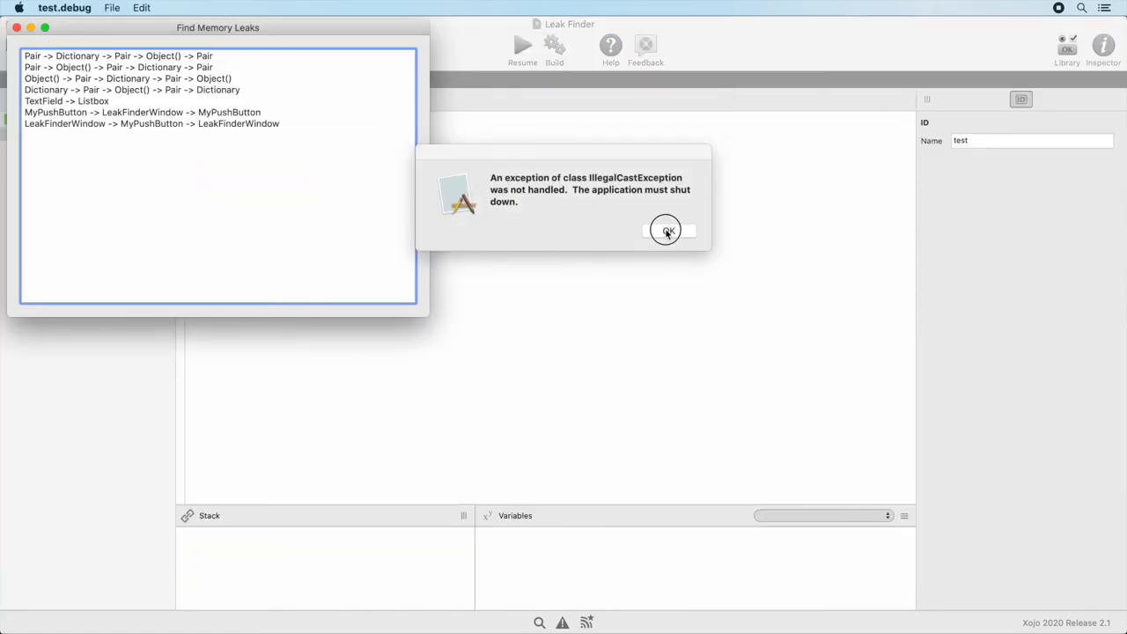
- Dismiss the IllegalCastException alert and review the Dictionary, TextField and MyPushButton leak chains
click(665, 229)
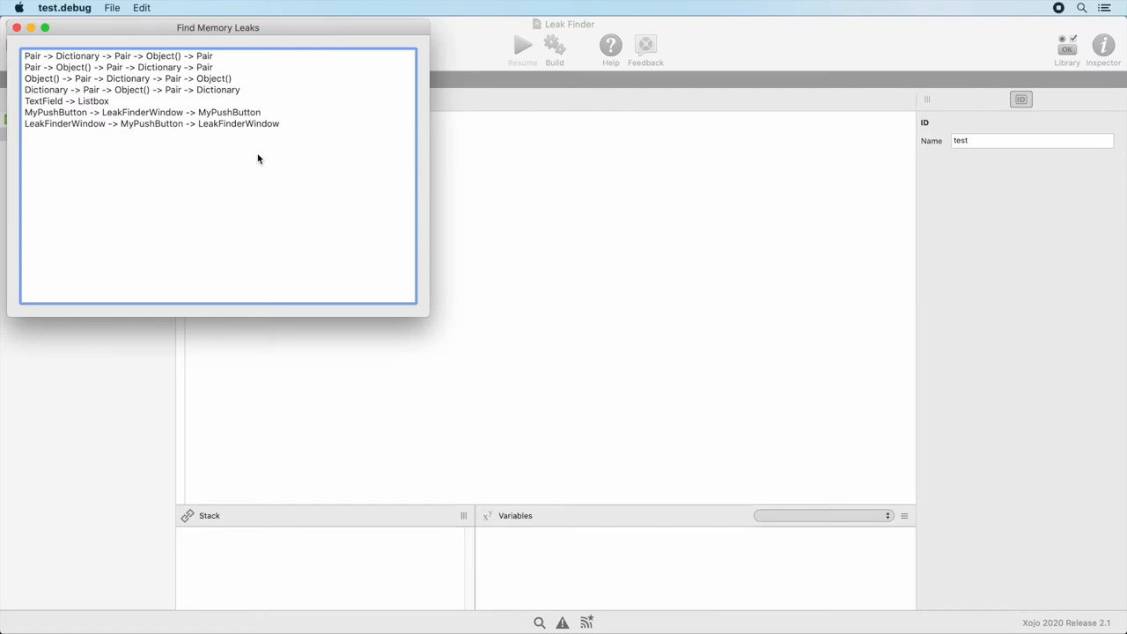
mouse_move(104, 64)
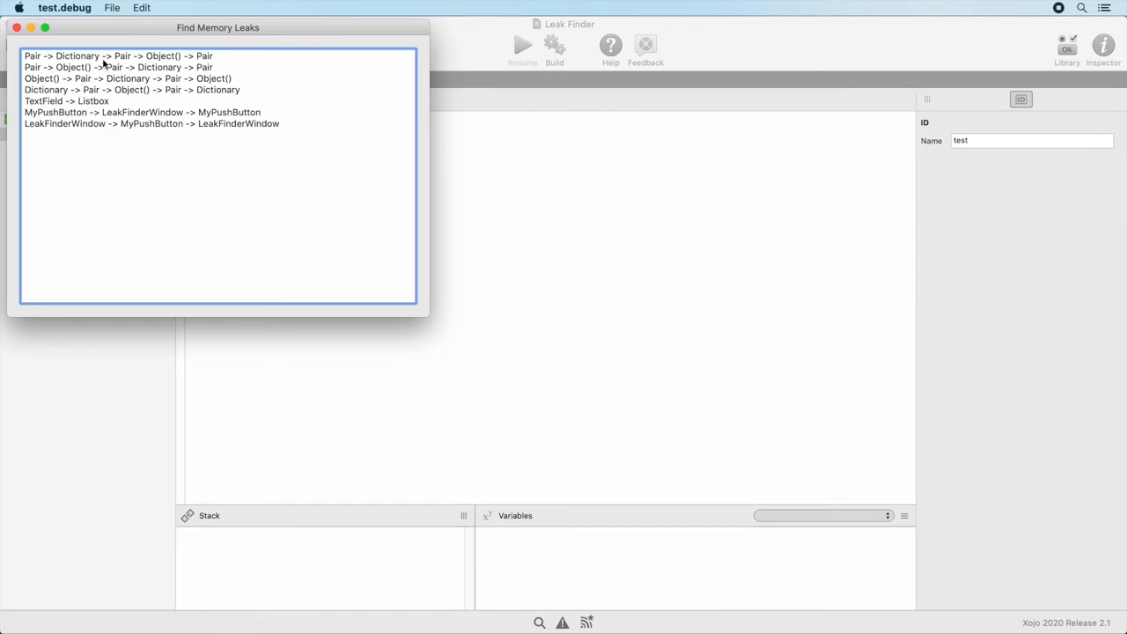
mouse_move(72, 67)
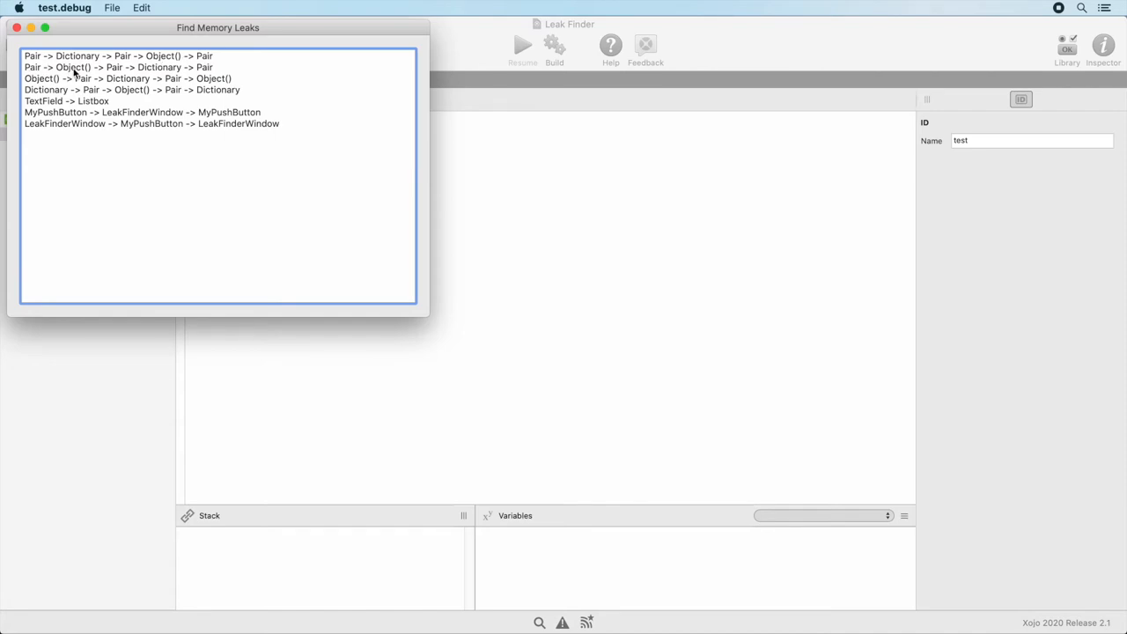
mouse_move(131, 83)
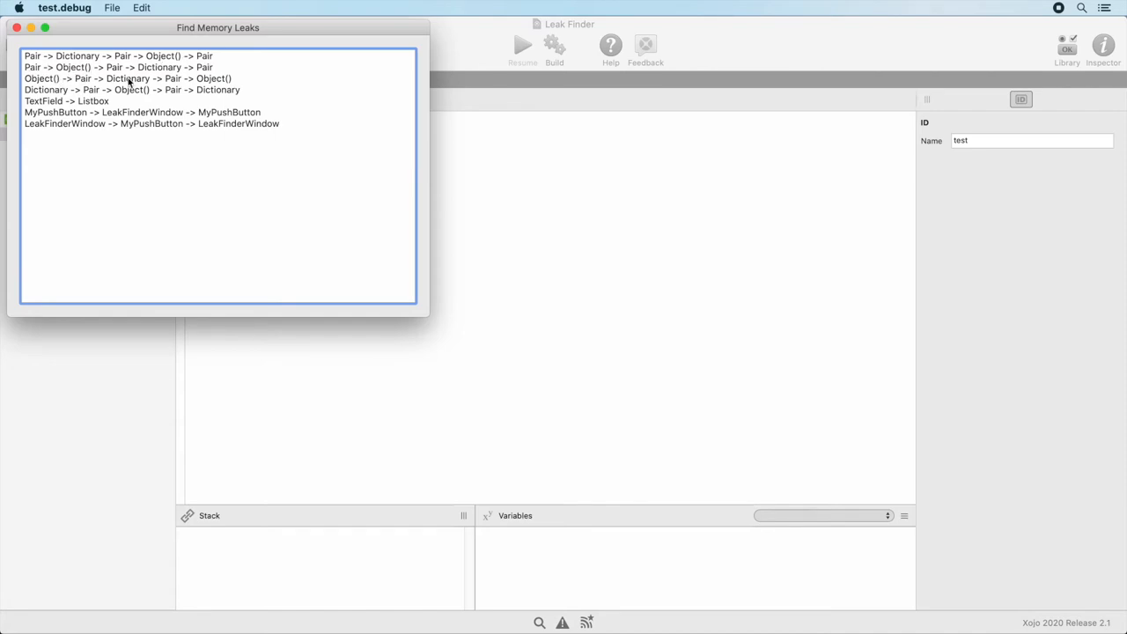
click(132, 88)
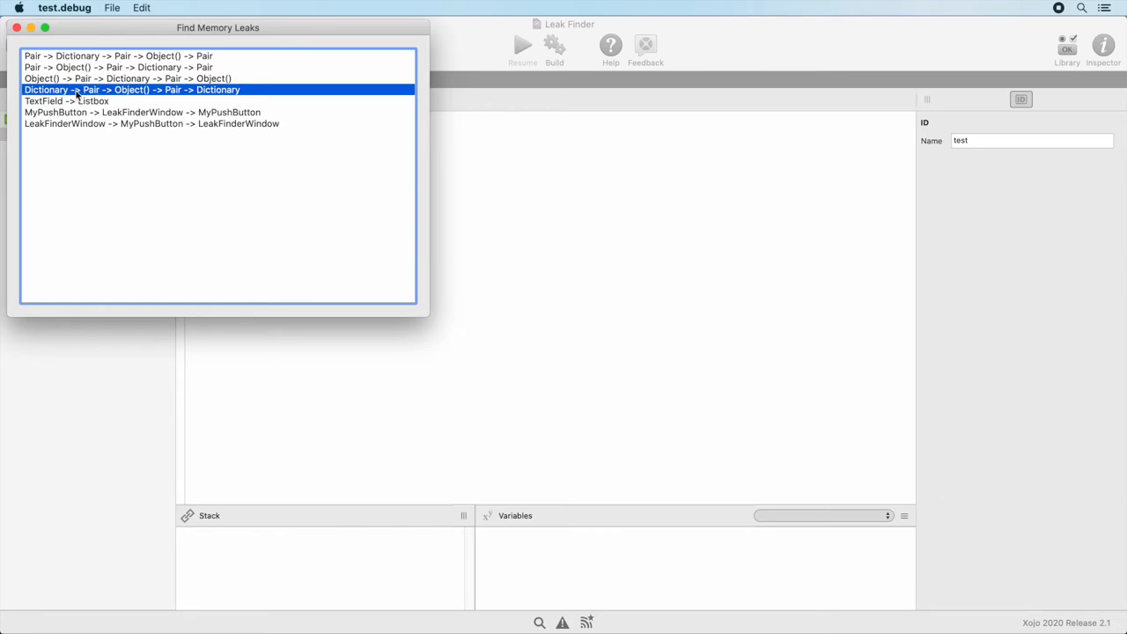
click(67, 100)
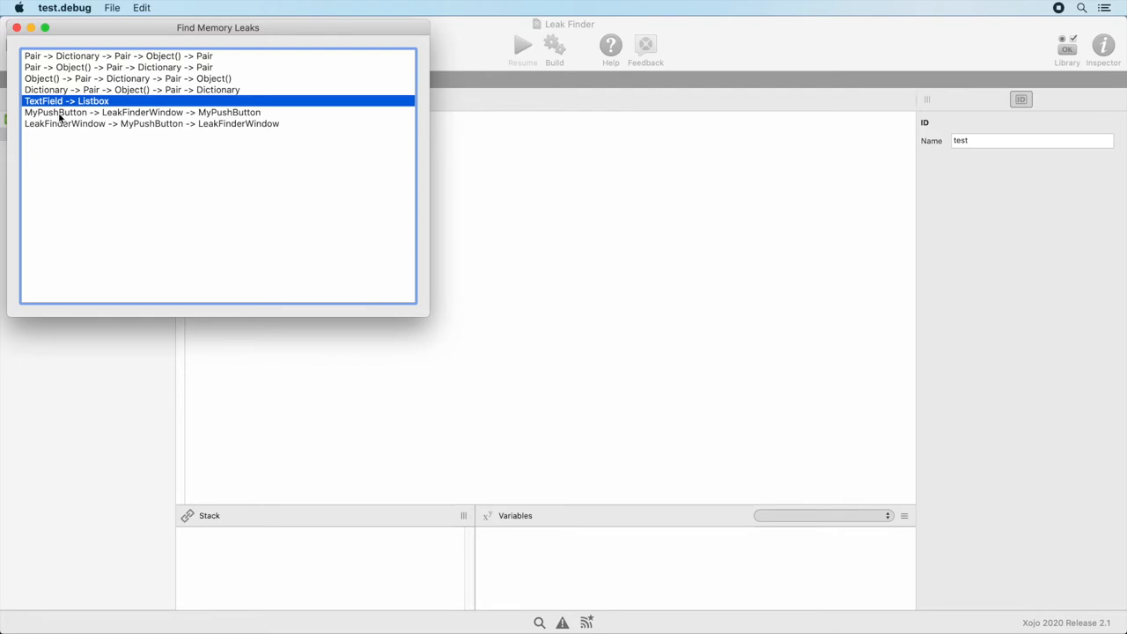
click(141, 113)
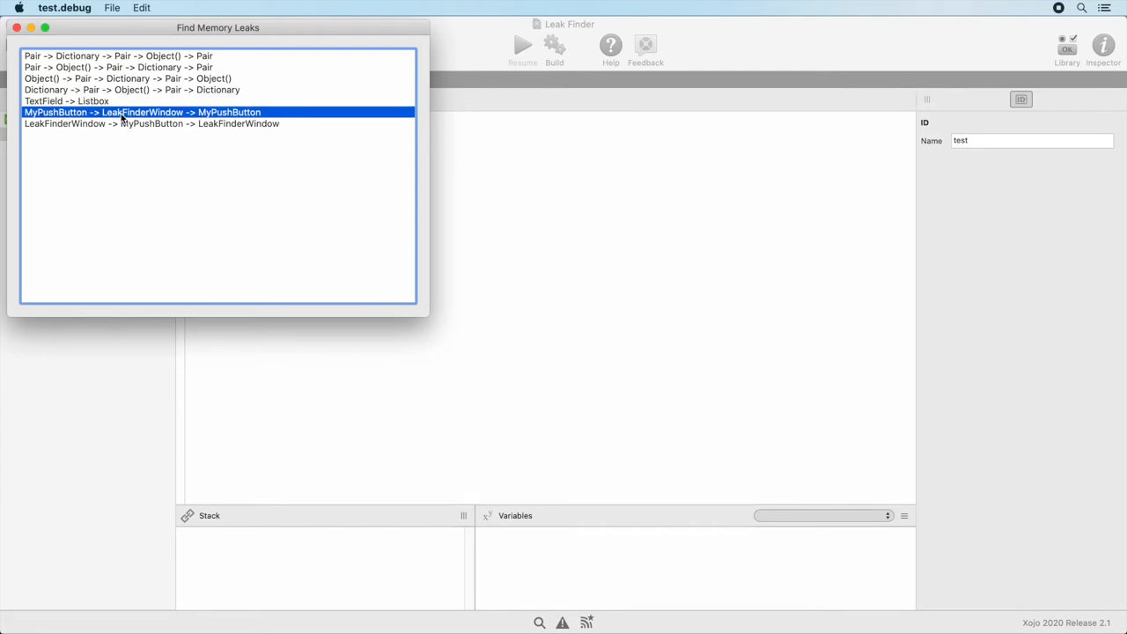
mouse_move(211, 120)
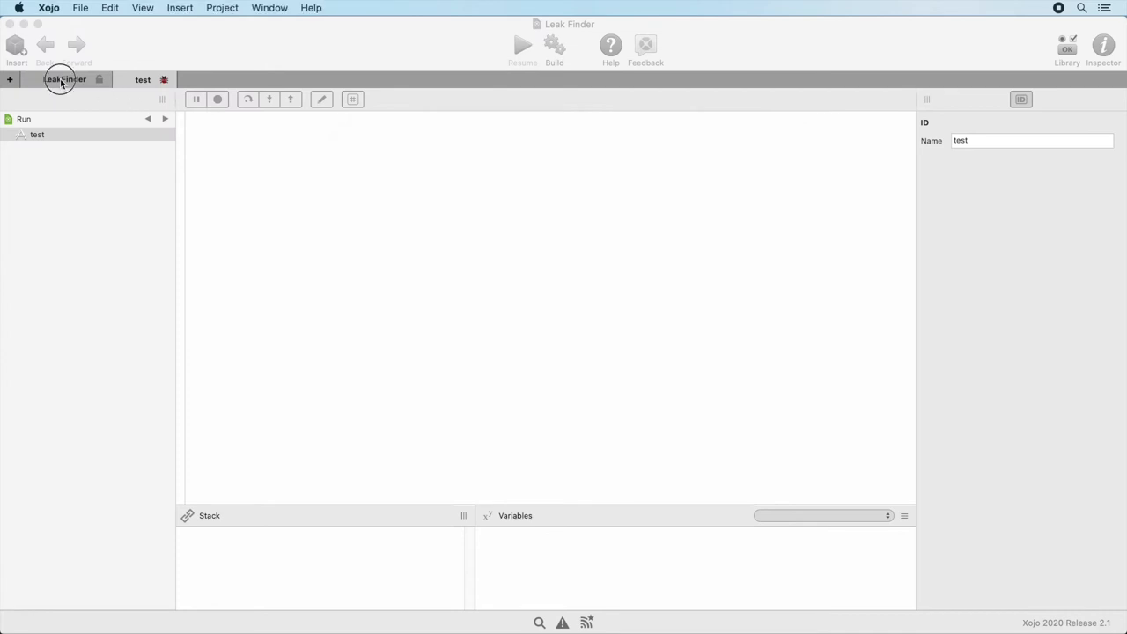
- Review MyPushButton's SetWin method and private win property, then show the LeakFinder Constructor
click(64, 79)
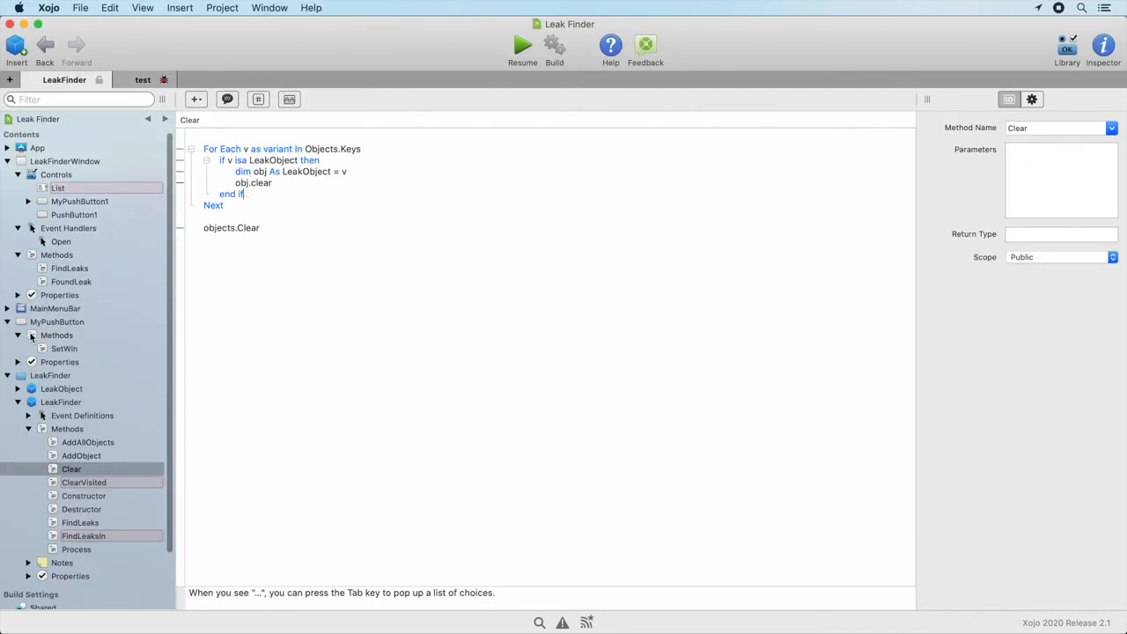
click(63, 348)
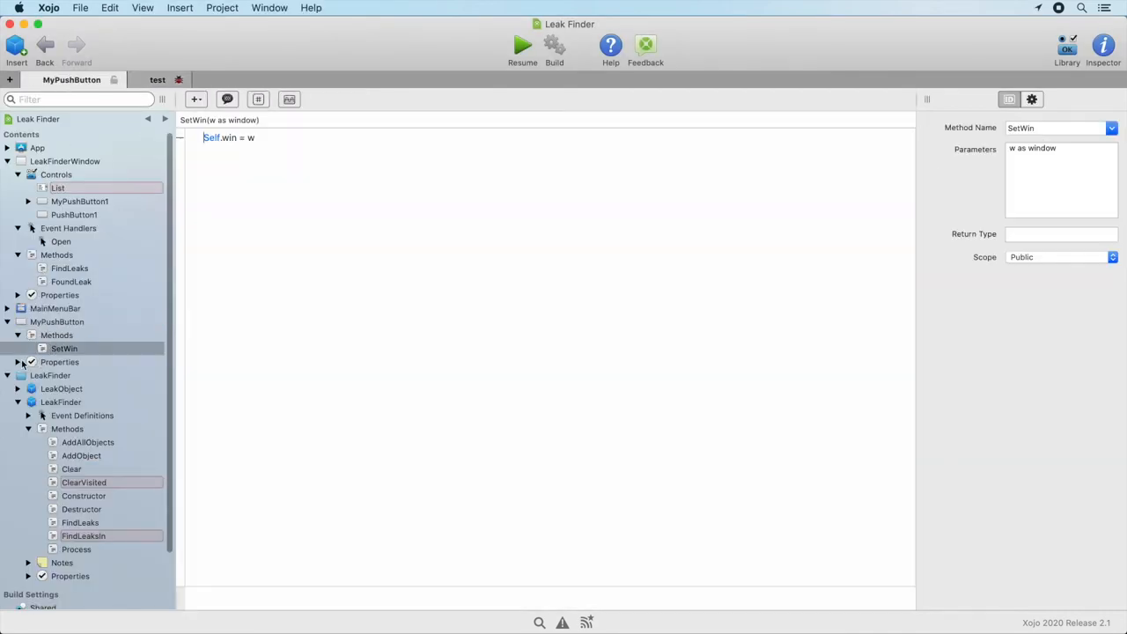
click(63, 348)
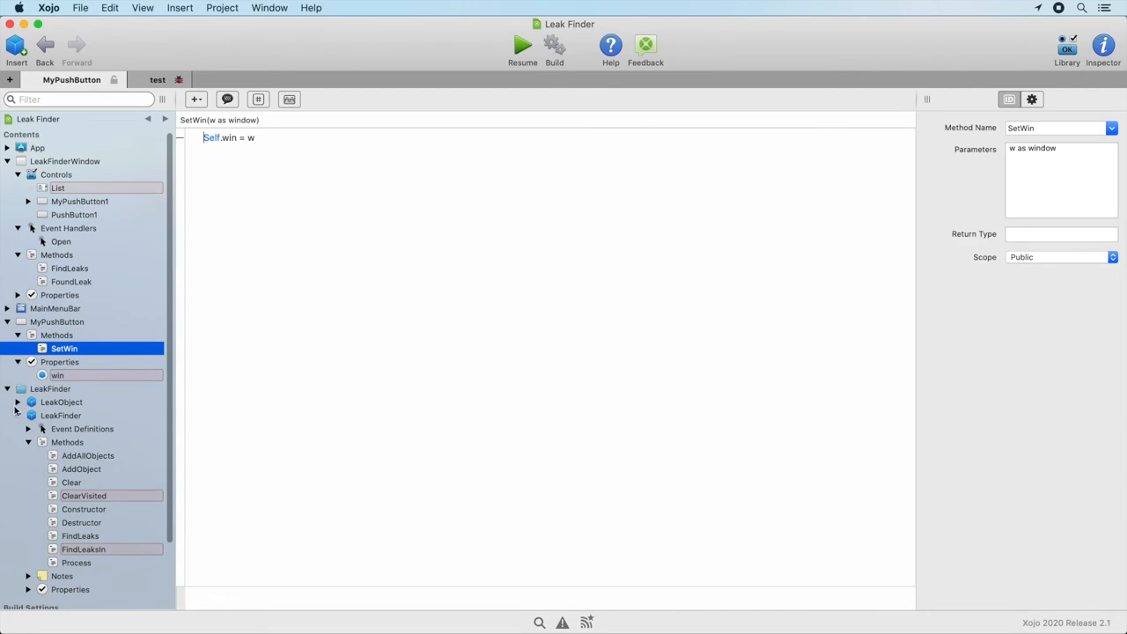
click(57, 376)
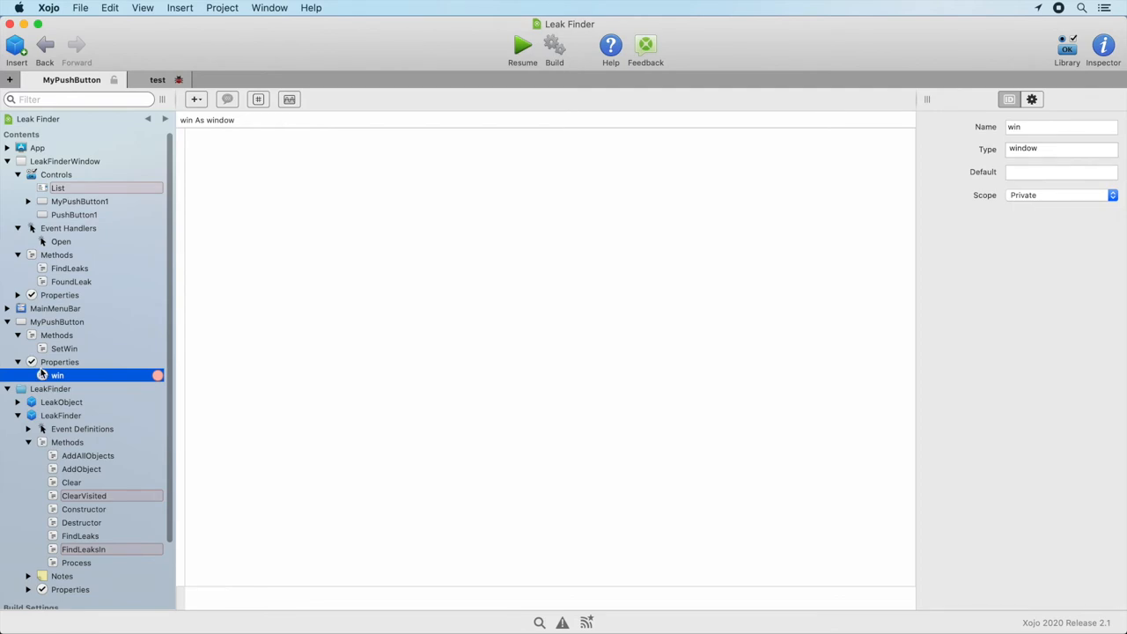
mouse_move(104, 373)
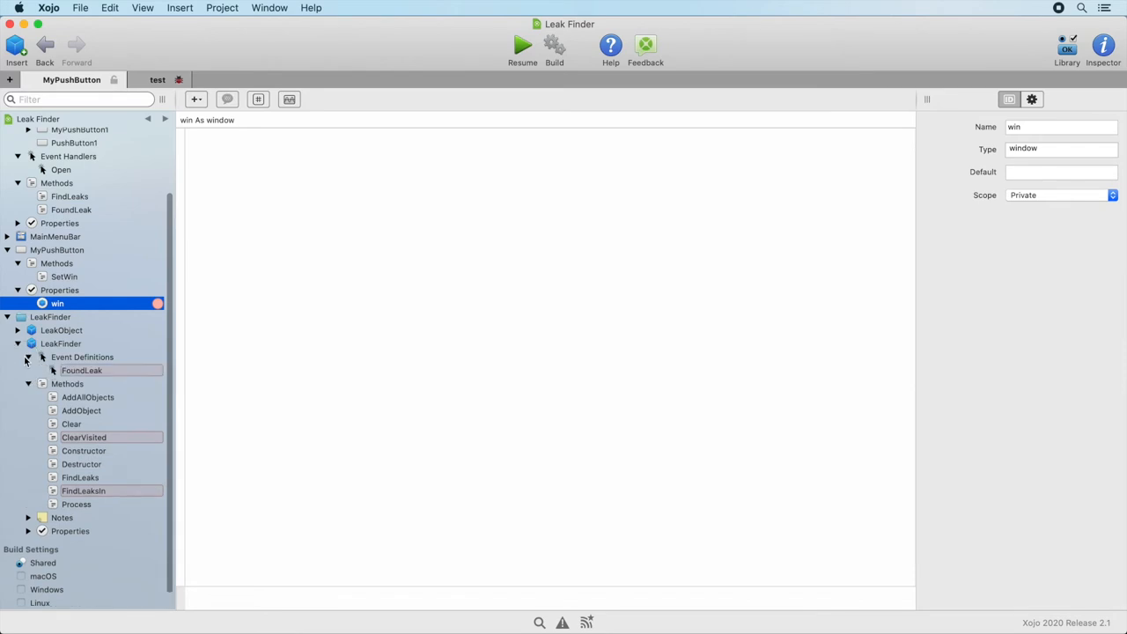
mouse_move(88, 465)
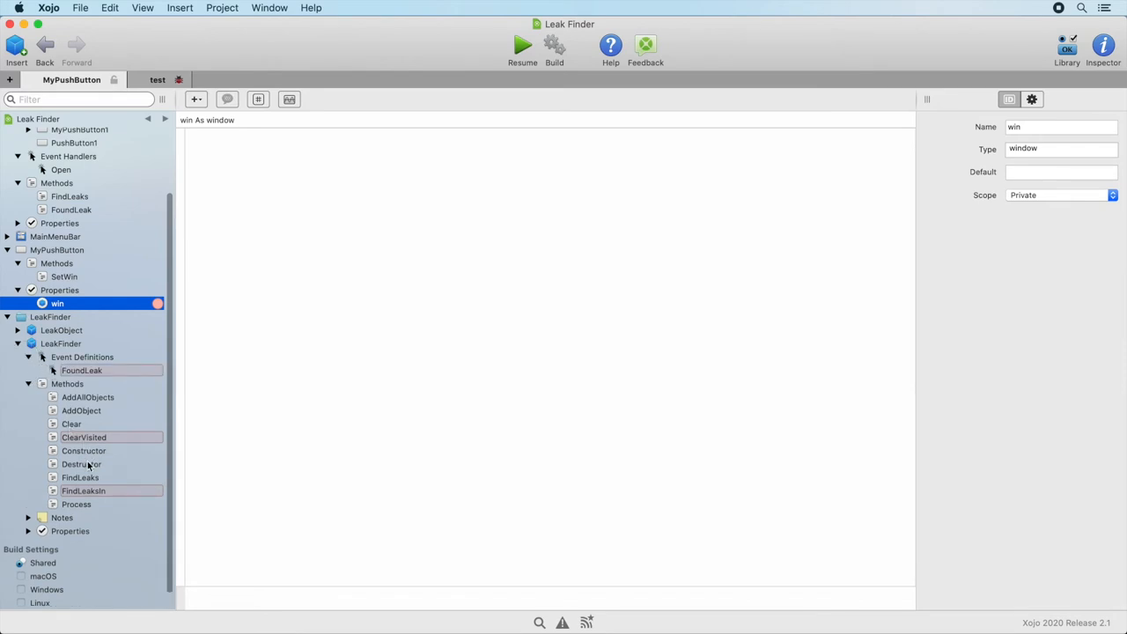
click(83, 450)
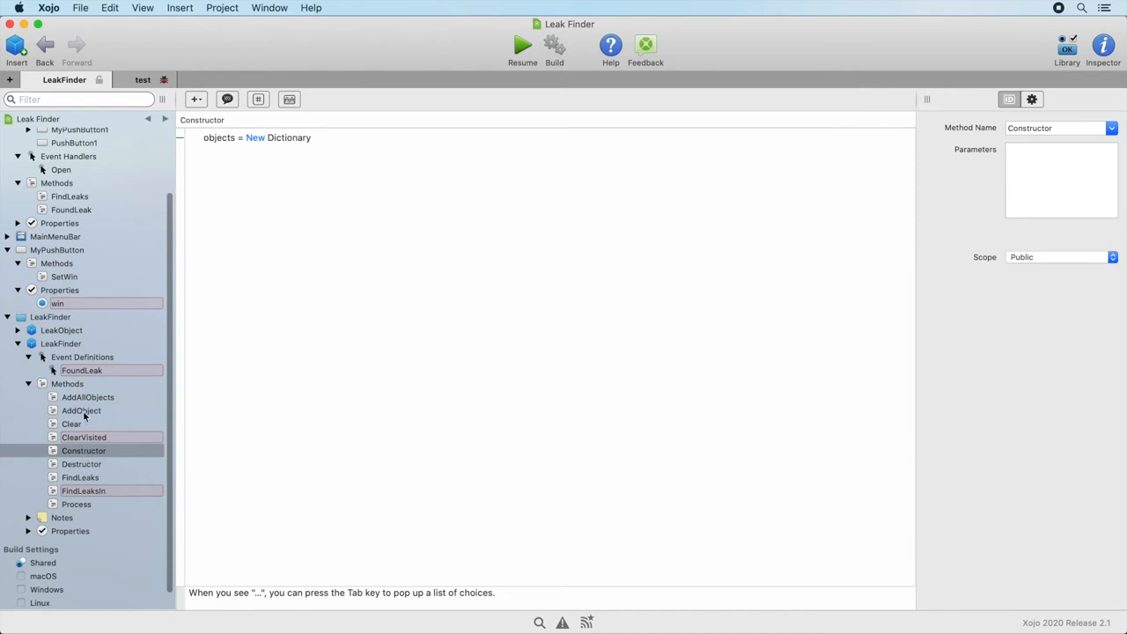
- Review FindLeaks and AddAllObjects with its Runtime iterator, then show the Process method
click(81, 477)
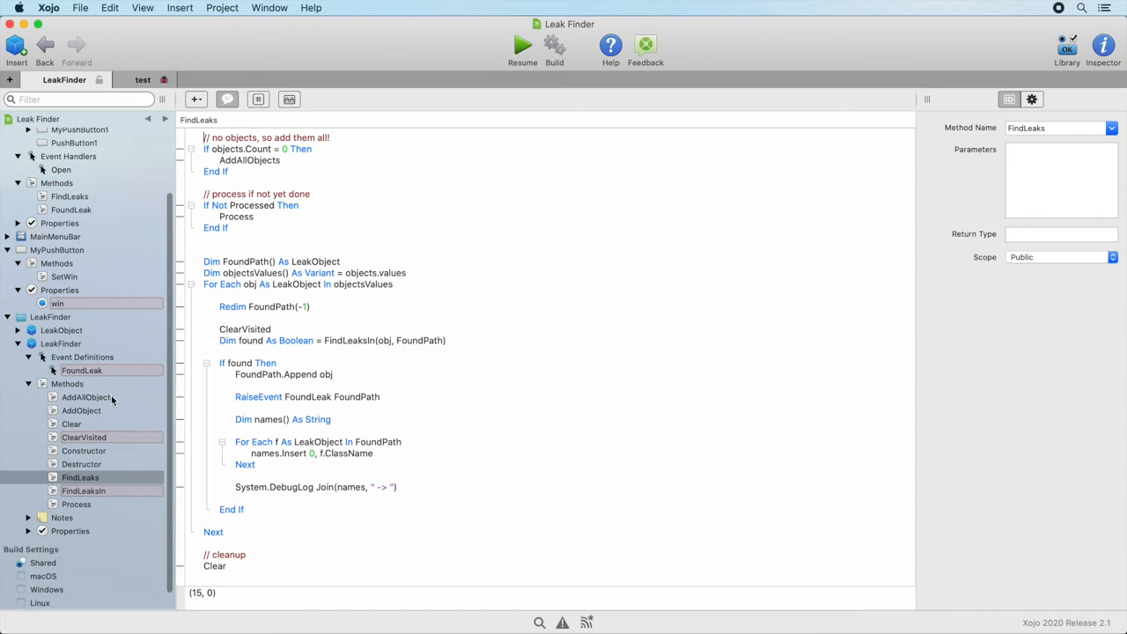
click(88, 398)
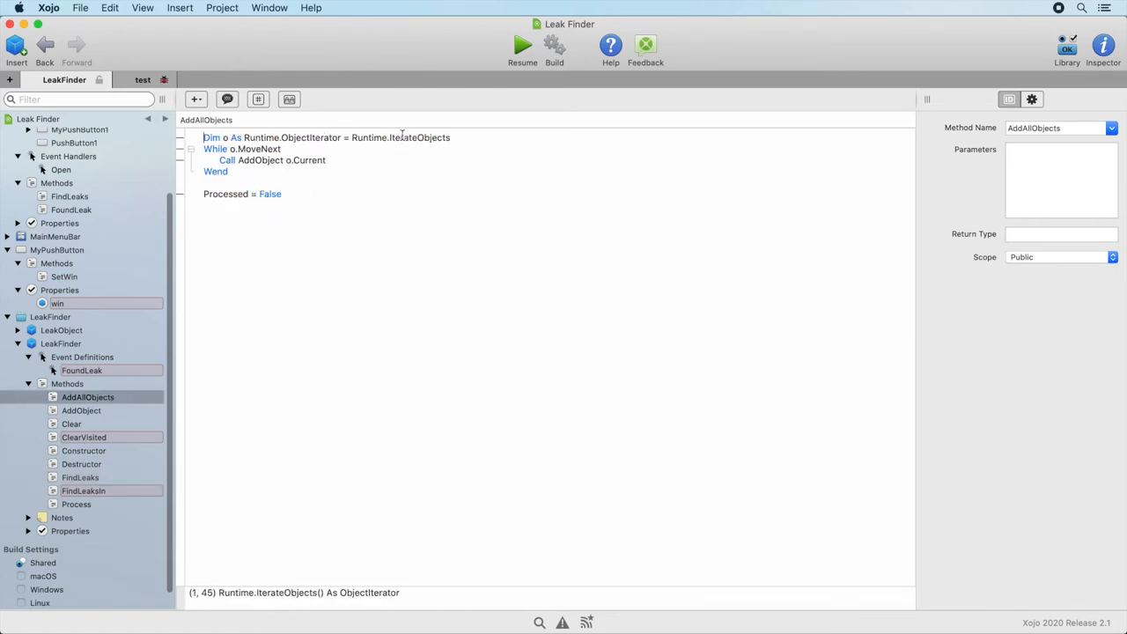
double_click(370, 137)
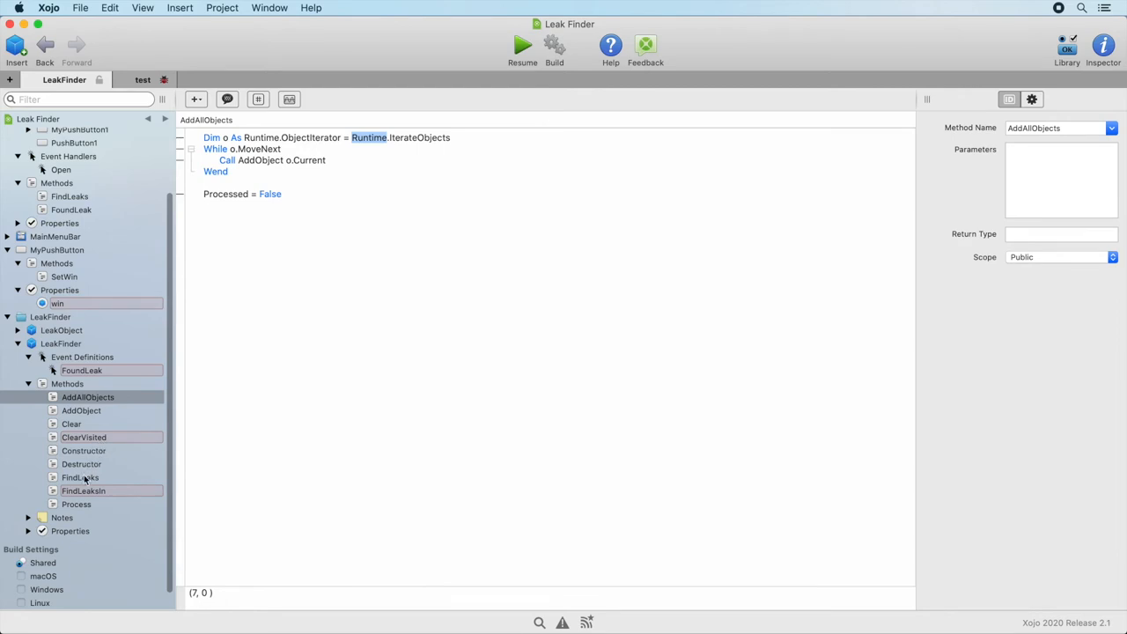
click(78, 503)
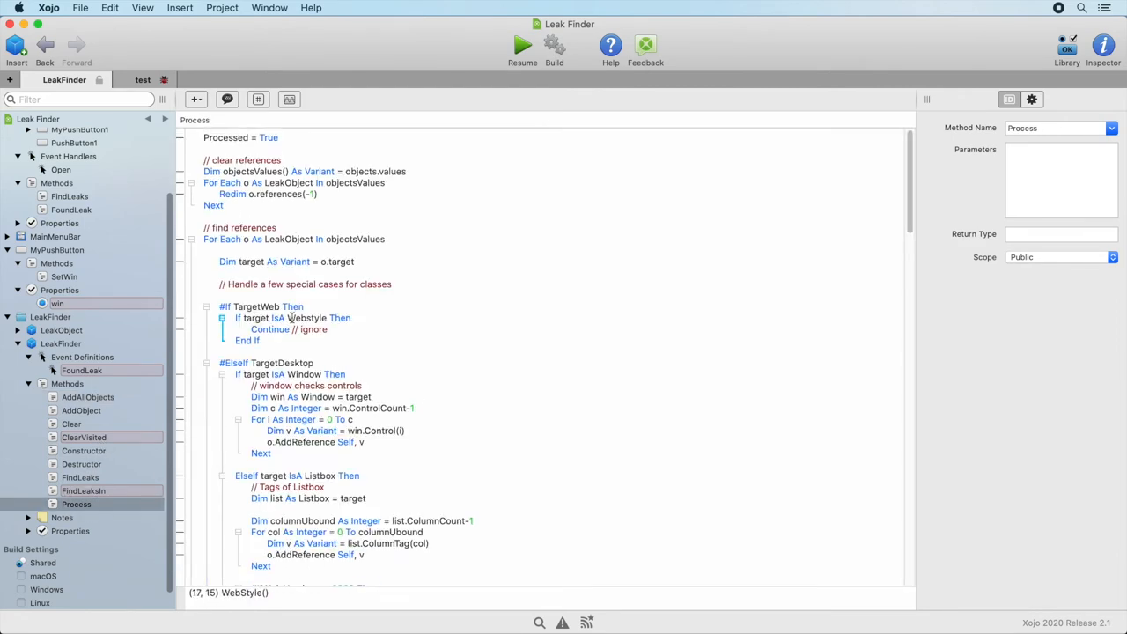
- Scroll through the long Process method handling windows, listboxes and dictionaries, then return to FindLeaks
scroll(down, 3)
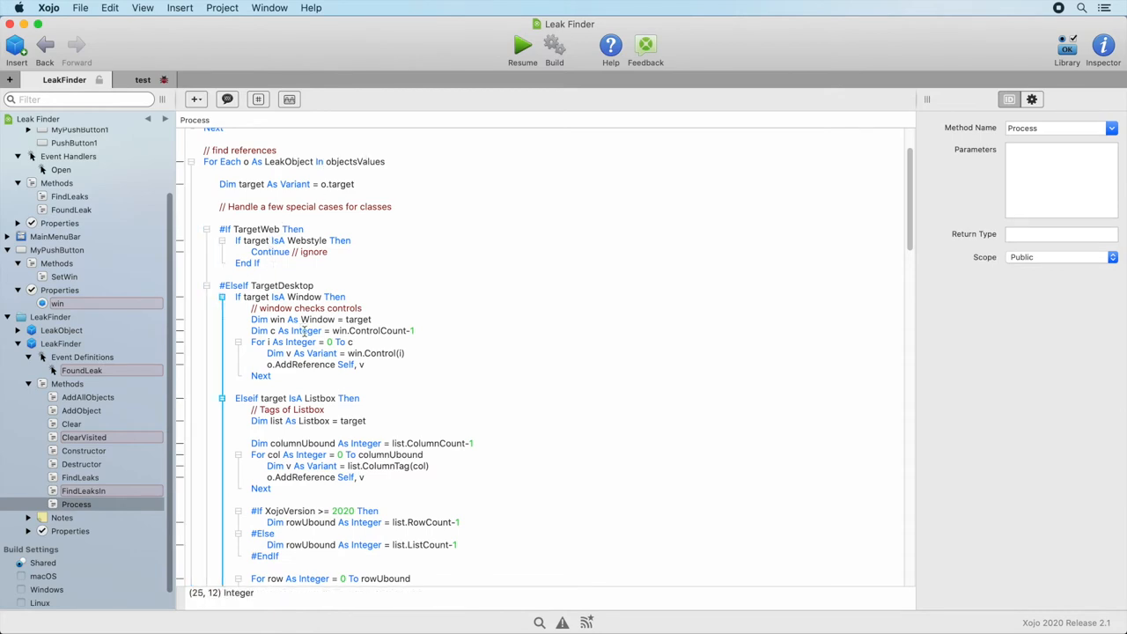
scroll(down, 3)
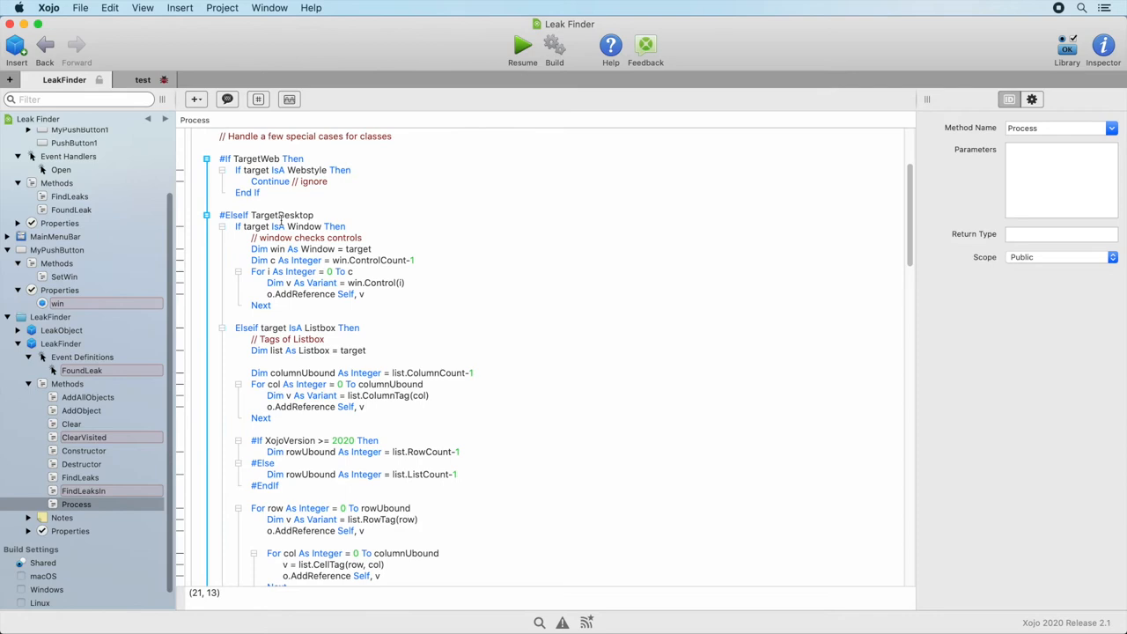
scroll(down, 3)
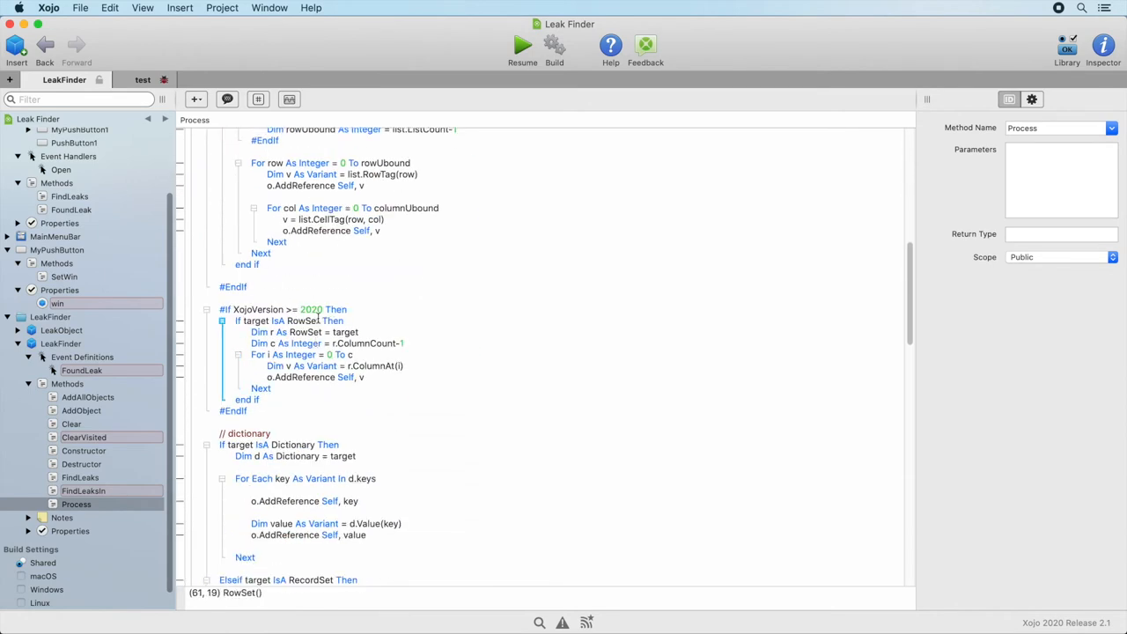
scroll(down, 3)
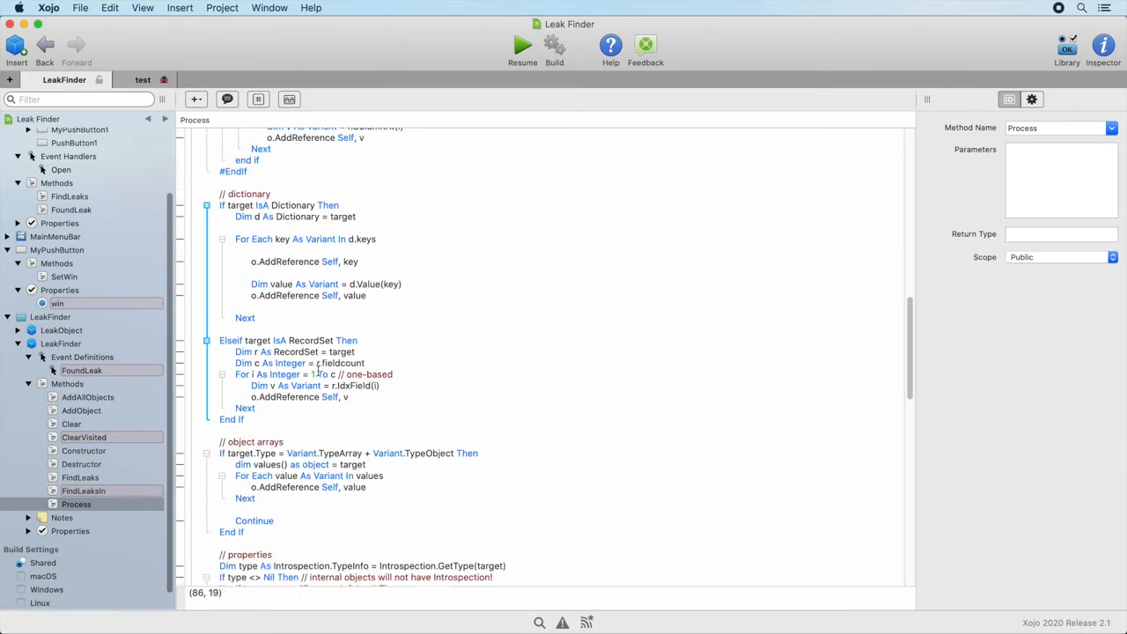
scroll(down, 3)
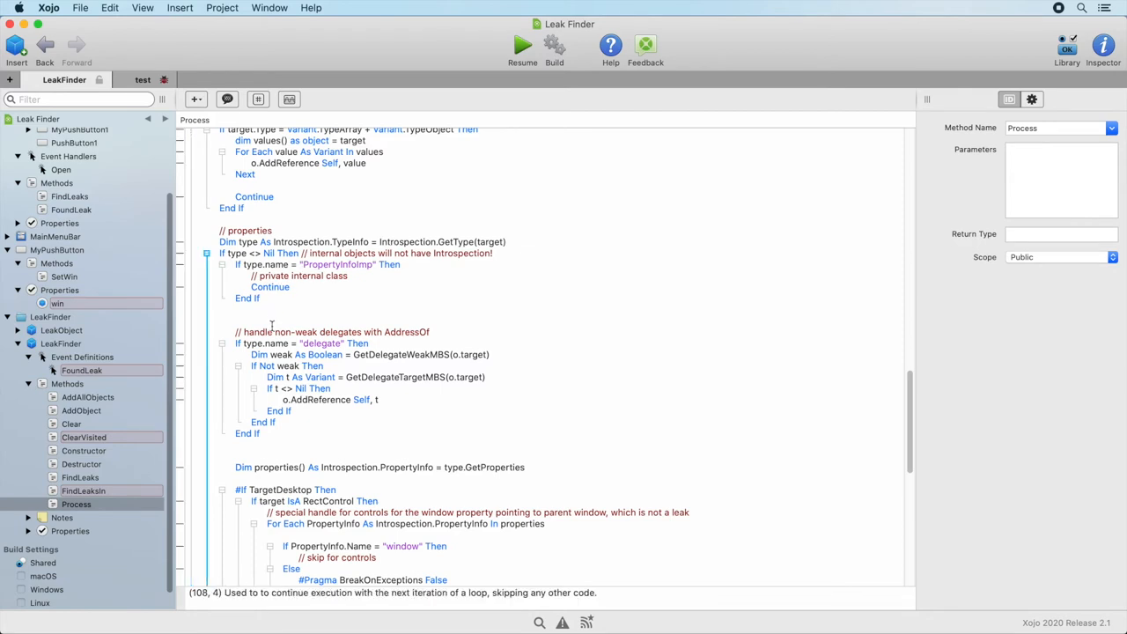
scroll(down, 3)
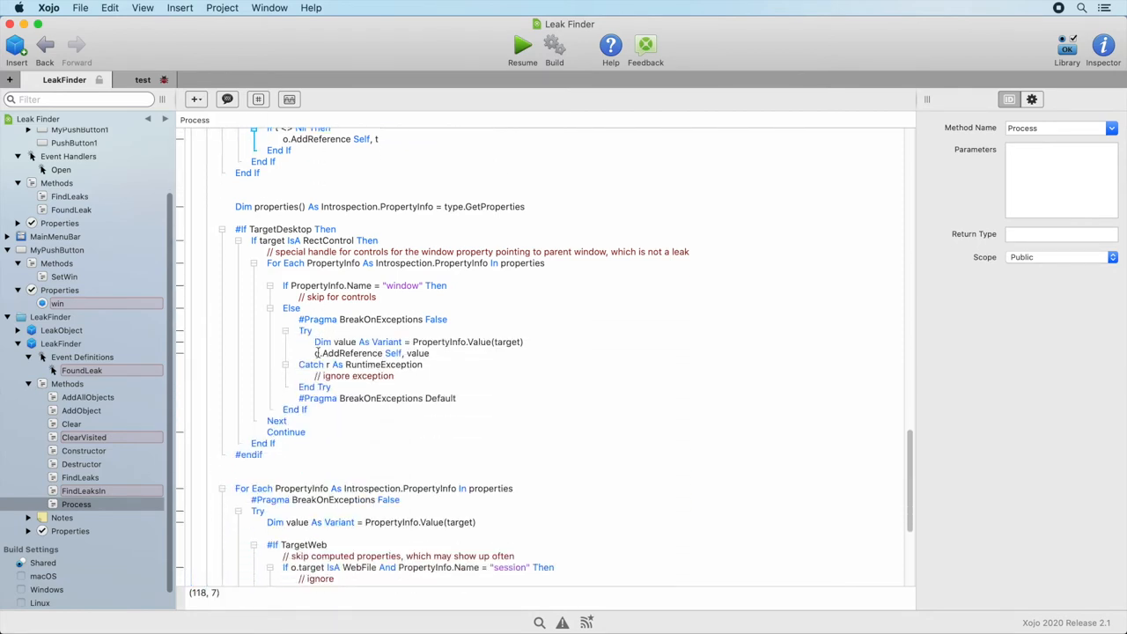
scroll(down, 3)
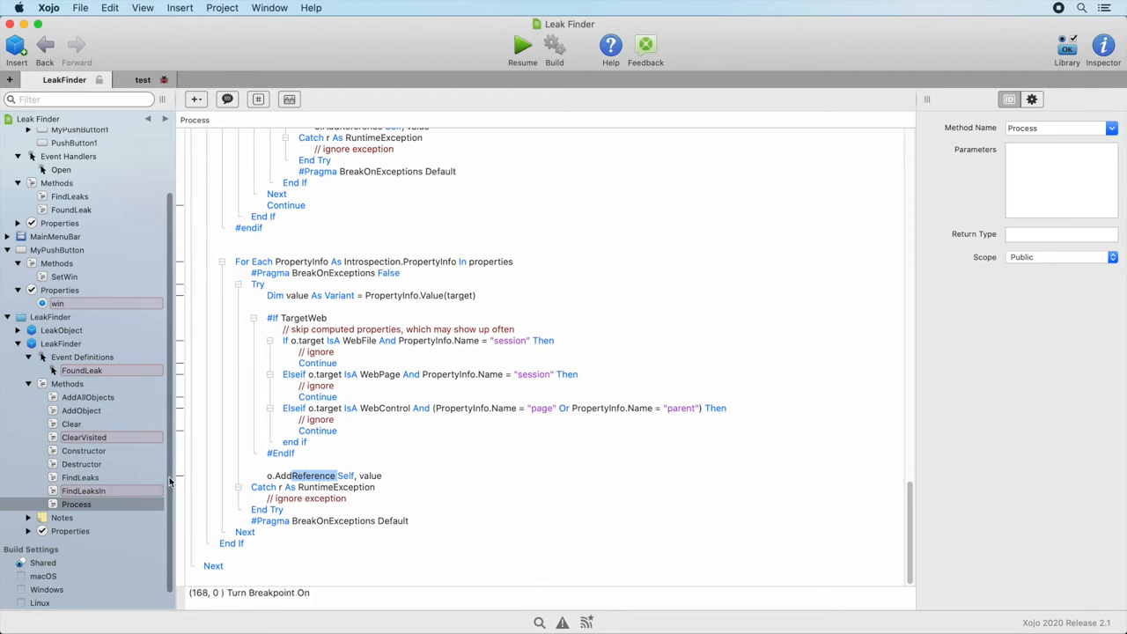
mouse_move(81, 476)
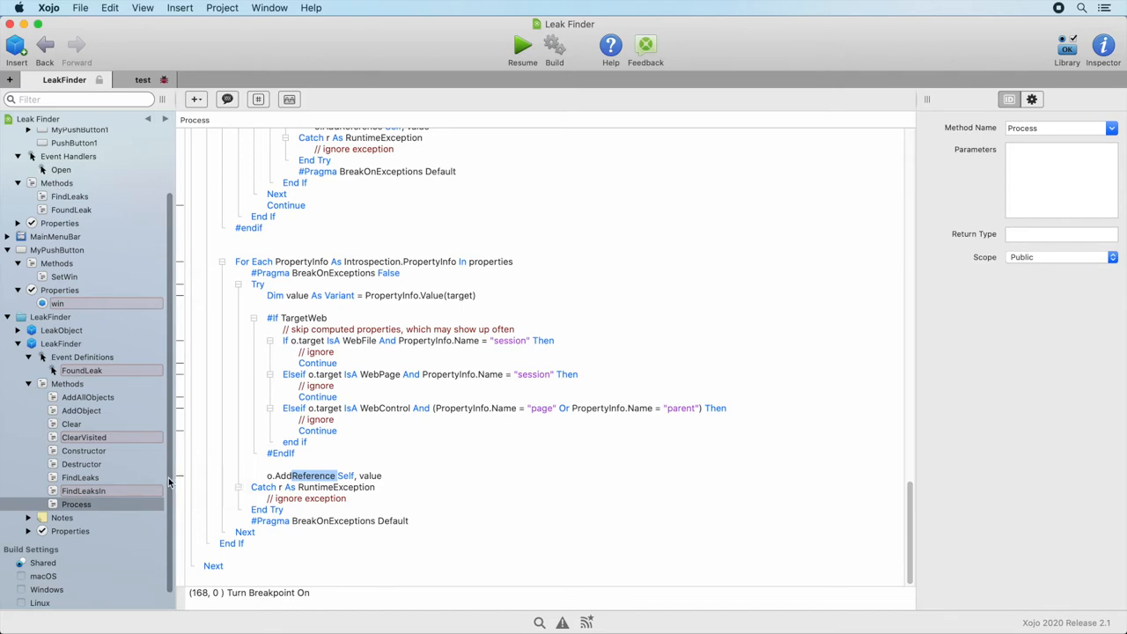
click(81, 478)
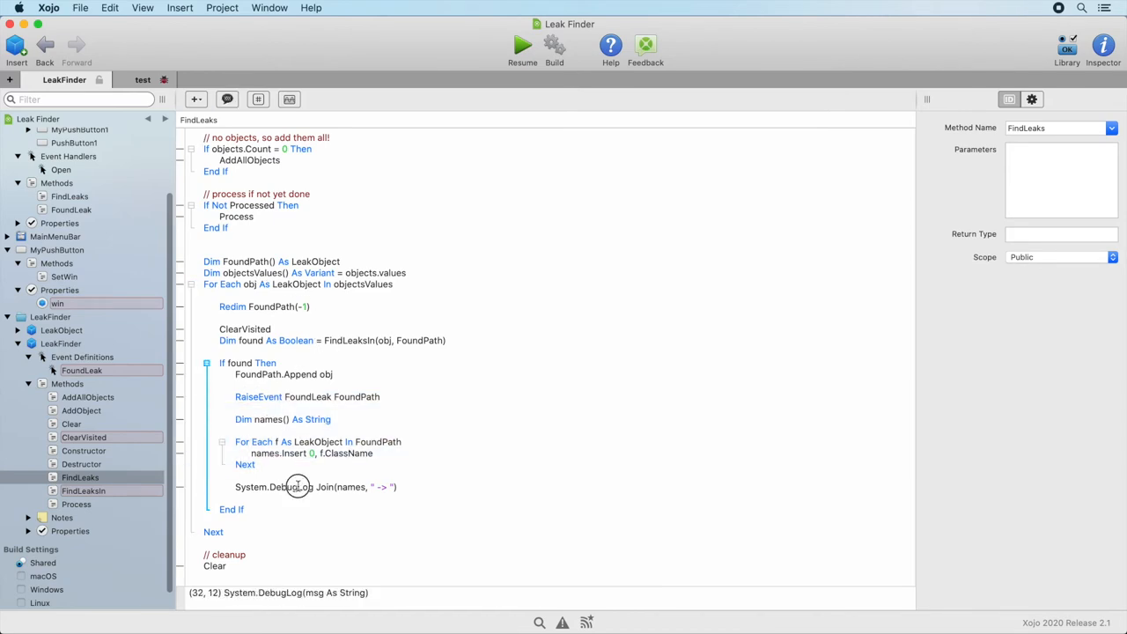
- Follow the FoundLeak call in the code to the window's FoundLeak event handler
click(282, 419)
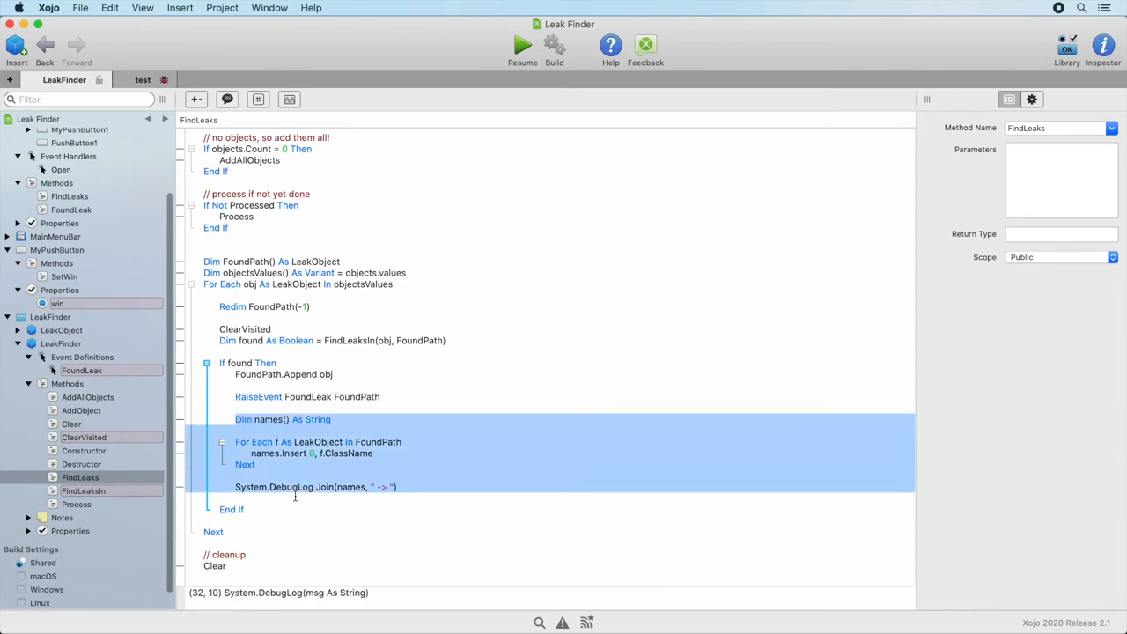
double_click(308, 397)
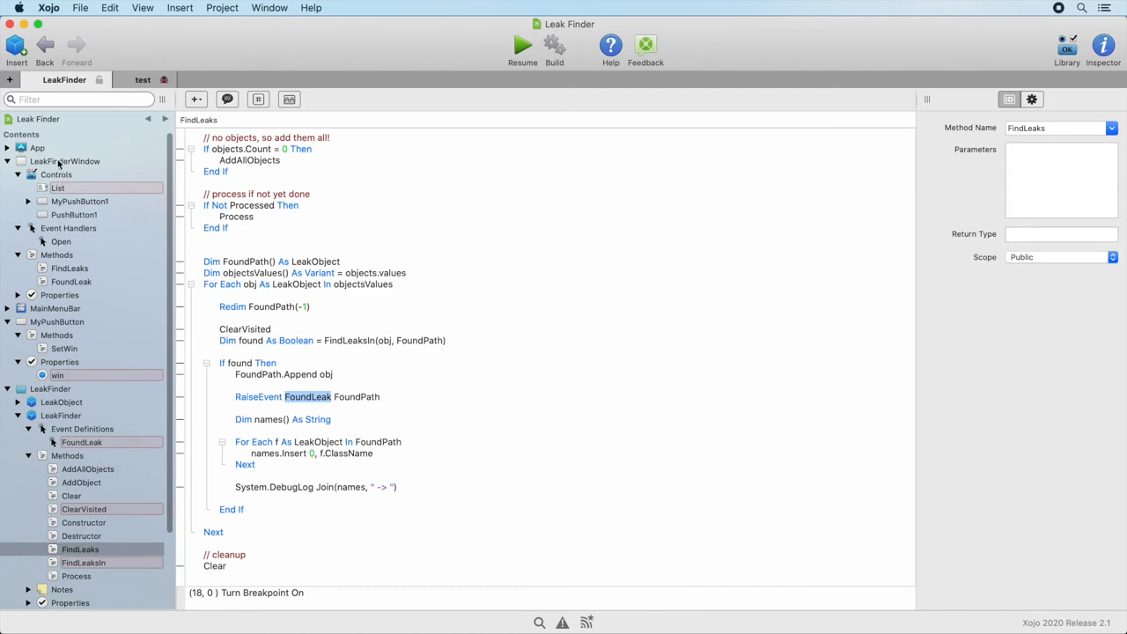
mouse_move(60, 162)
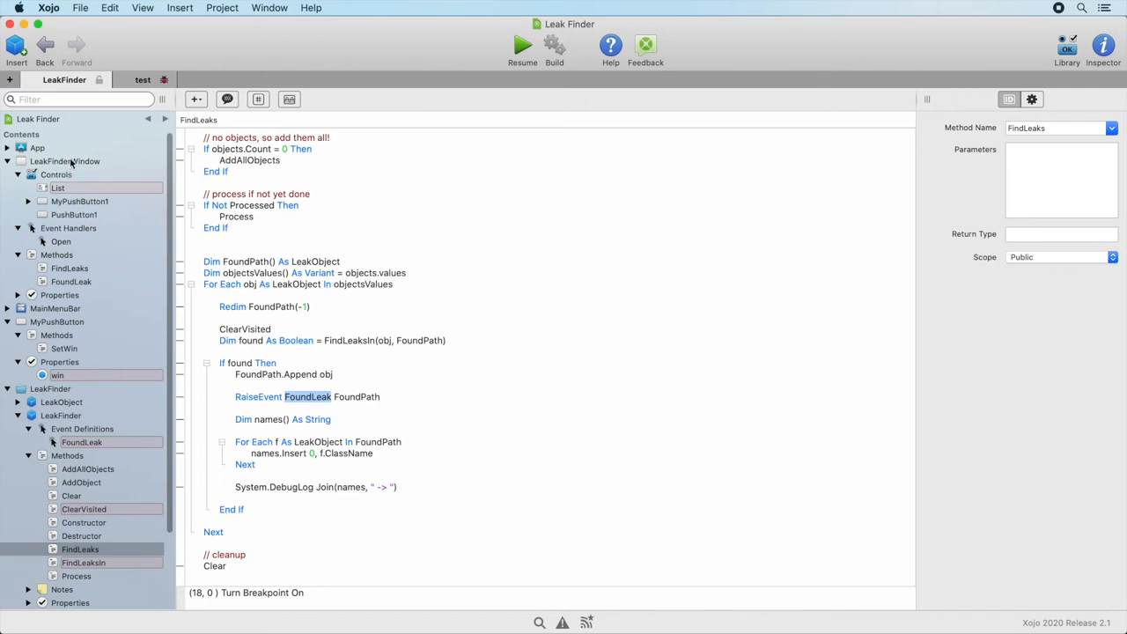
mouse_move(80, 201)
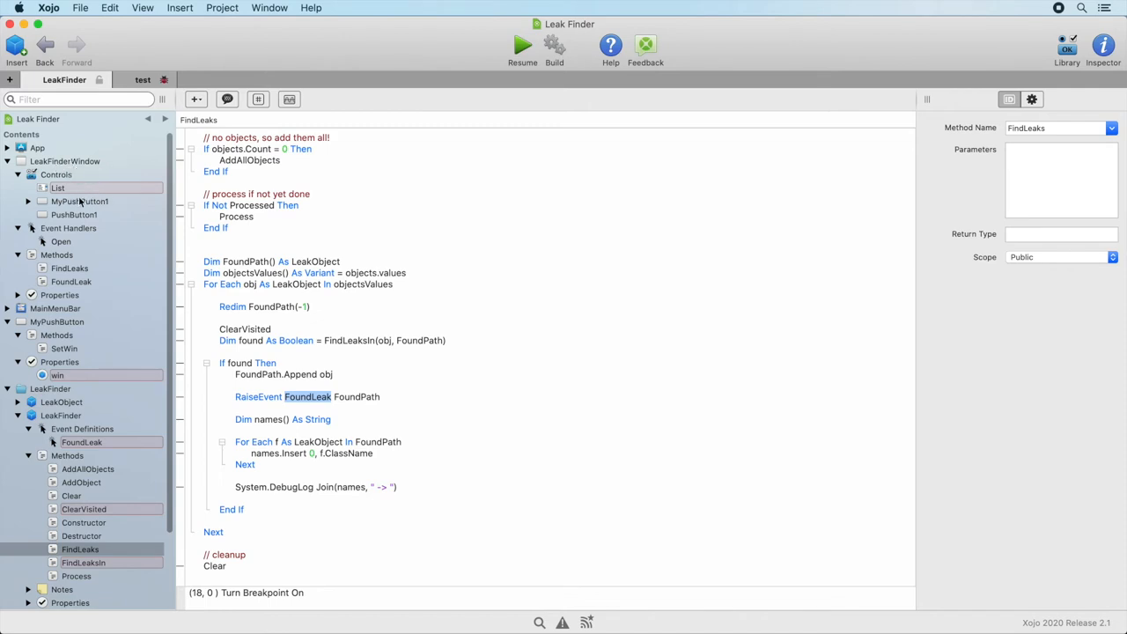
click(81, 549)
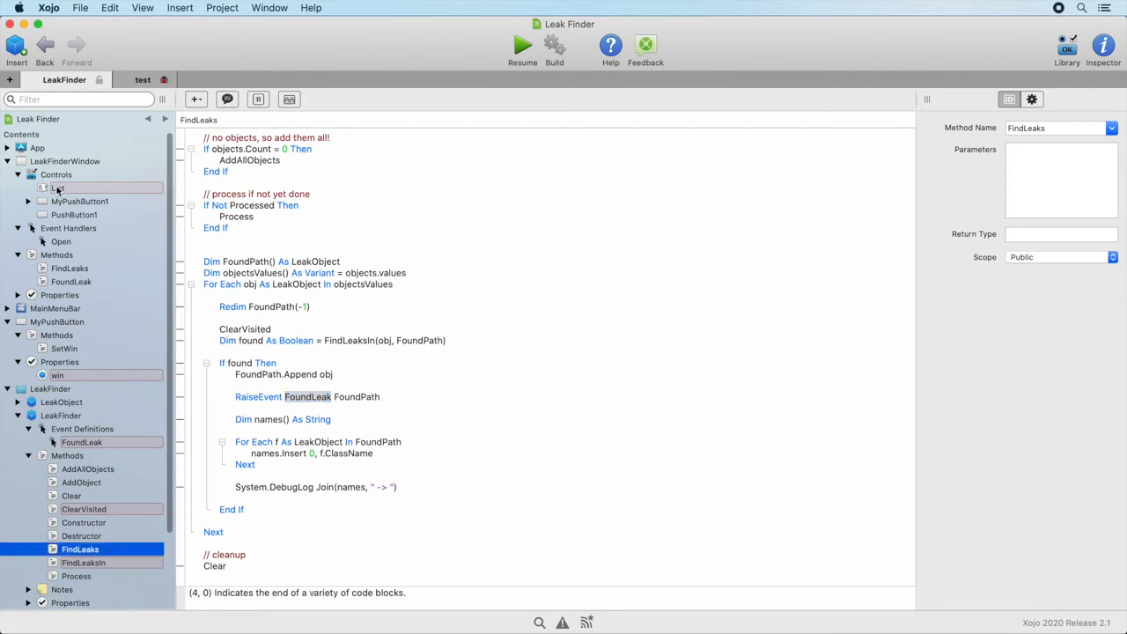
click(58, 187)
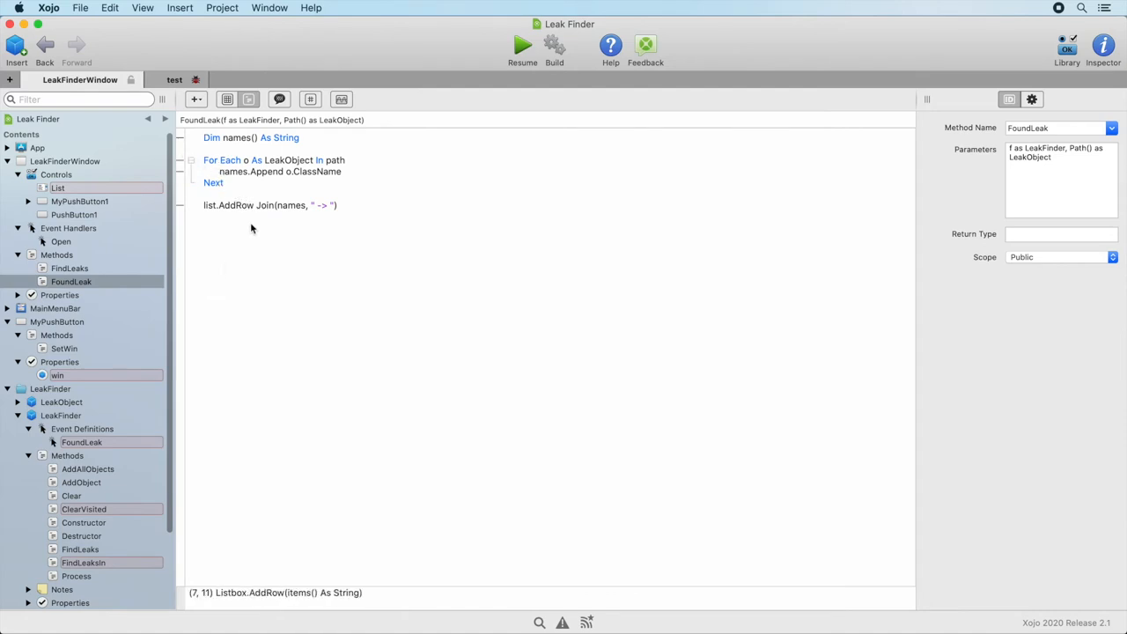
- Close the Leak Finder project, returning to the Main examples folder
key(Return)
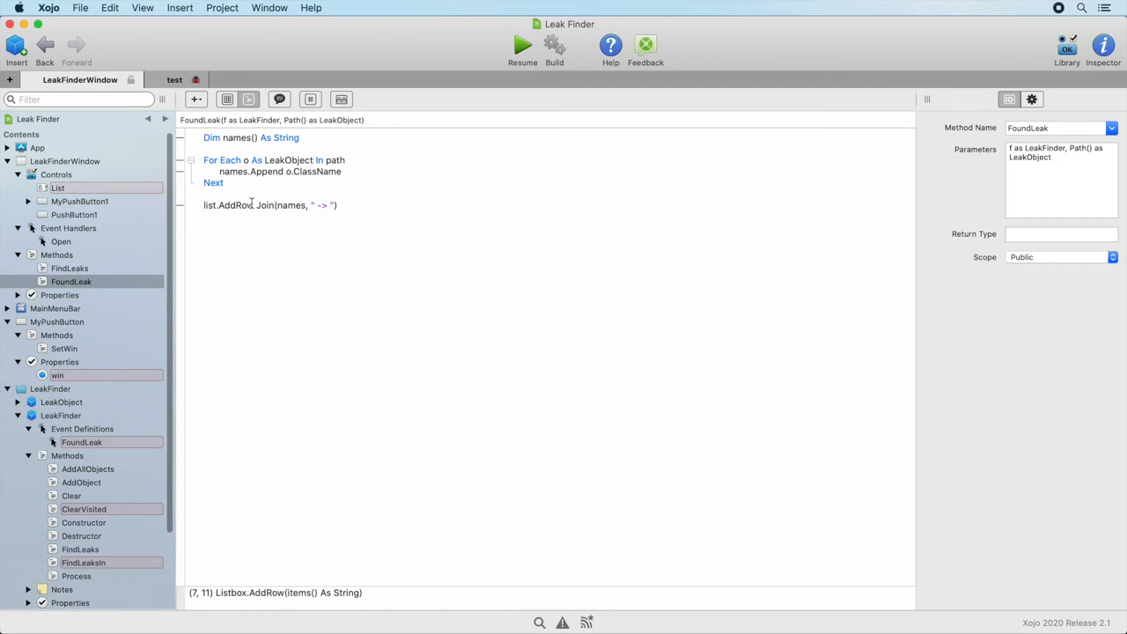
key(return)
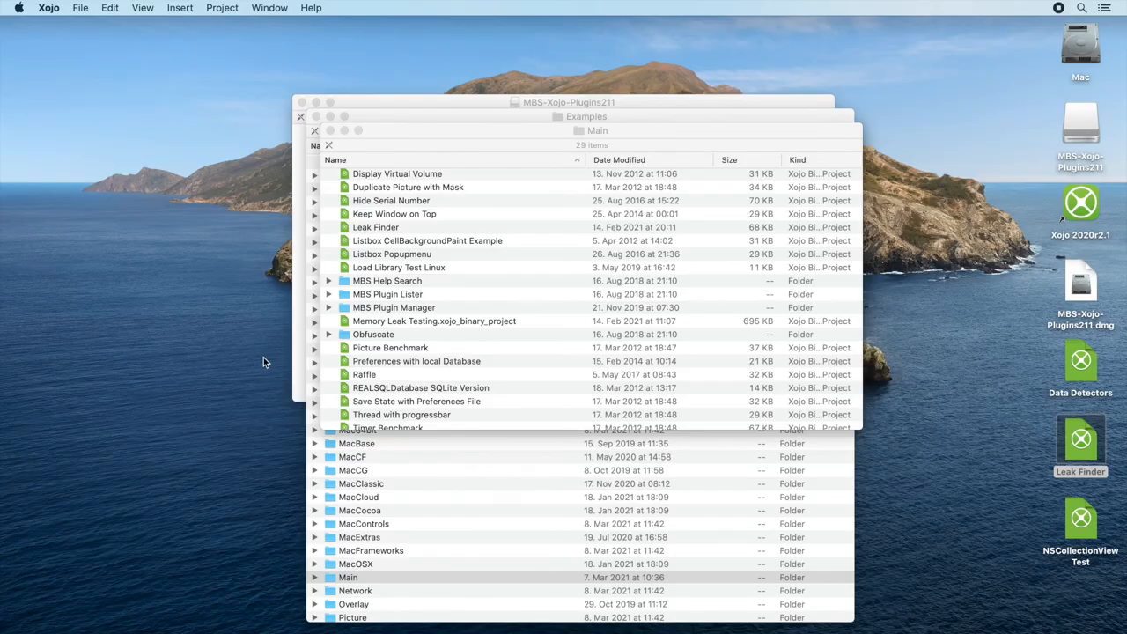
- Start a new Xojo project from the File menu
click(81, 7)
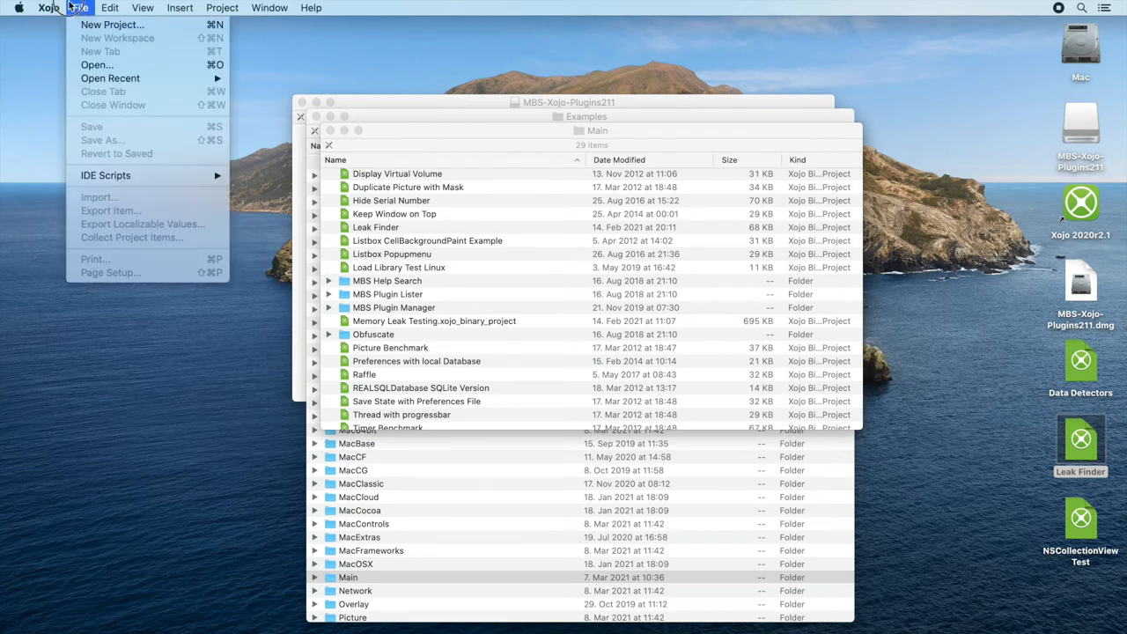
click(113, 25)
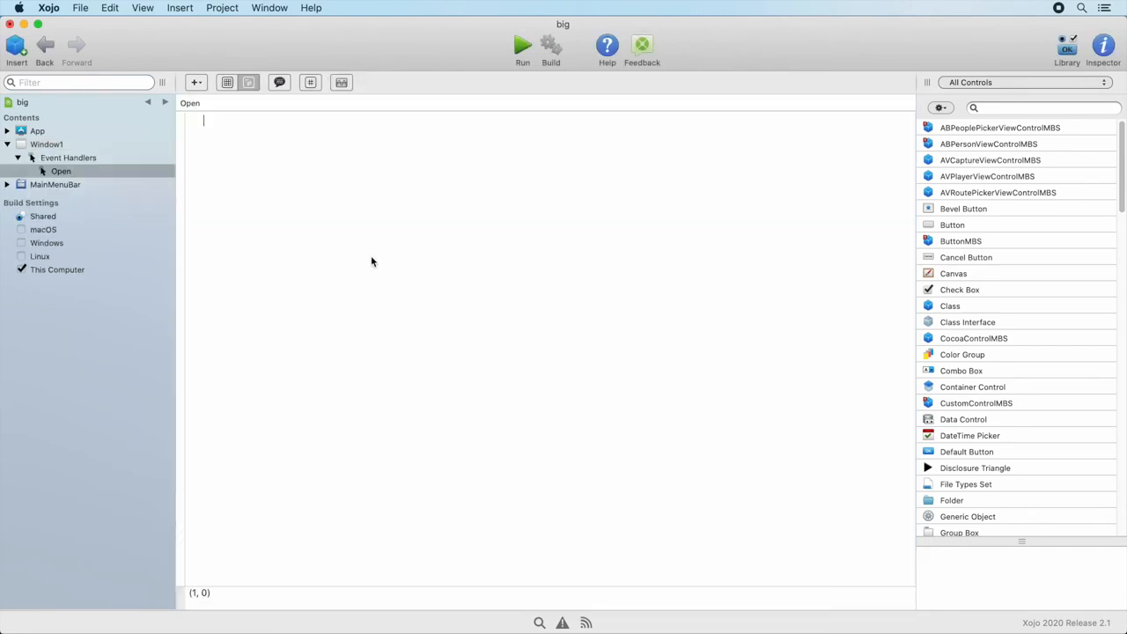
- In the window's Open event declare dim b as BigNumberMBS = BigNumberMBS.Rand followed by Break
text(dim b as BigNumbermbs =)
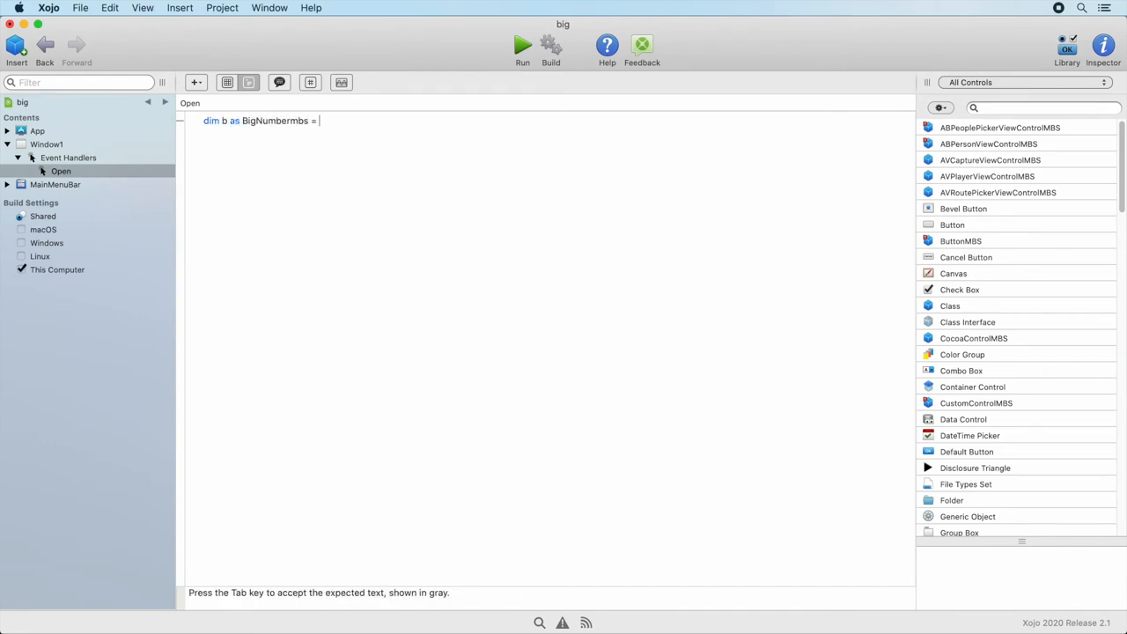
key(Tab)
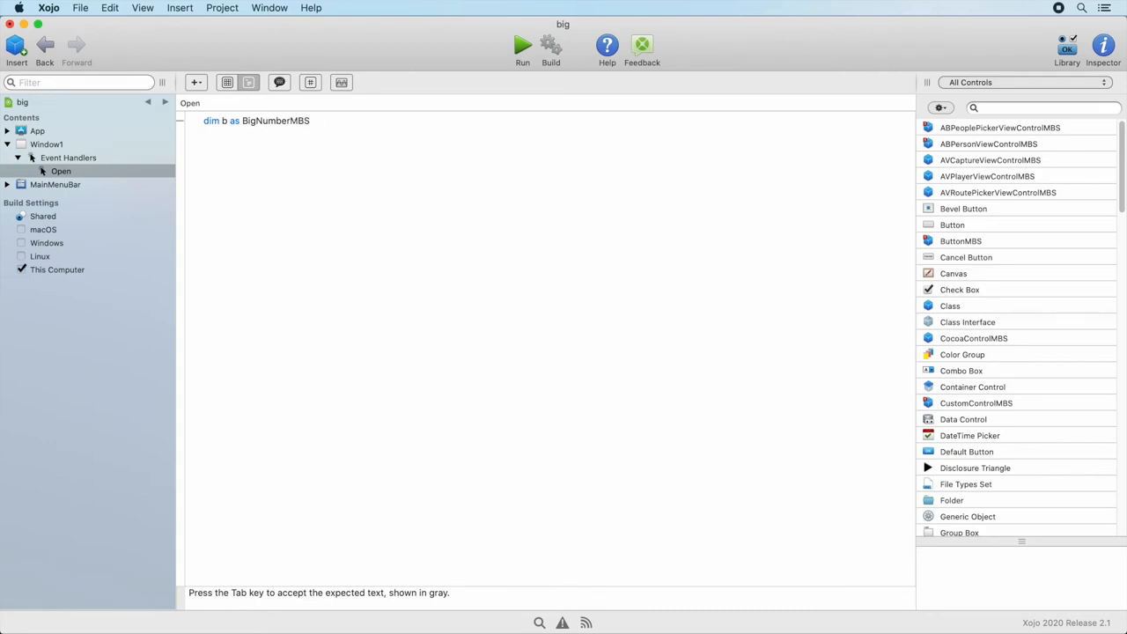
text(=)
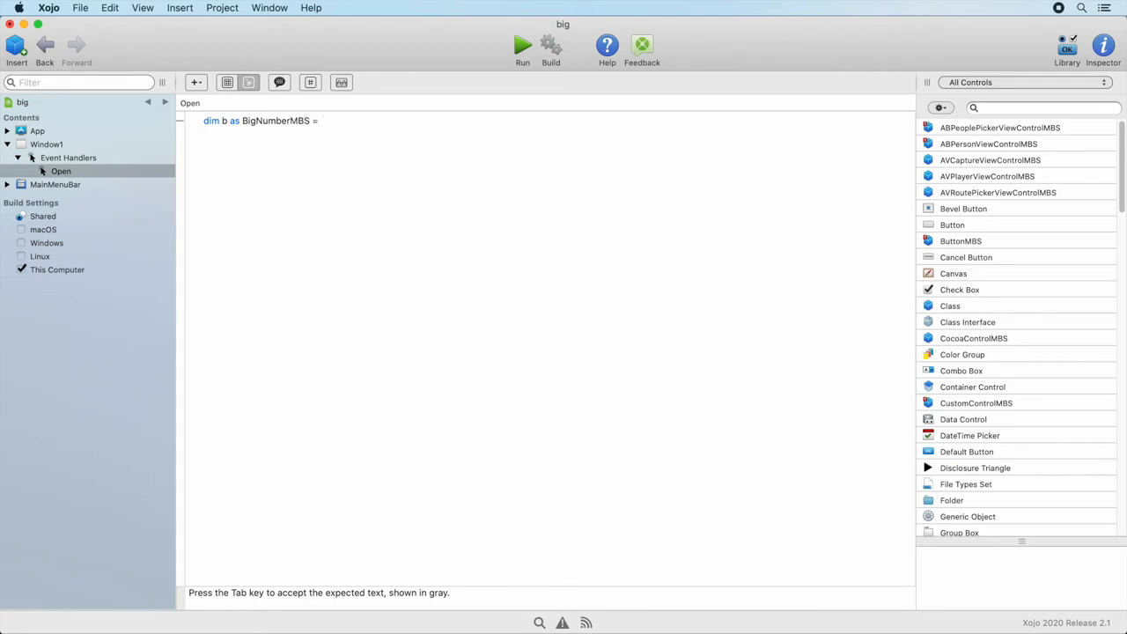
text(bignumber)
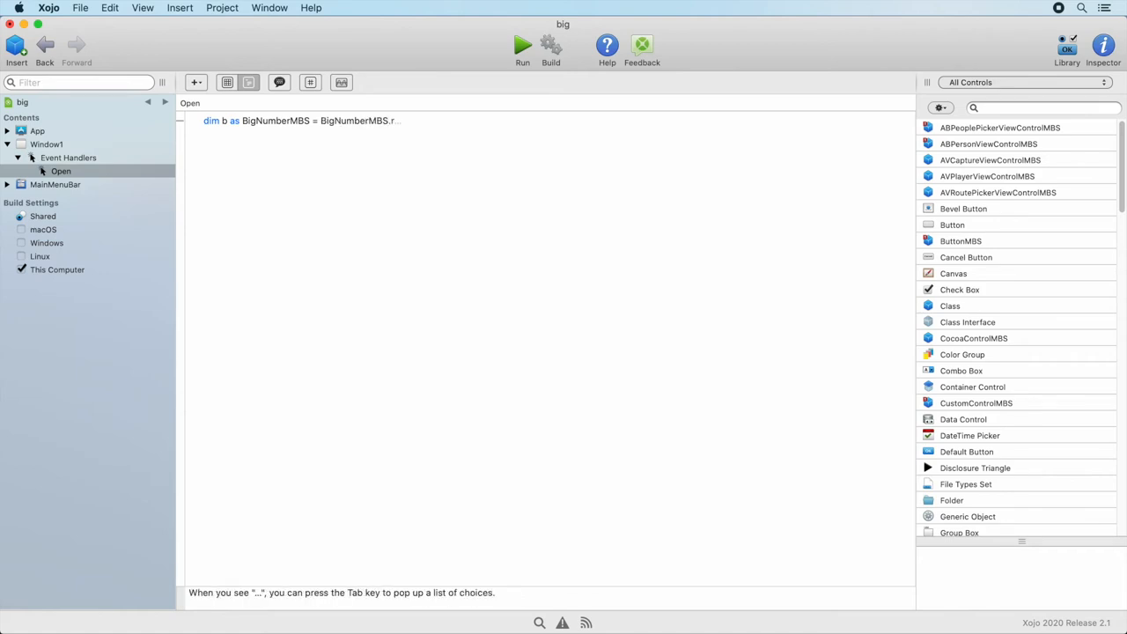
text(rand)
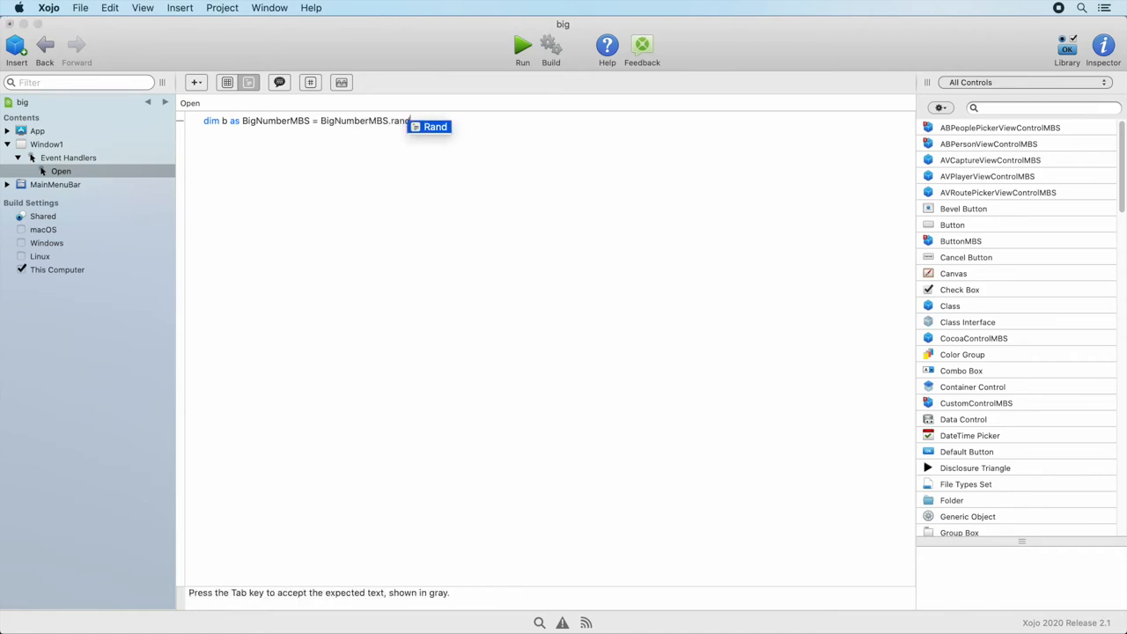
key(Tab)
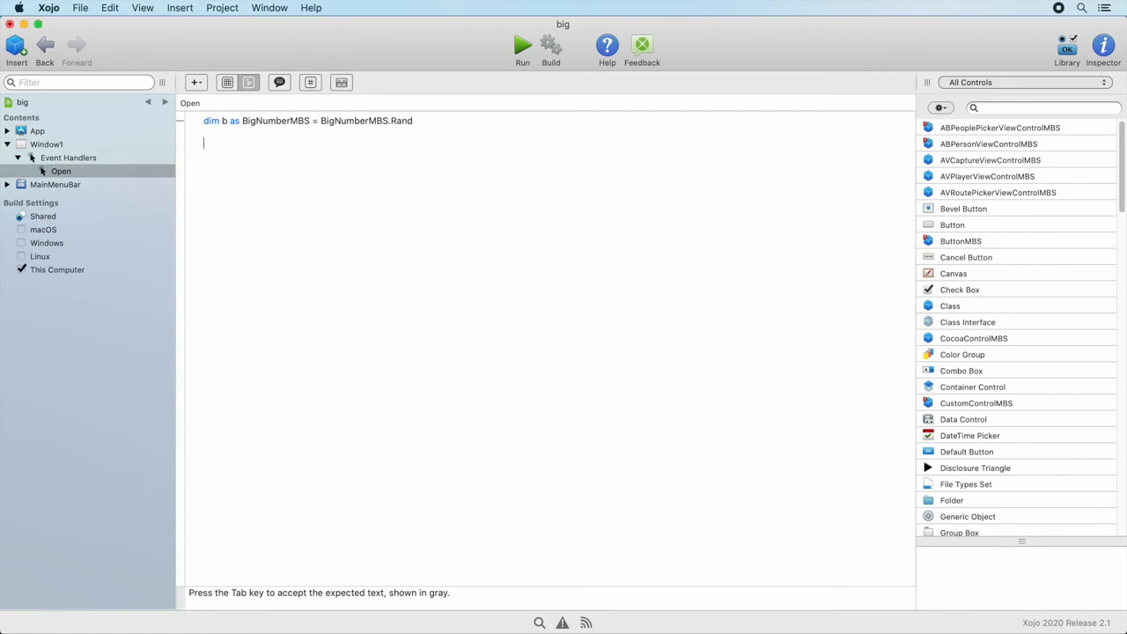
text(Break)
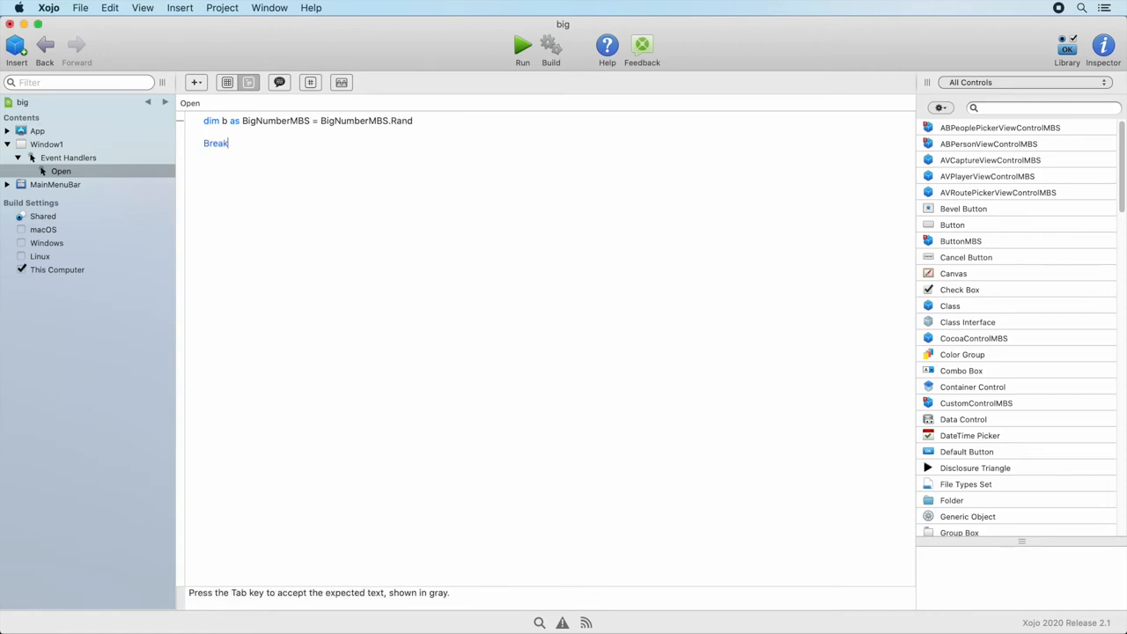
click(522, 45)
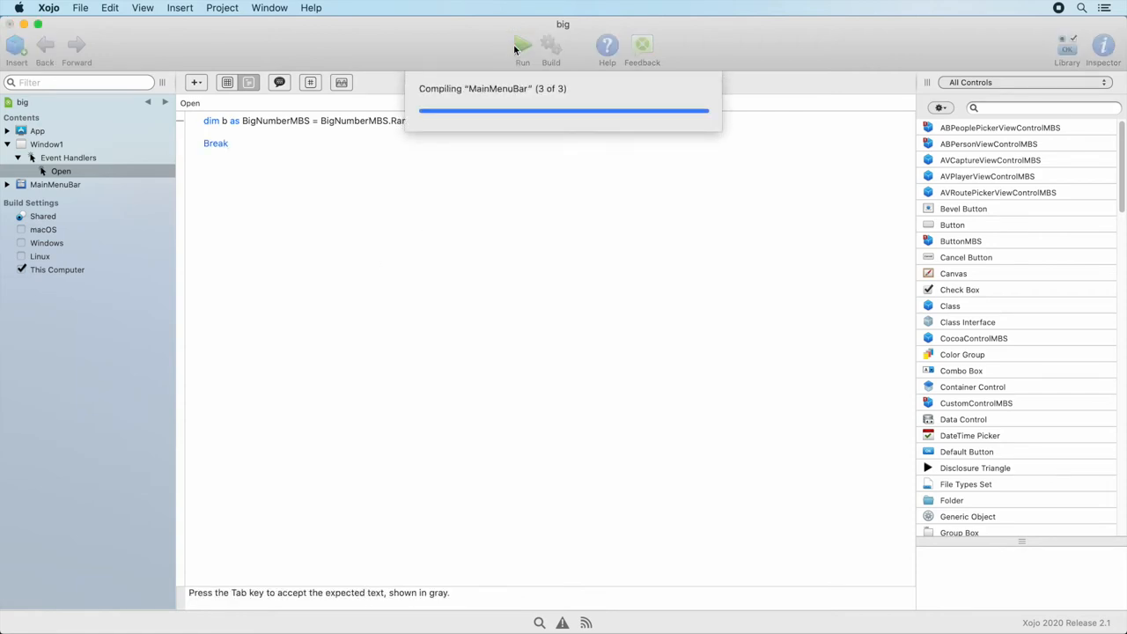
click(521, 46)
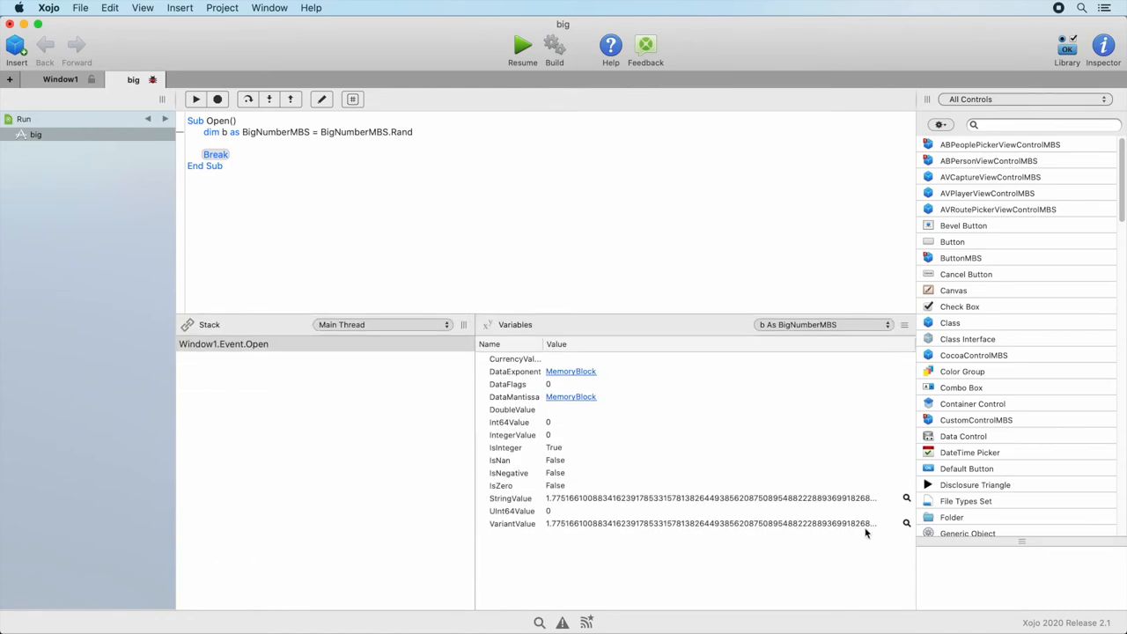
mouse_move(912, 517)
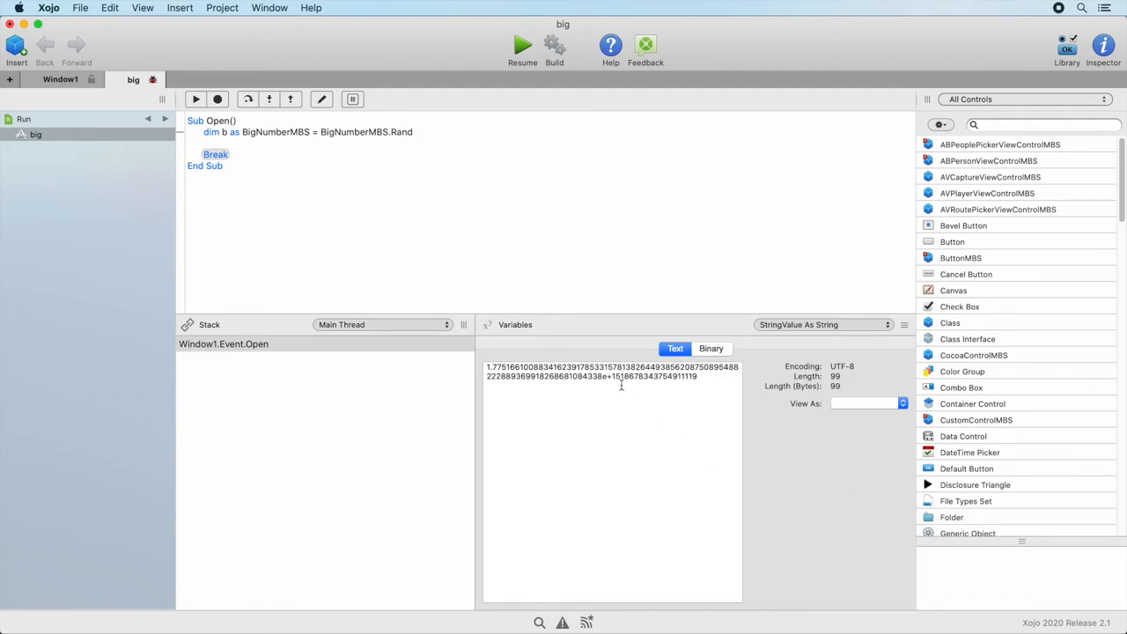
drag(609, 377, 697, 377)
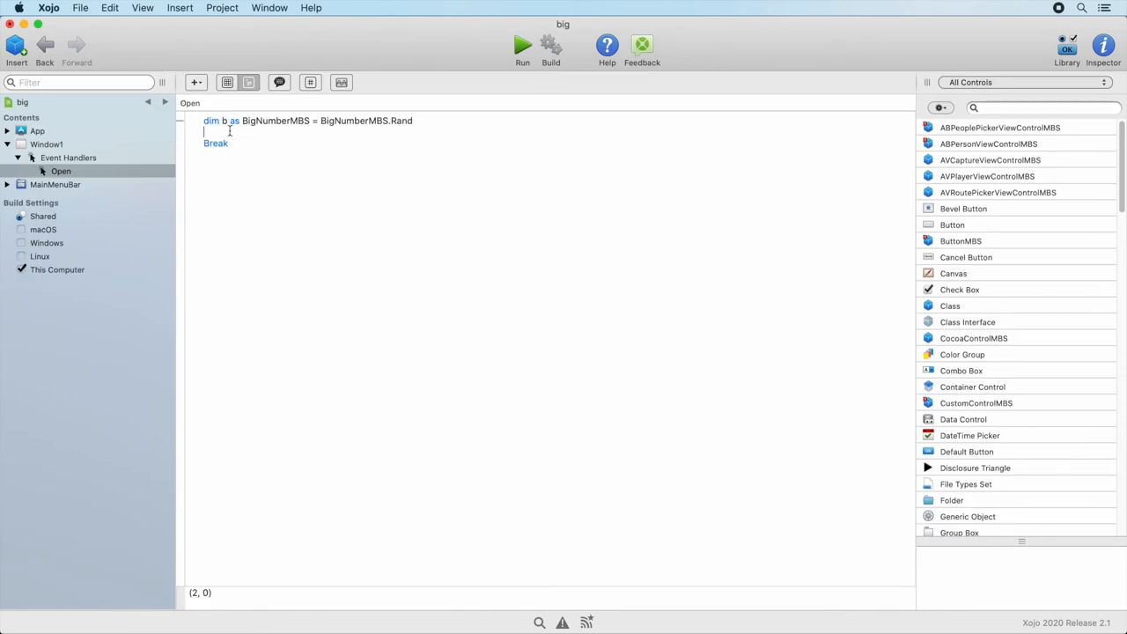
- Declare bb as BiggerNumberMBS.Rand, run, view its 771-character StringValue, then stop debugging
text(dim)
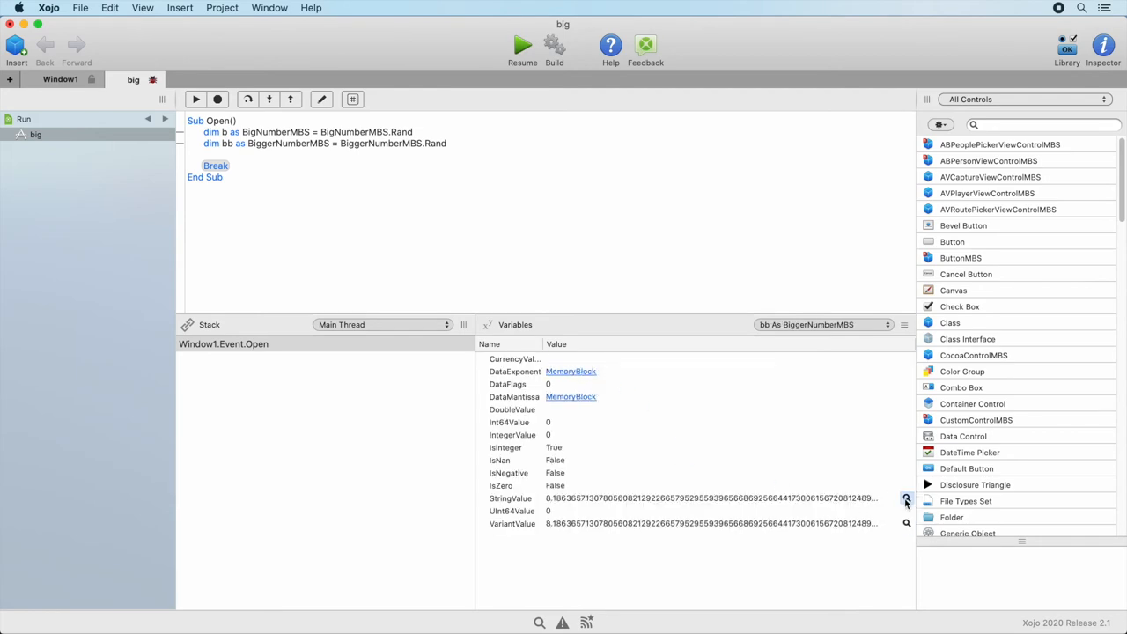
click(905, 498)
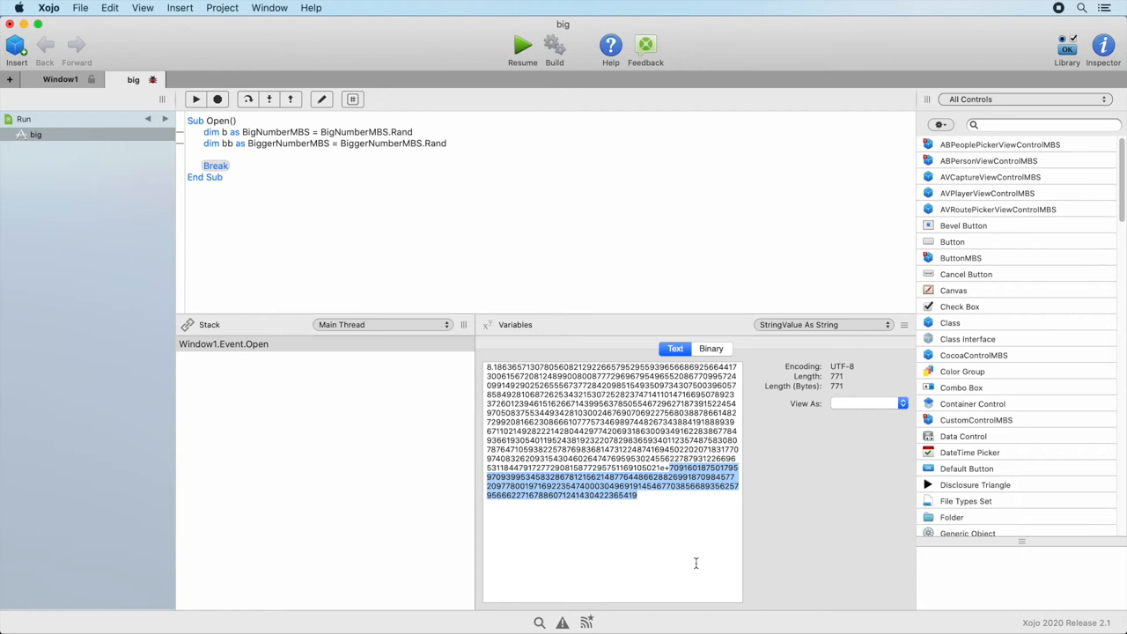
mouse_move(678, 472)
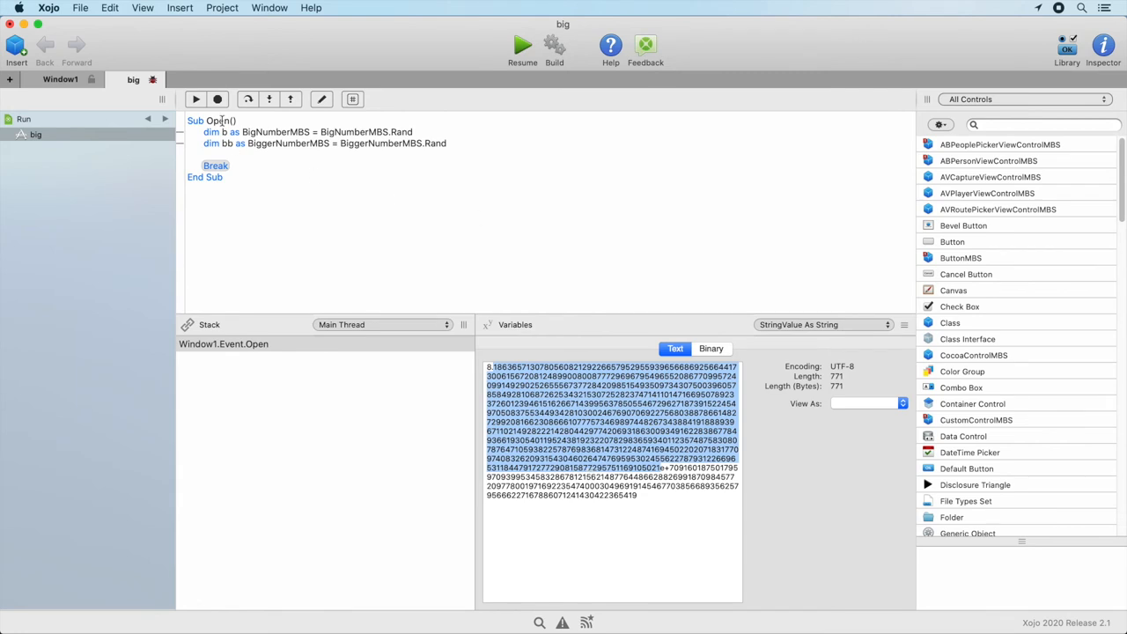
click(219, 99)
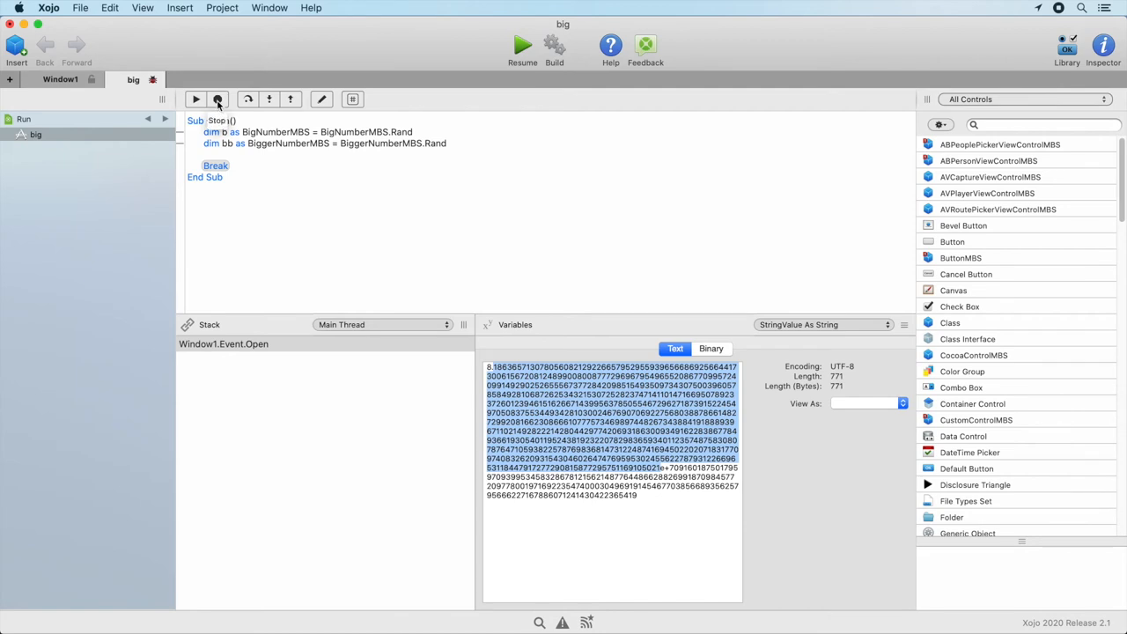
click(218, 99)
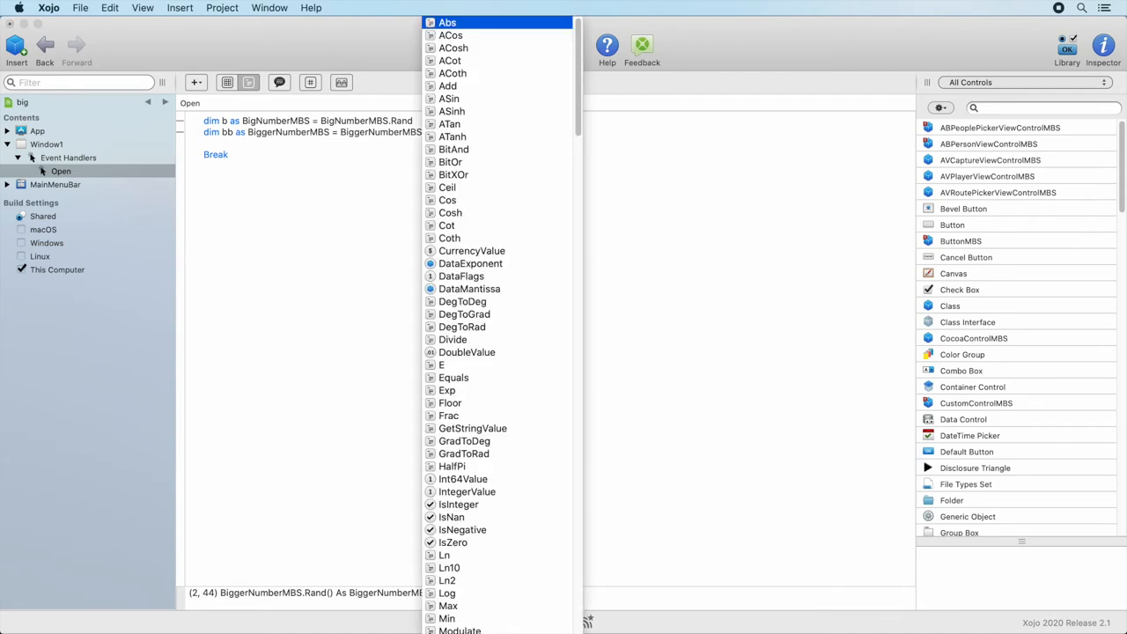
mouse_move(514, 227)
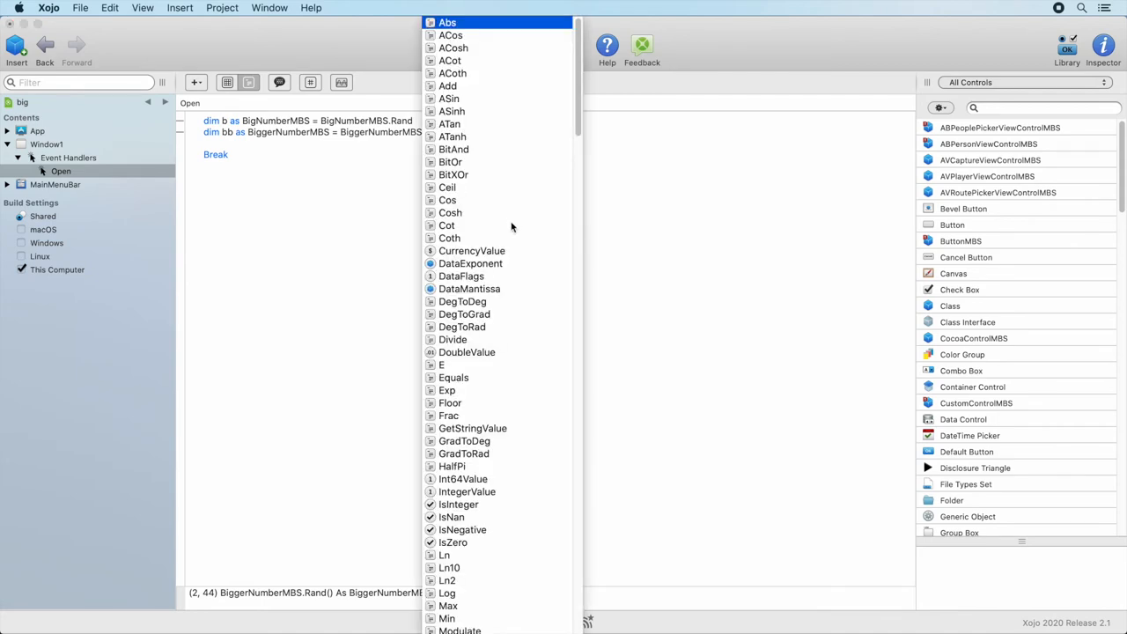
mouse_move(525, 257)
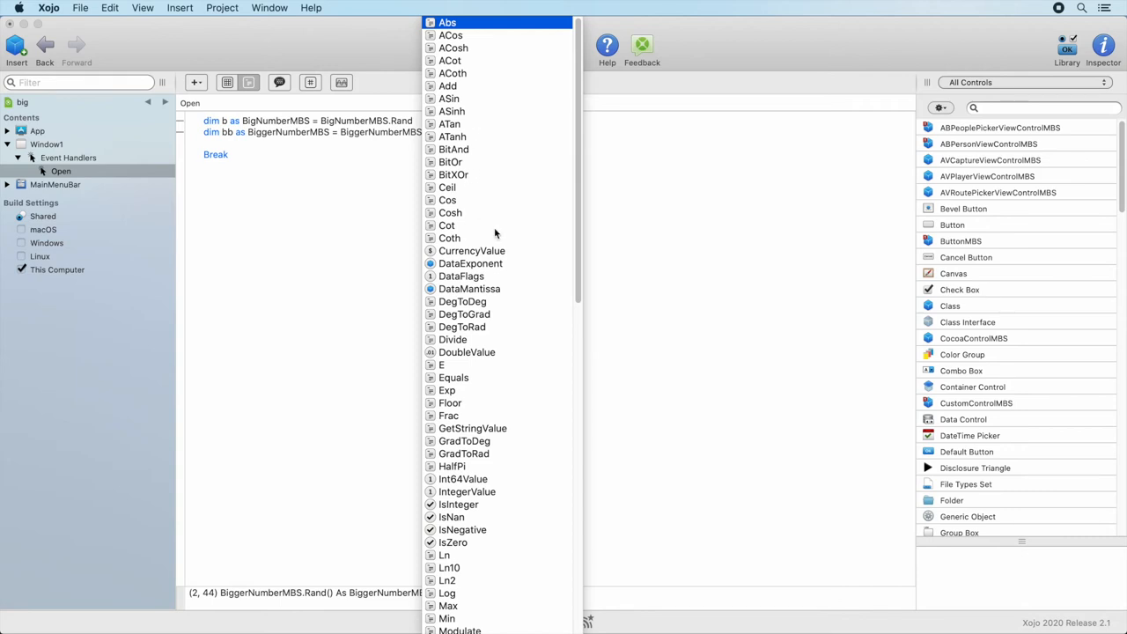
scroll(down, 3)
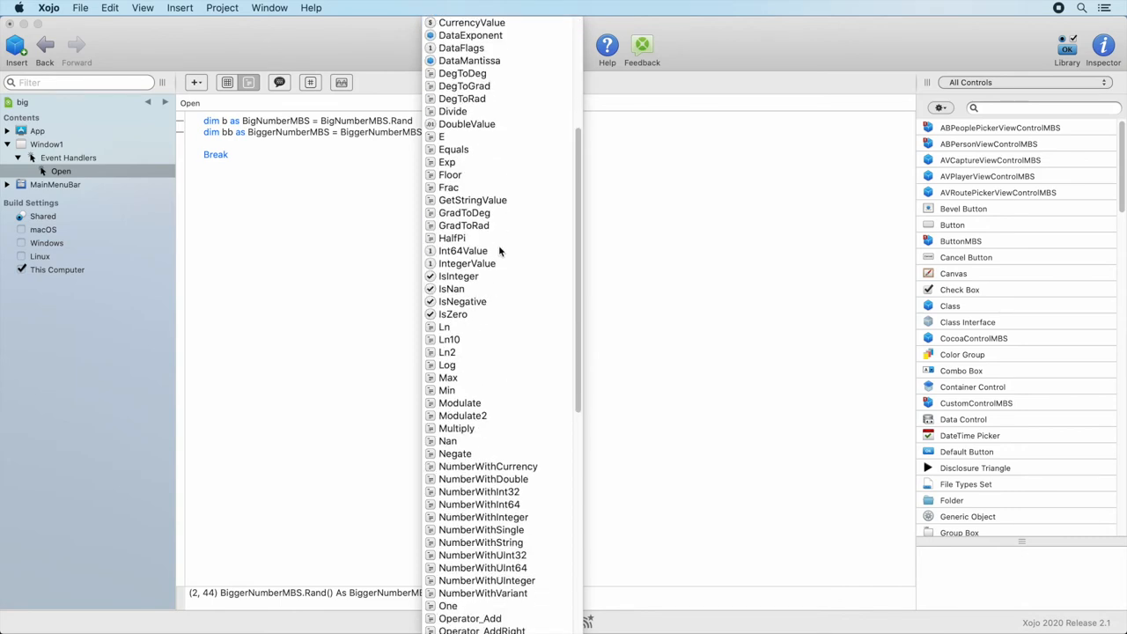
scroll(down, 3)
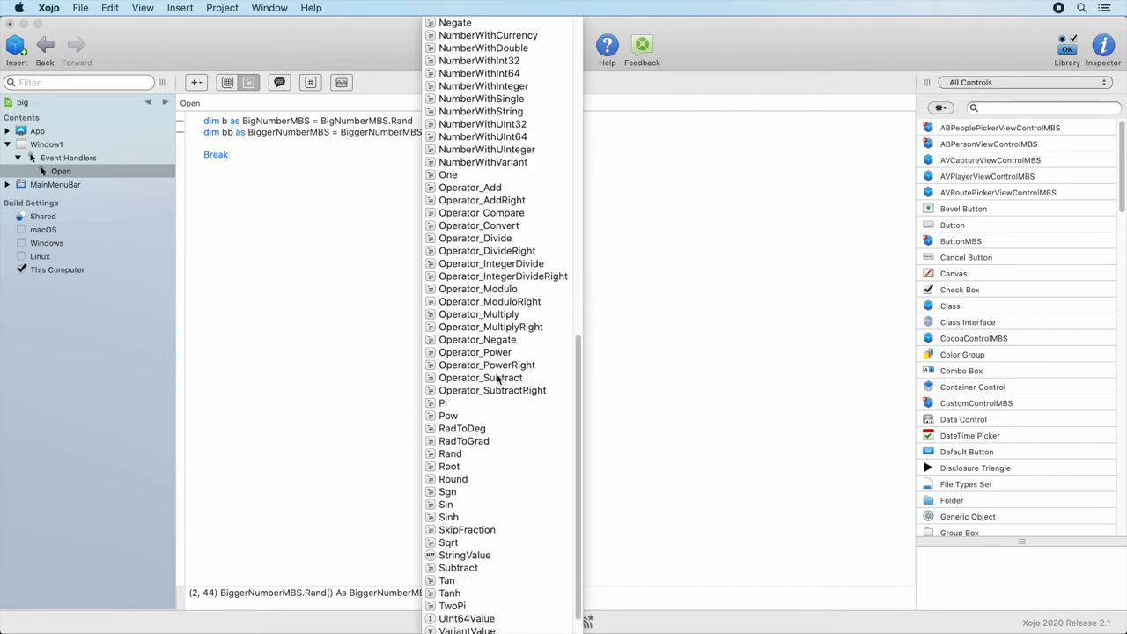
mouse_move(486, 465)
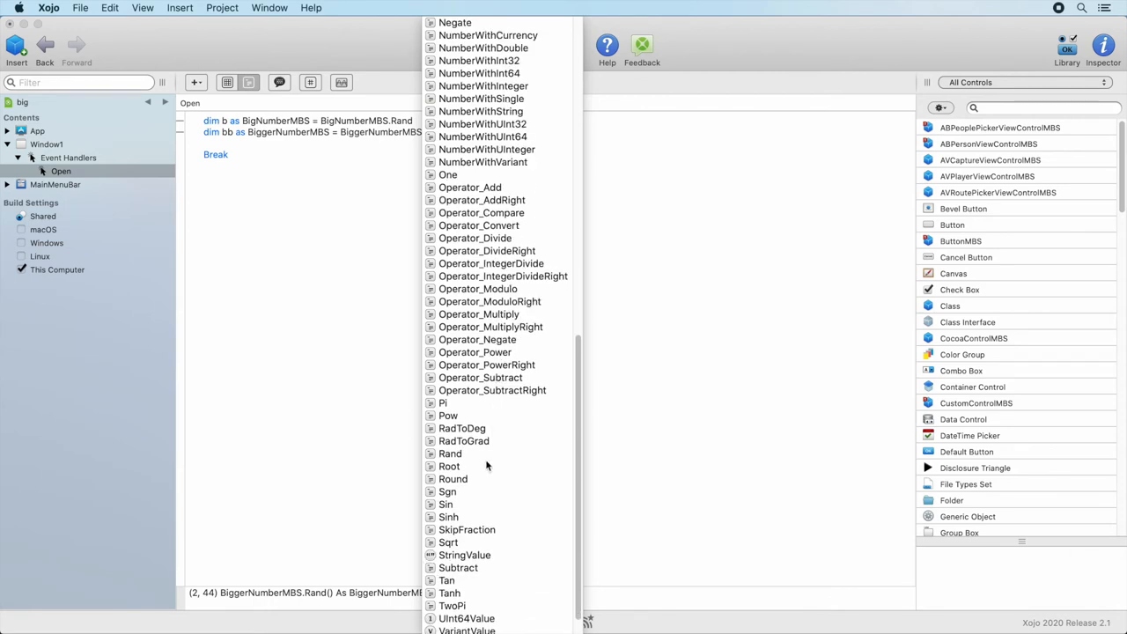
mouse_move(479, 468)
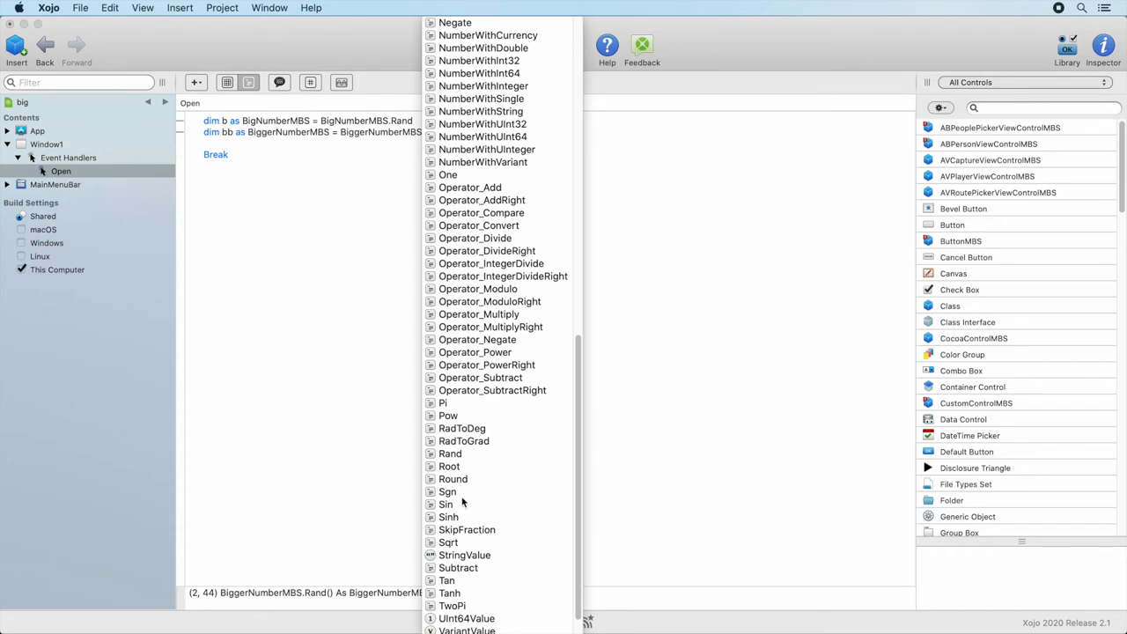
scroll(down, 3)
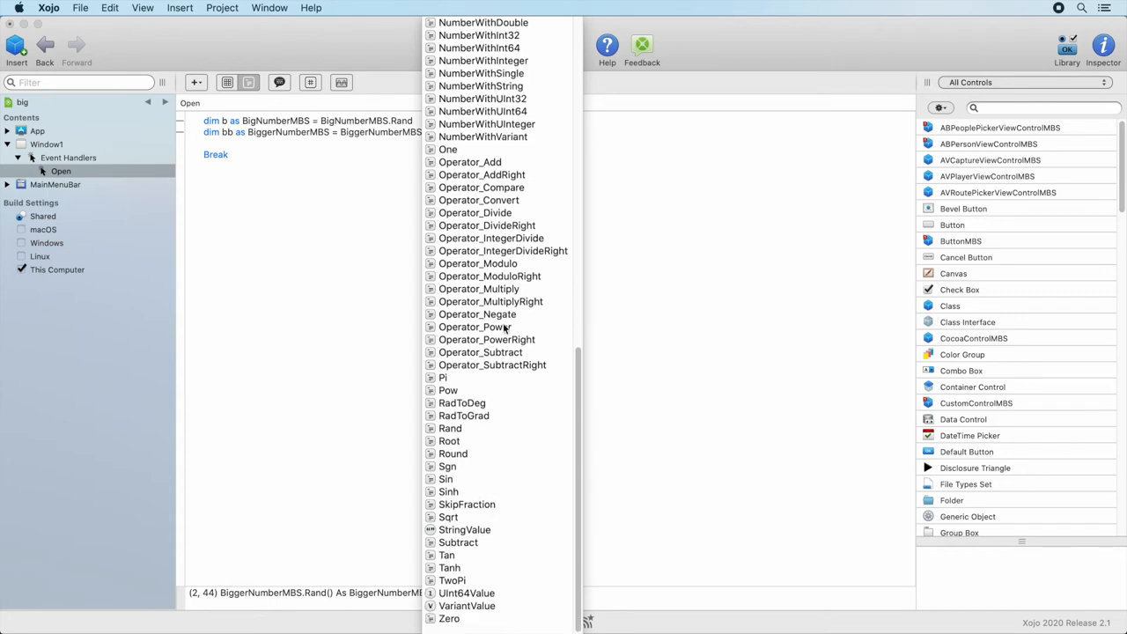
mouse_move(507, 262)
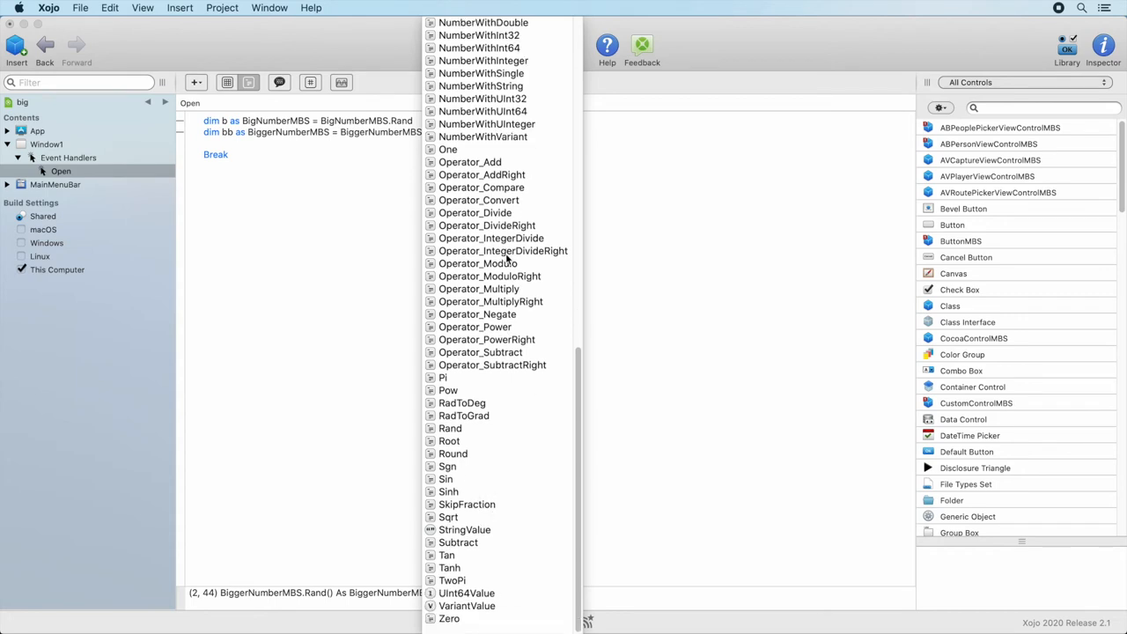
mouse_move(511, 264)
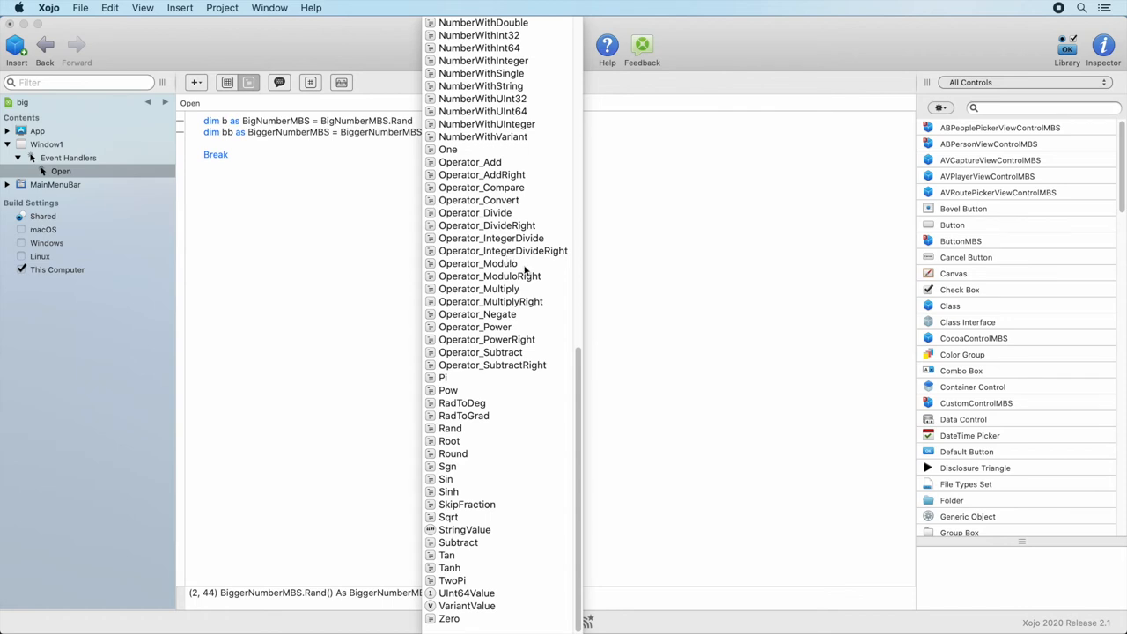
mouse_move(343, 266)
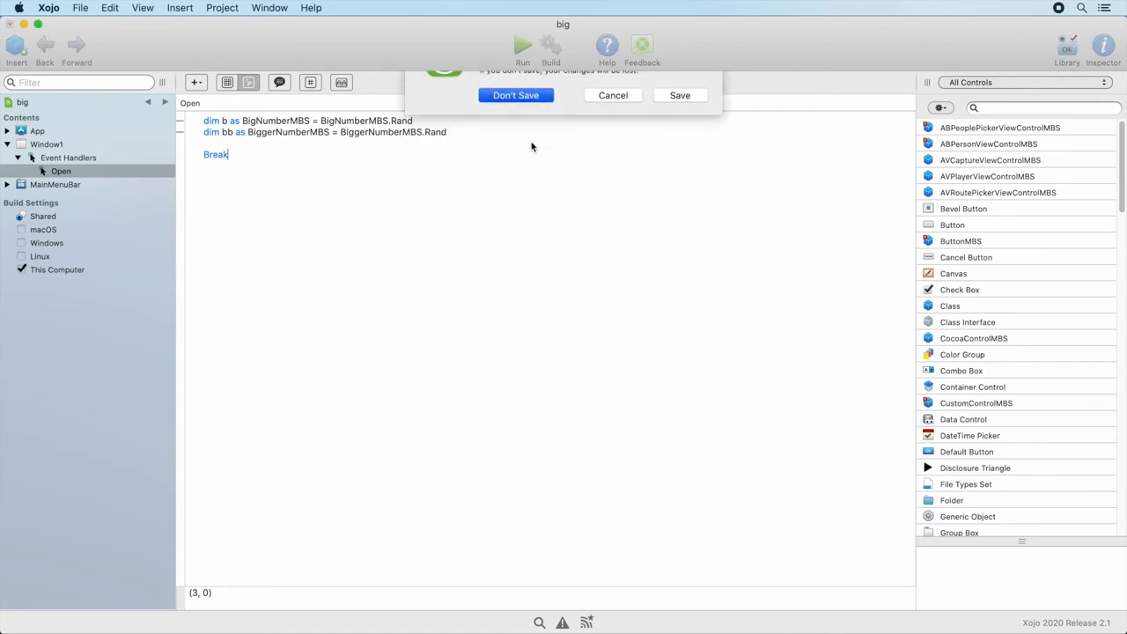
- Close the big-number project without saving and create a new iOS project named test
click(514, 95)
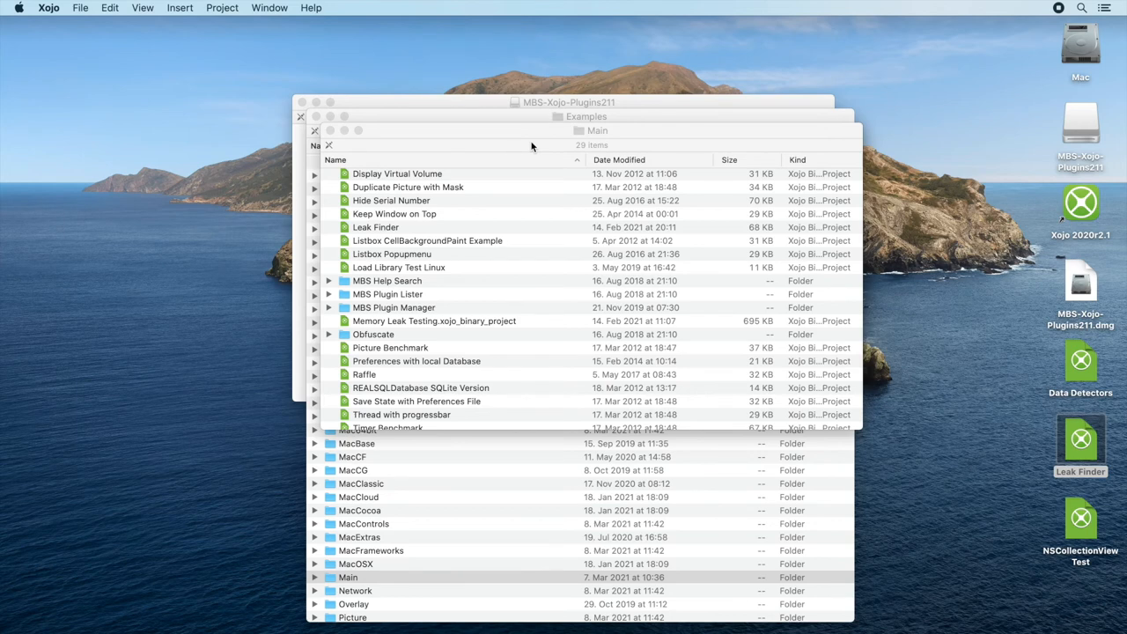
click(81, 7)
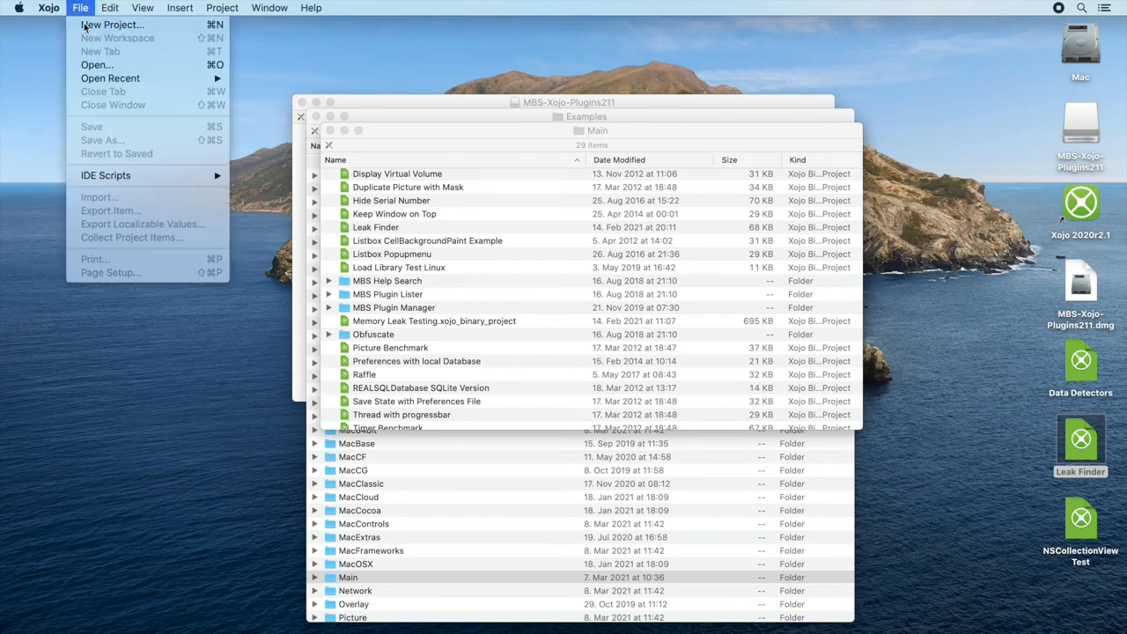
click(113, 25)
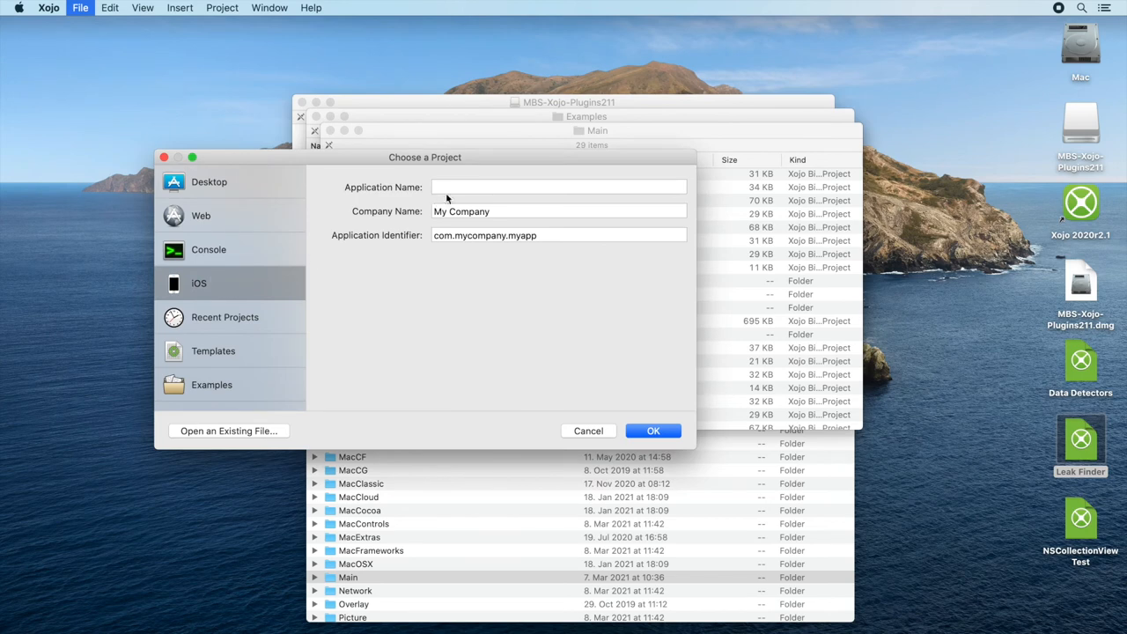
text(t)
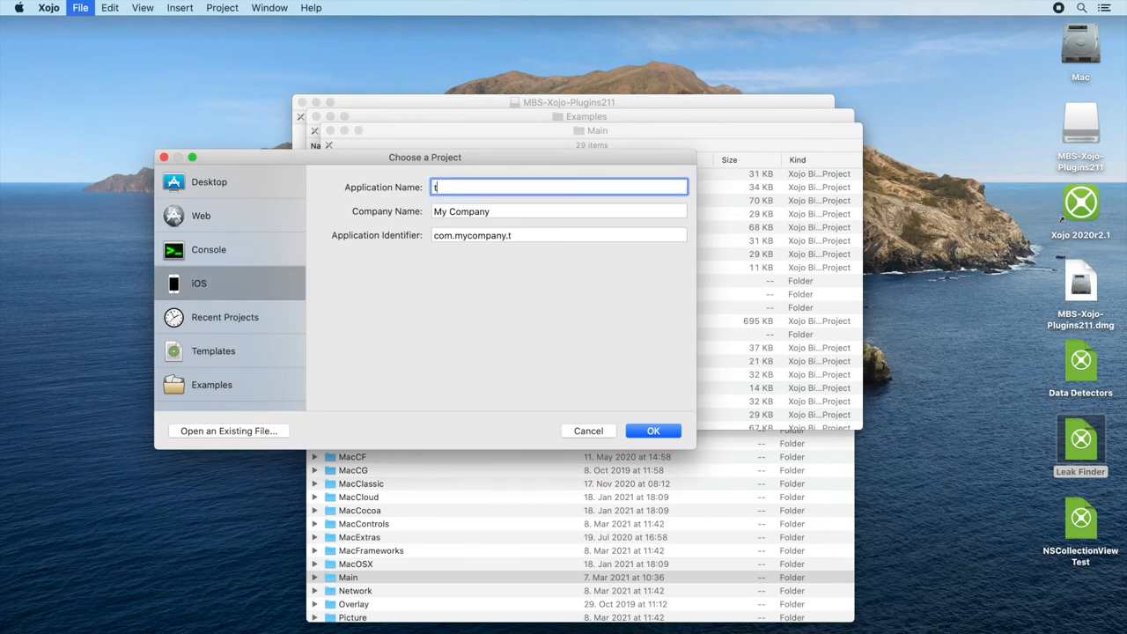
click(653, 430)
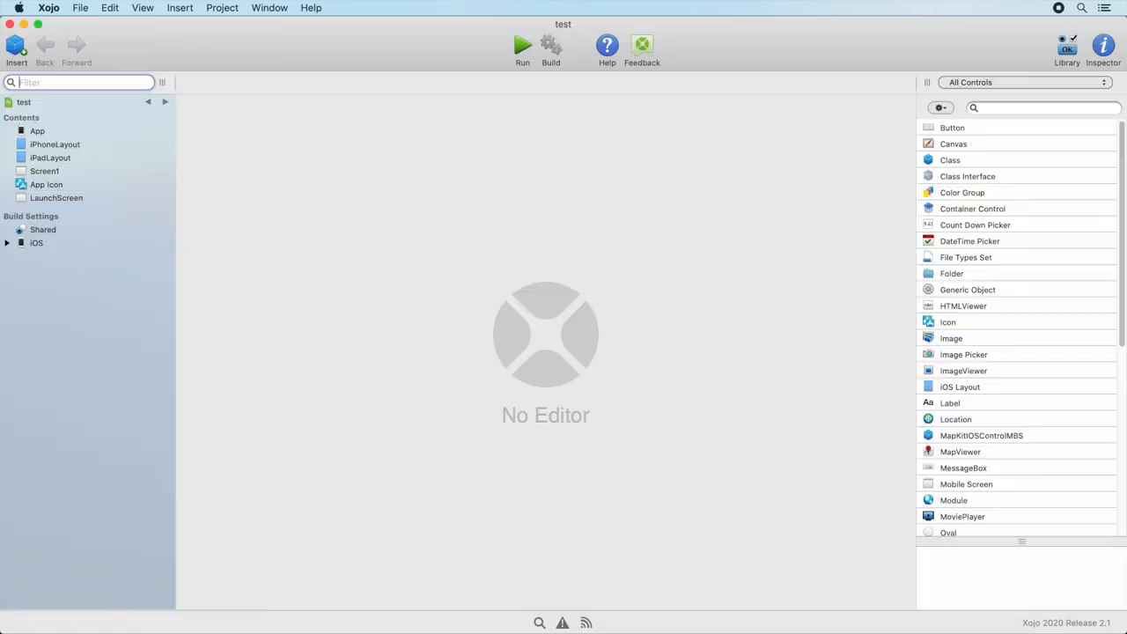
- Save the project as test on the Desktop and place a Button on Screen1
click(81, 7)
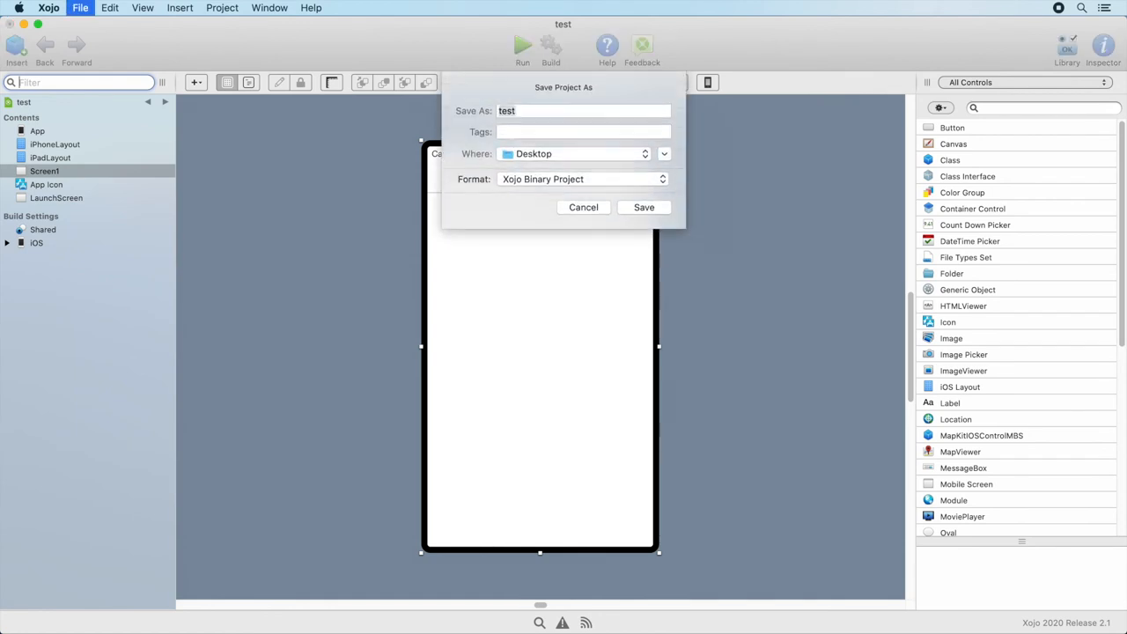
click(645, 207)
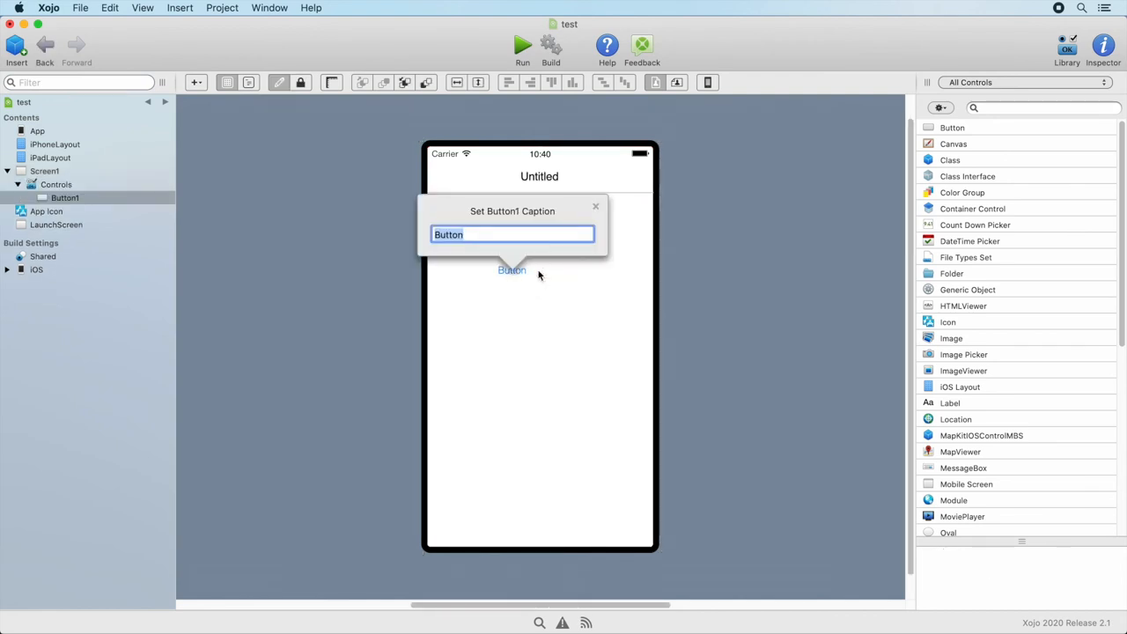
text(Ex)
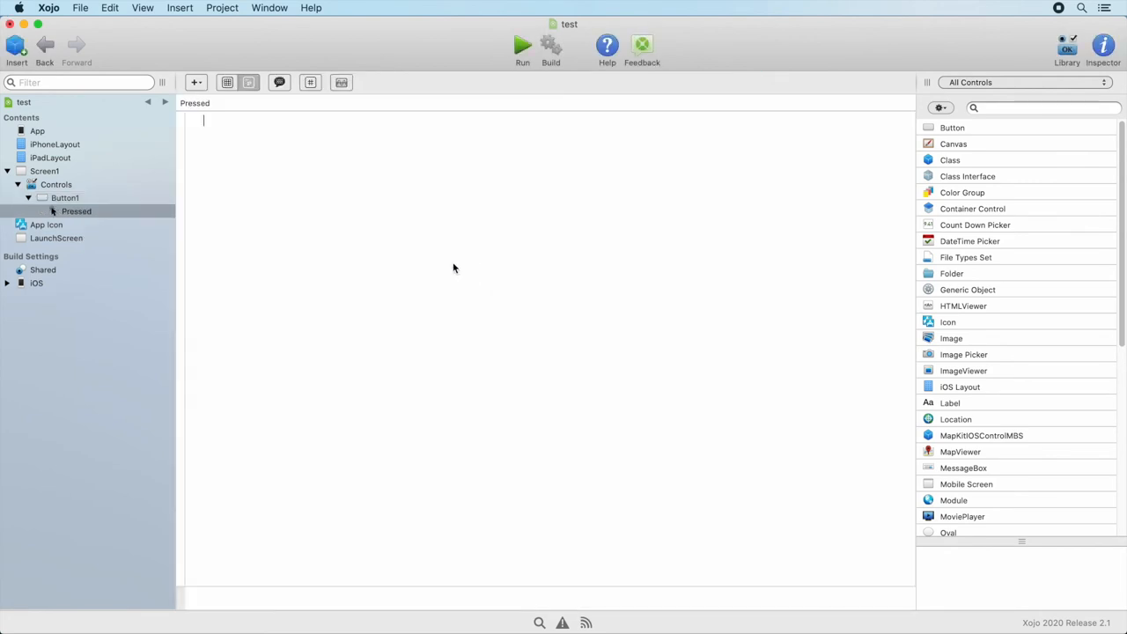
text(ios)
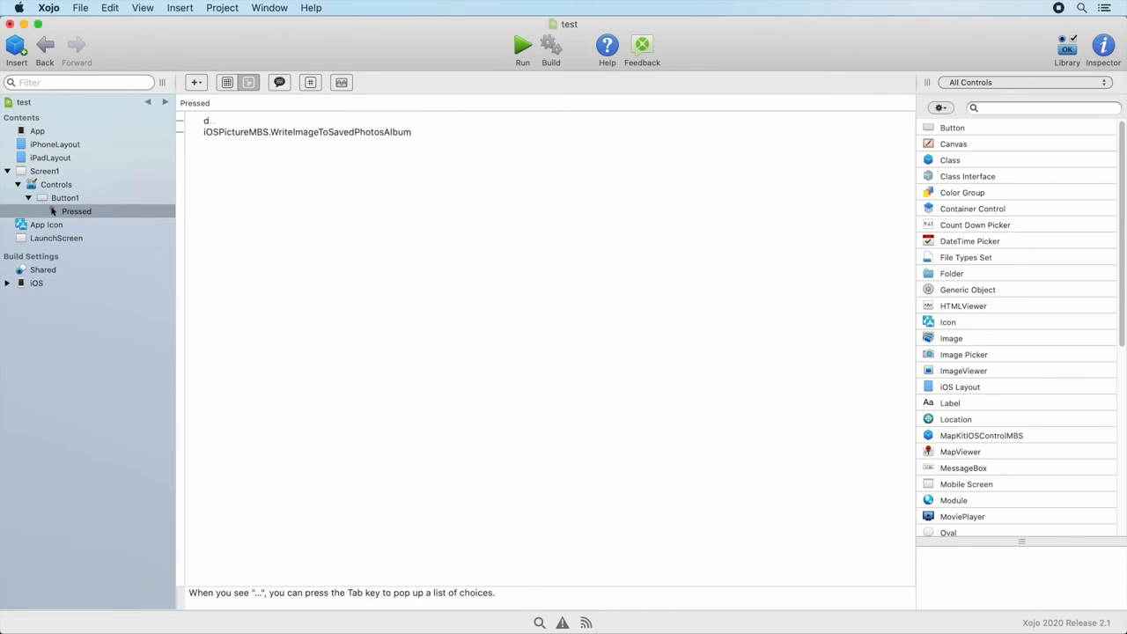
- Write the Pressed event: pic = LogoMBS(500), then WriteImageToSavedPhotosAlbum pic, AddressOf ExportDone
text(im pic as)
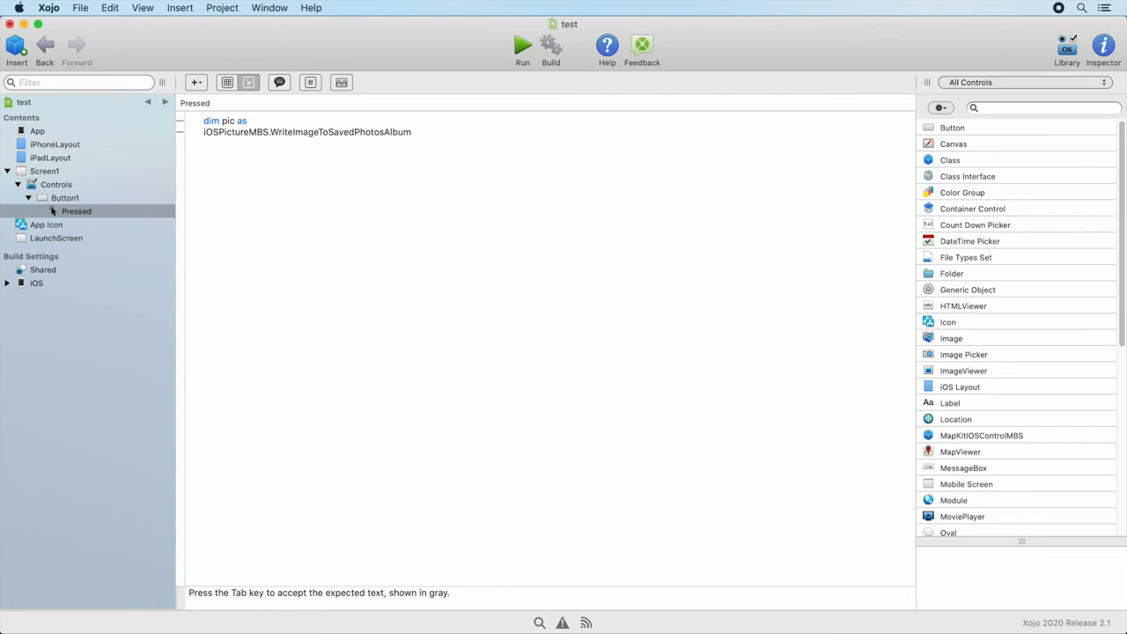
text(picr)
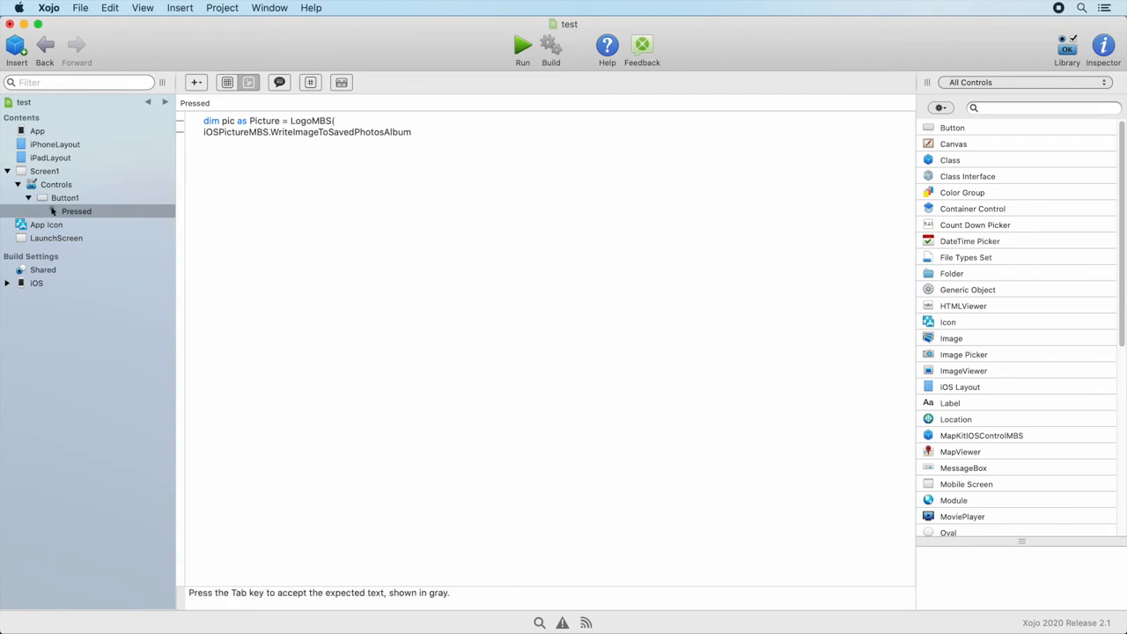
text(500))
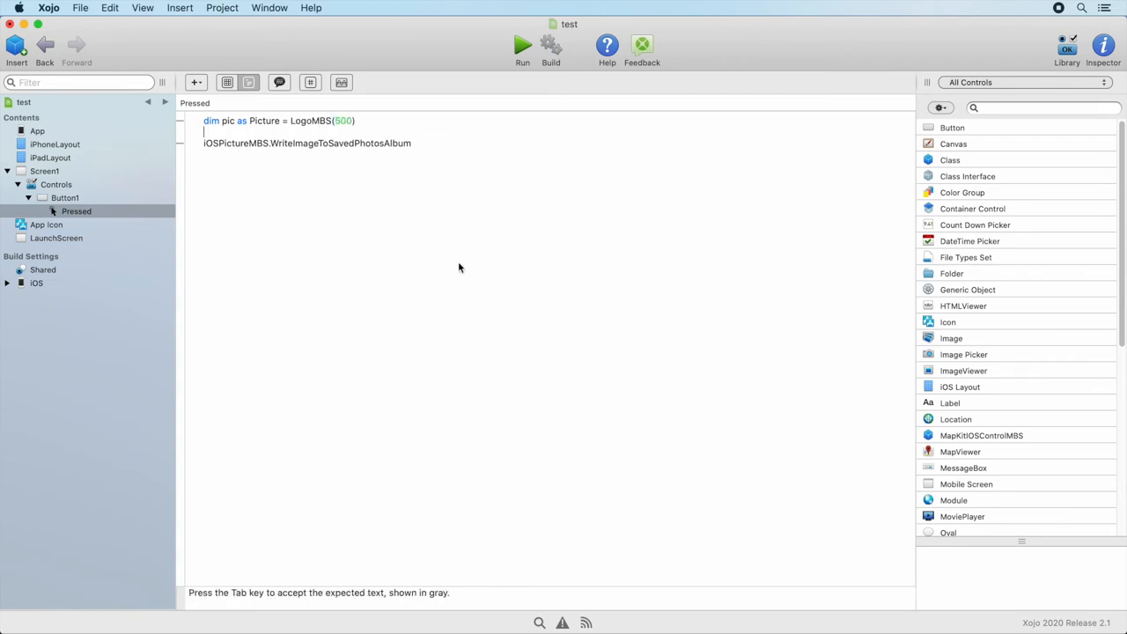
click(409, 143)
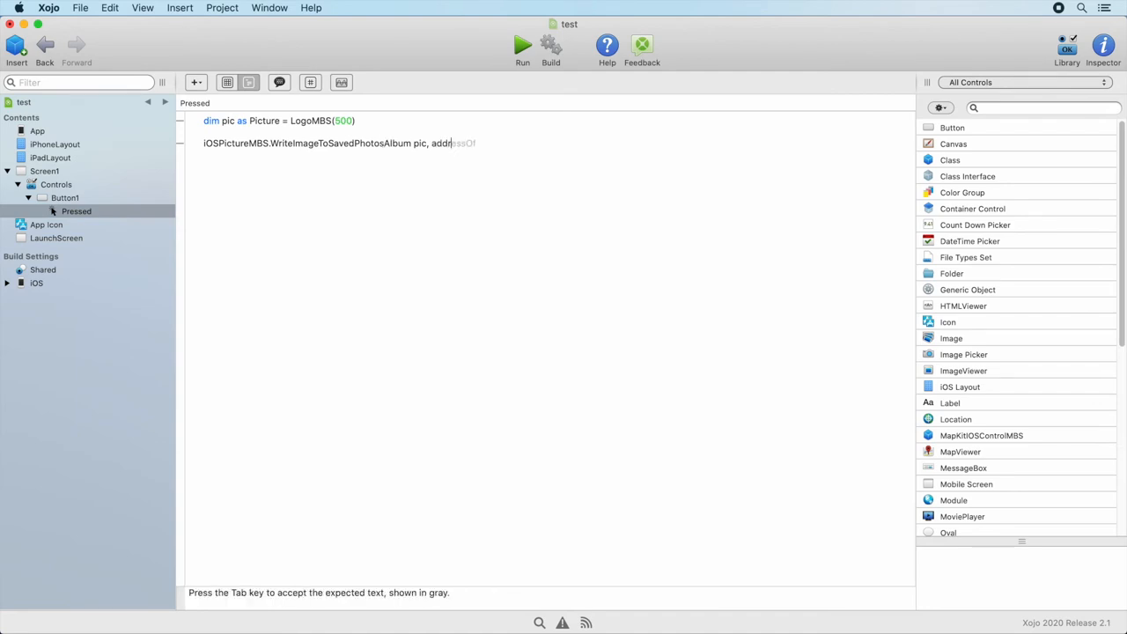
key(Tab)
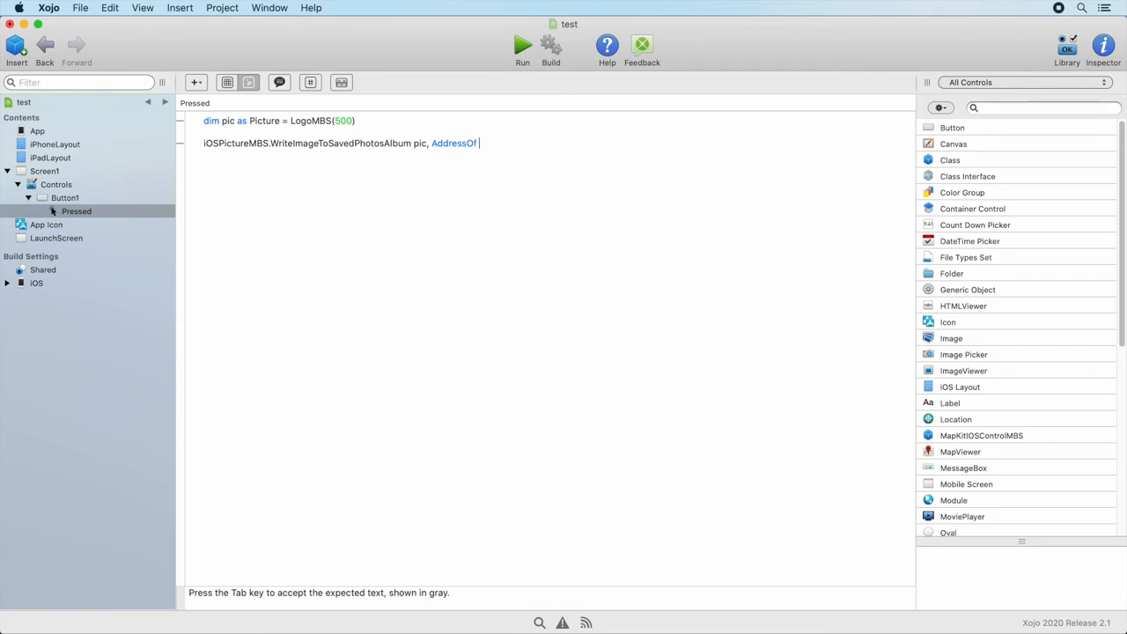
text(ExportDone)
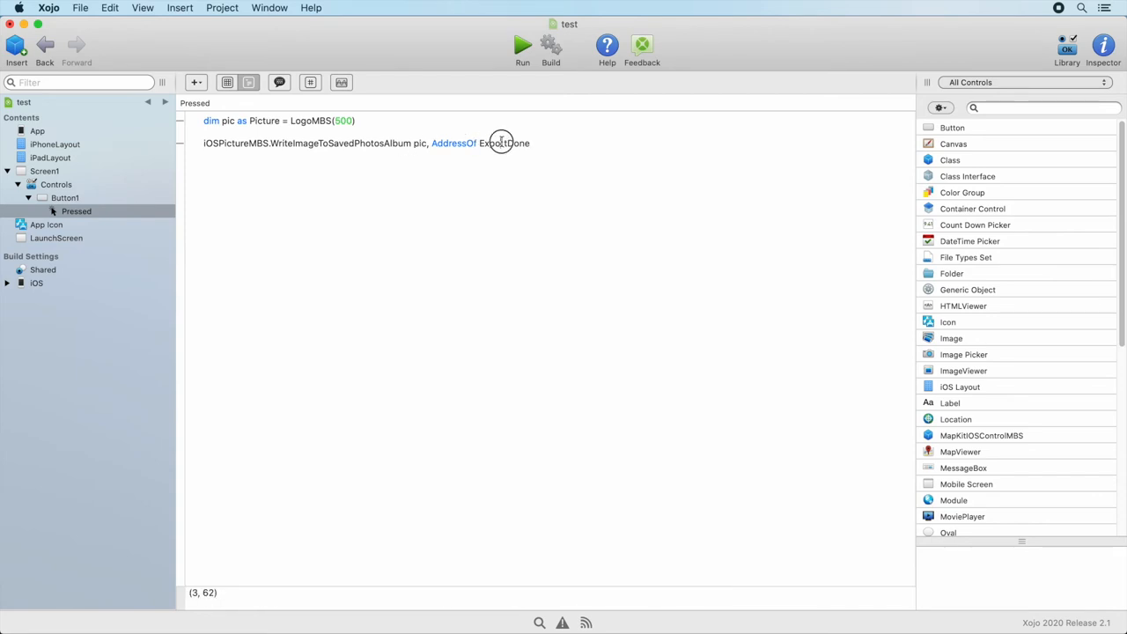
double_click(503, 142)
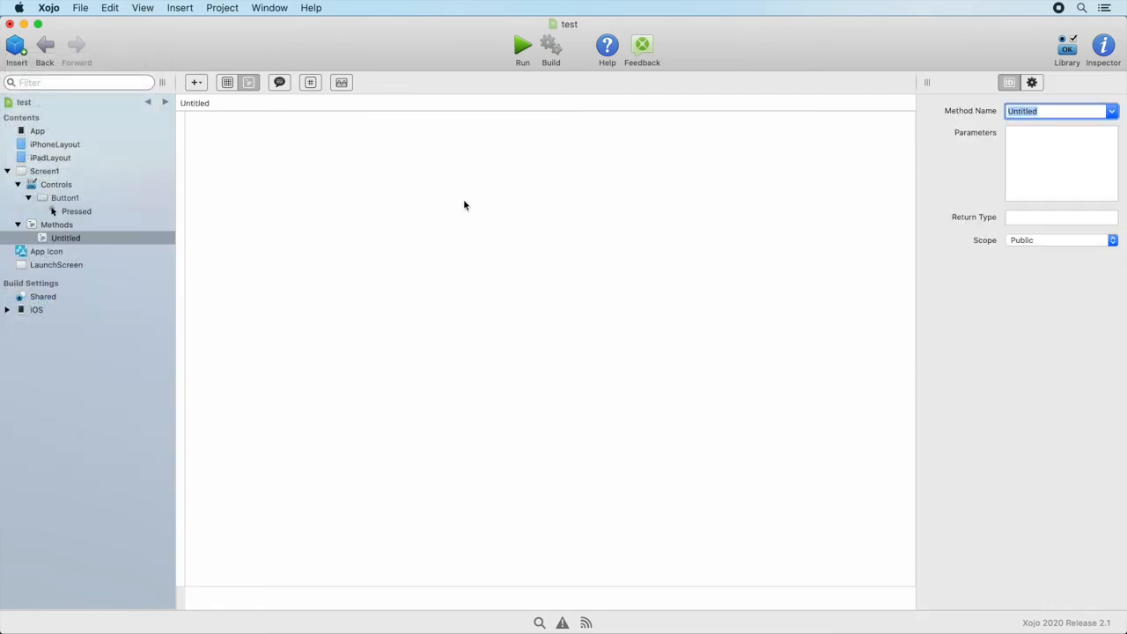
- Define ExportDone(e as NSErrorMBS) showing e.LocalizedDescription on error, else MessageBox "Export done"
text(ExportDone)
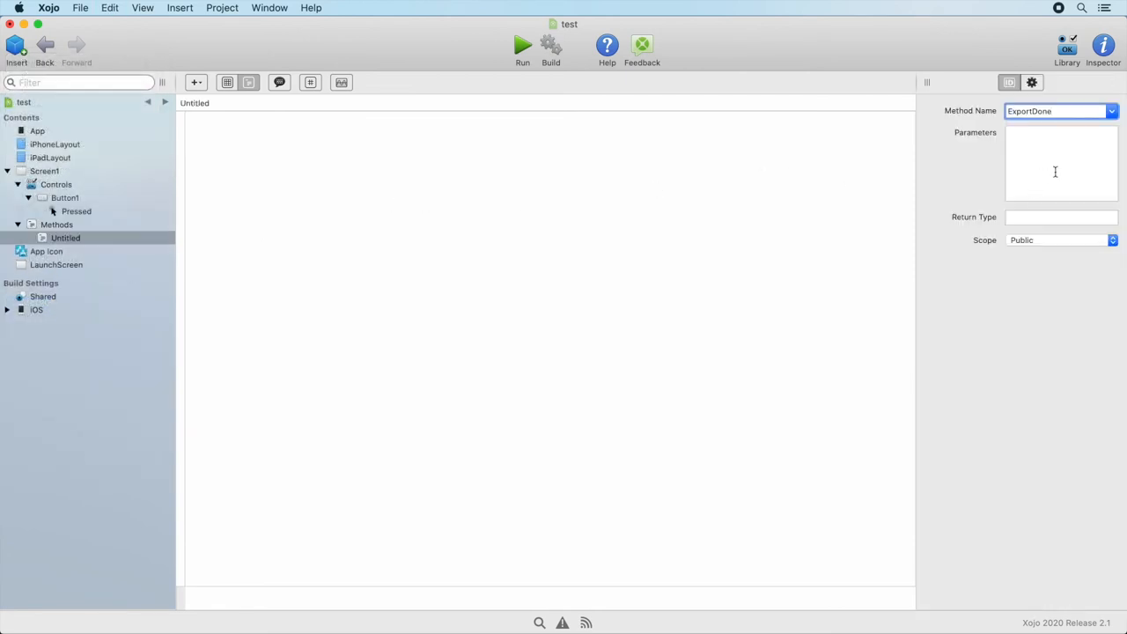
text(e as)
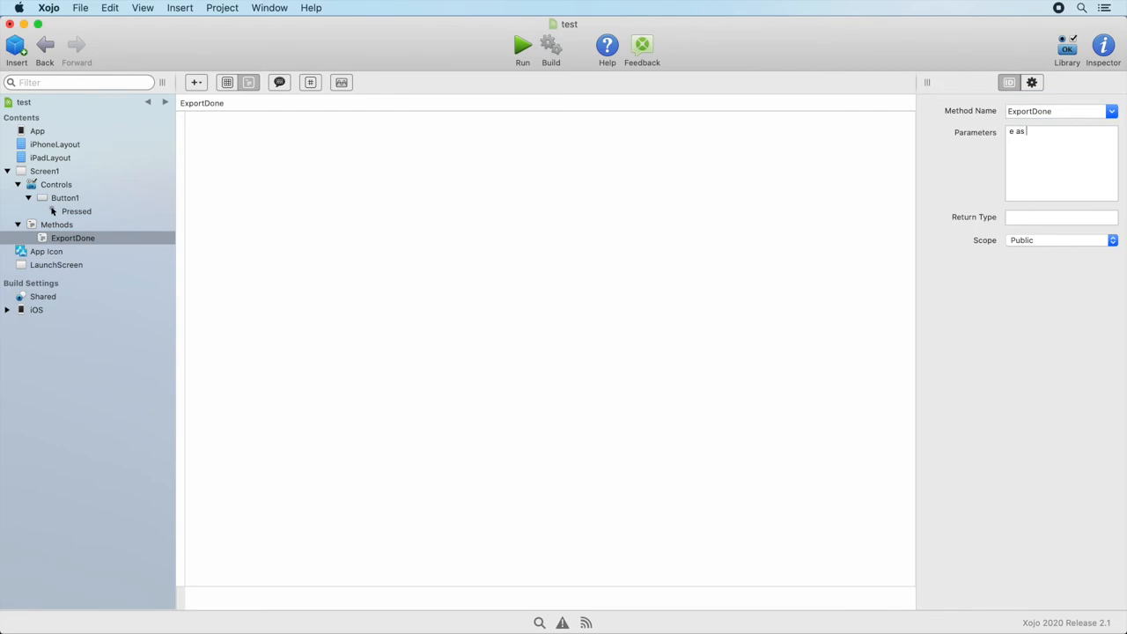
text(NSErrorMBS)
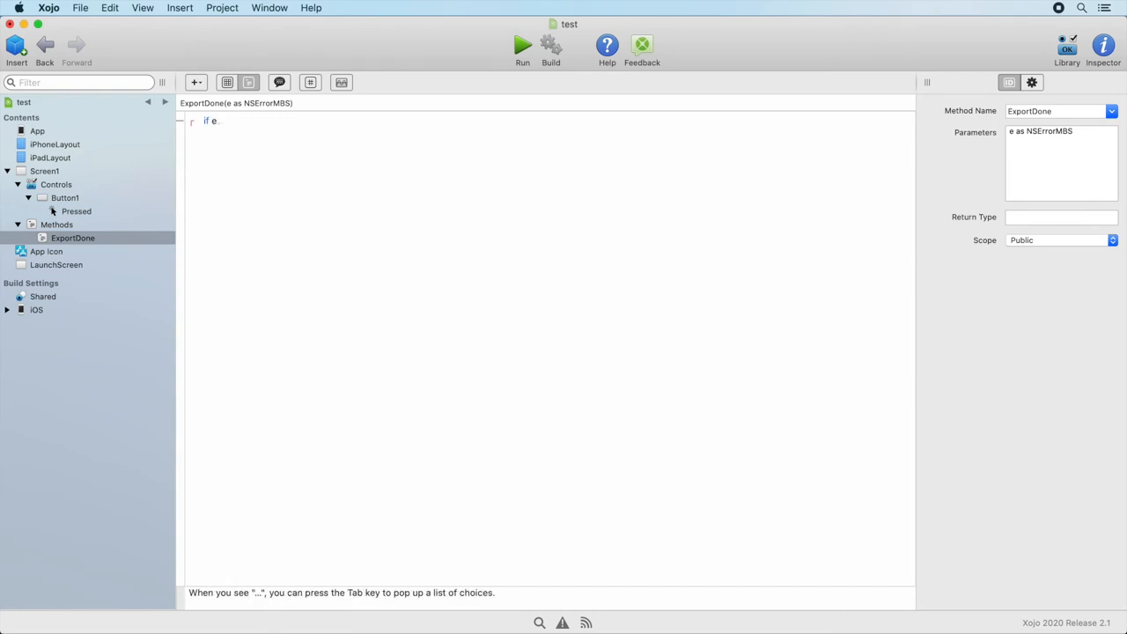
text(<> nil then)
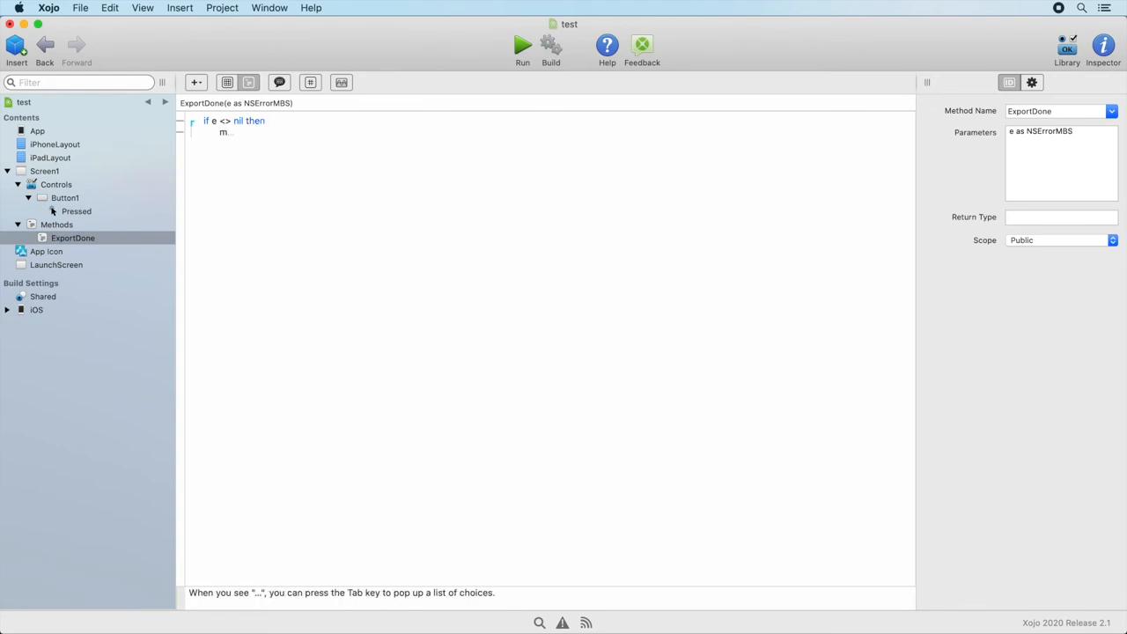
text(essageBox e.)
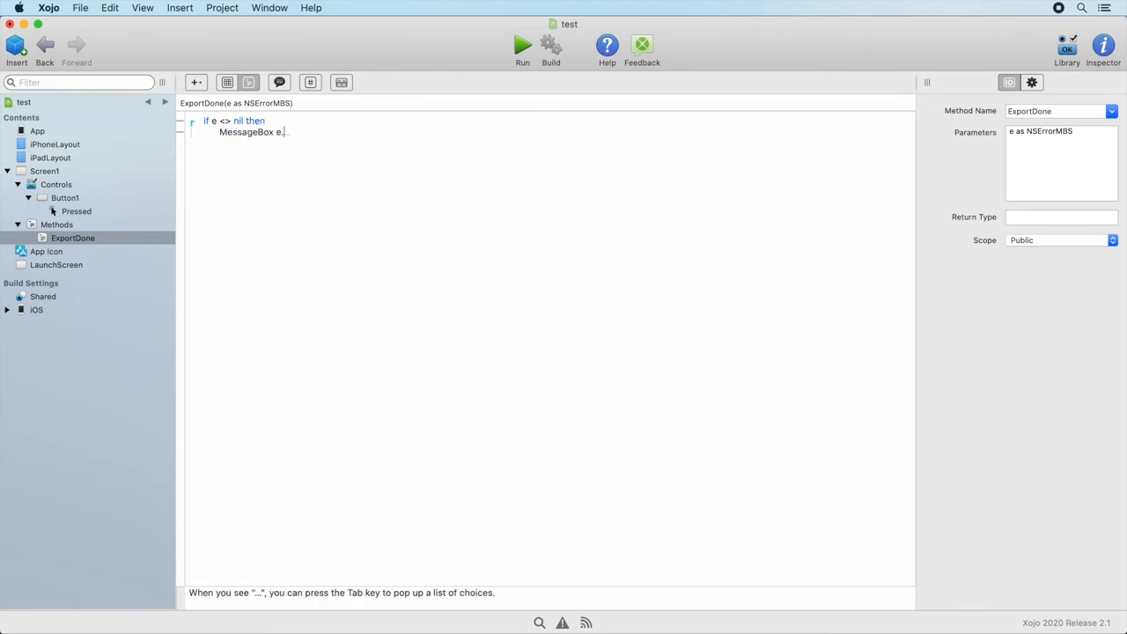
text(Localizedd)
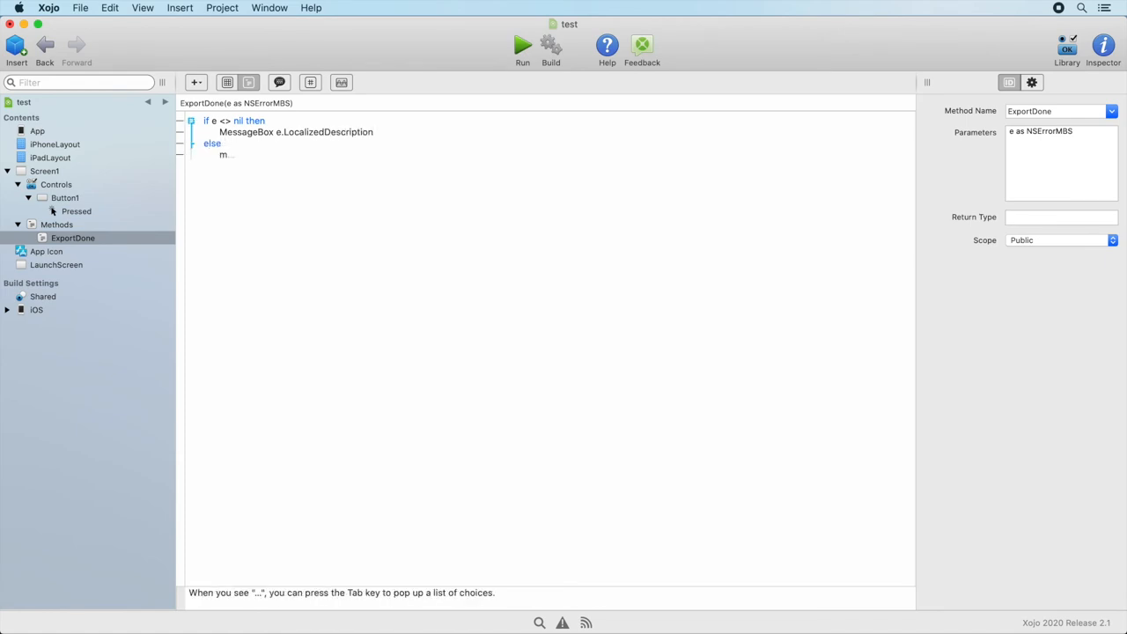
text(essageBox "Export done)
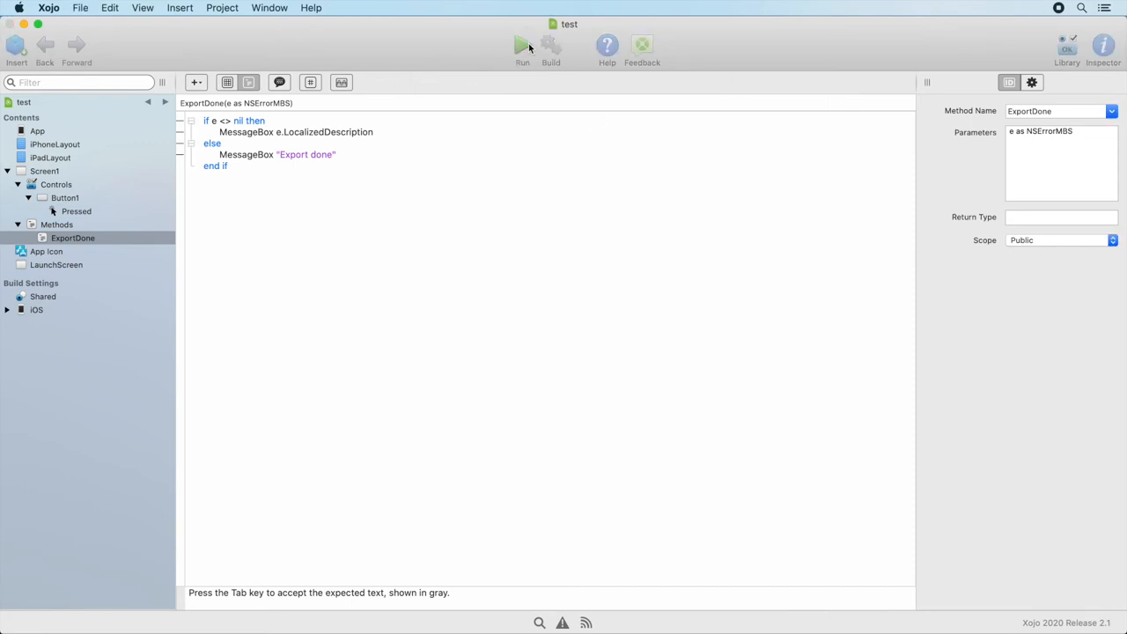
- Run the test project so the app installs in the iPhone 8 simulator
click(521, 46)
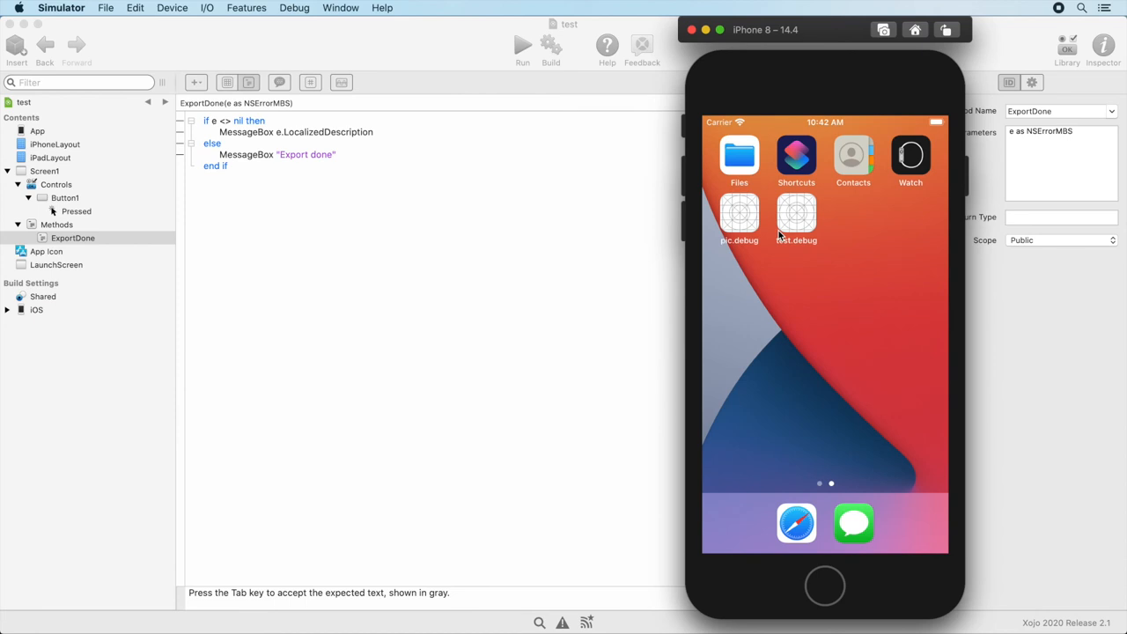
mouse_move(782, 236)
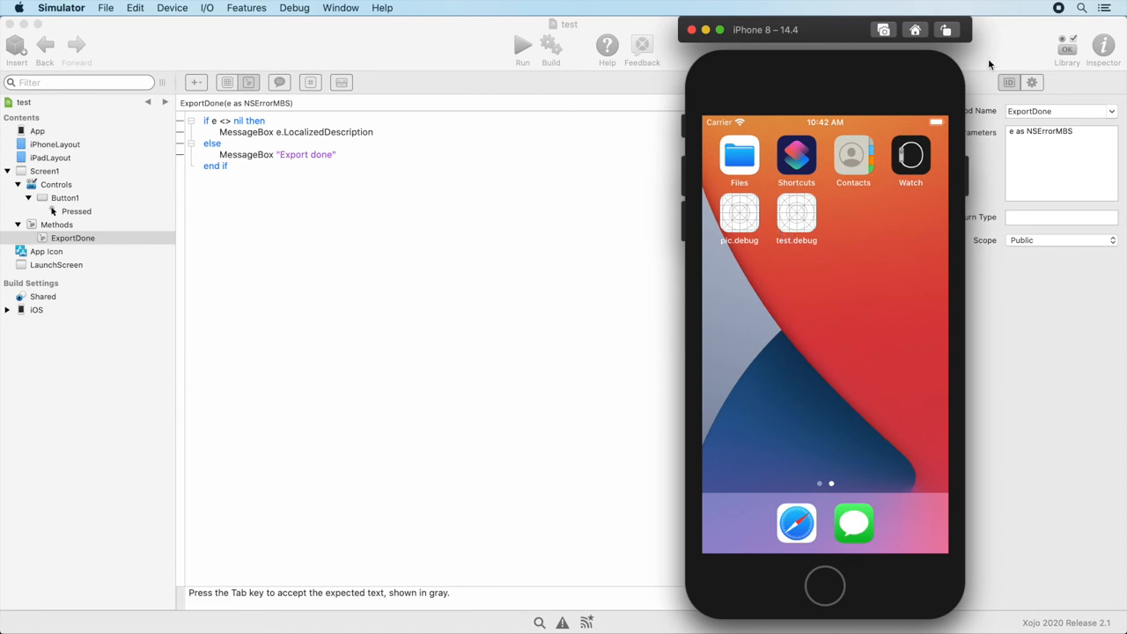
- Launch Console via Spotlight, authenticate to view the iPhone 8 simulator log, filter to errors and faults, return to Xojo
click(1082, 7)
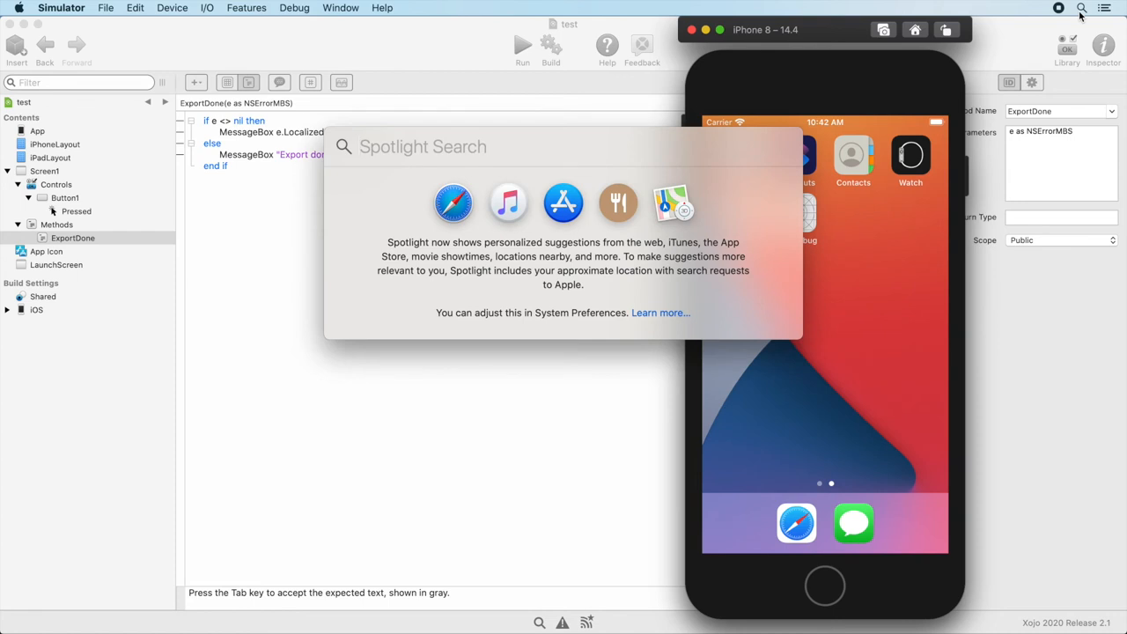
text(console)
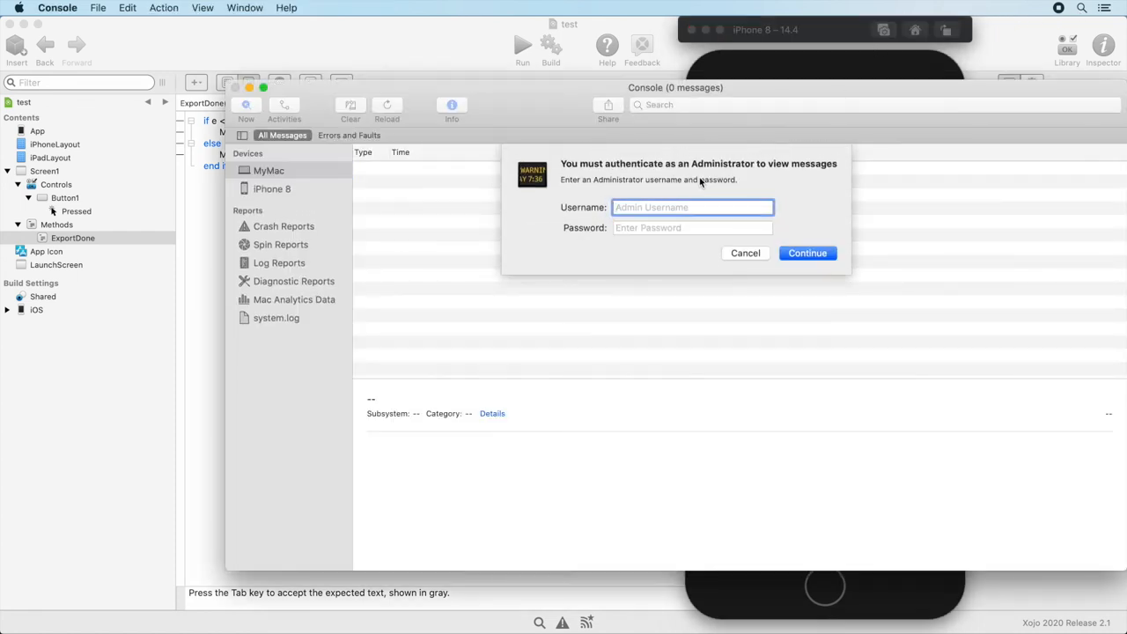
click(271, 189)
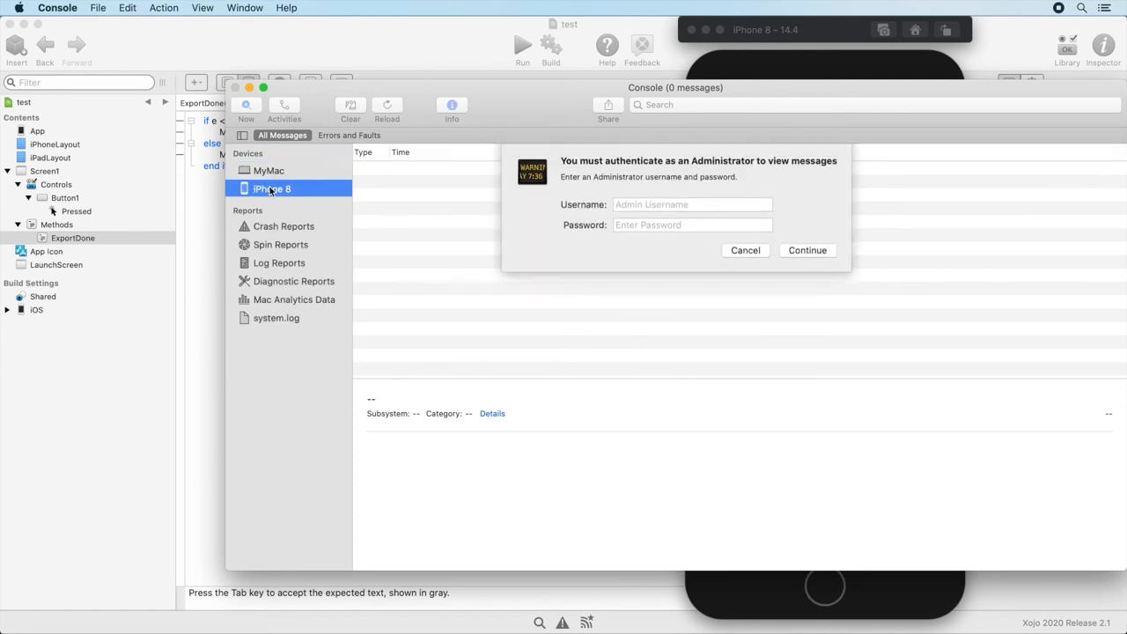
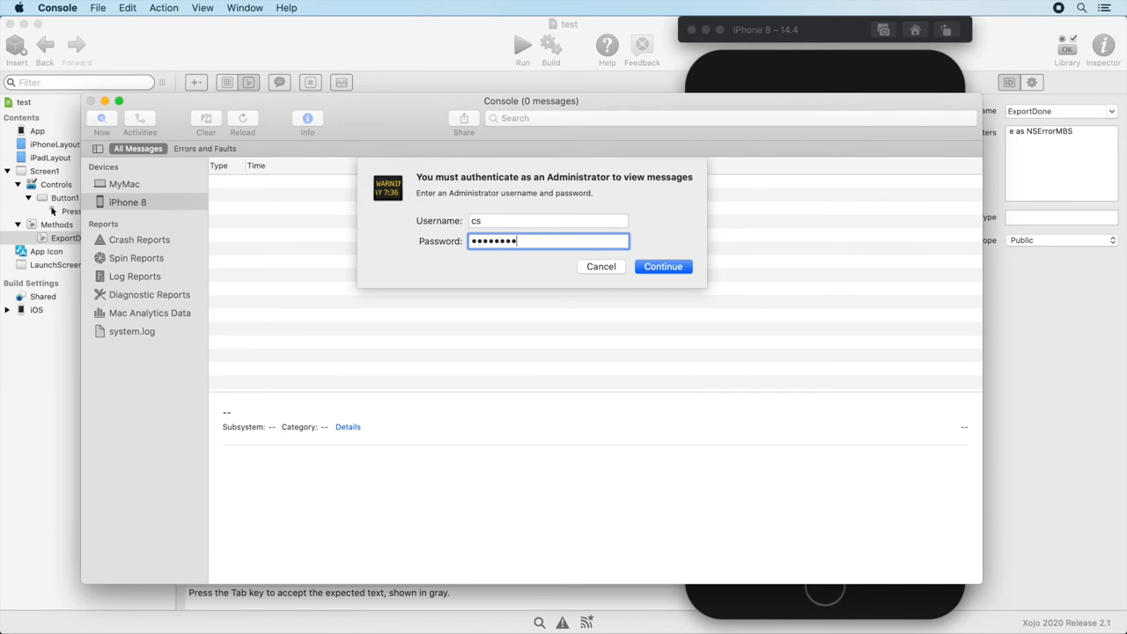
click(662, 265)
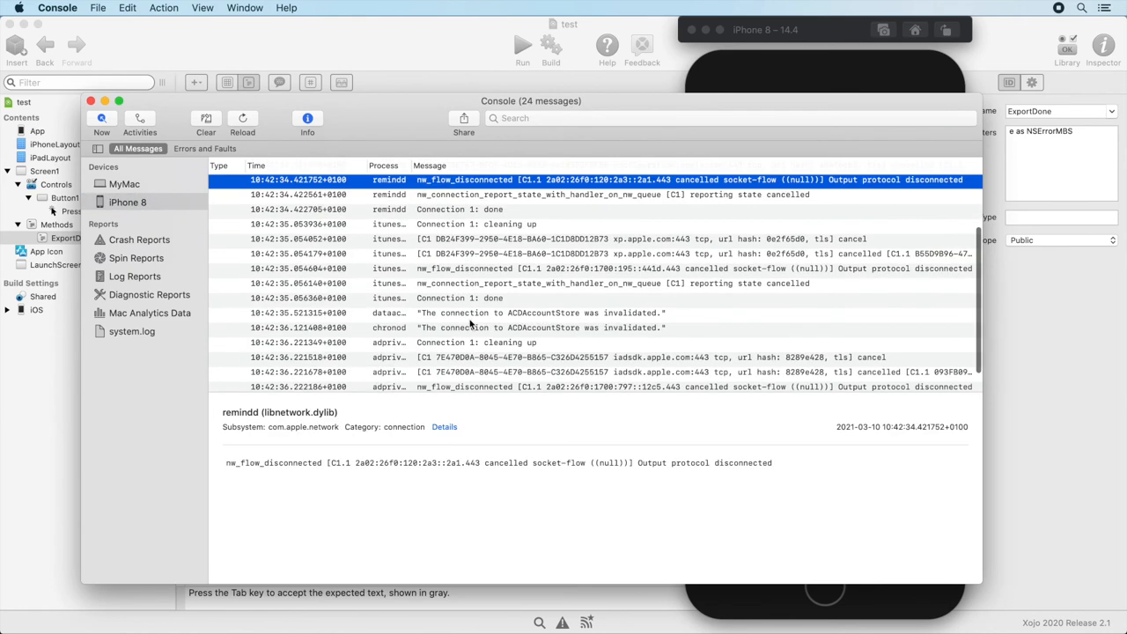
click(205, 148)
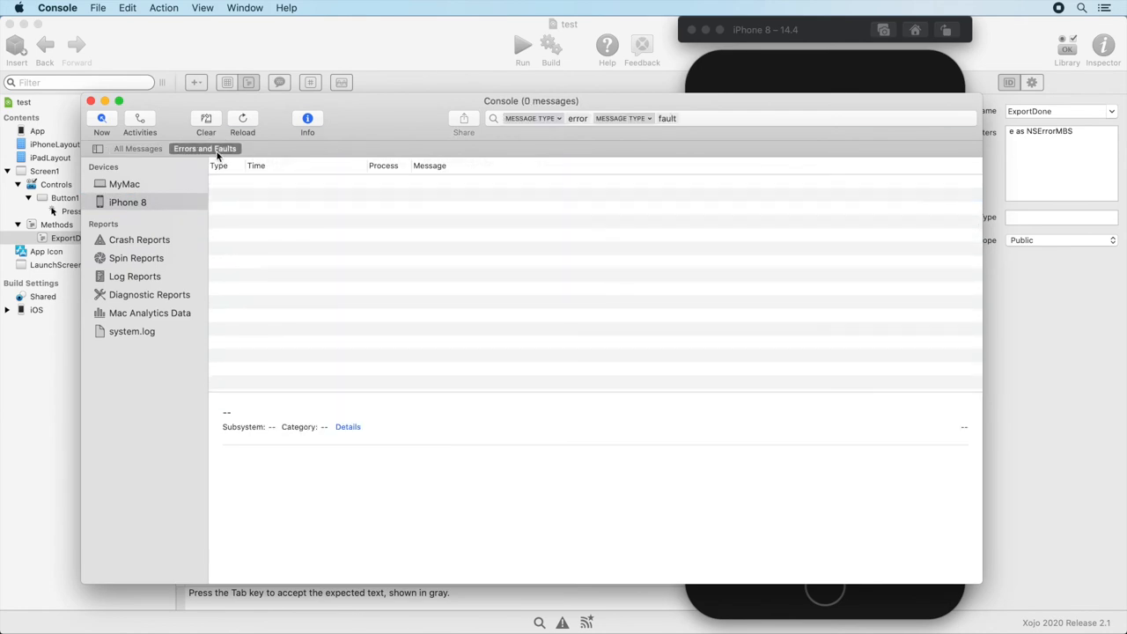
click(137, 148)
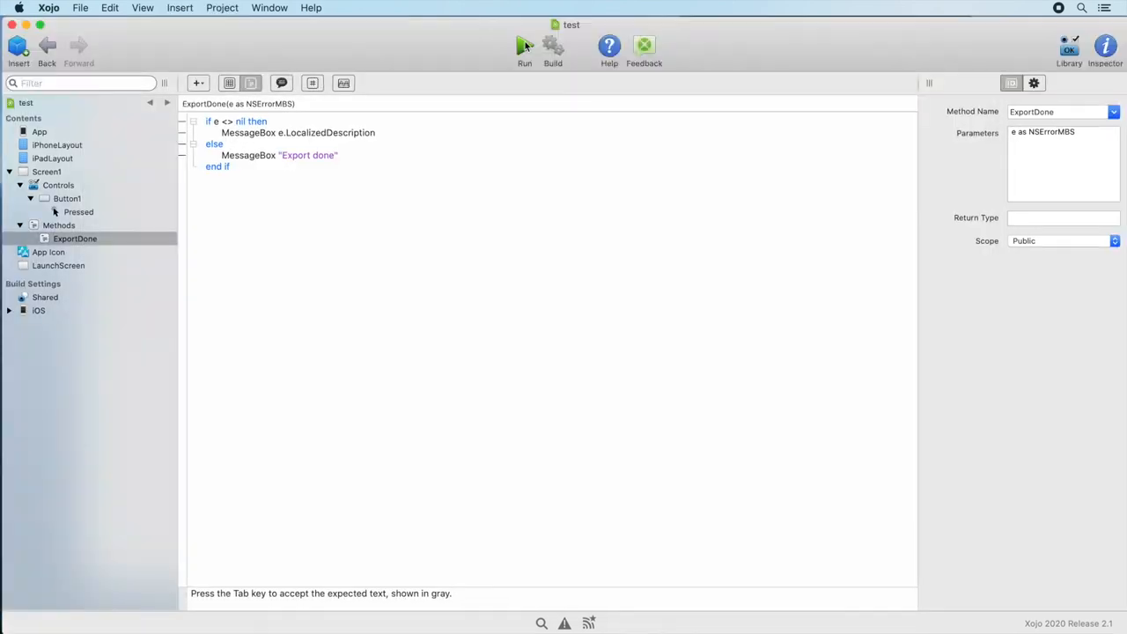
- Run the app in the simulator and tap Export, crashing it back to the home screen
click(524, 46)
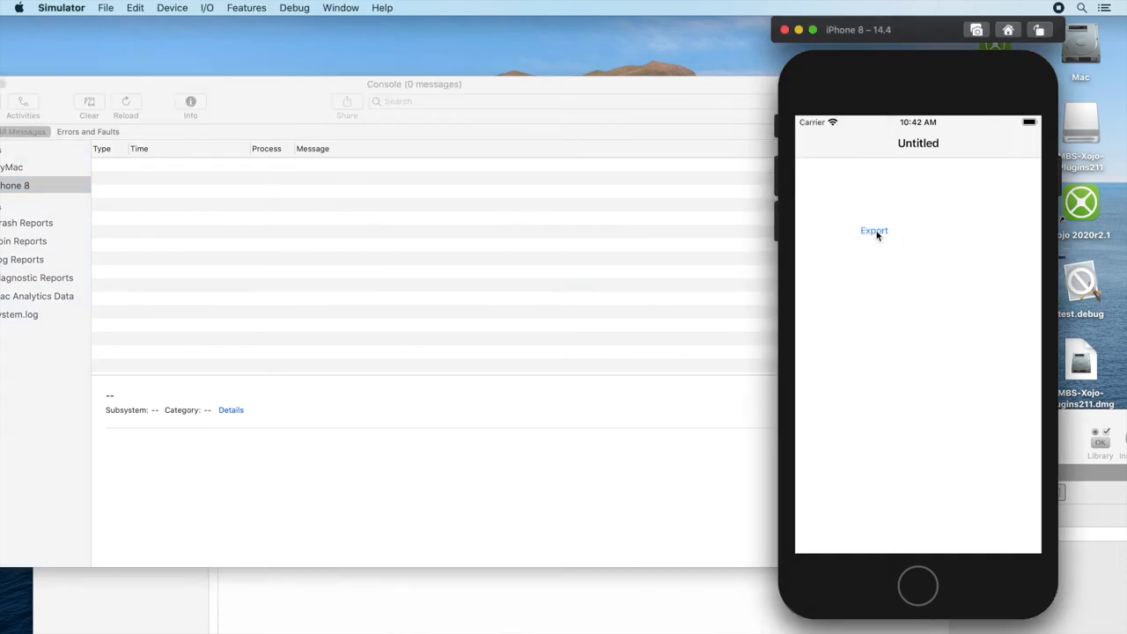
click(874, 231)
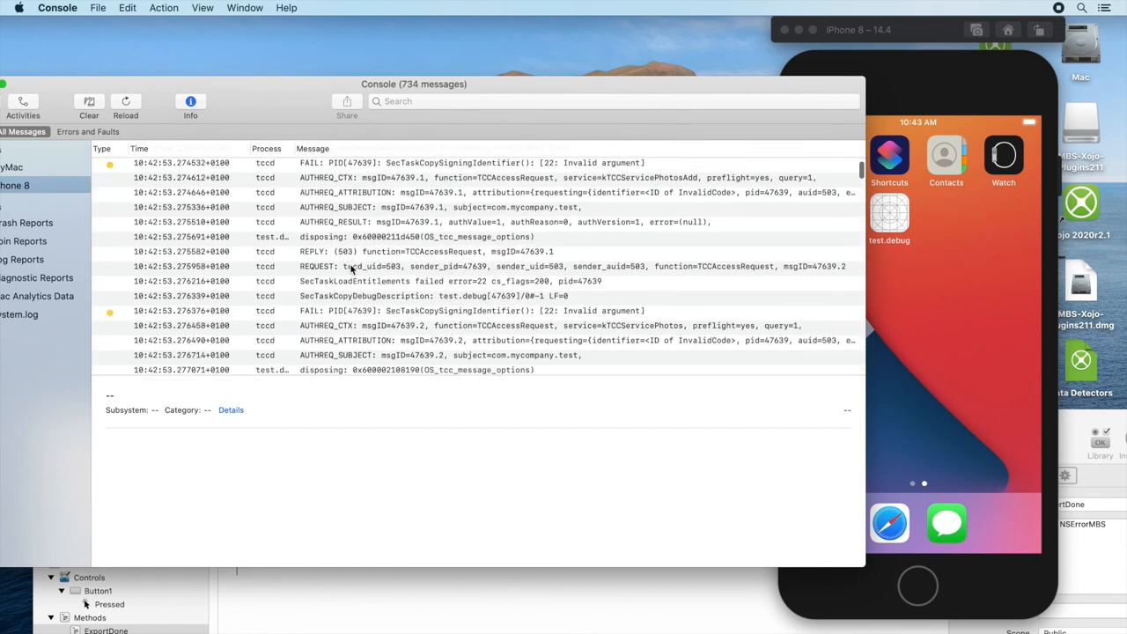
- Filter Console for test and read the crash message demanding an NSPhotoLibraryAddUsageDescription key
click(608, 100)
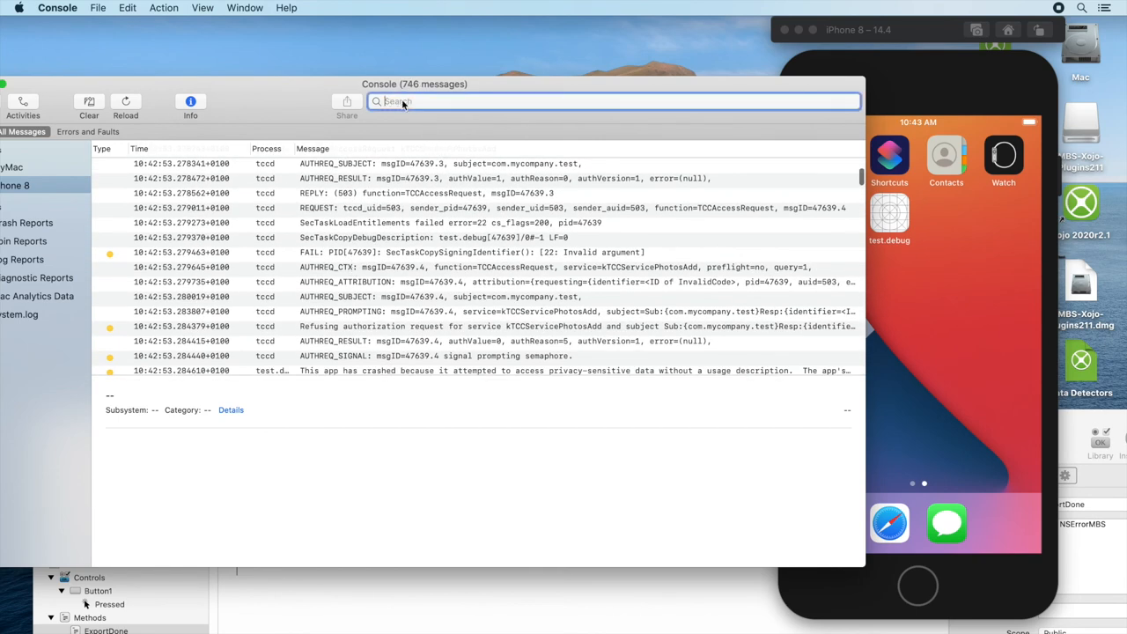
text(test)
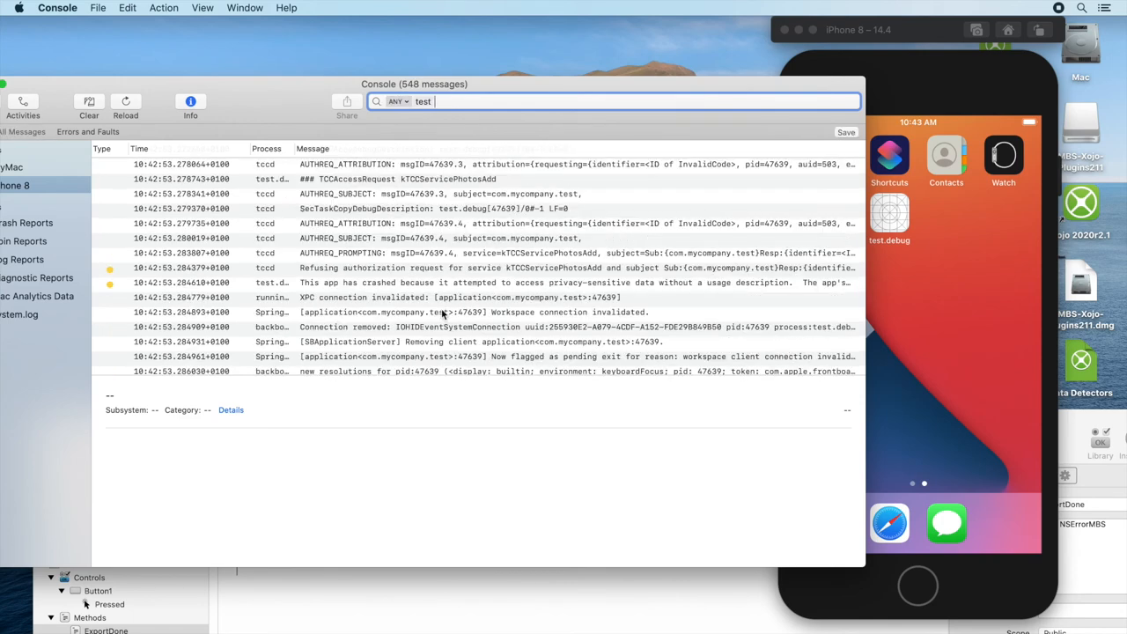
click(440, 282)
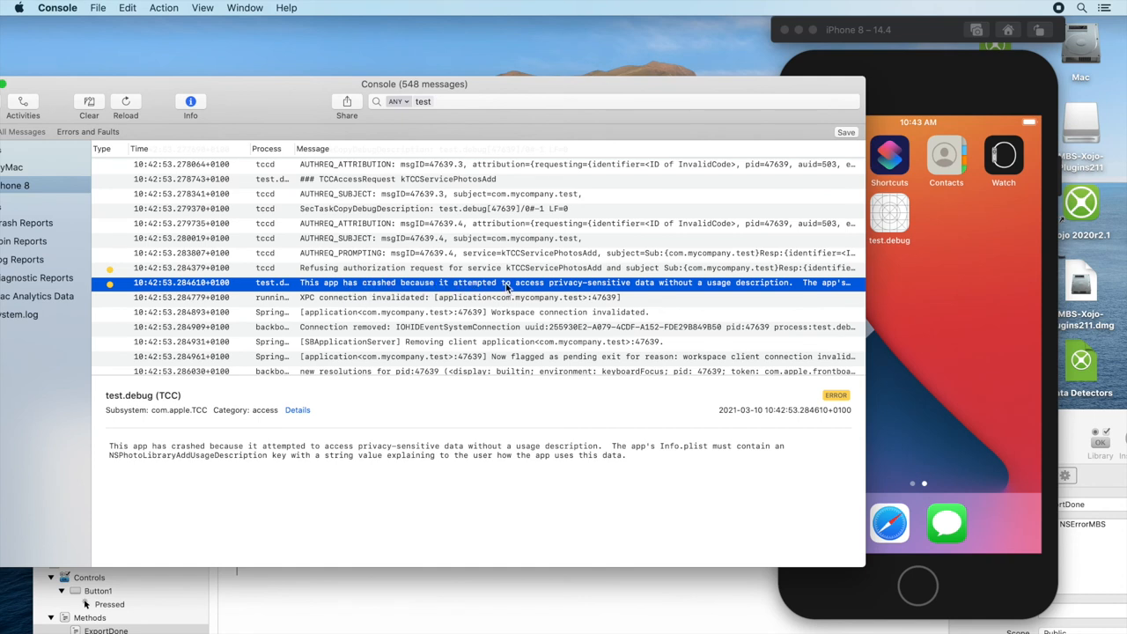
mouse_move(590, 289)
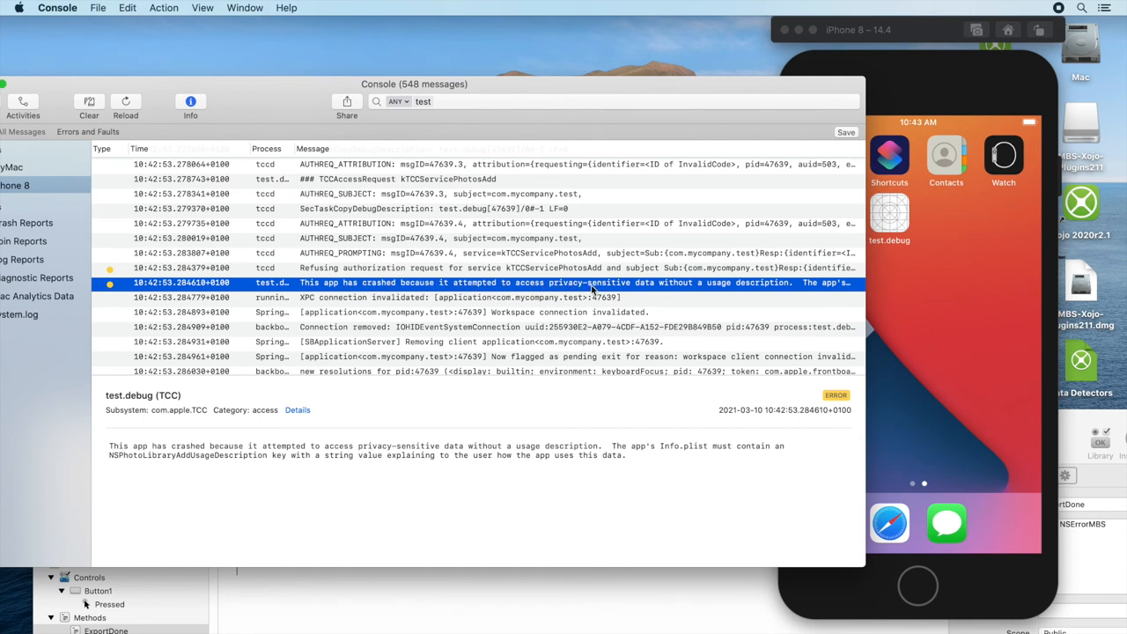
mouse_move(722, 291)
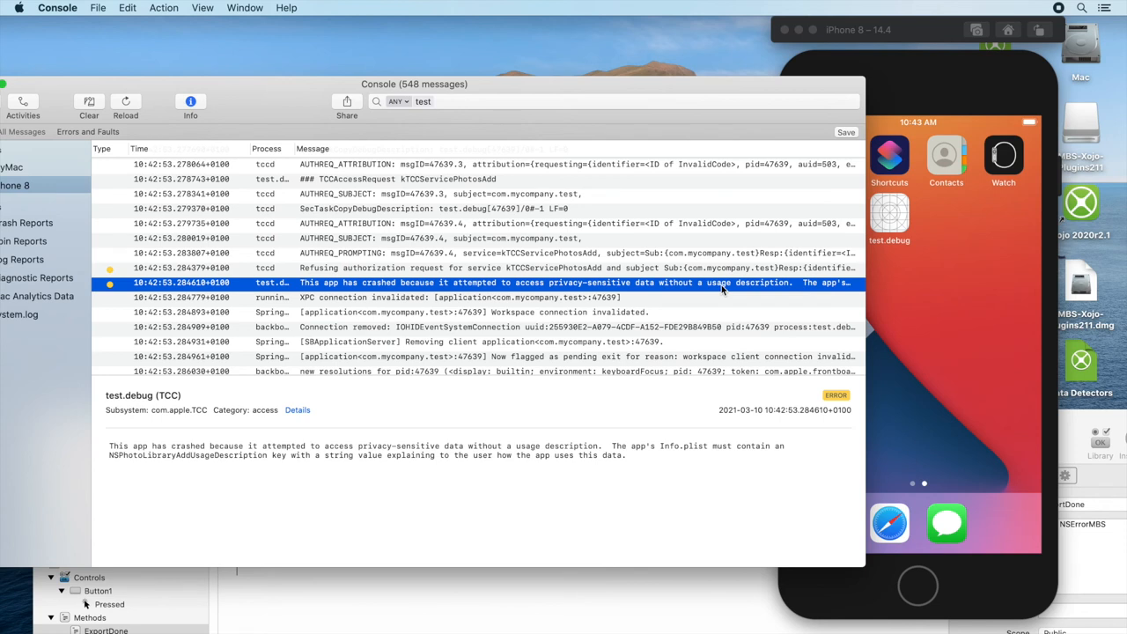
mouse_move(155, 462)
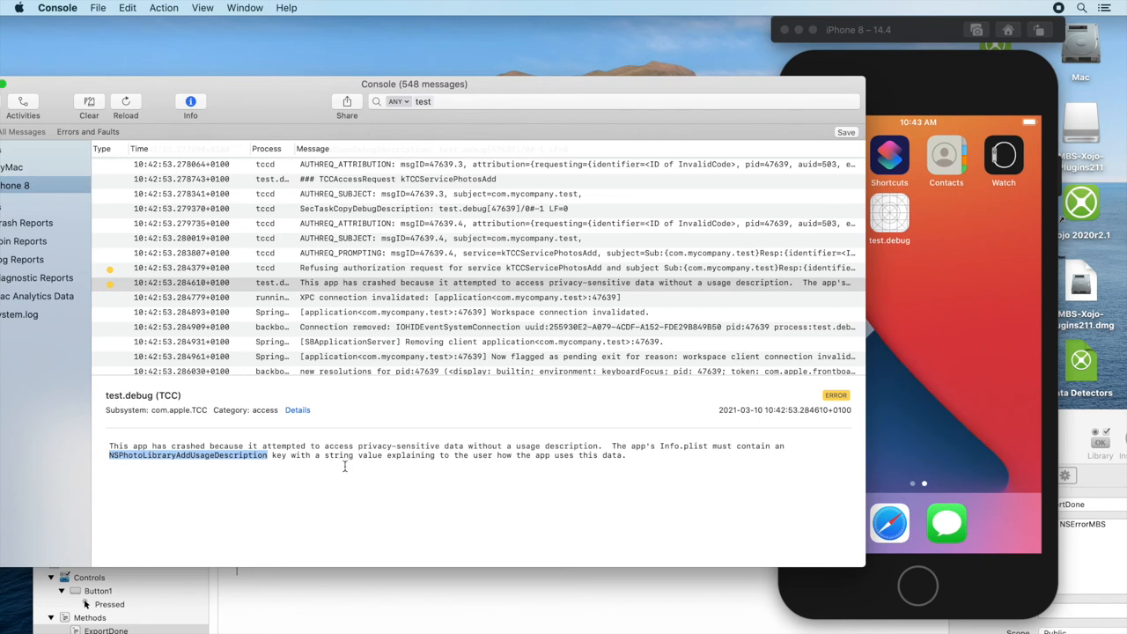
mouse_move(346, 465)
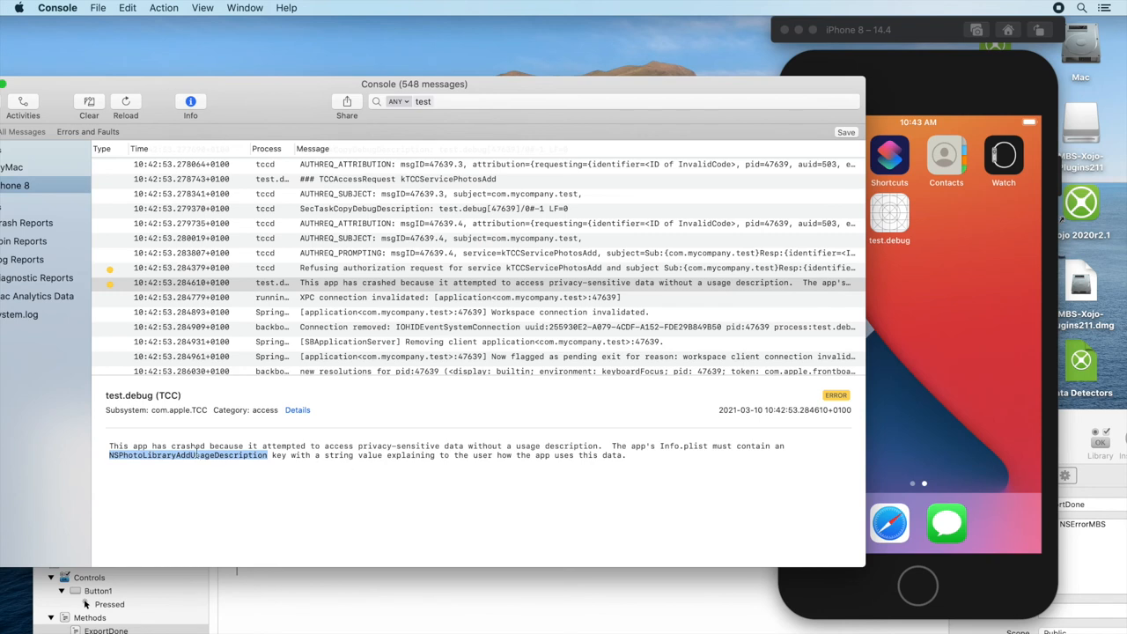
mouse_move(321, 343)
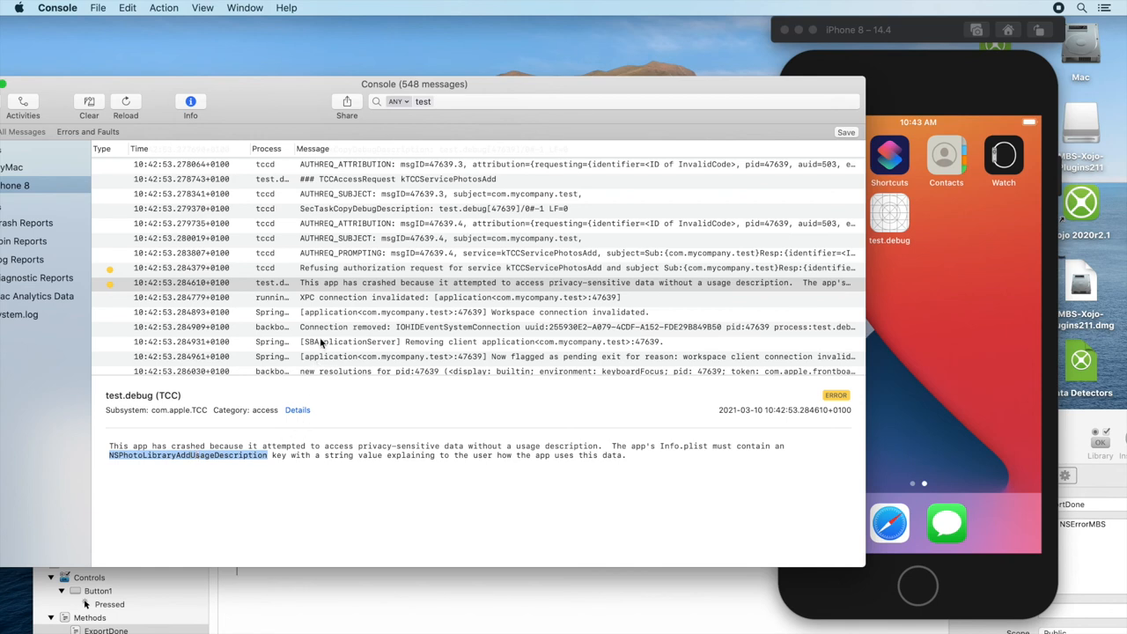
mouse_move(379, 325)
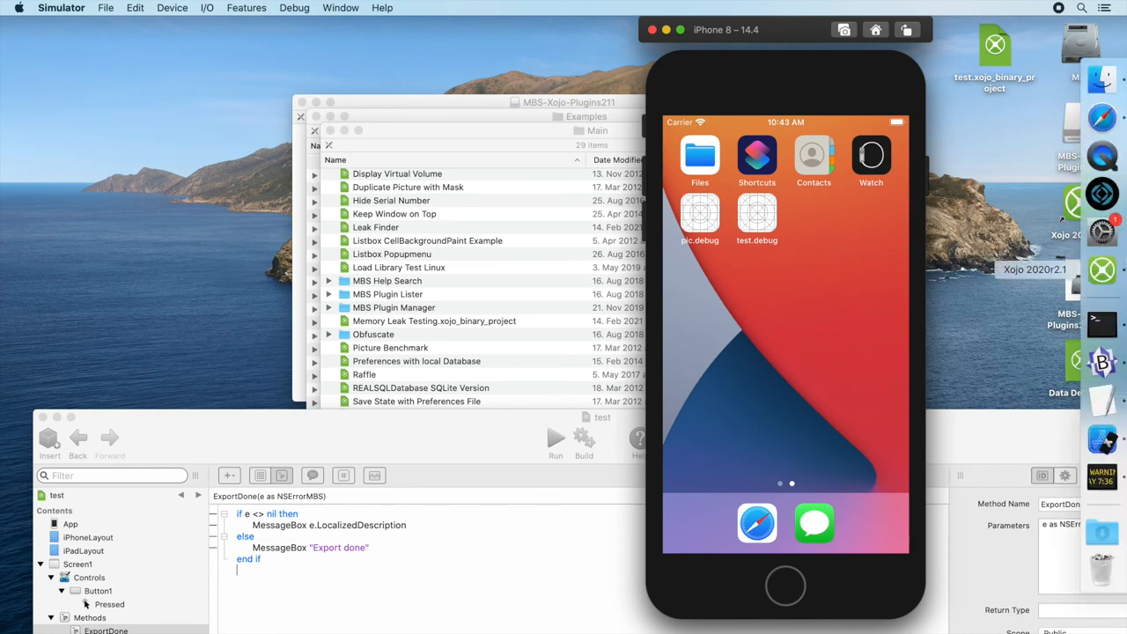
- In Xcode, create a new Property List file saved as info.plist on the Desktop
text(xcode)
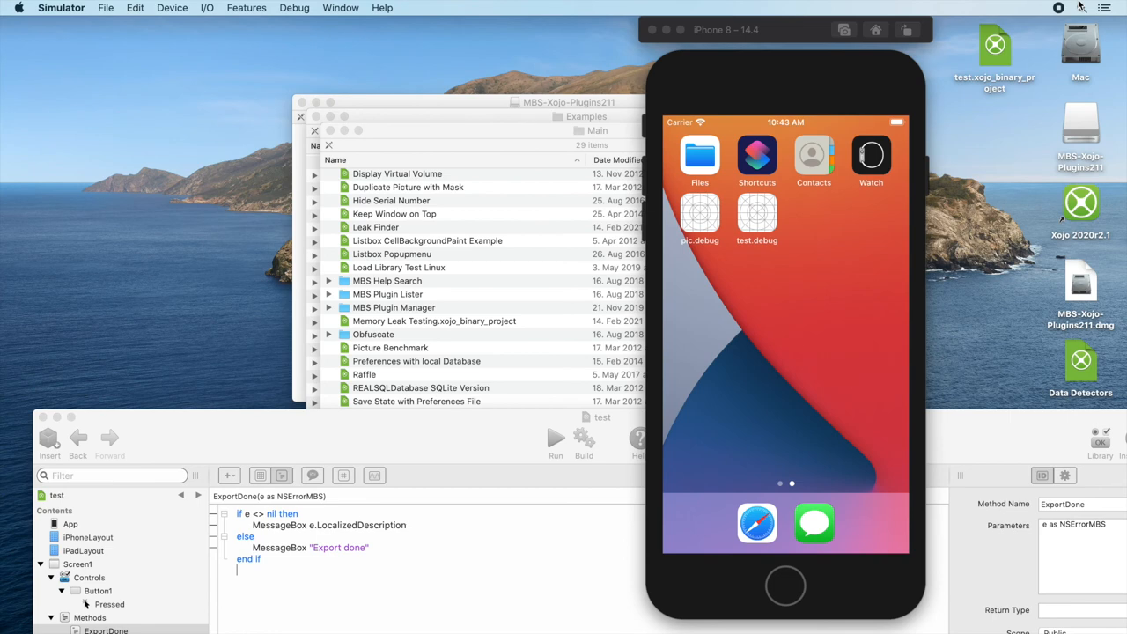
click(88, 7)
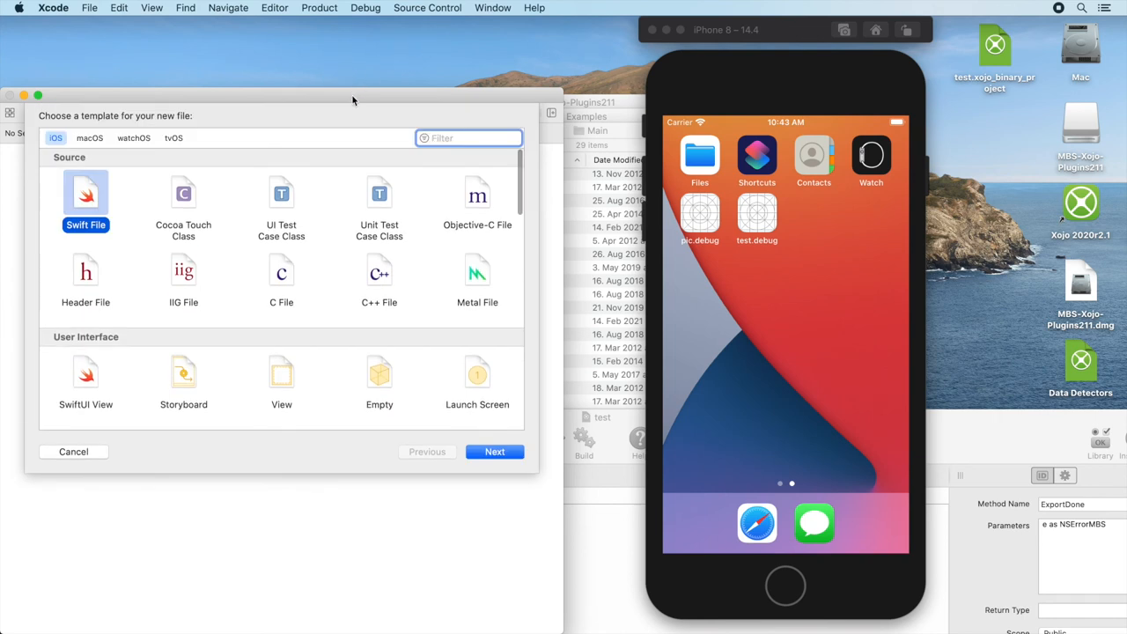
text(prop)
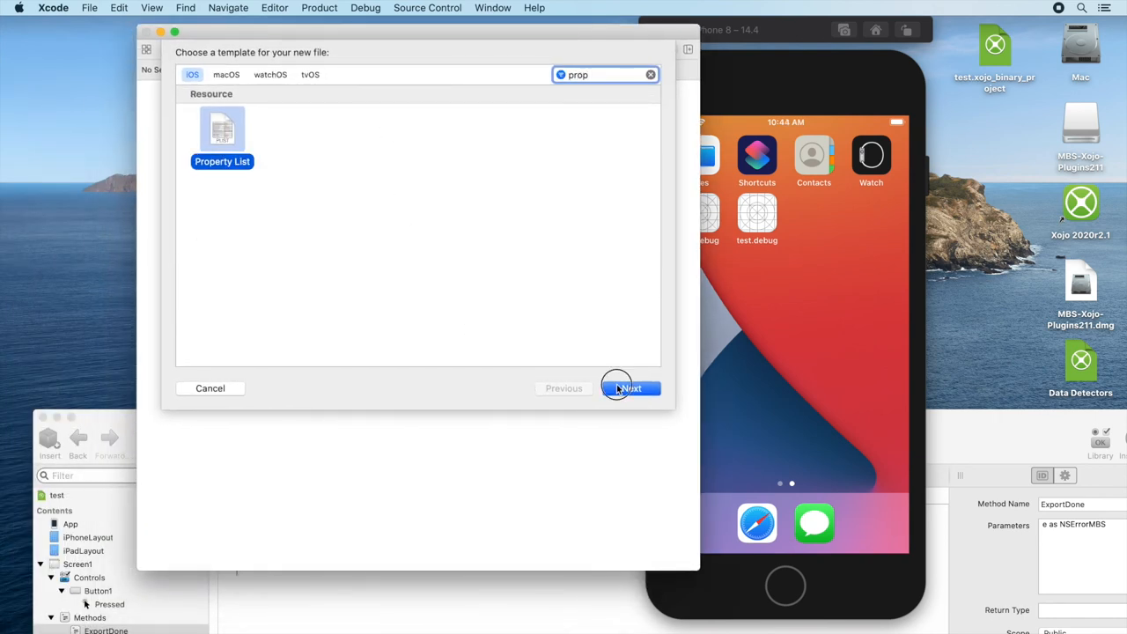
click(630, 388)
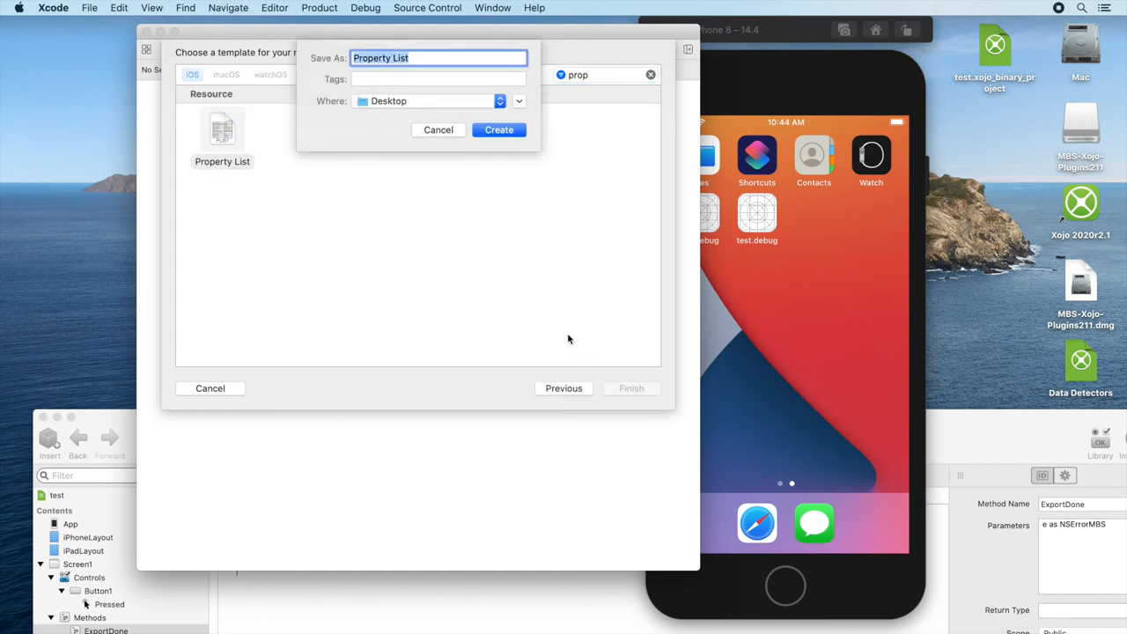
text(info)
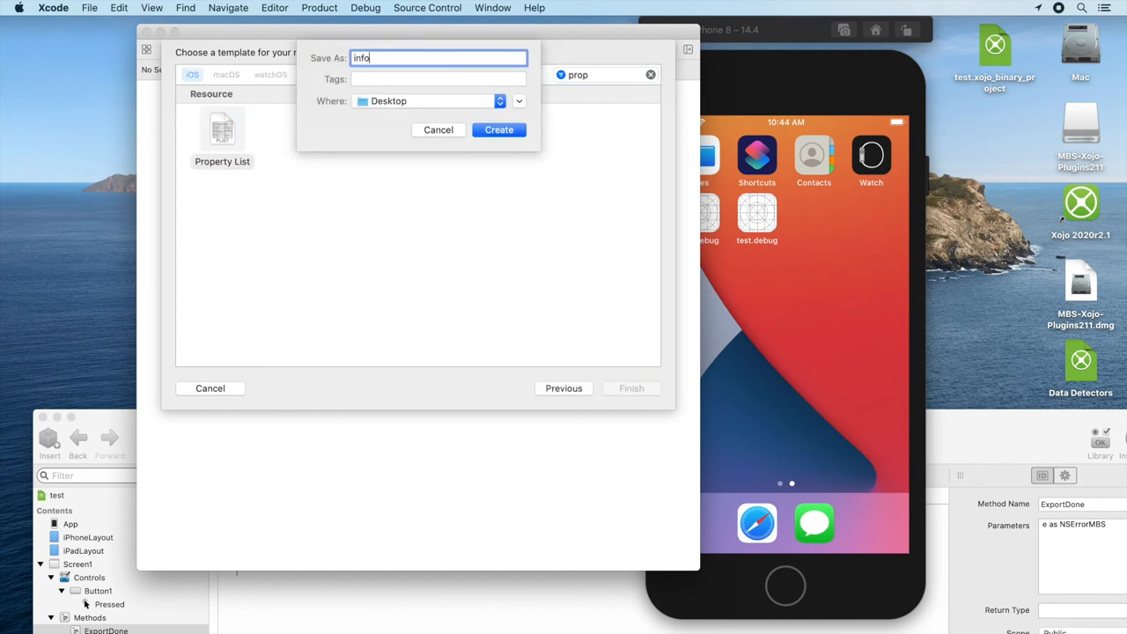
text(.plist)
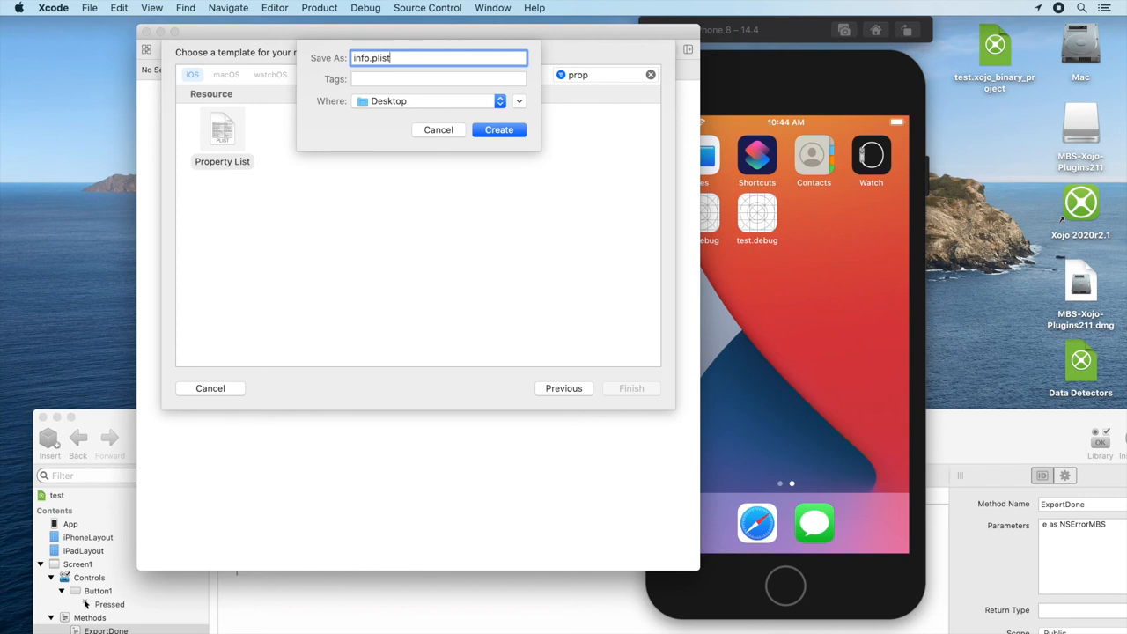
click(499, 130)
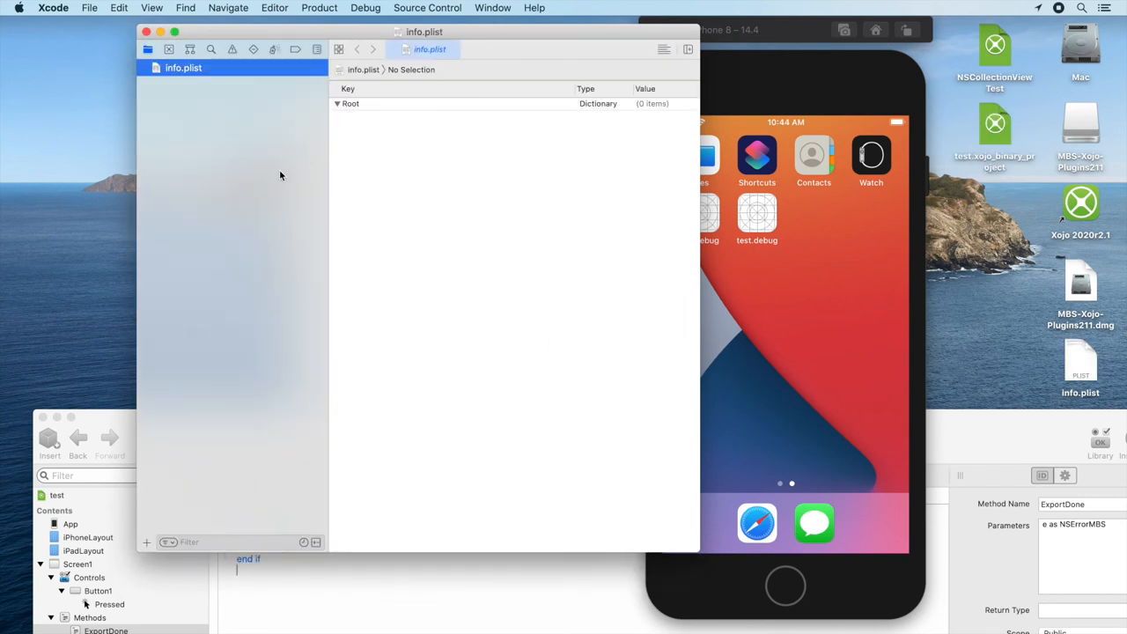
- Add an NSPhotoLibraryAddUsageDescription entry under Root with the value For export
click(350, 102)
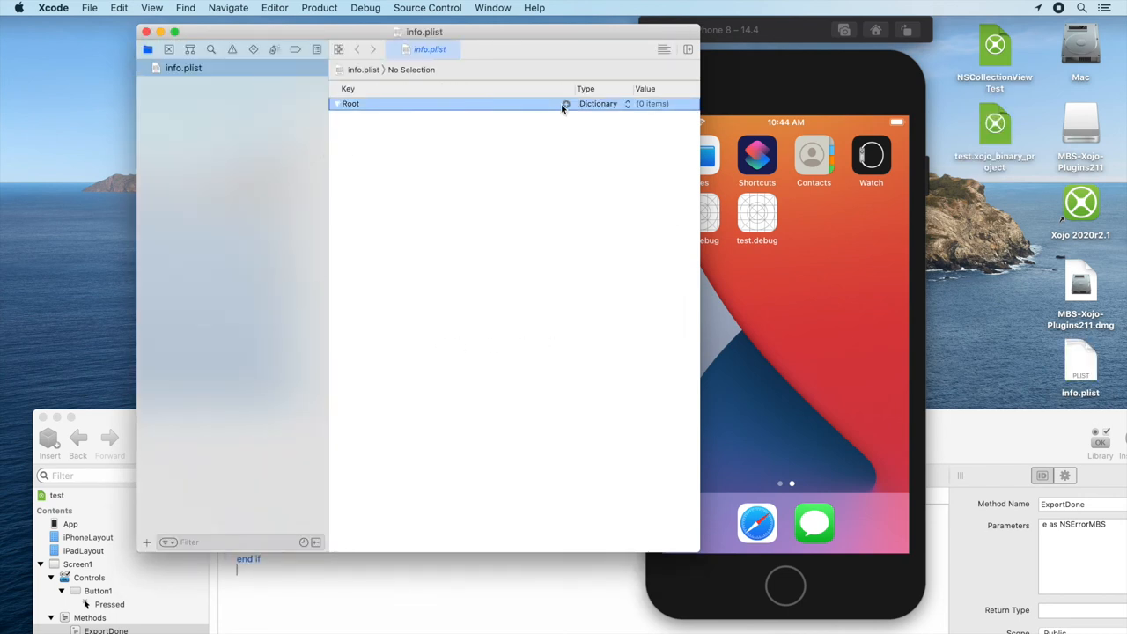
mouse_move(482, 140)
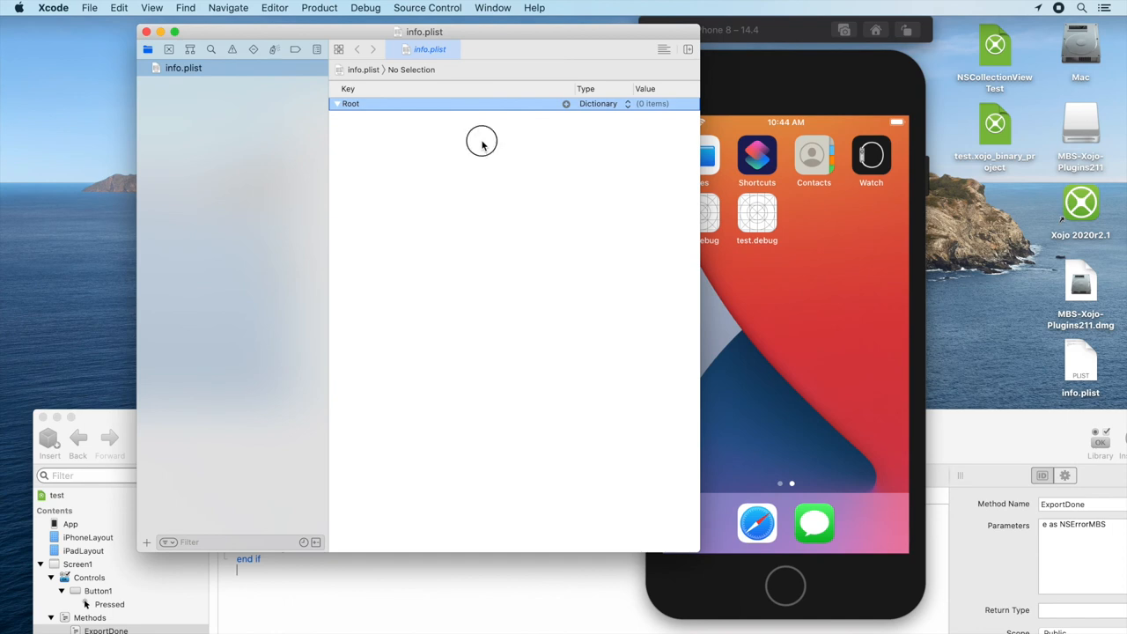
click(567, 102)
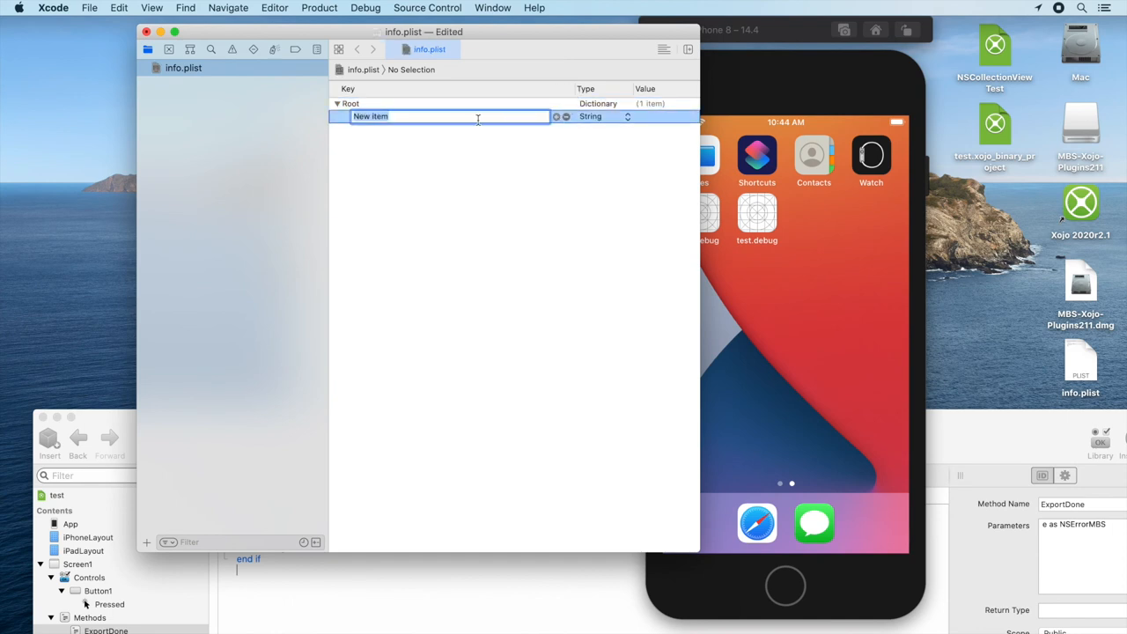
text(NSPhotoLibraryAddUsageDescription)
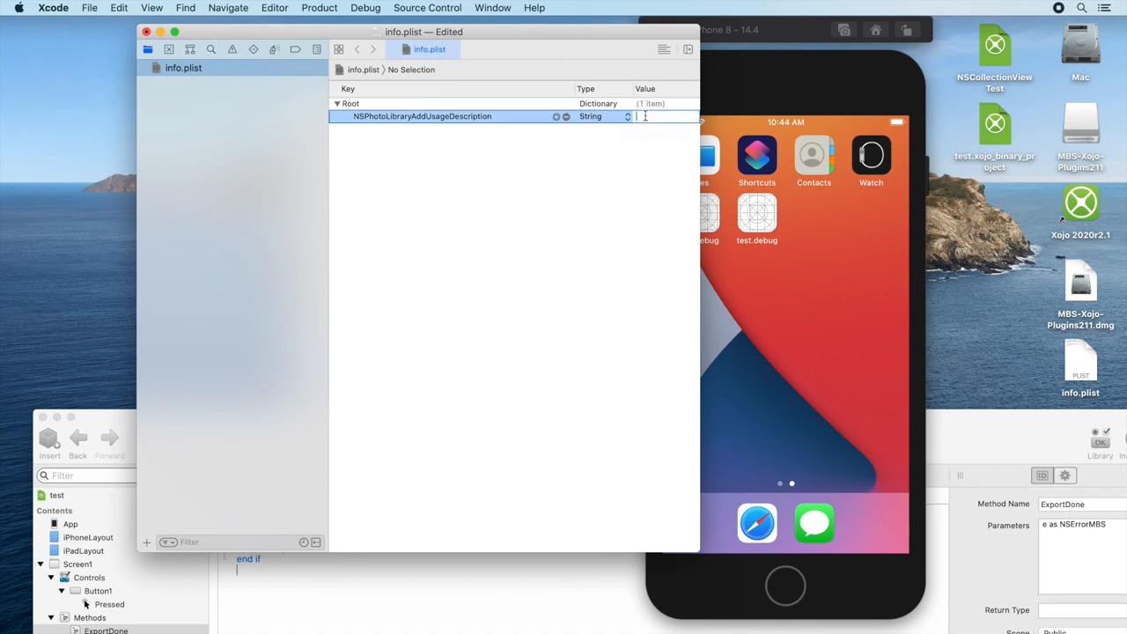
text(F)
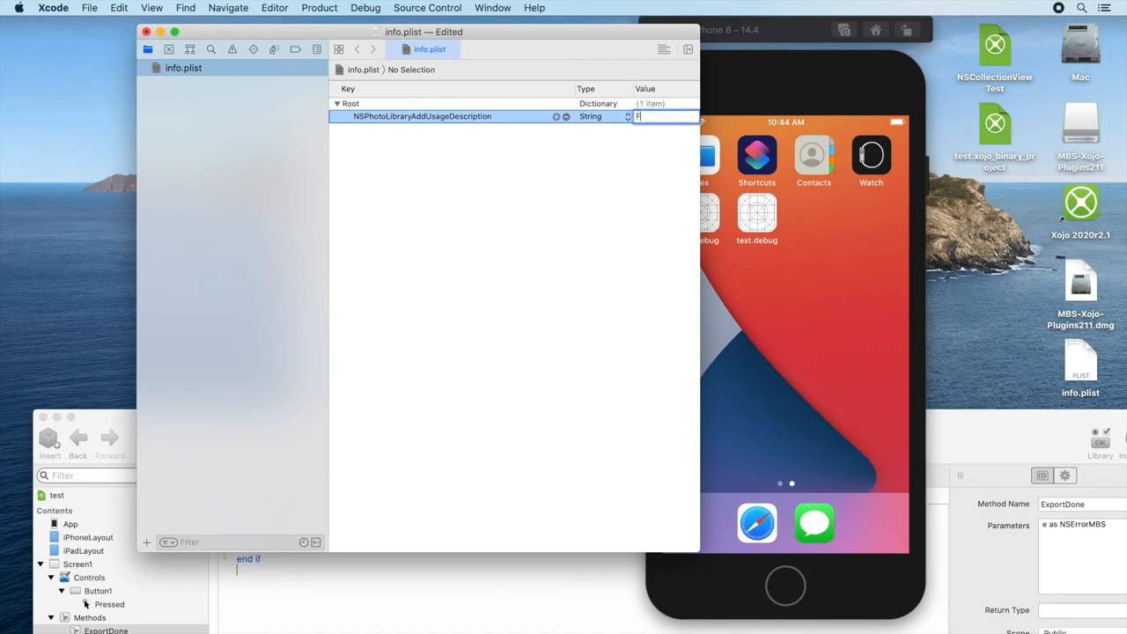
text(or export)
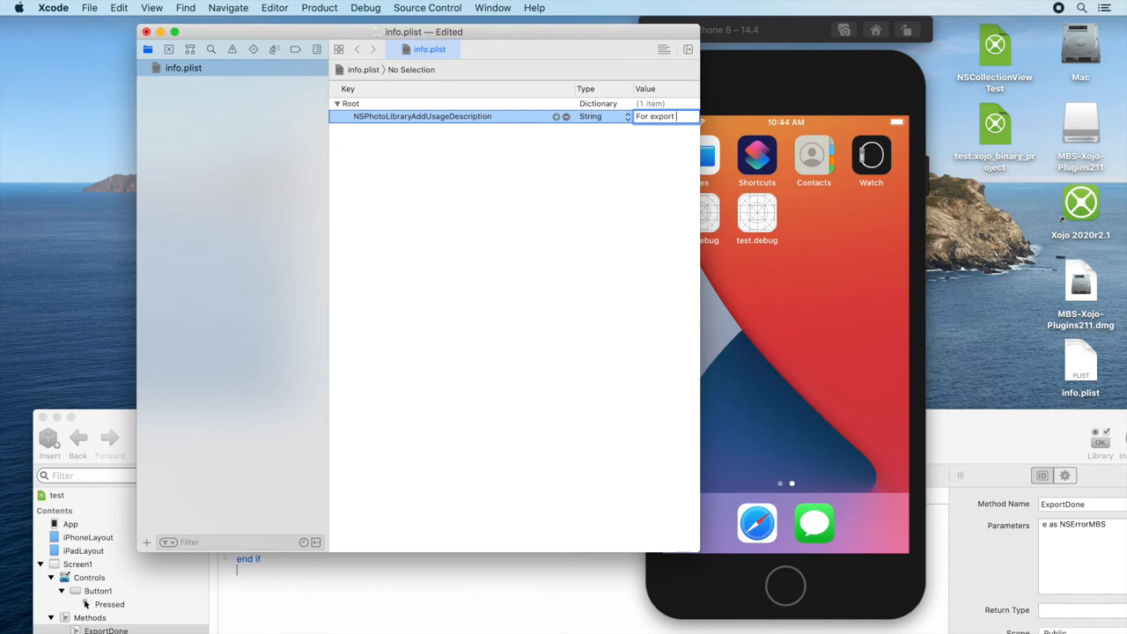
text(o)
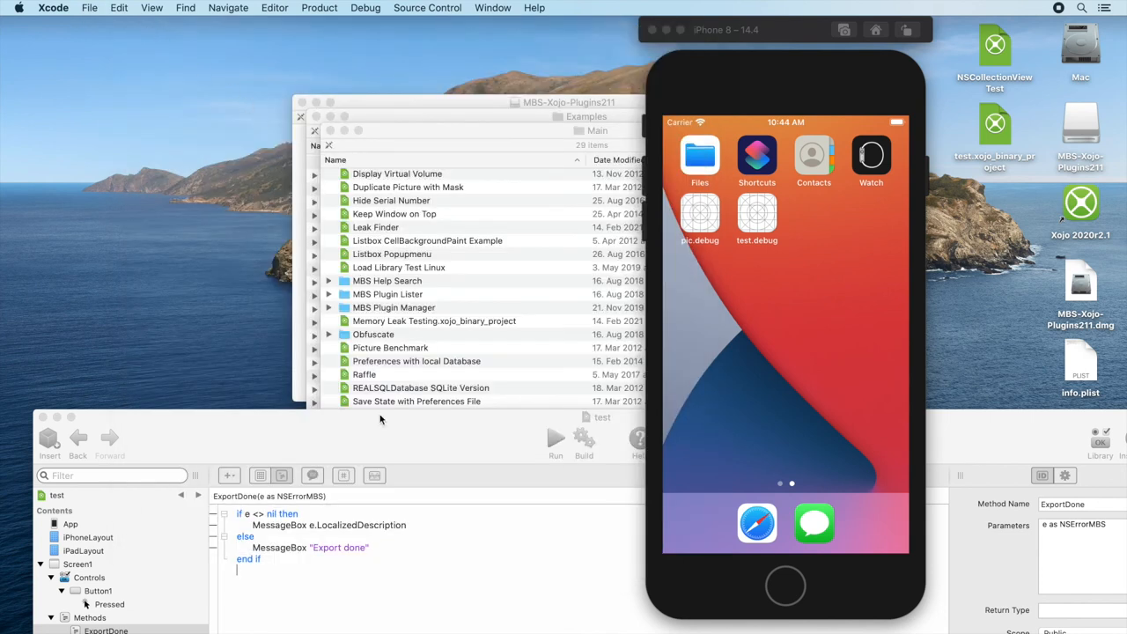
- Drag info.plist into the Xojo project and run the app in the iPhone simulator
drag(1081, 370, 247, 510)
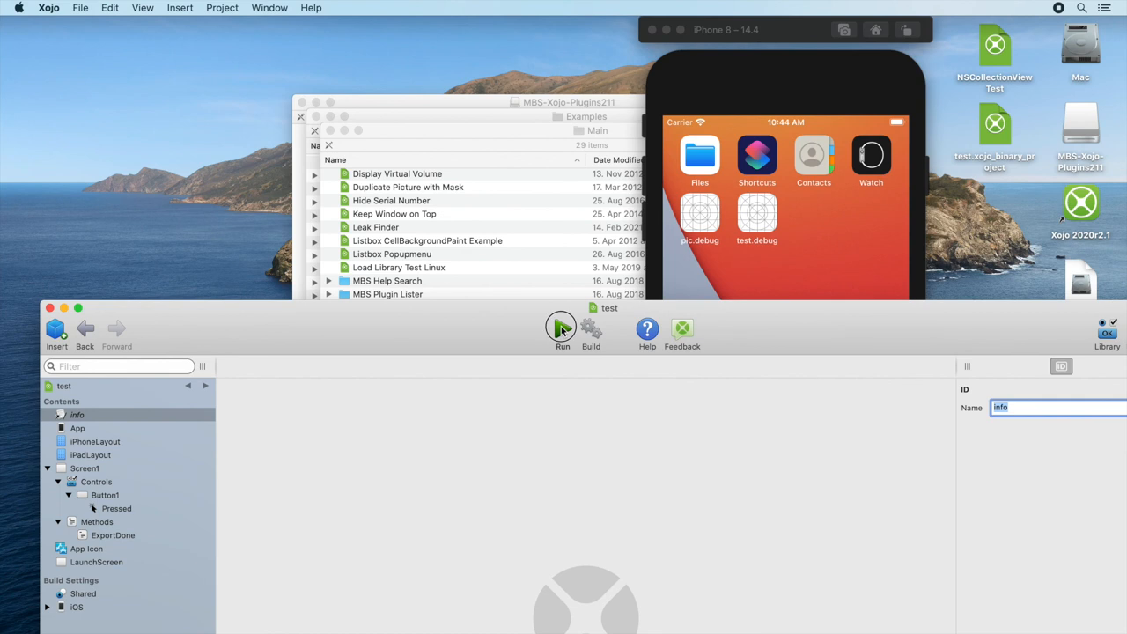
click(562, 329)
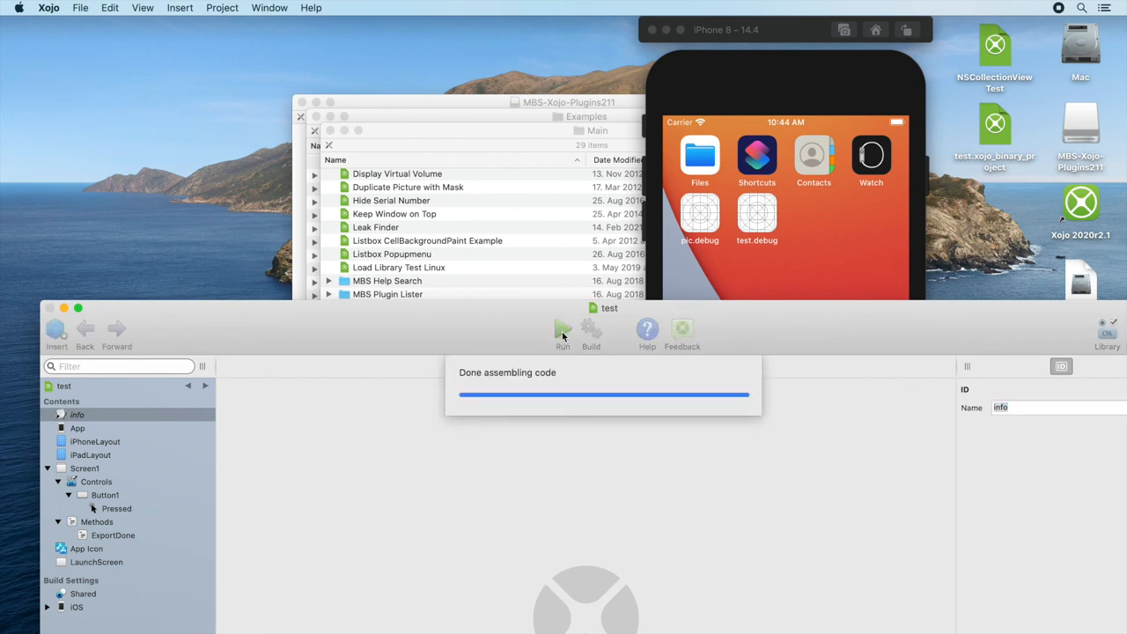
click(563, 329)
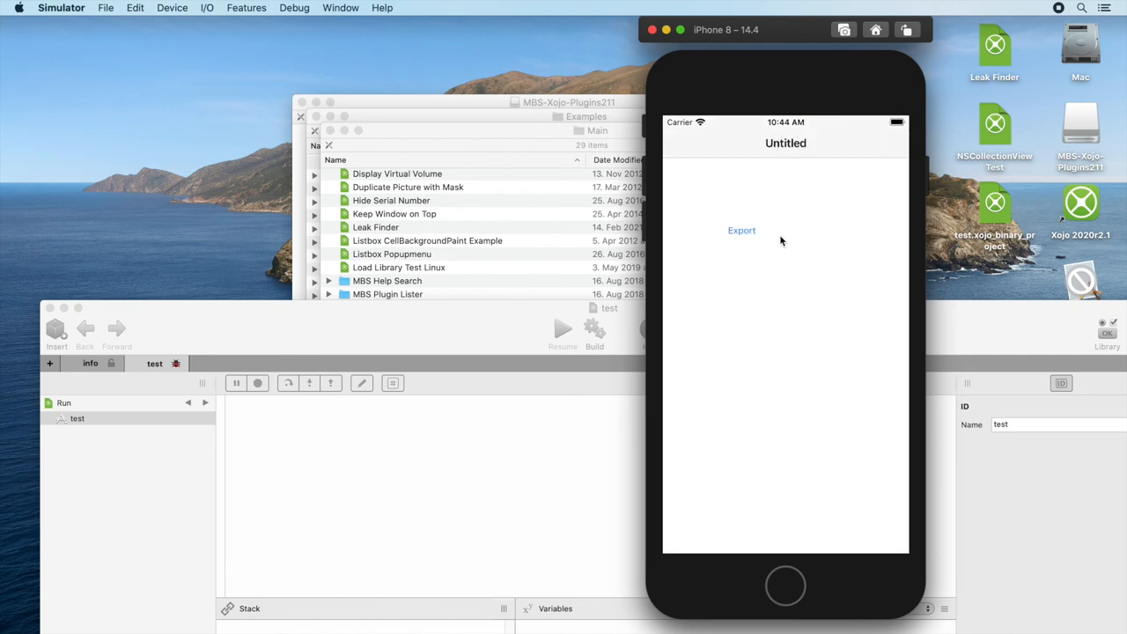
- Tap Export, allow Photos access, confirm Export done, view the picture in Photos, and go home
click(742, 229)
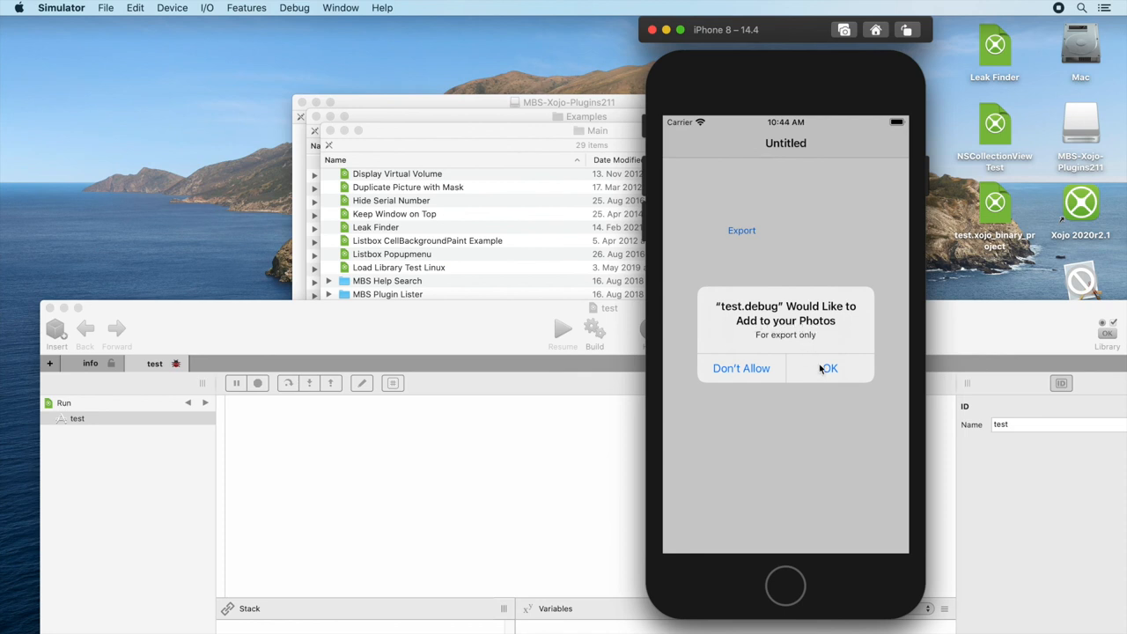
click(828, 368)
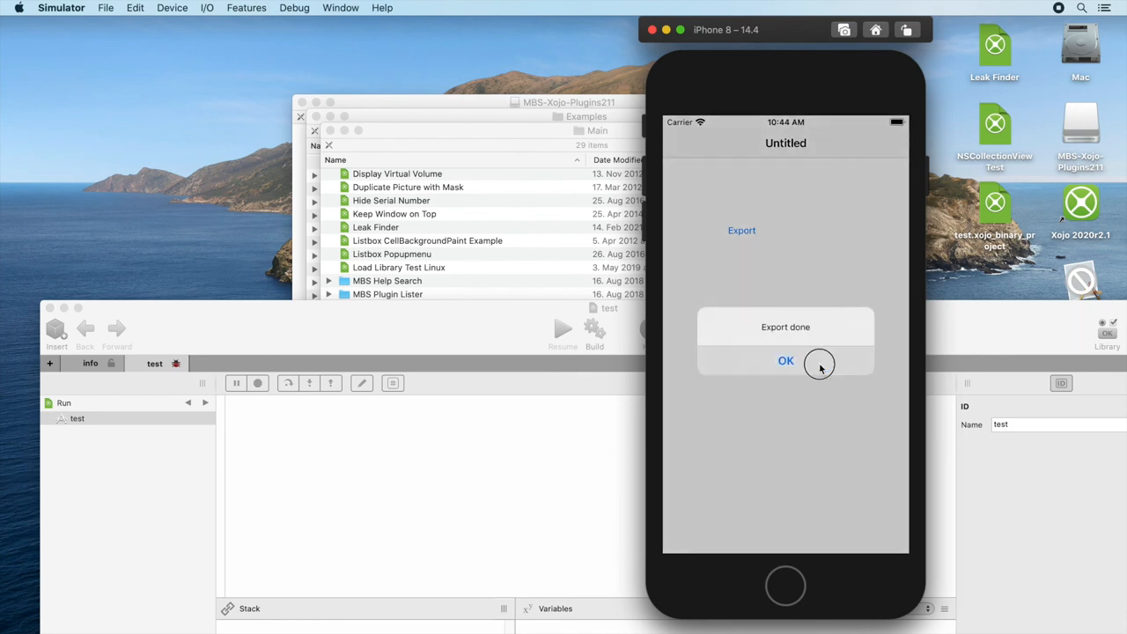
click(786, 360)
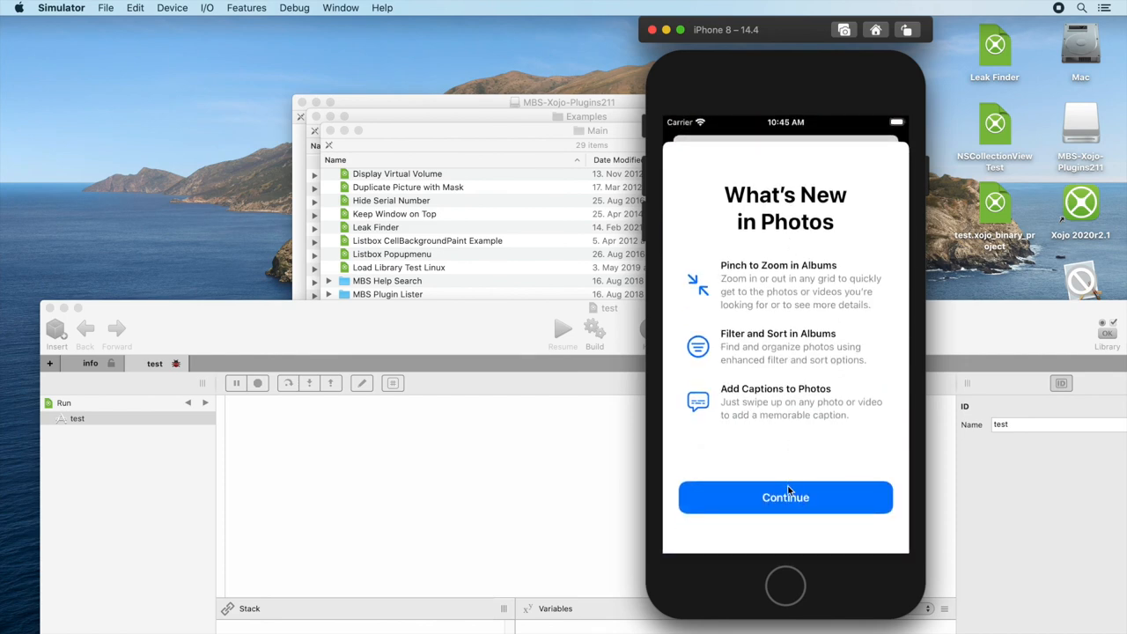
click(785, 496)
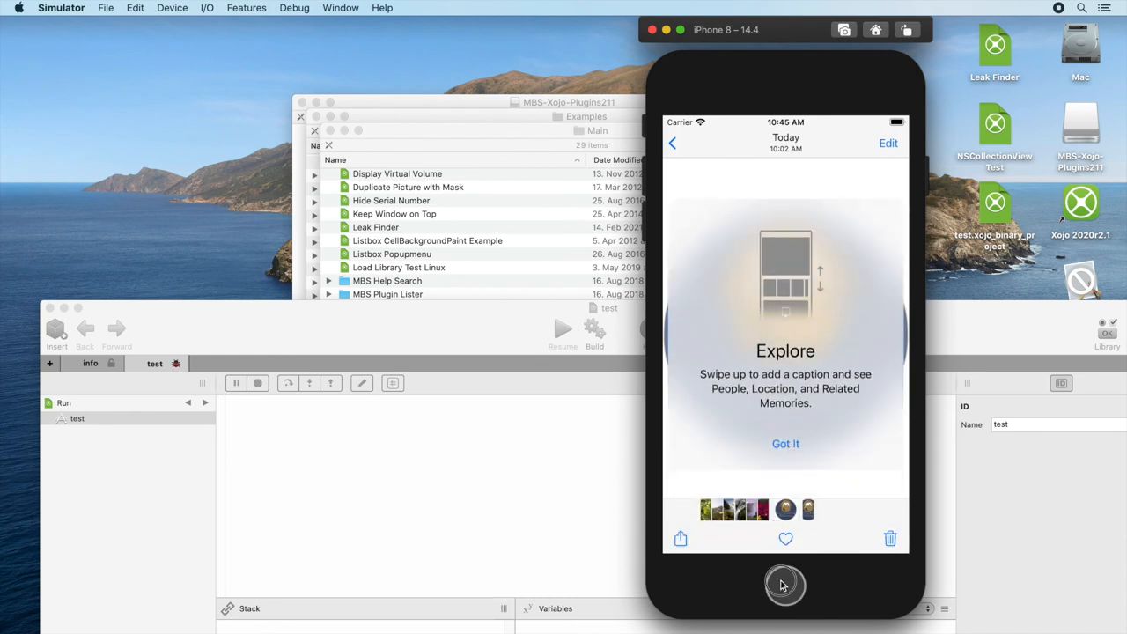
click(786, 584)
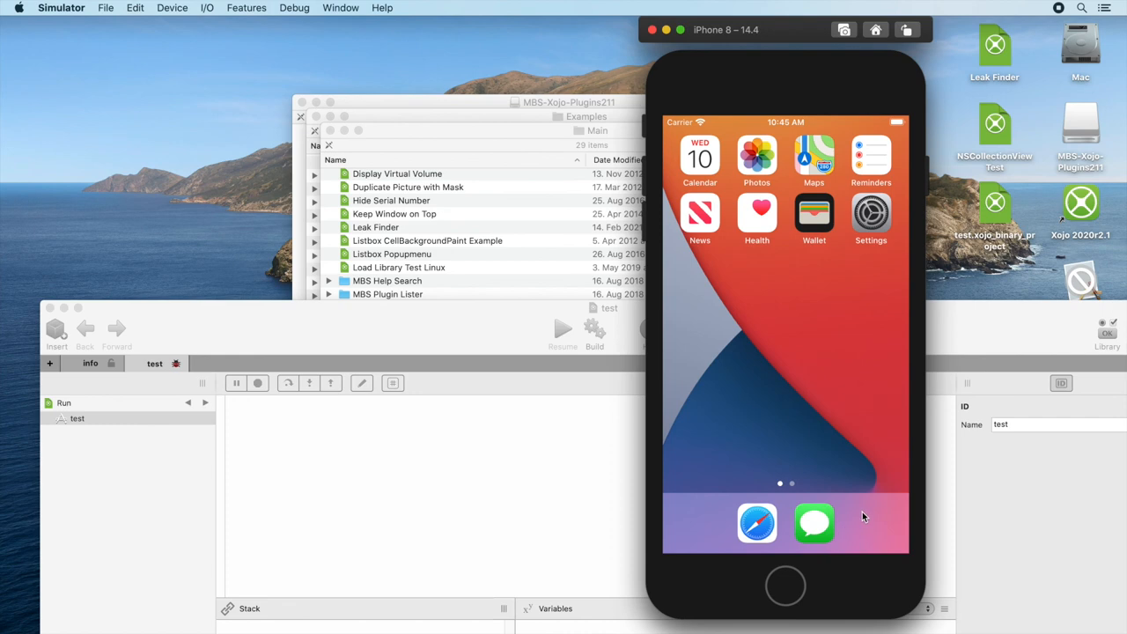
mouse_move(451, 349)
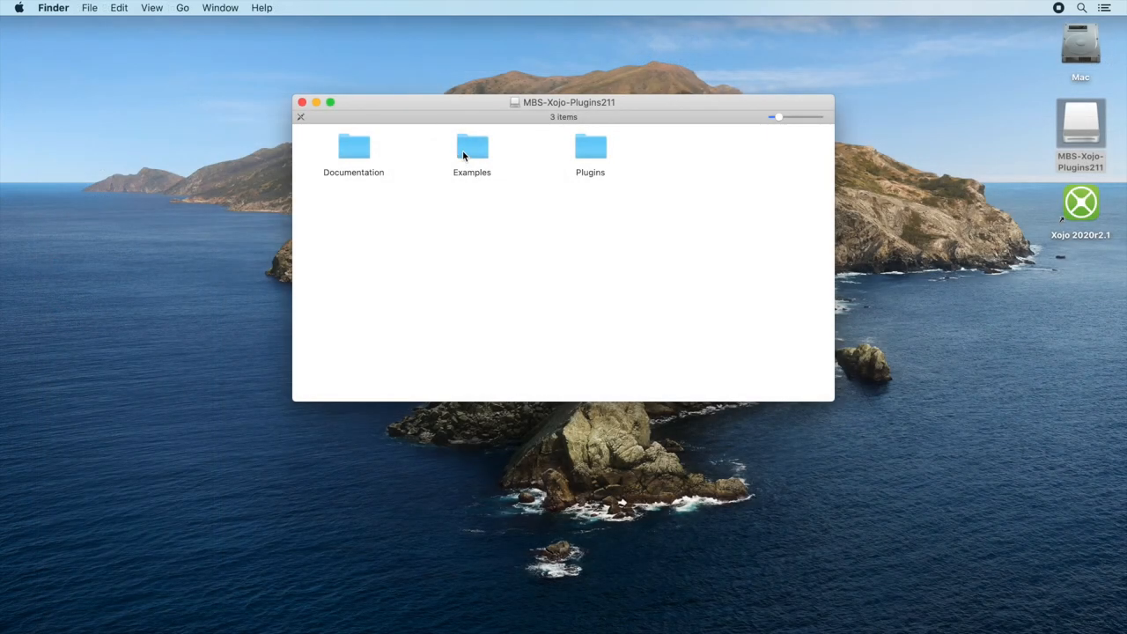
- Navigate Examples > MacFrameworks > NSNetService and open the Bonjour Browser Desktop project in Xojo
double_click(472, 148)
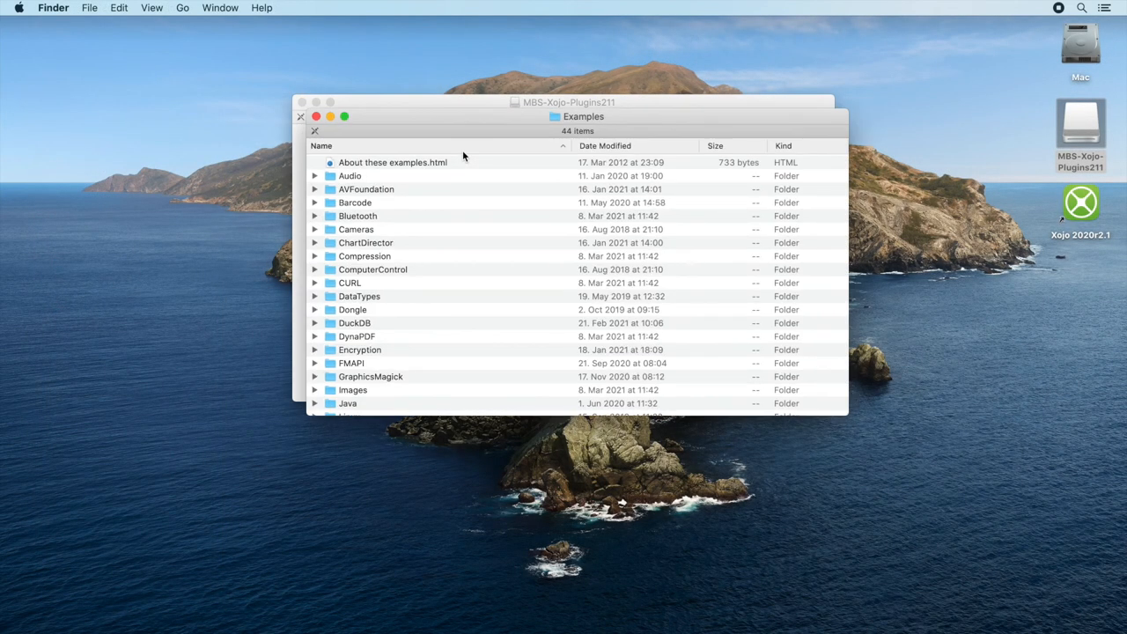
scroll(down, 3)
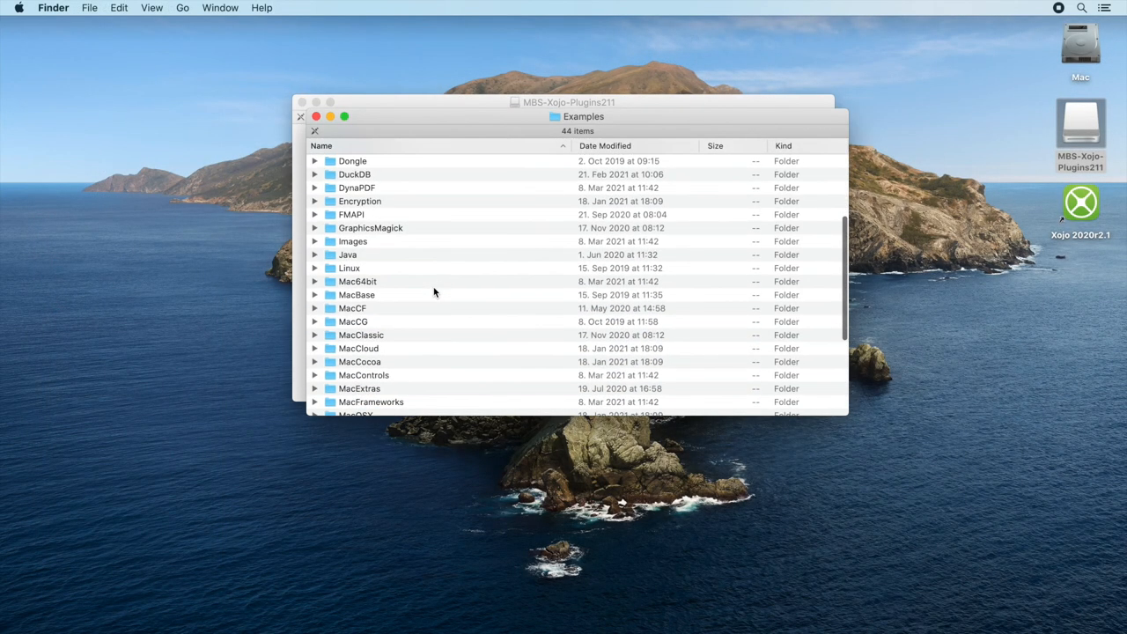
double_click(369, 401)
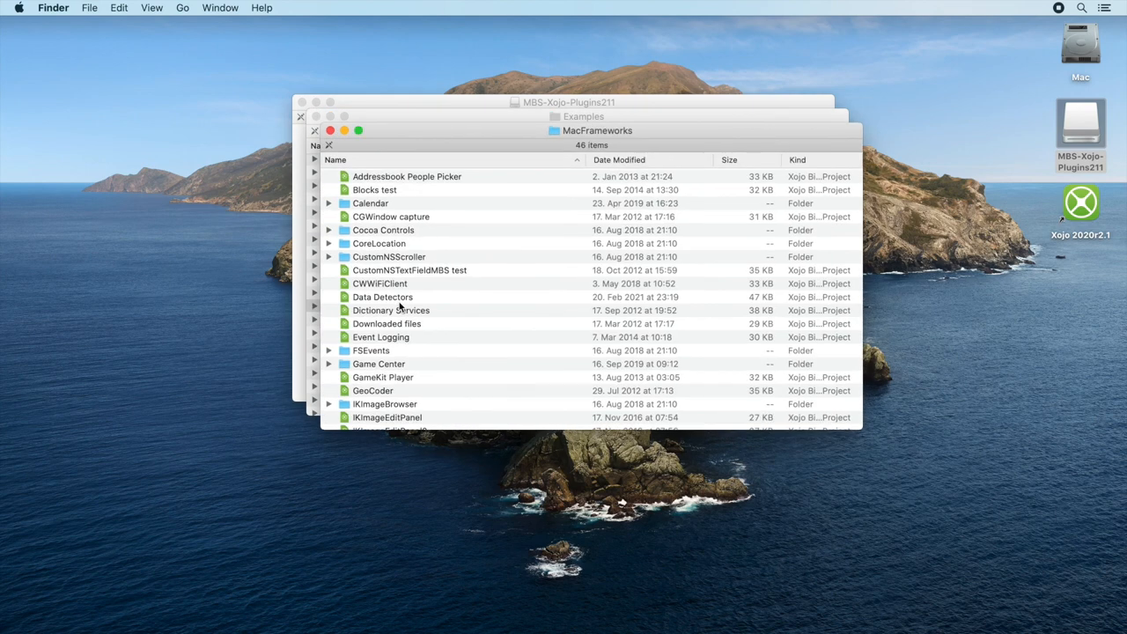
scroll(down, 3)
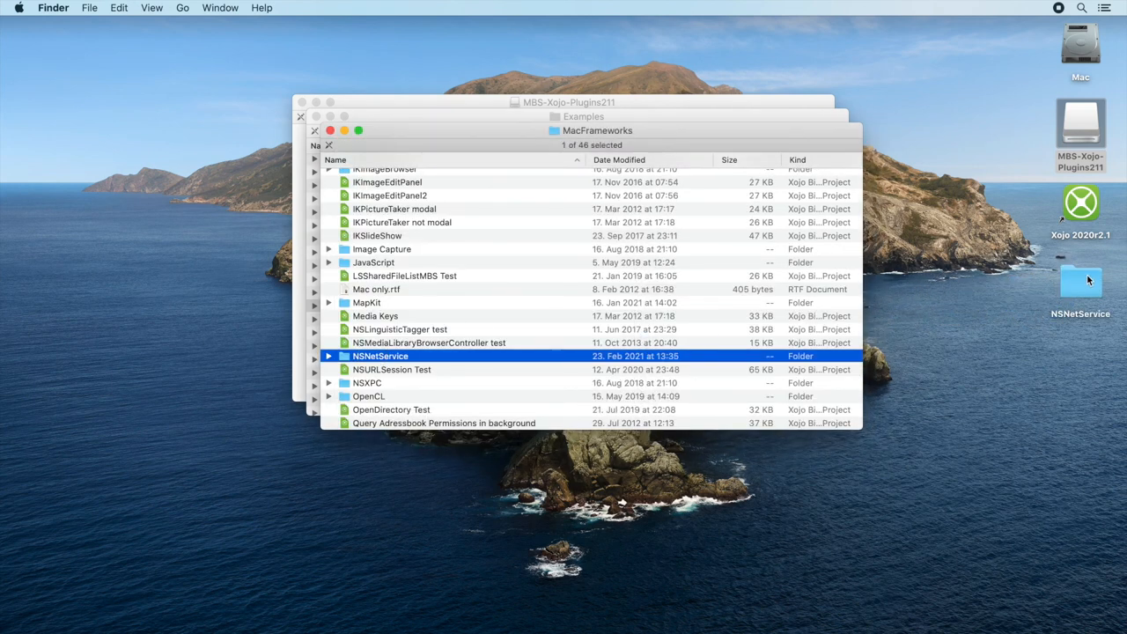
double_click(380, 356)
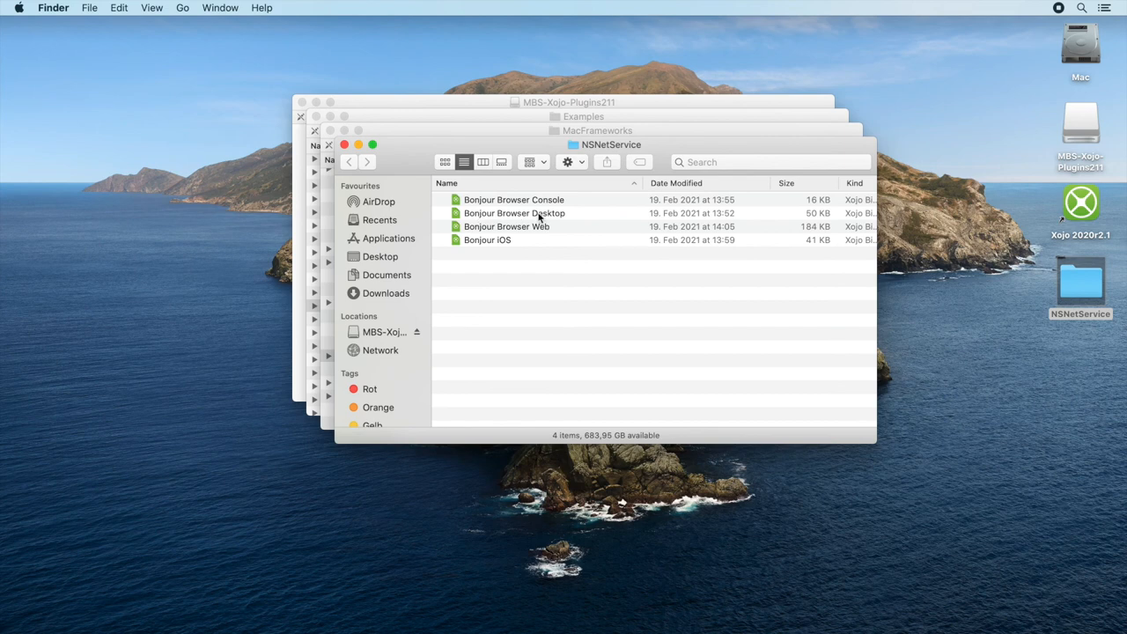
mouse_move(535, 215)
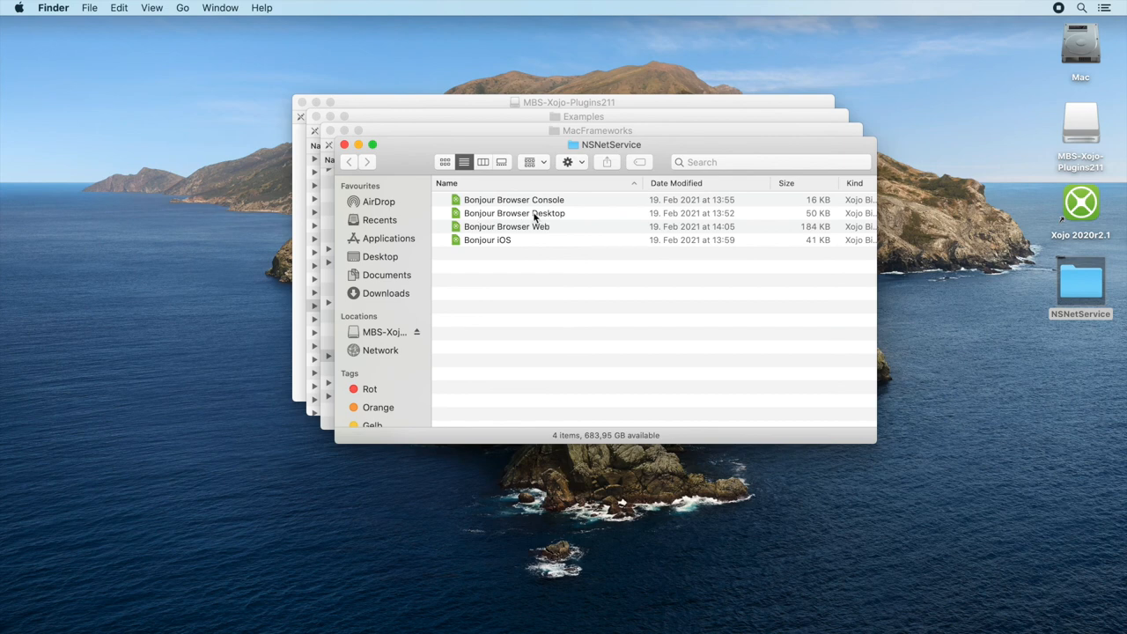
double_click(514, 213)
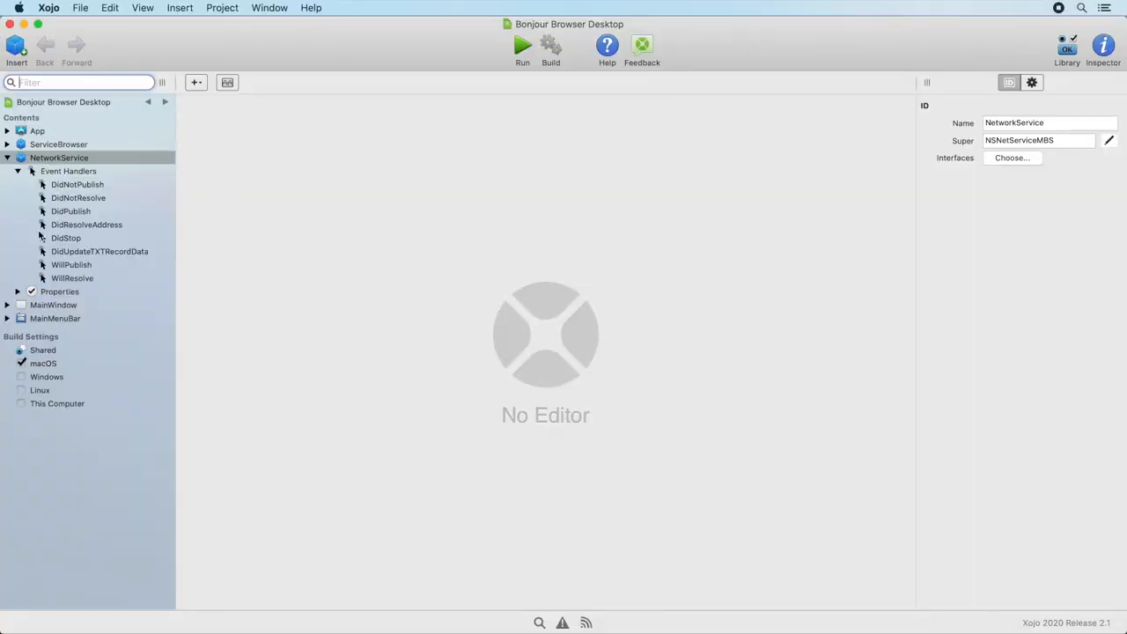
- Show MainWindow's Open event handler code in the desktop Bonjour example
click(60, 157)
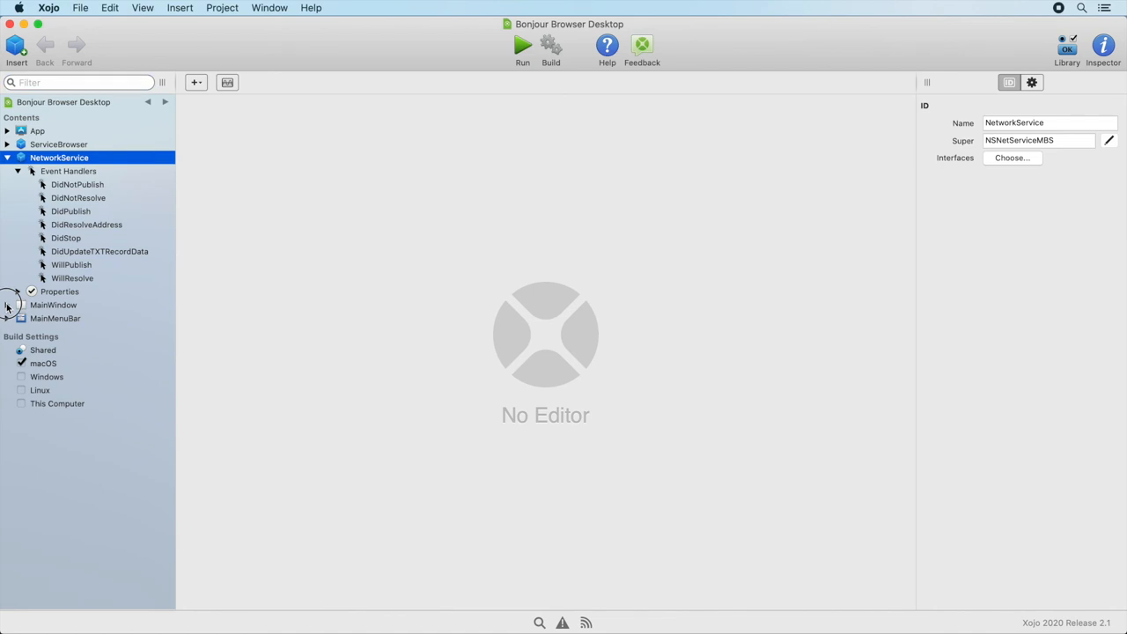
click(7, 305)
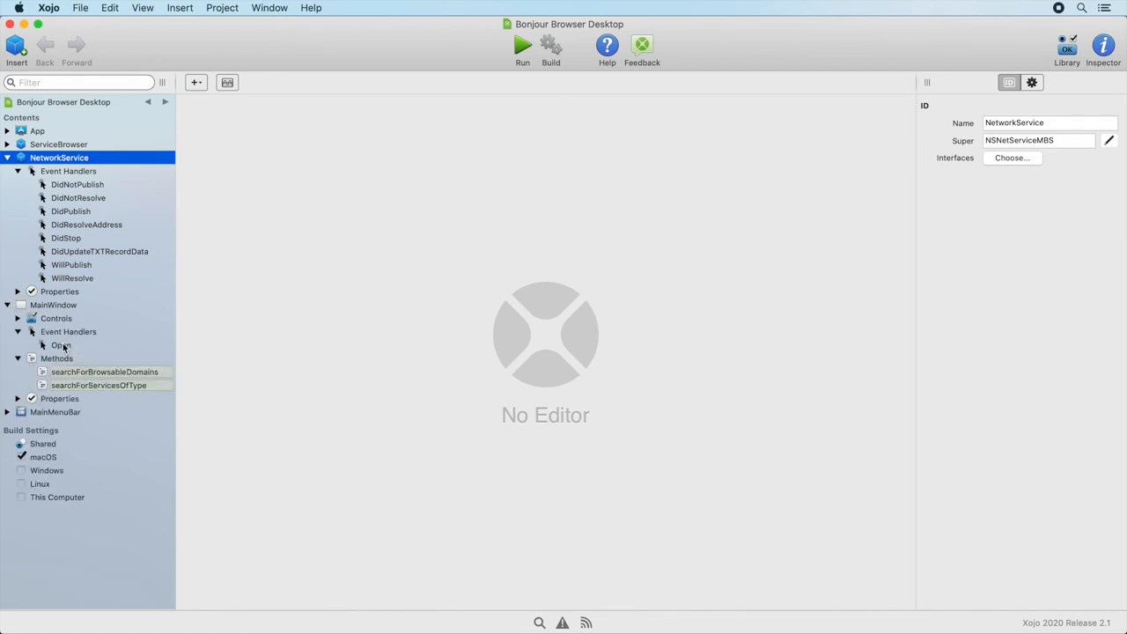
click(60, 345)
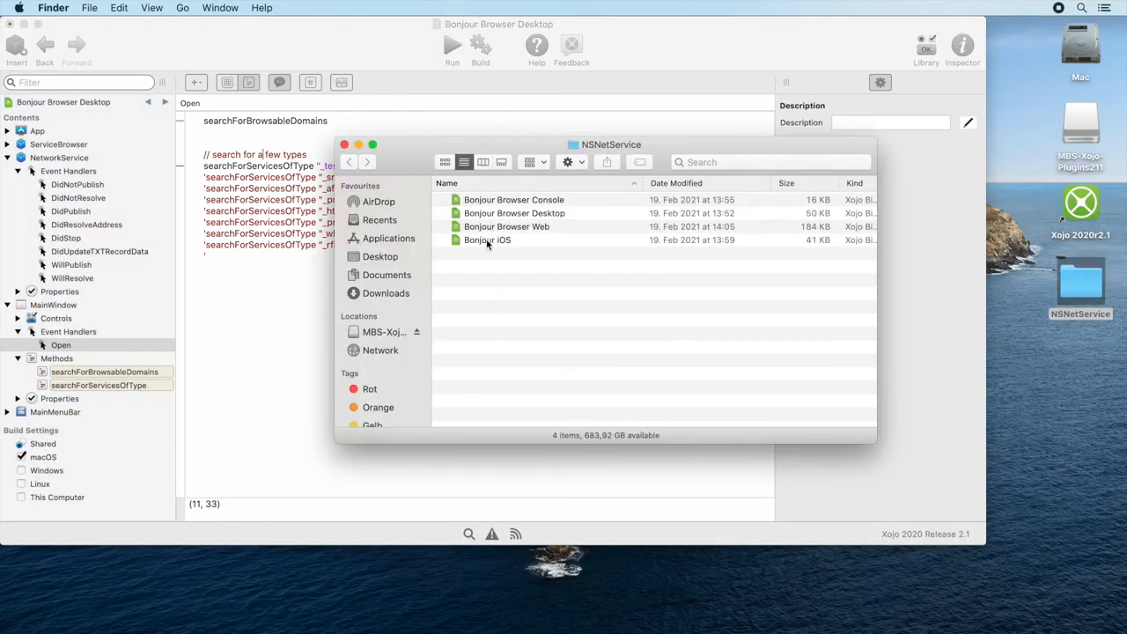
- Open the Bonjour iOS project too, then run the desktop Bonjour Browser example
double_click(488, 240)
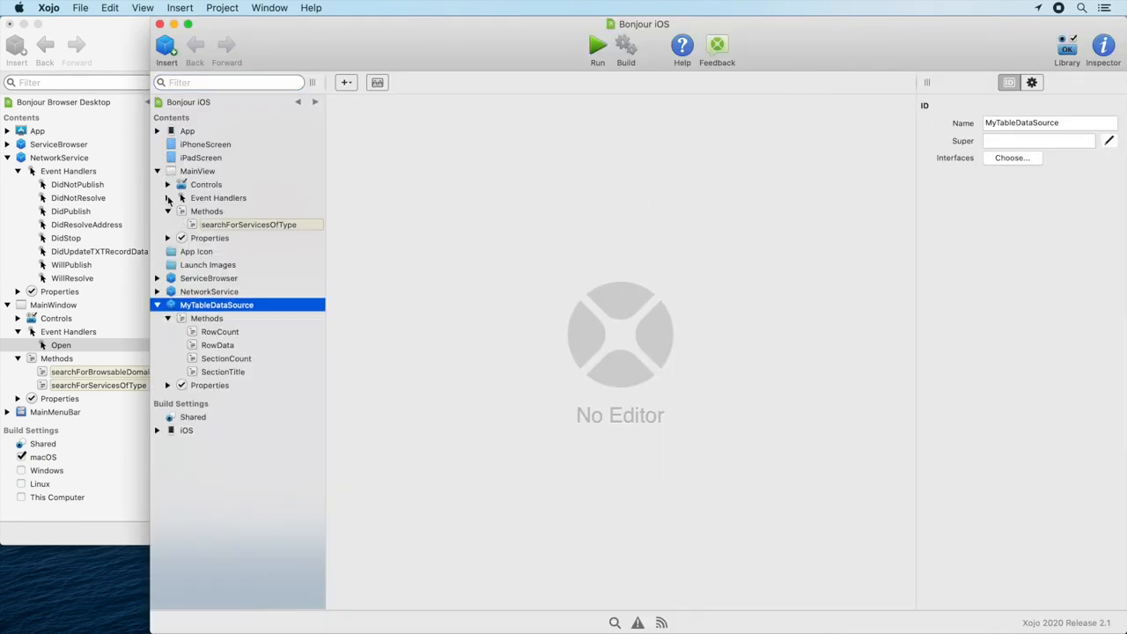
click(211, 212)
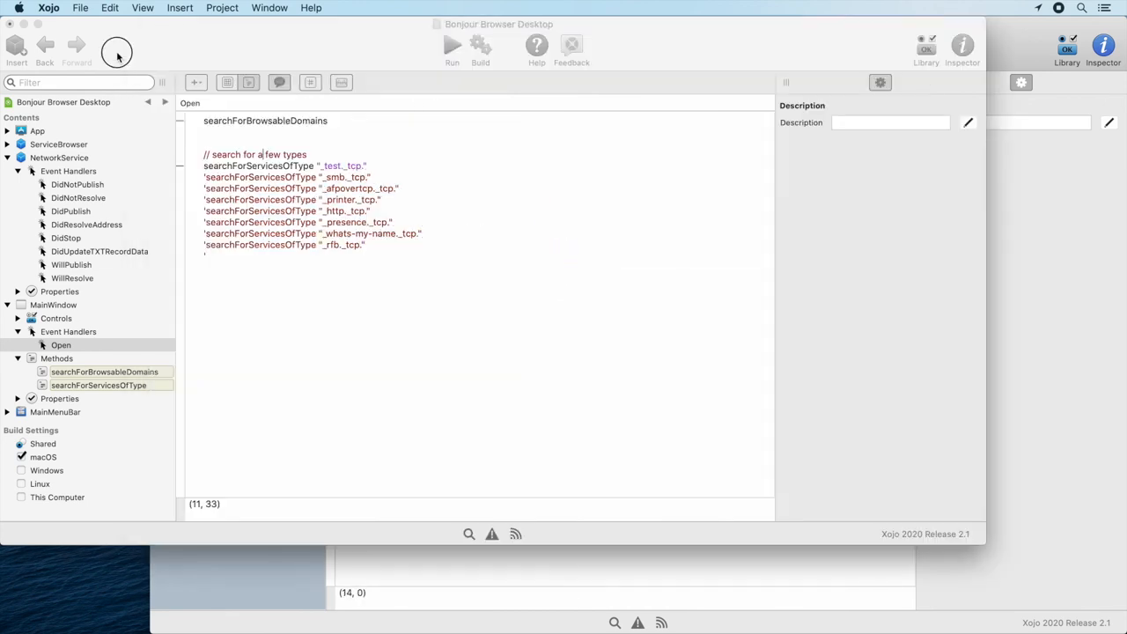
click(344, 165)
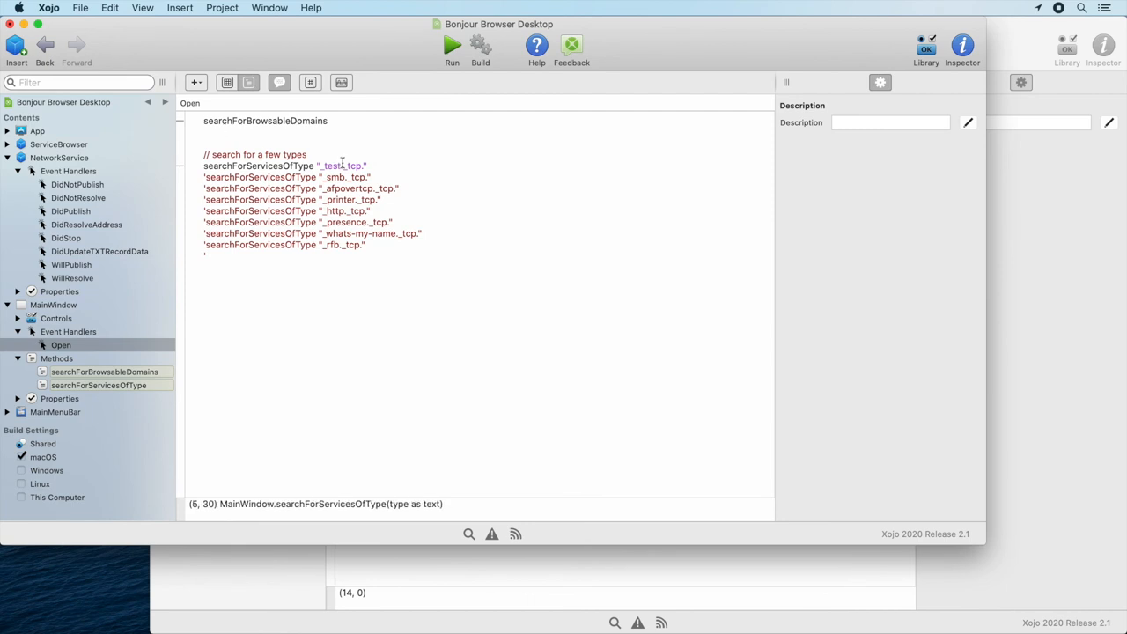
click(450, 46)
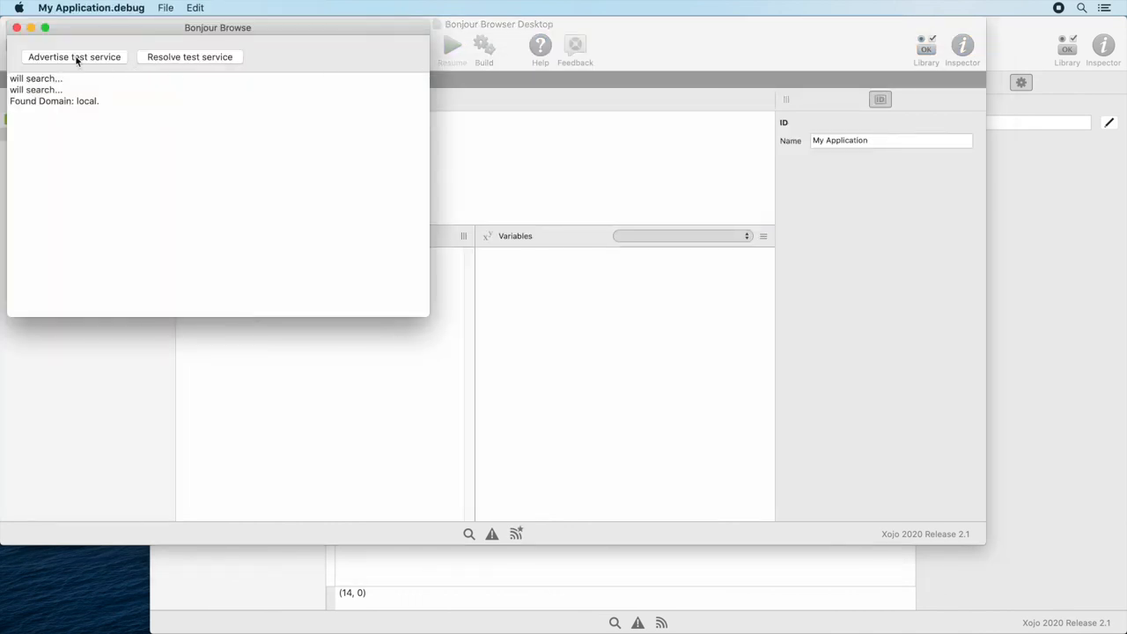
- Advertise the test service and resolve its address, then bring the Bonjour iOS project forward
click(74, 56)
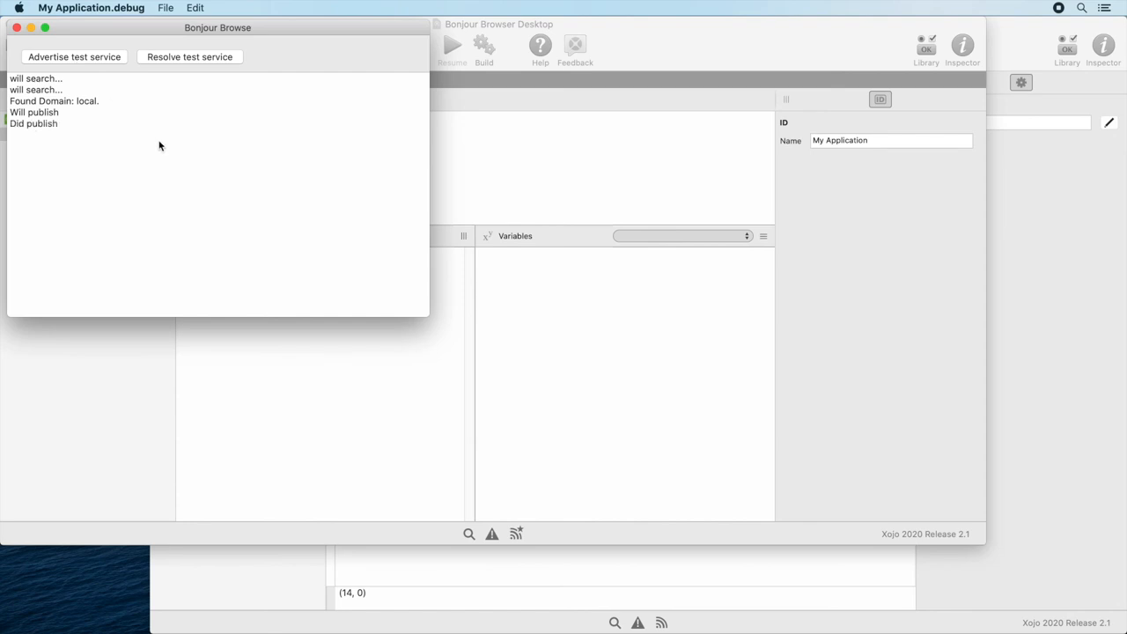
click(190, 56)
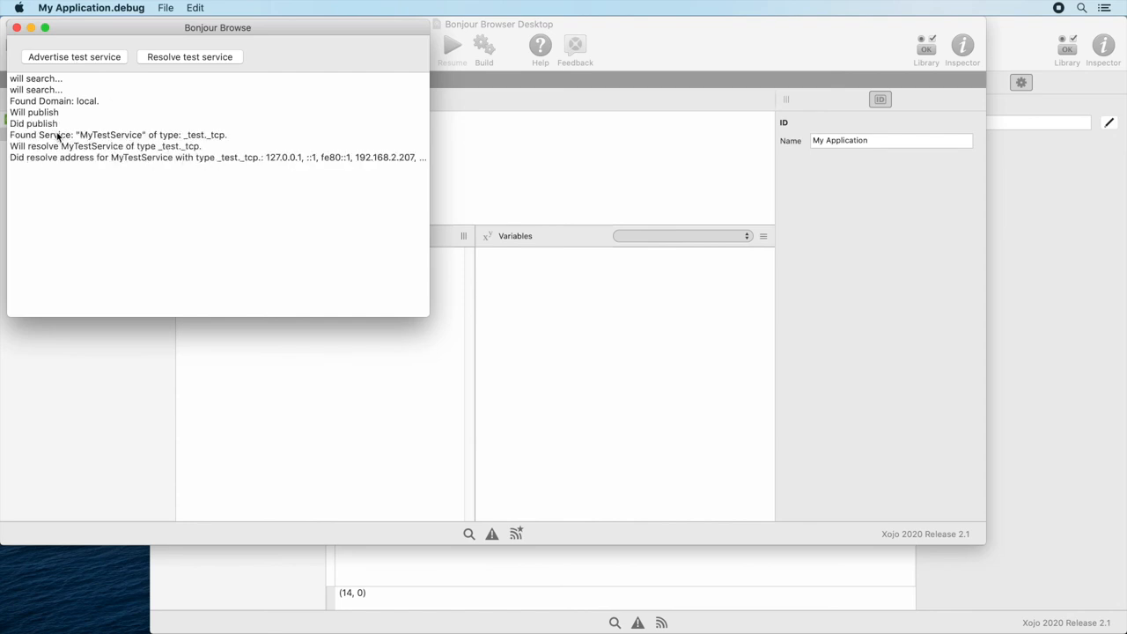
click(34, 123)
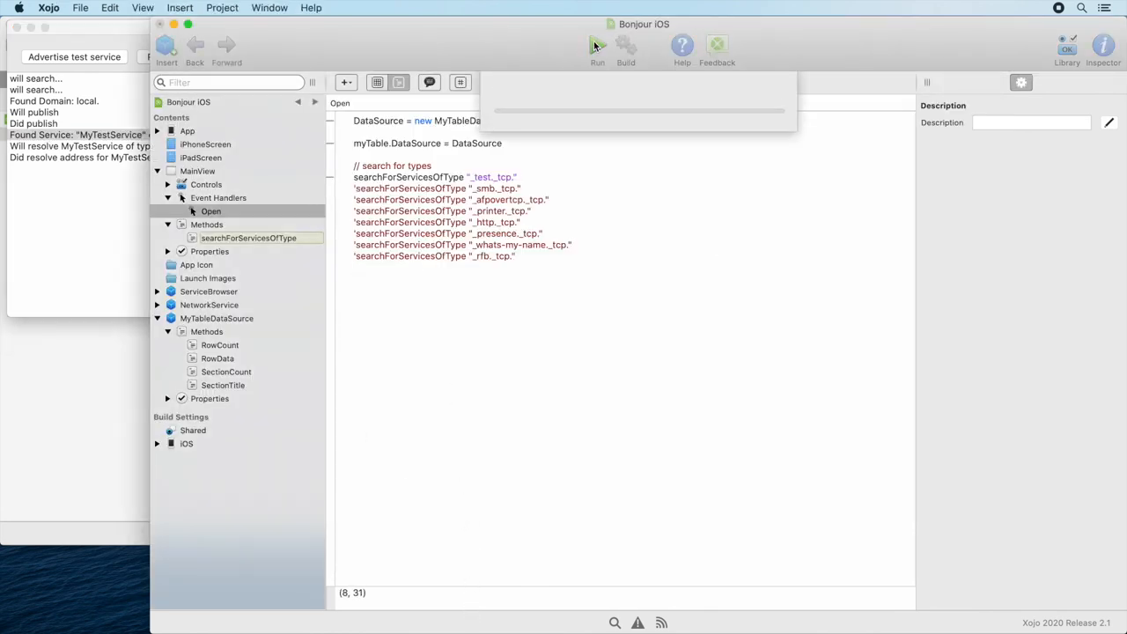
- Run the Bonjour iOS example so it launches in the iPhone 8 Simulator
click(597, 46)
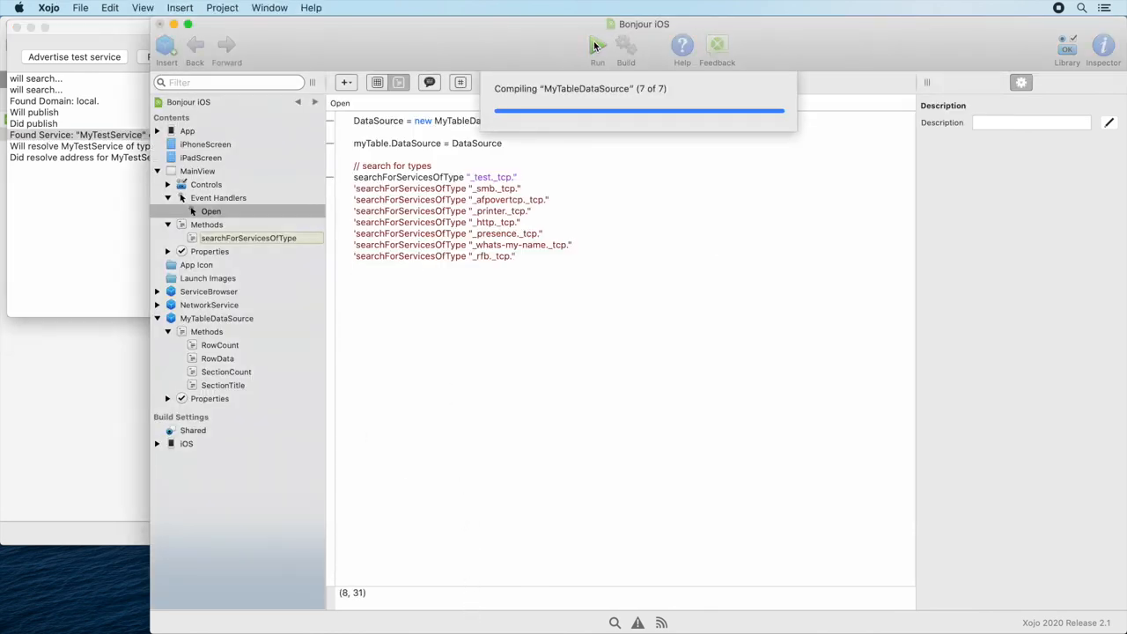
click(597, 45)
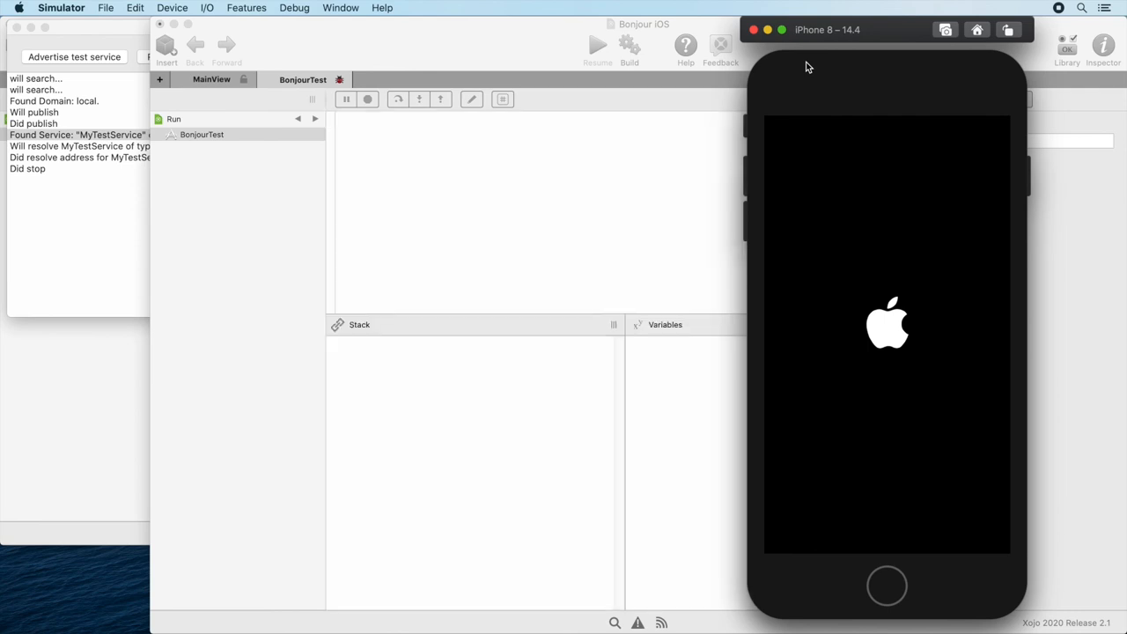
mouse_move(868, 331)
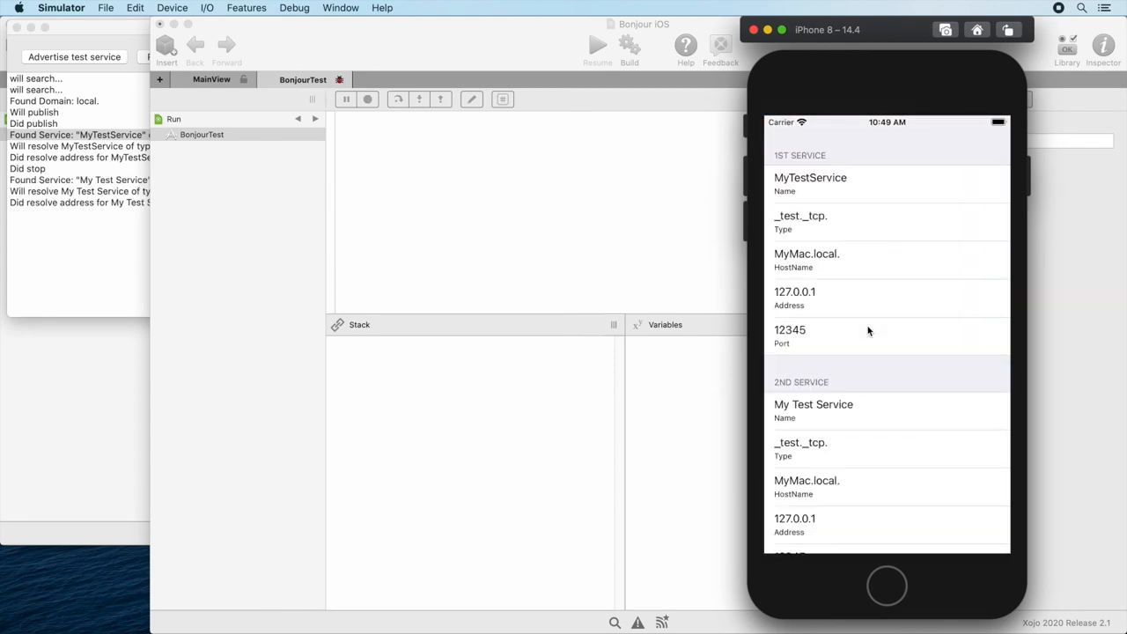
mouse_move(819, 419)
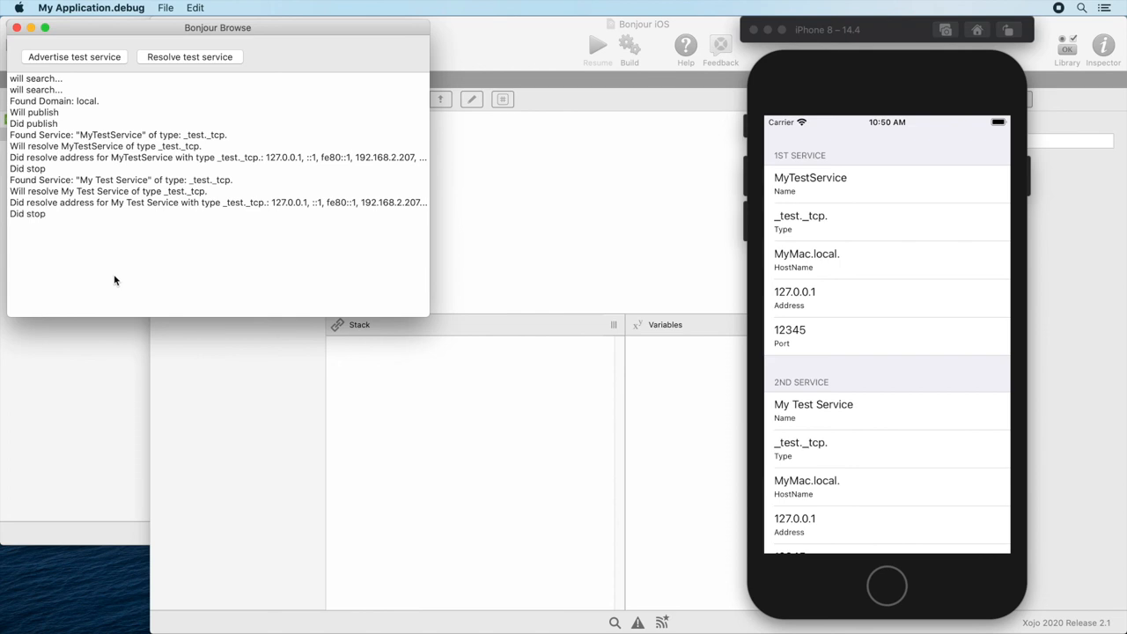
mouse_move(444, 210)
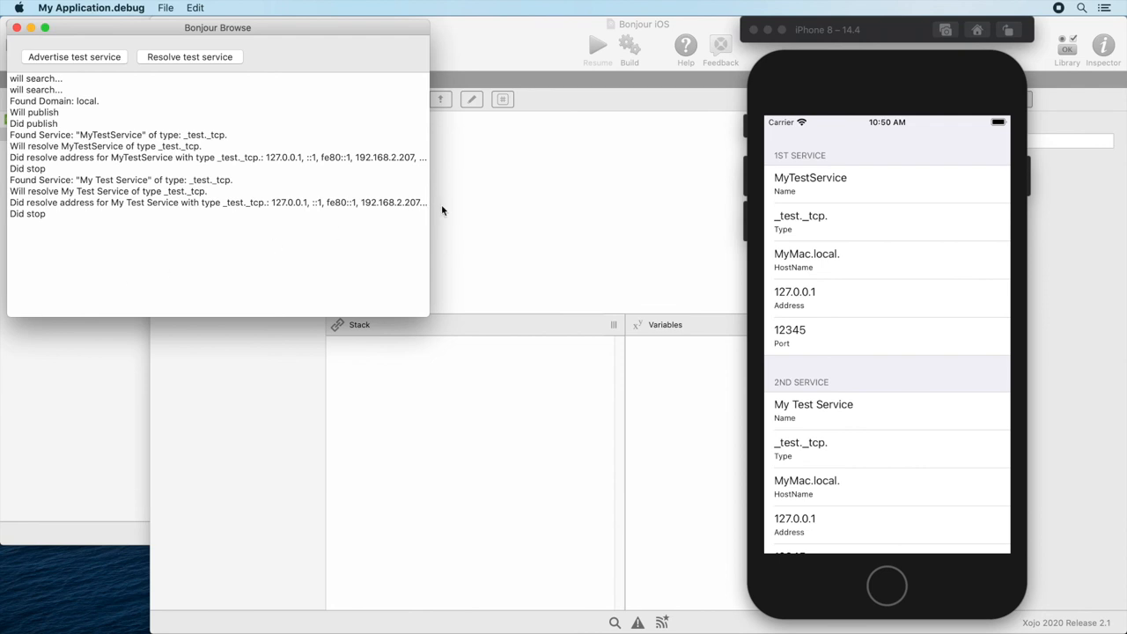